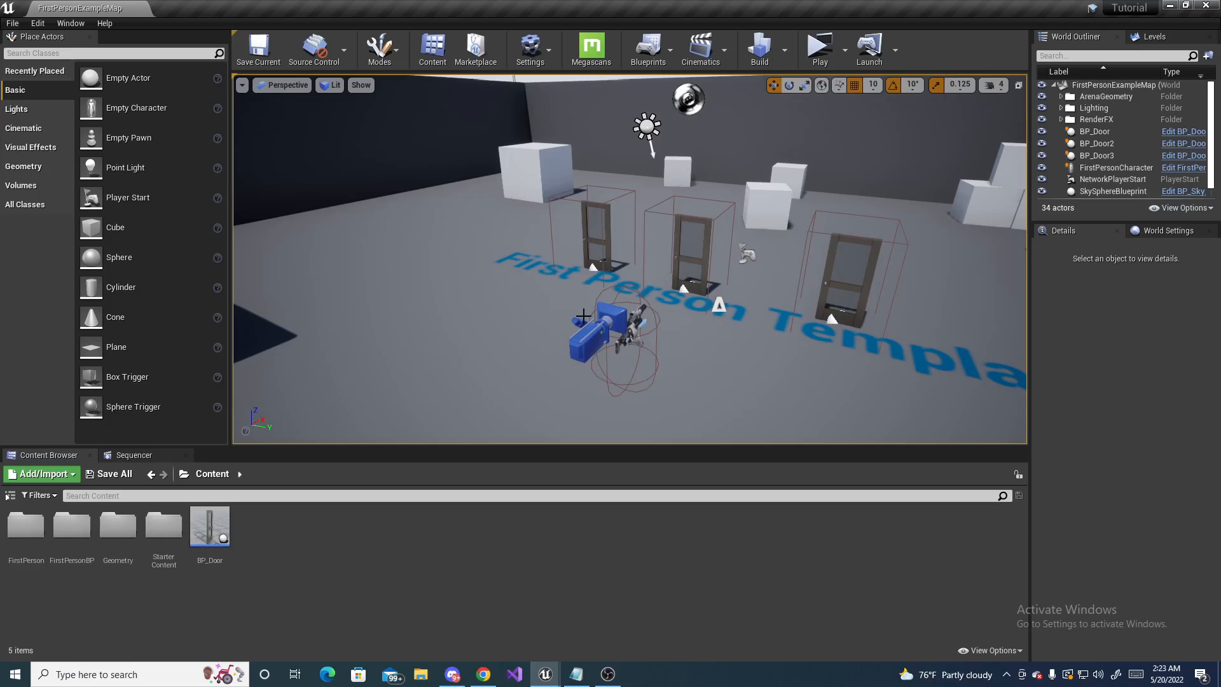
pyautogui.moveTo(208, 525)
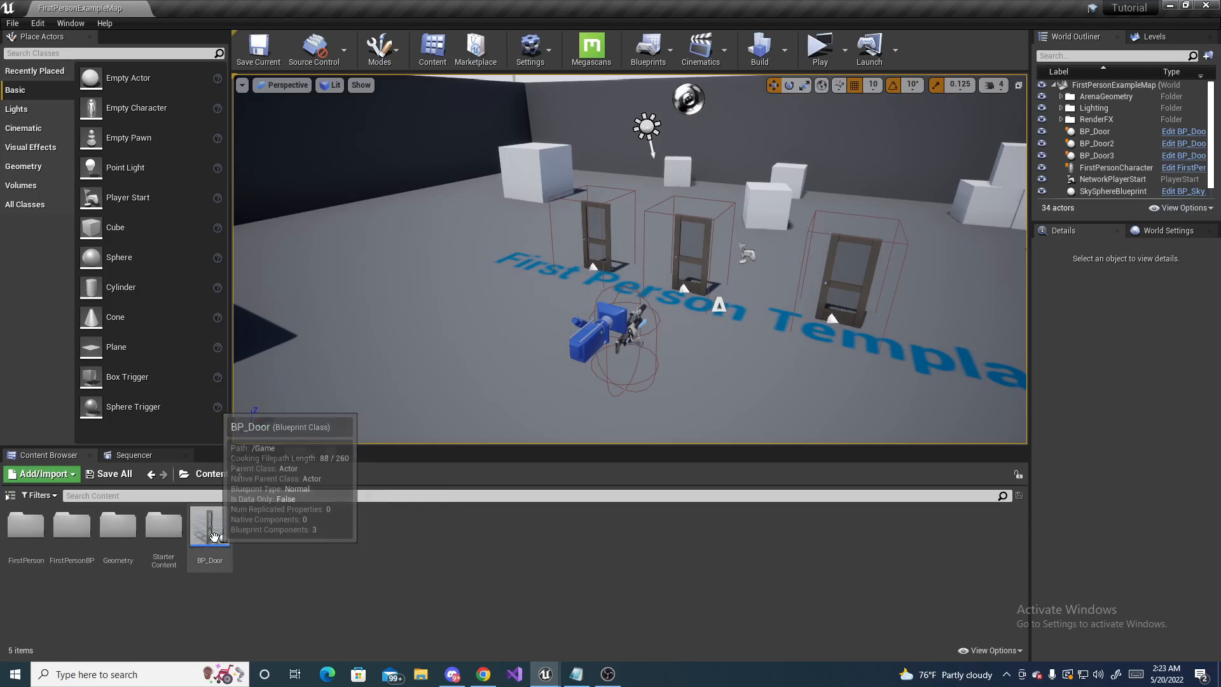
# Open BP_Door, wire the casts to play and reverse the door timeline, and save
pyautogui.click(209, 526)
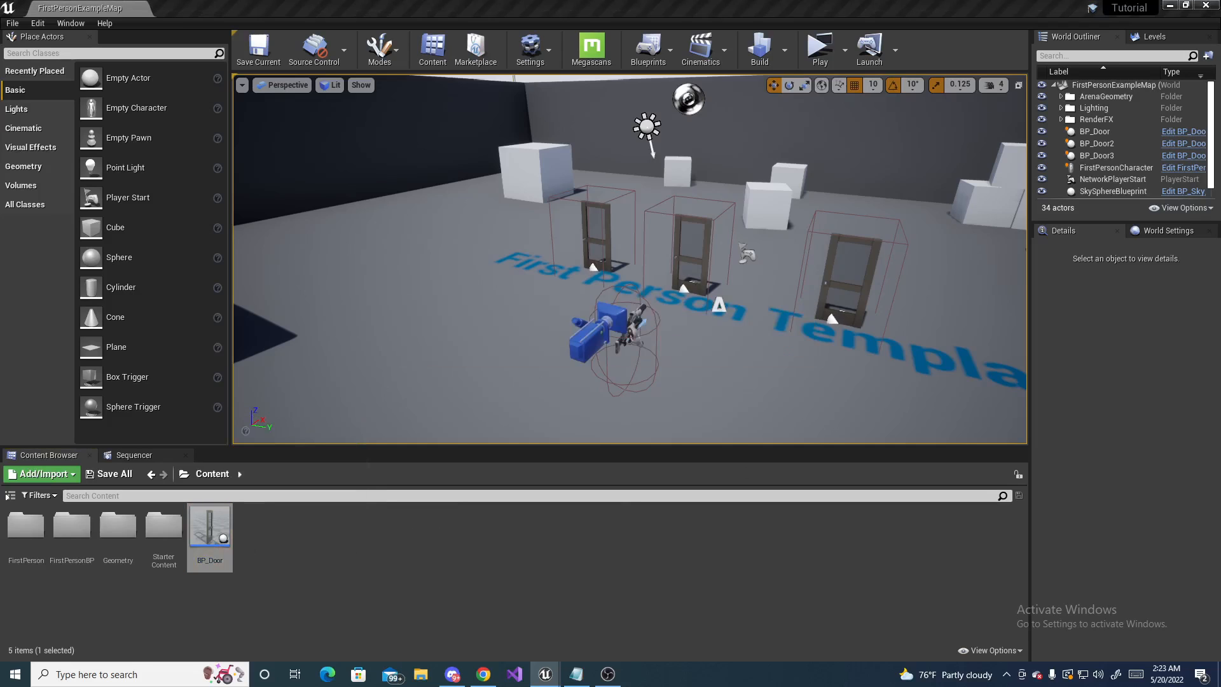
pyautogui.doubleClick(209, 521)
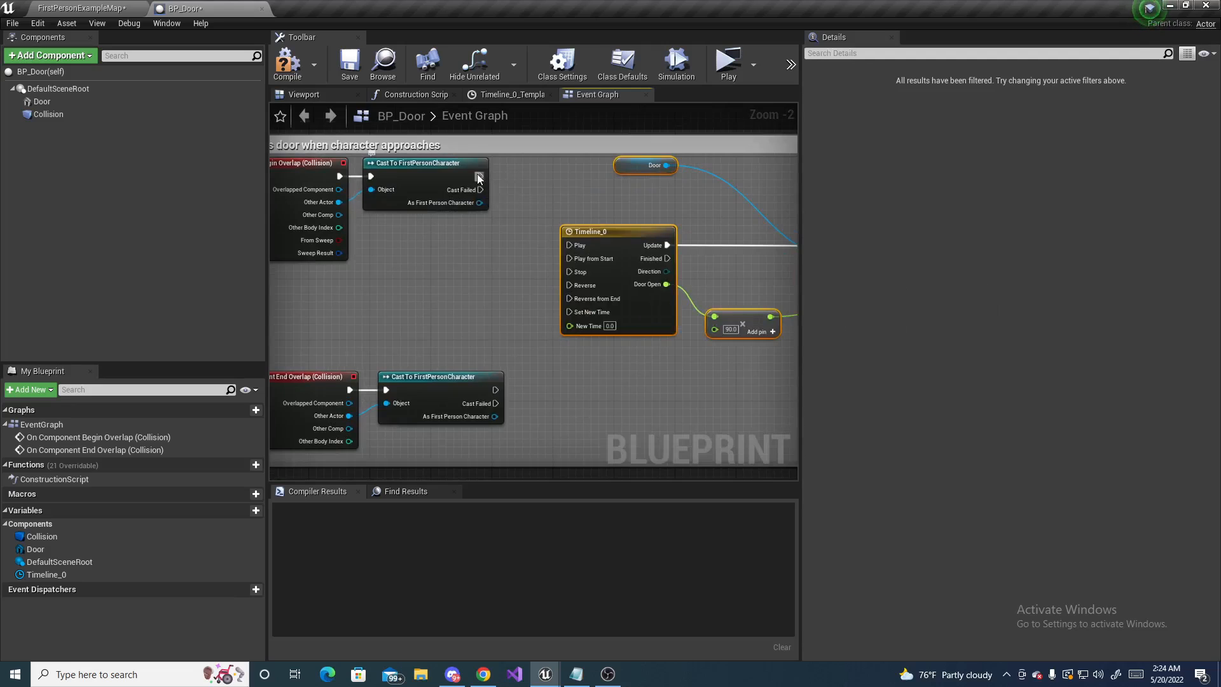
pyautogui.moveTo(481, 175); pyautogui.dragTo(527, 281)
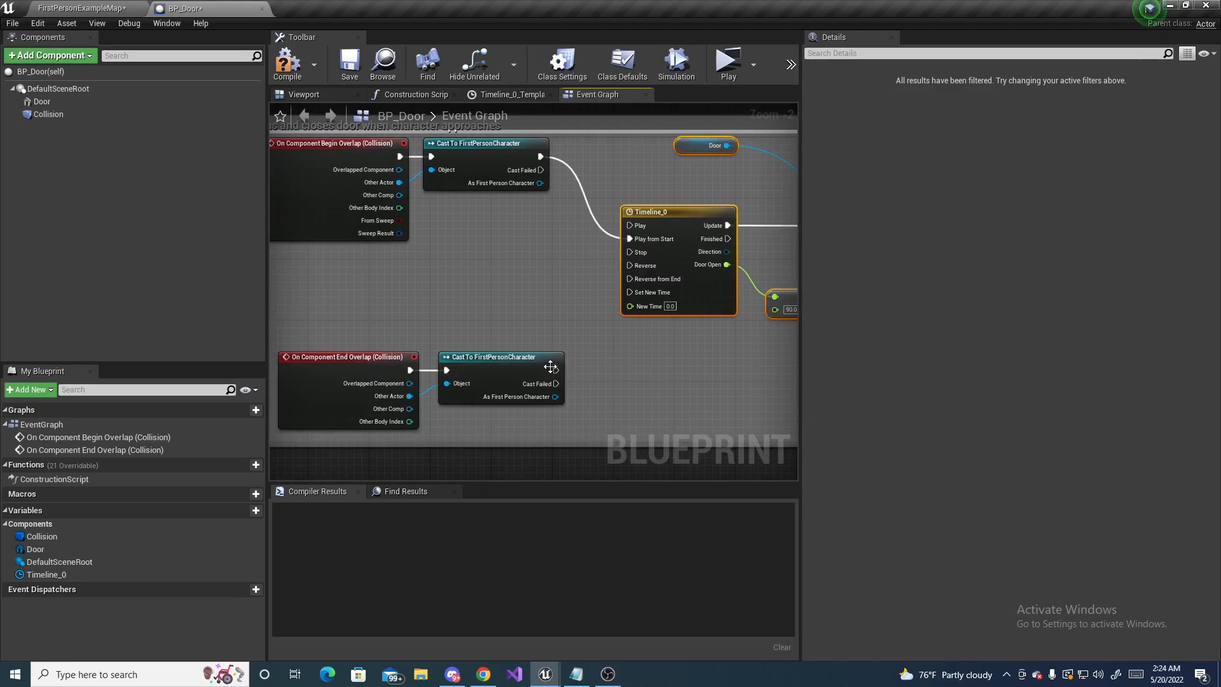
pyautogui.moveTo(555, 370); pyautogui.dragTo(619, 277)
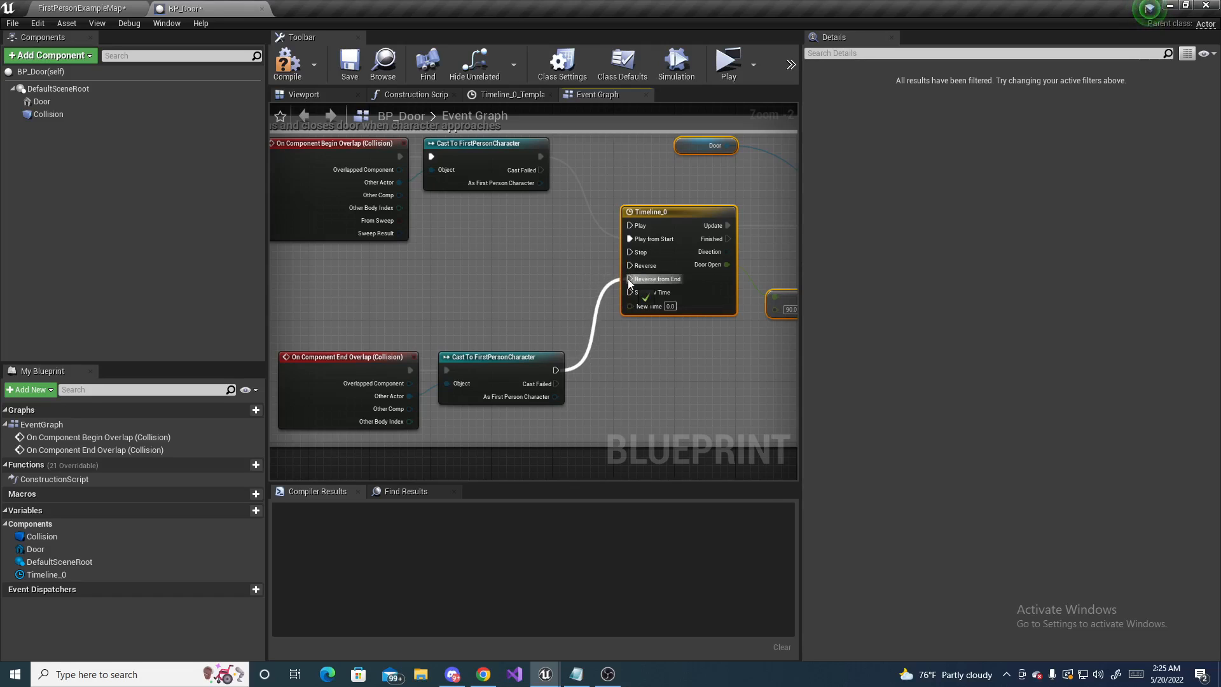
pyautogui.moveTo(629, 280)
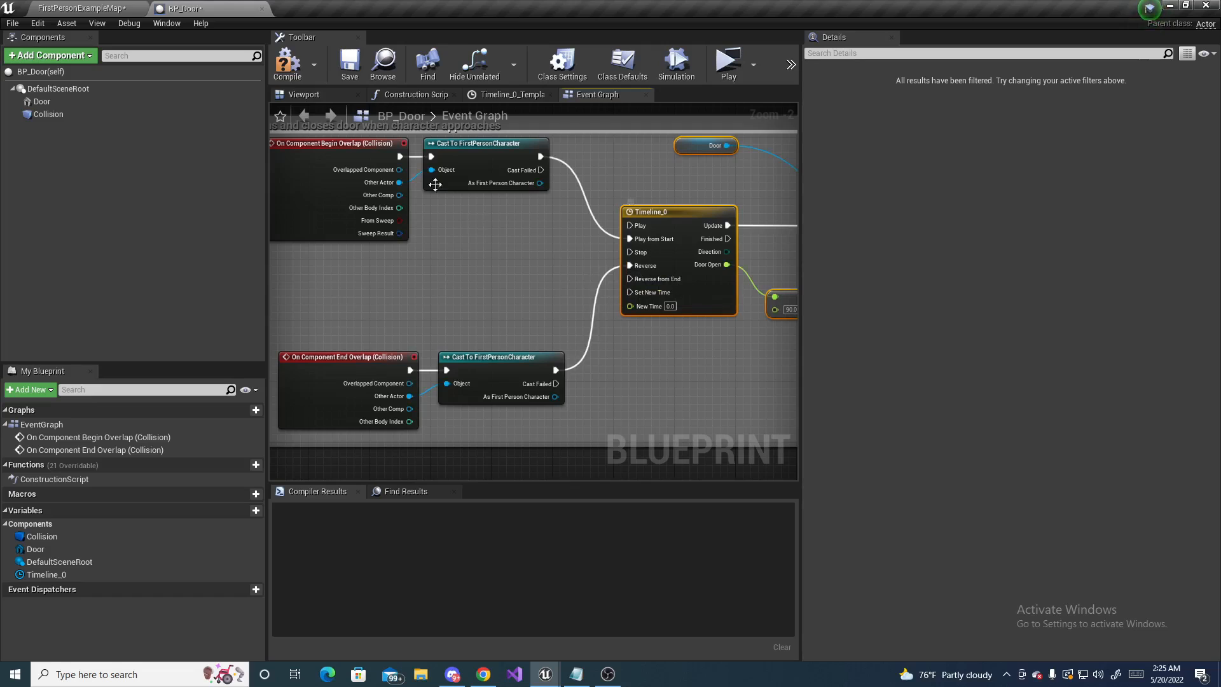
pyautogui.click(349, 65)
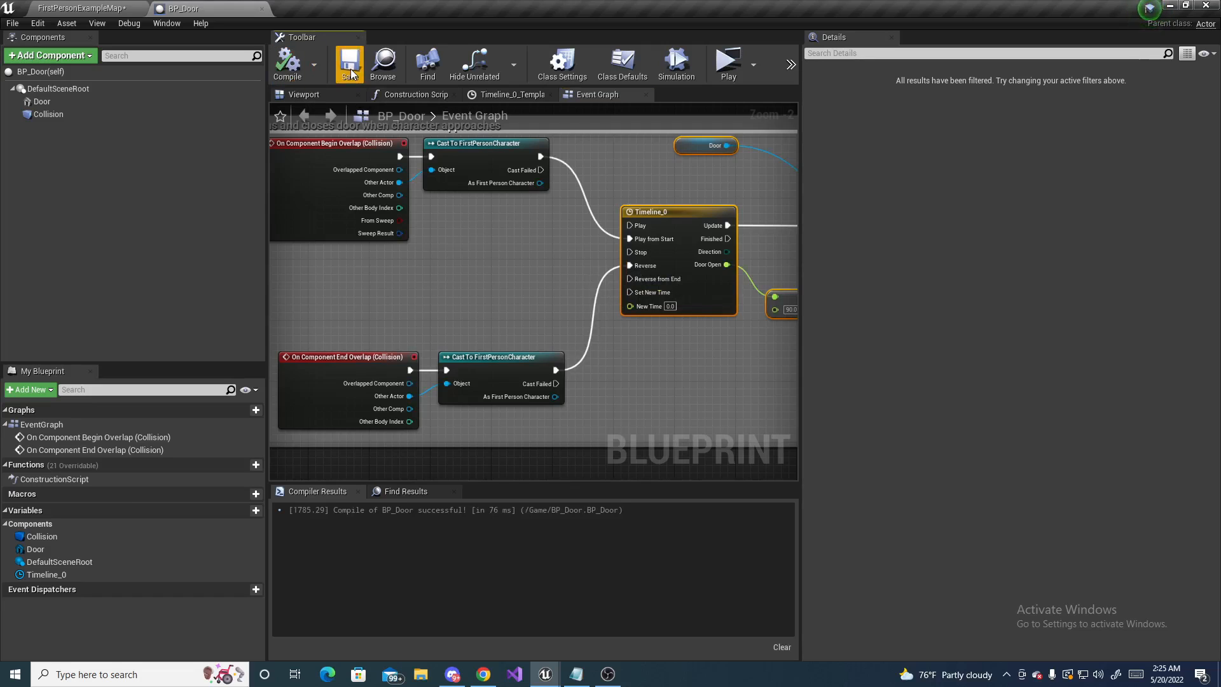
pyautogui.moveTo(349, 64)
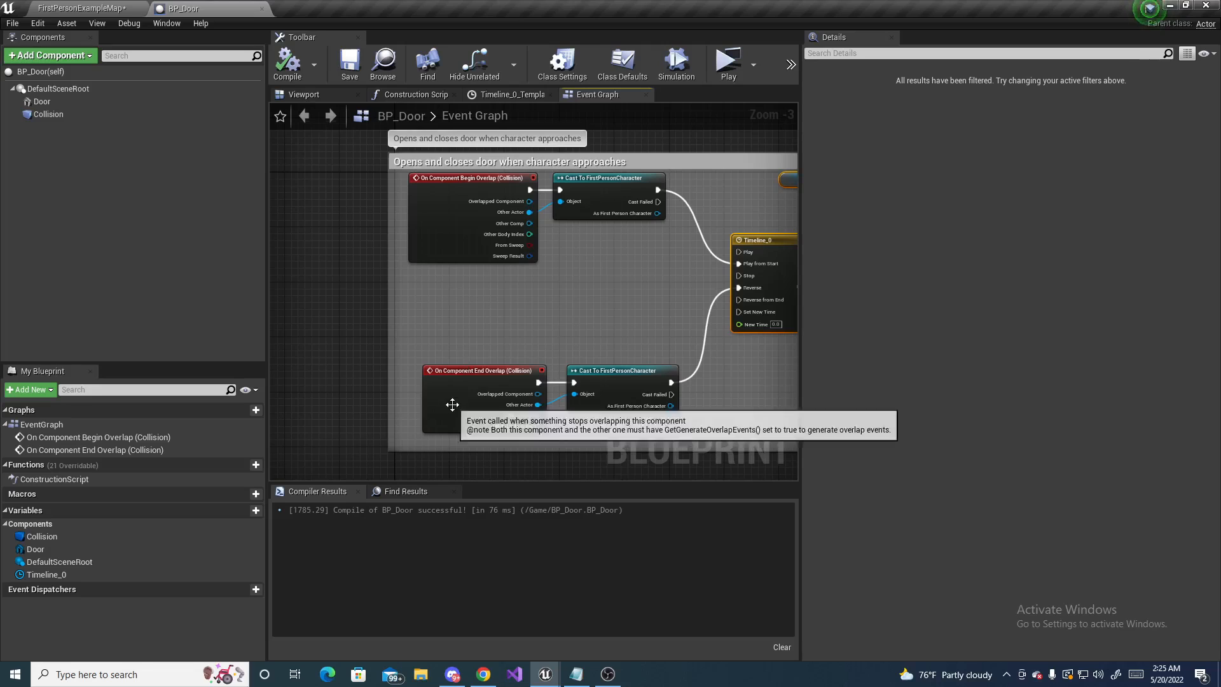
pyautogui.moveTo(565, 283)
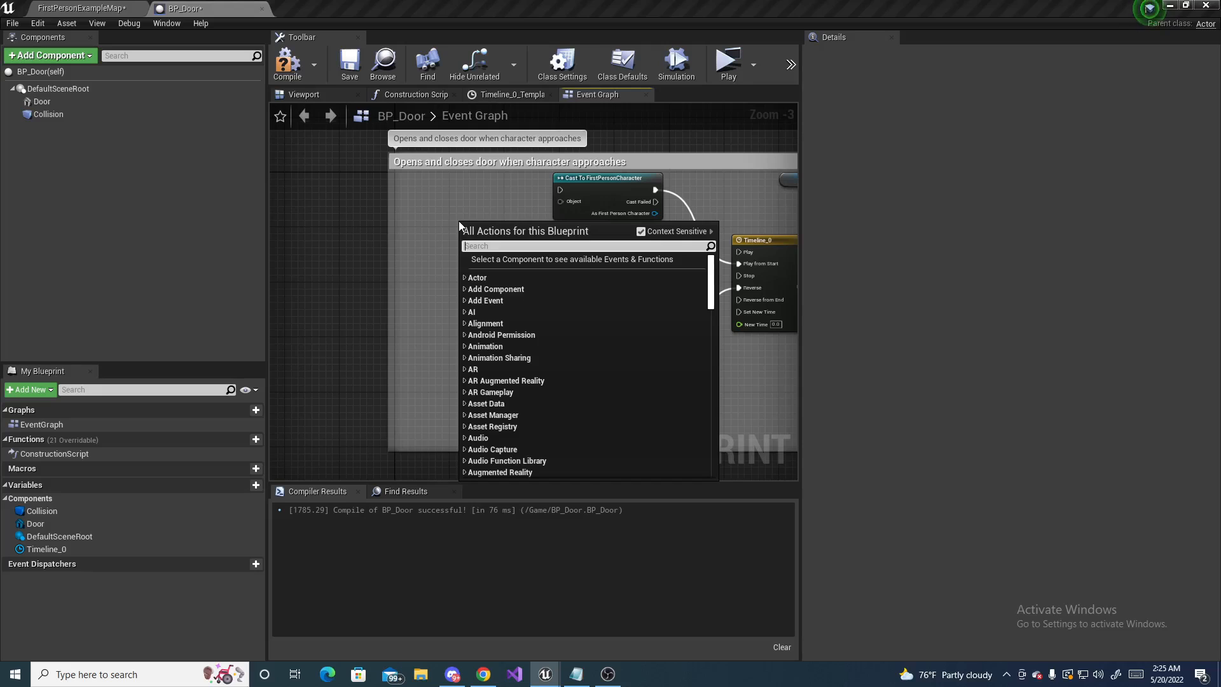
# Add two custom event nodes named OpenDoor and Close Door to the BP_Door graph
pyautogui.write('add custo')
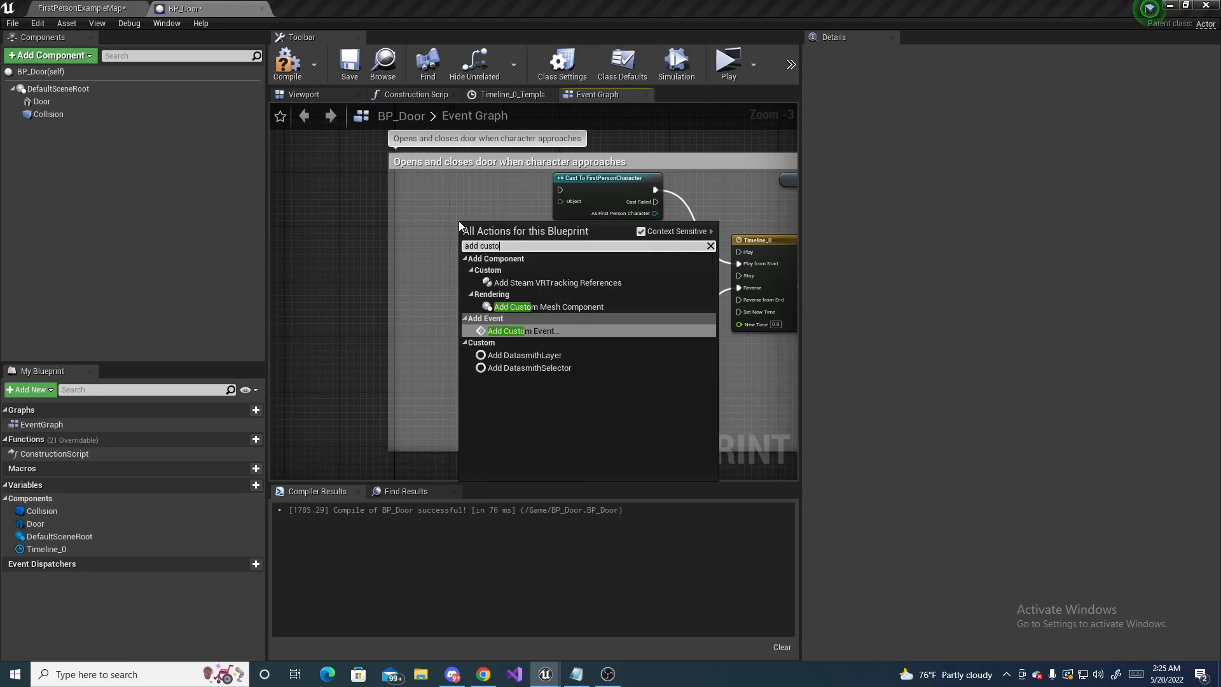
pyautogui.click(516, 330)
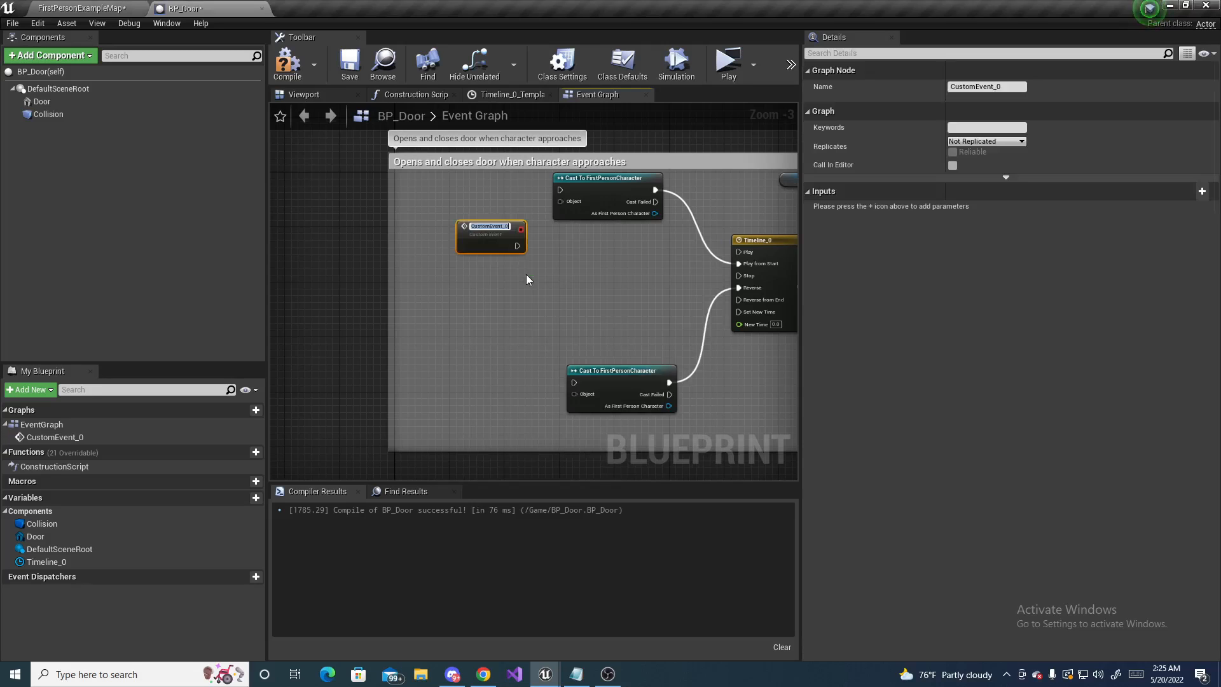
pyautogui.click(489, 225)
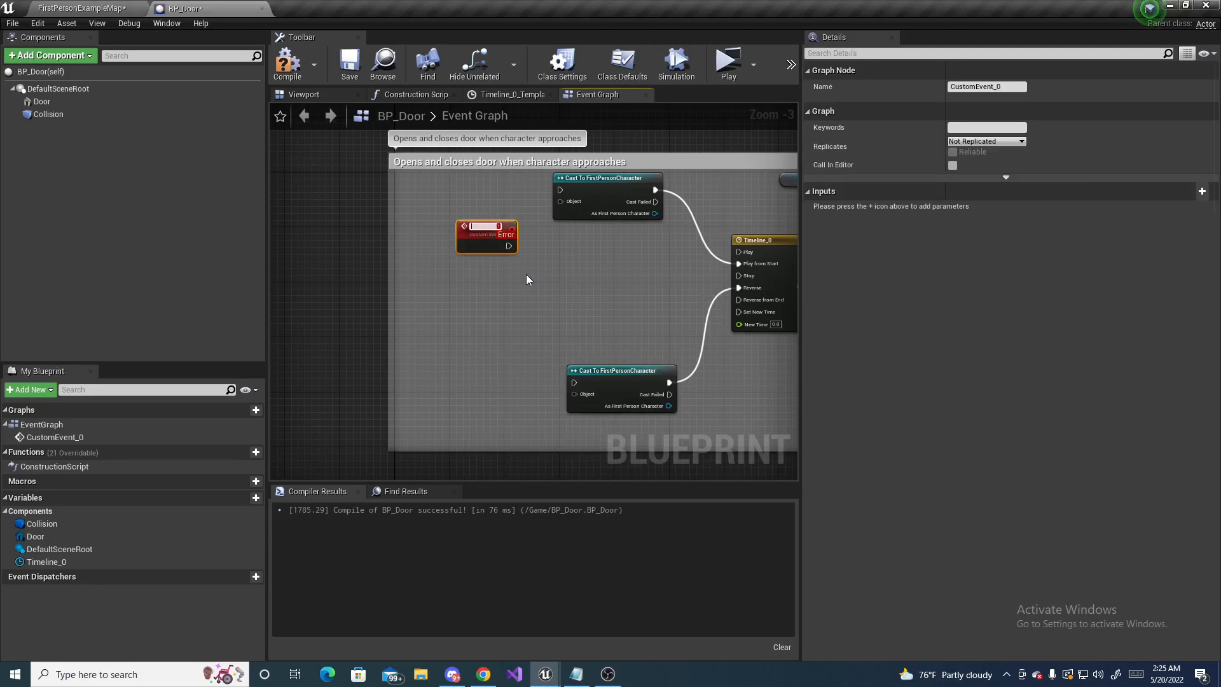
pyautogui.write('OpenDoor')
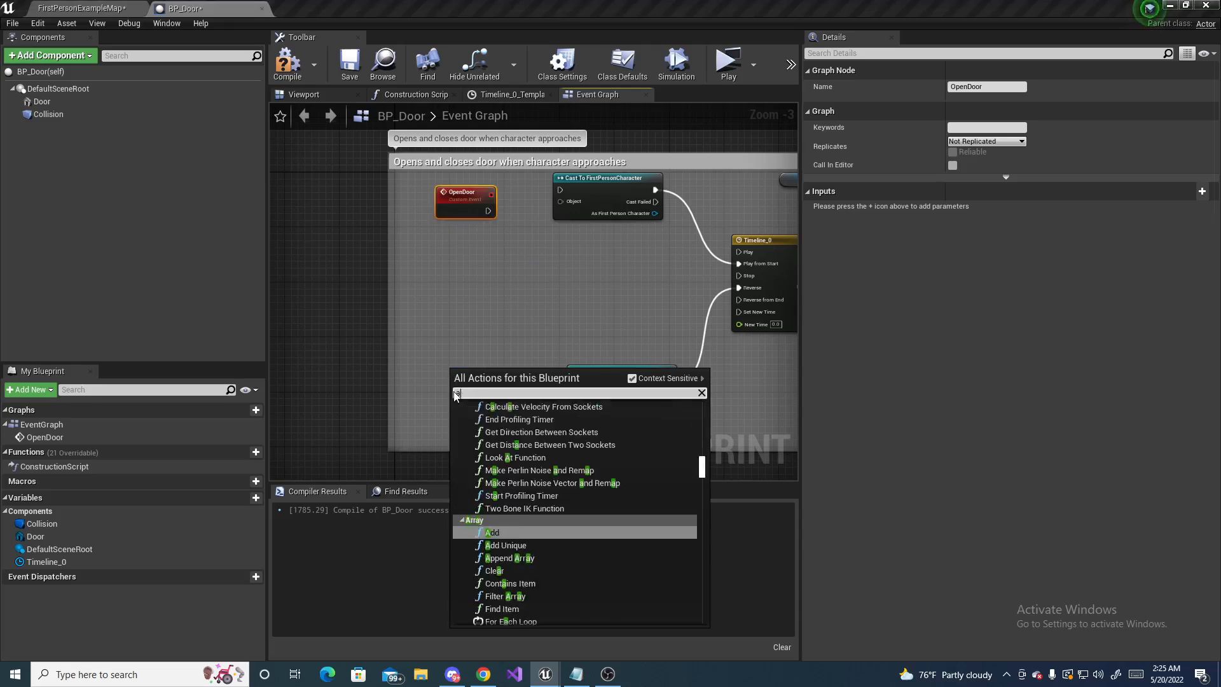
pyautogui.write('add custom')
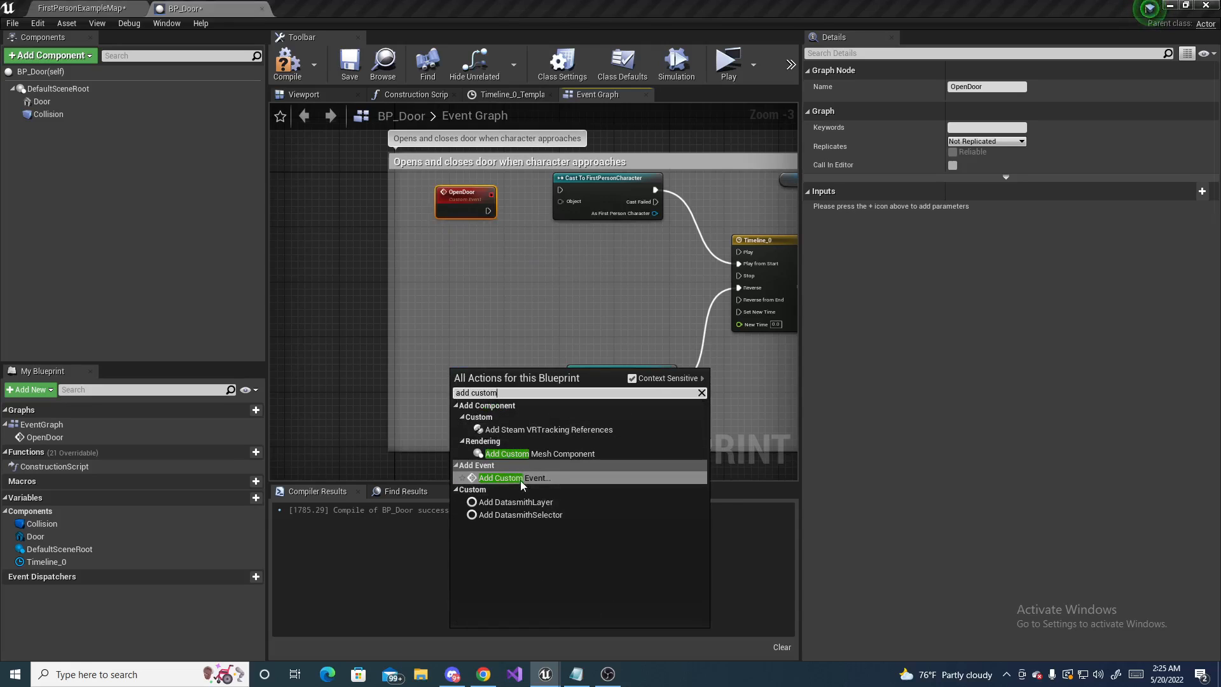
pyautogui.click(500, 478)
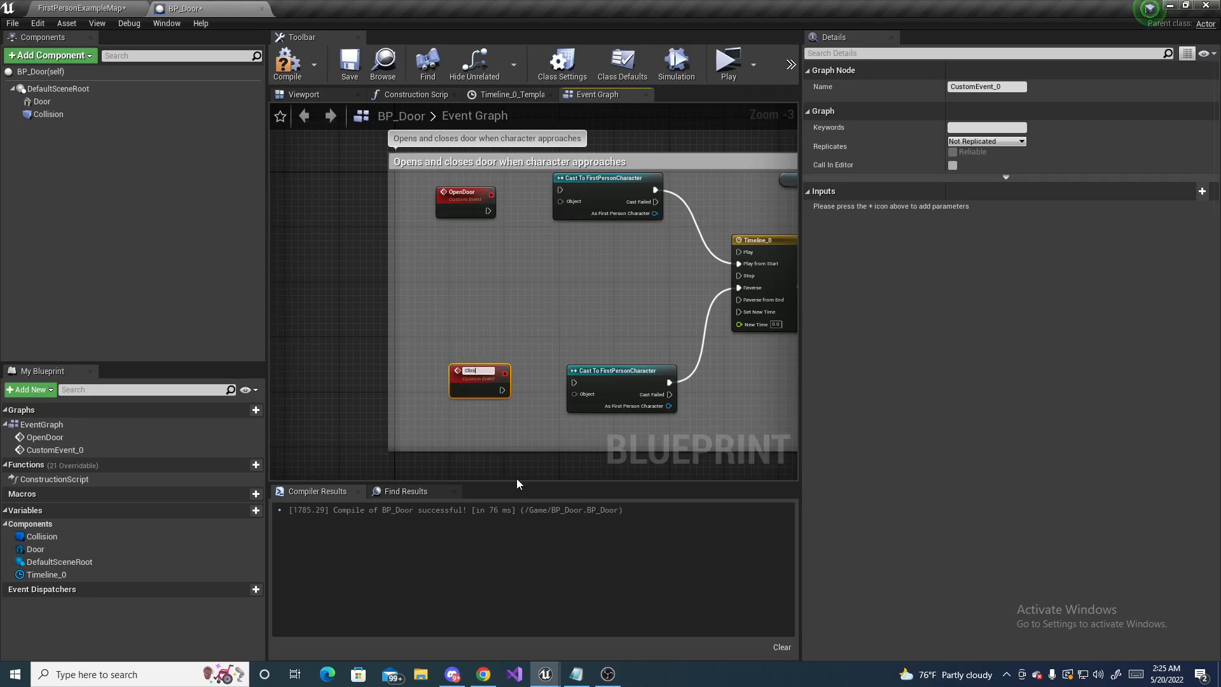
pyautogui.write('Close Door')
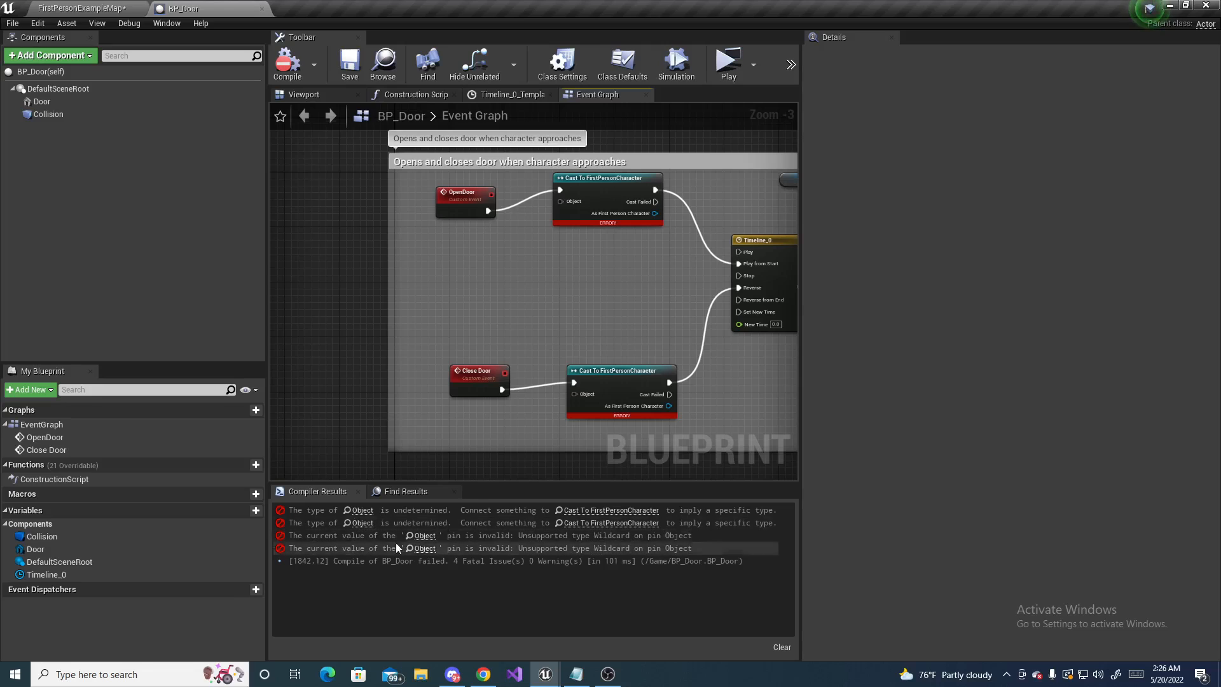
# Reposition the Close Door and OpenDoor event nodes in the graph
pyautogui.click(478, 370)
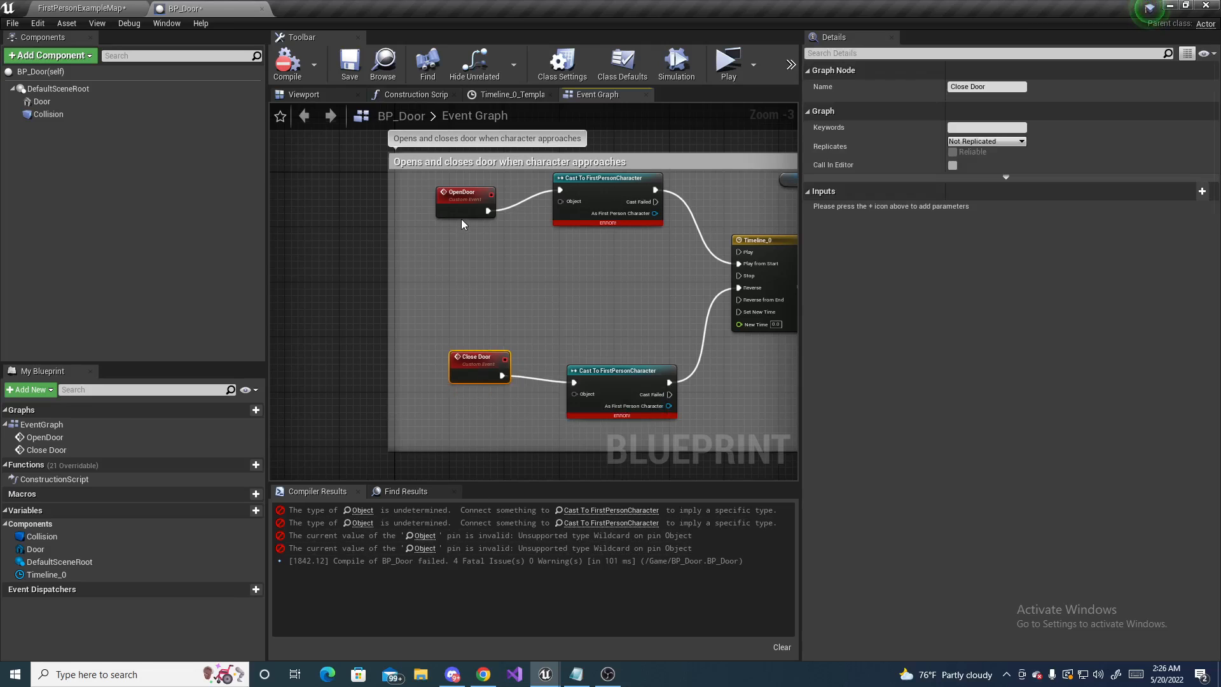
pyautogui.click(465, 194)
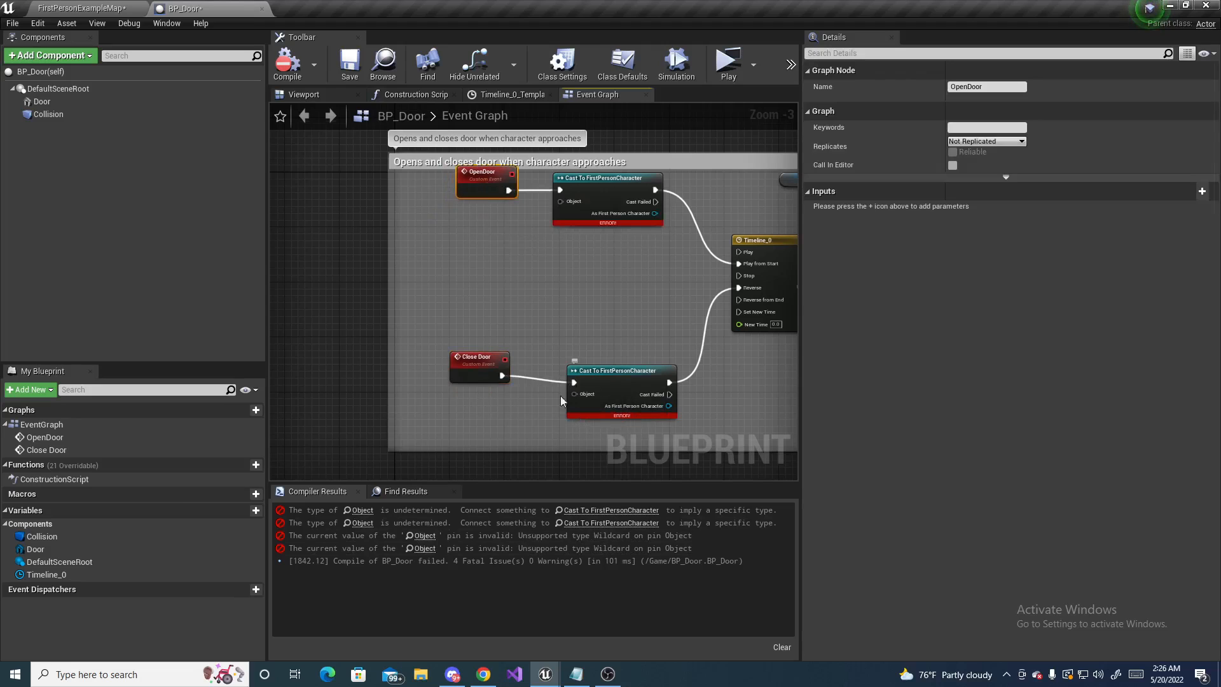
pyautogui.scroll(-3)
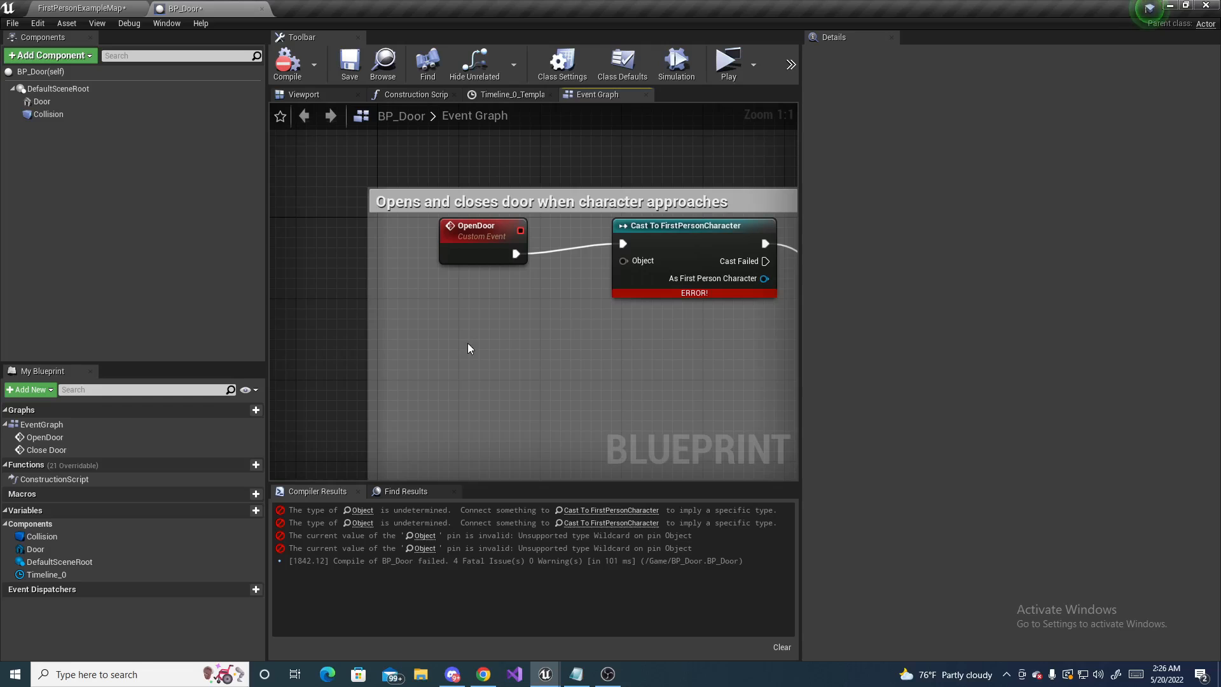
pyautogui.moveTo(469, 301)
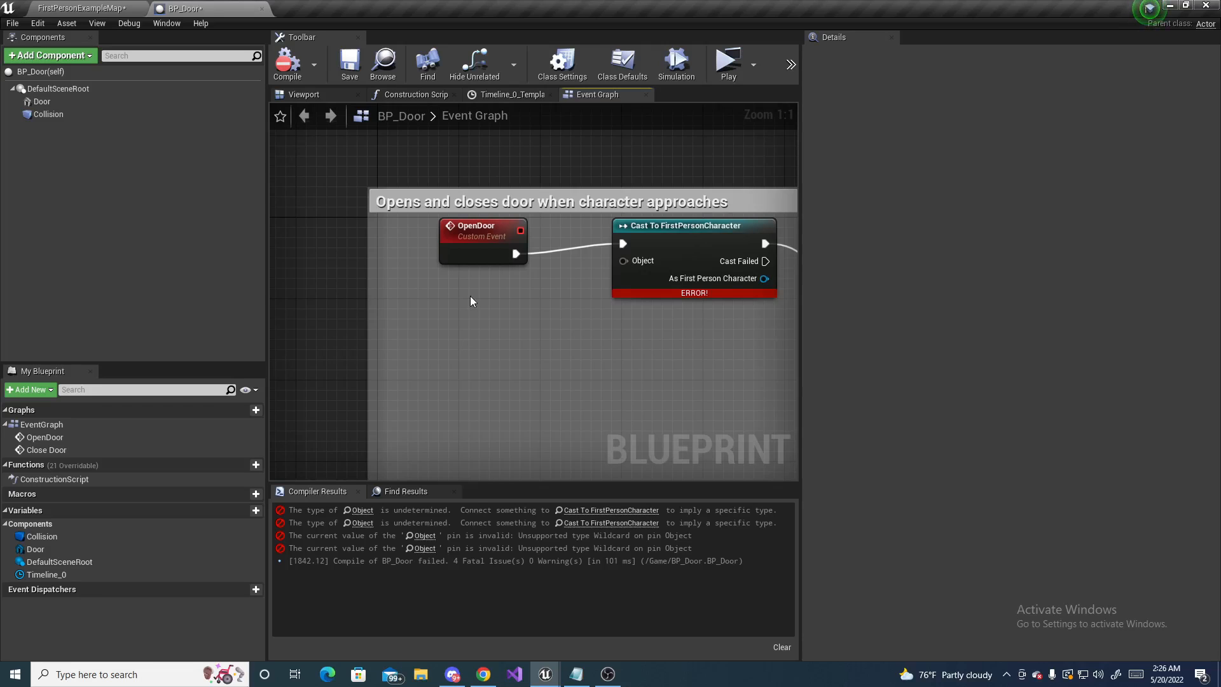
# Add a Get Player Character node and feed it into the OpenDoor cast's Object pin
pyautogui.write('get play')
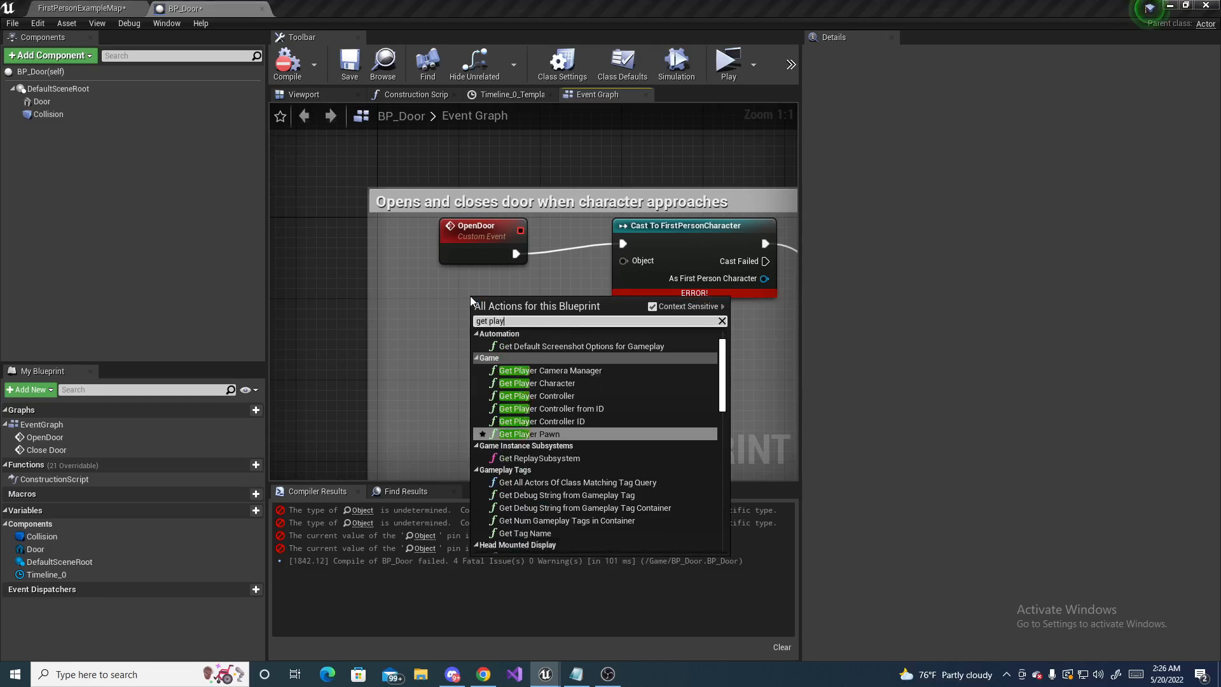
pyautogui.click(537, 382)
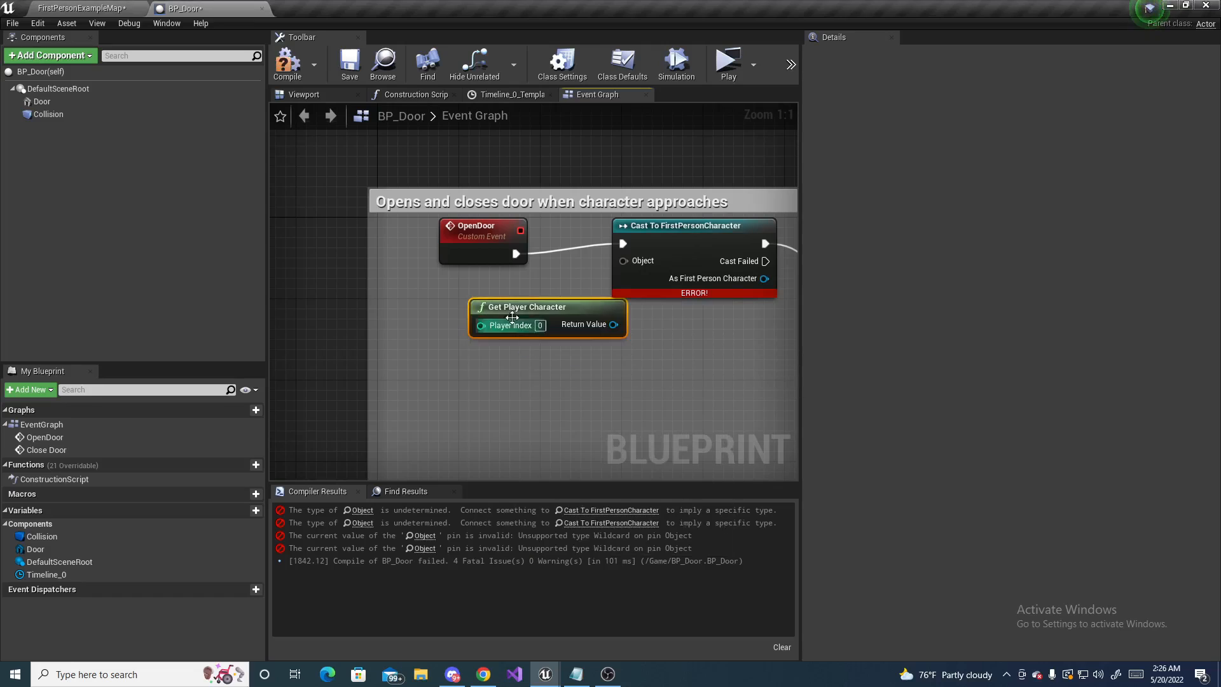
pyautogui.moveTo(544, 315); pyautogui.dragTo(463, 296)
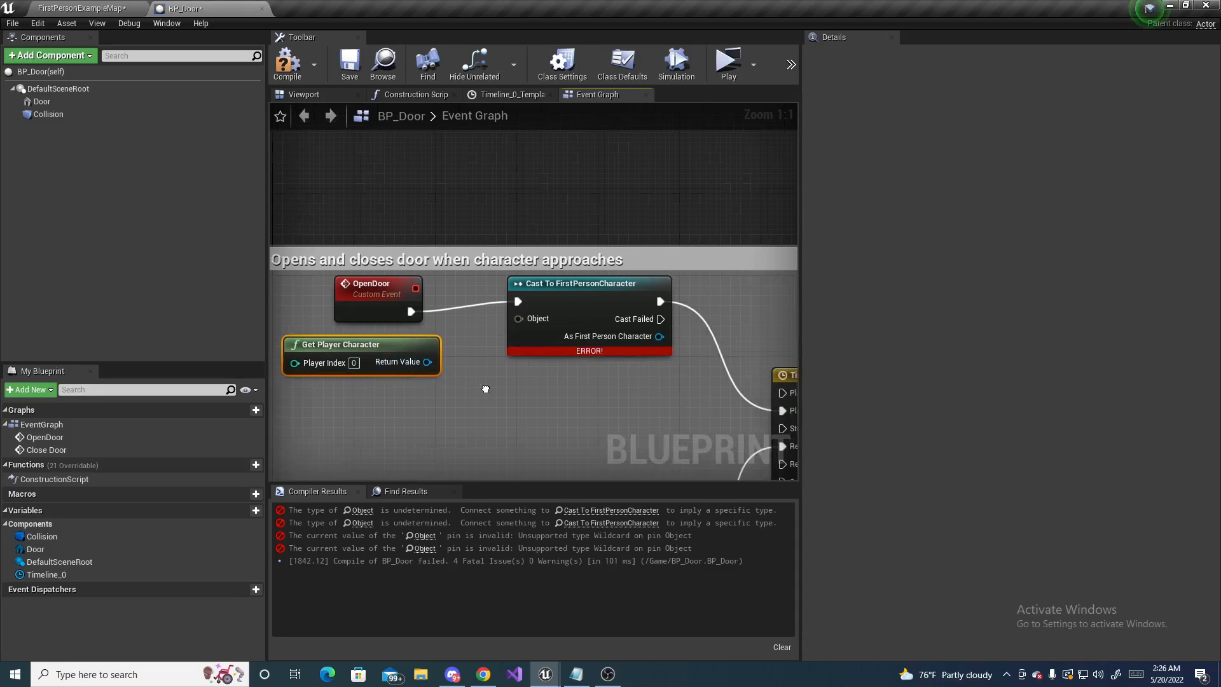
pyautogui.moveTo(426, 363); pyautogui.dragTo(518, 319)
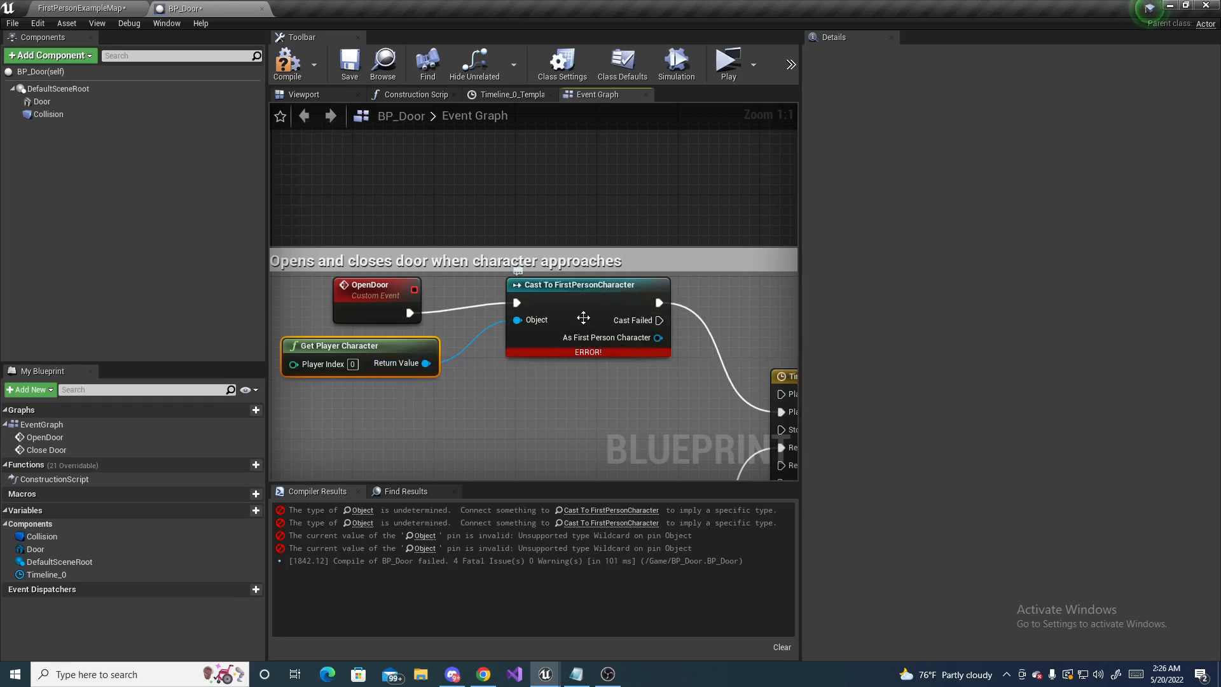
pyautogui.moveTo(595, 349)
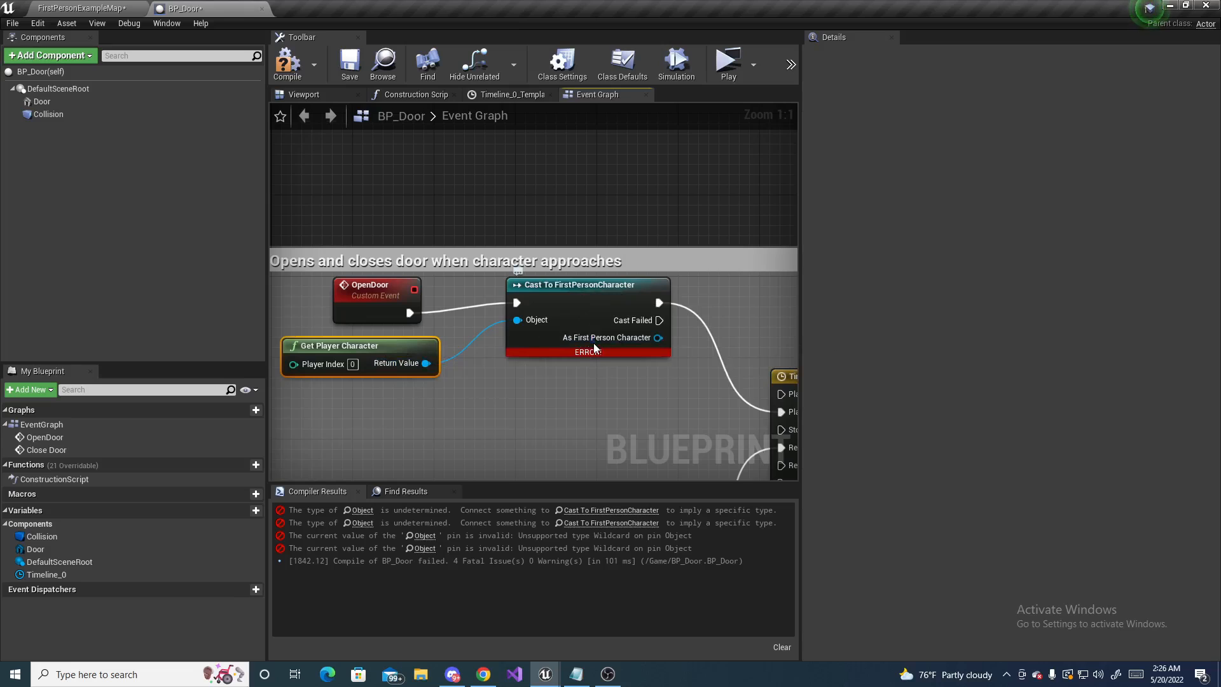
pyautogui.moveTo(607, 337)
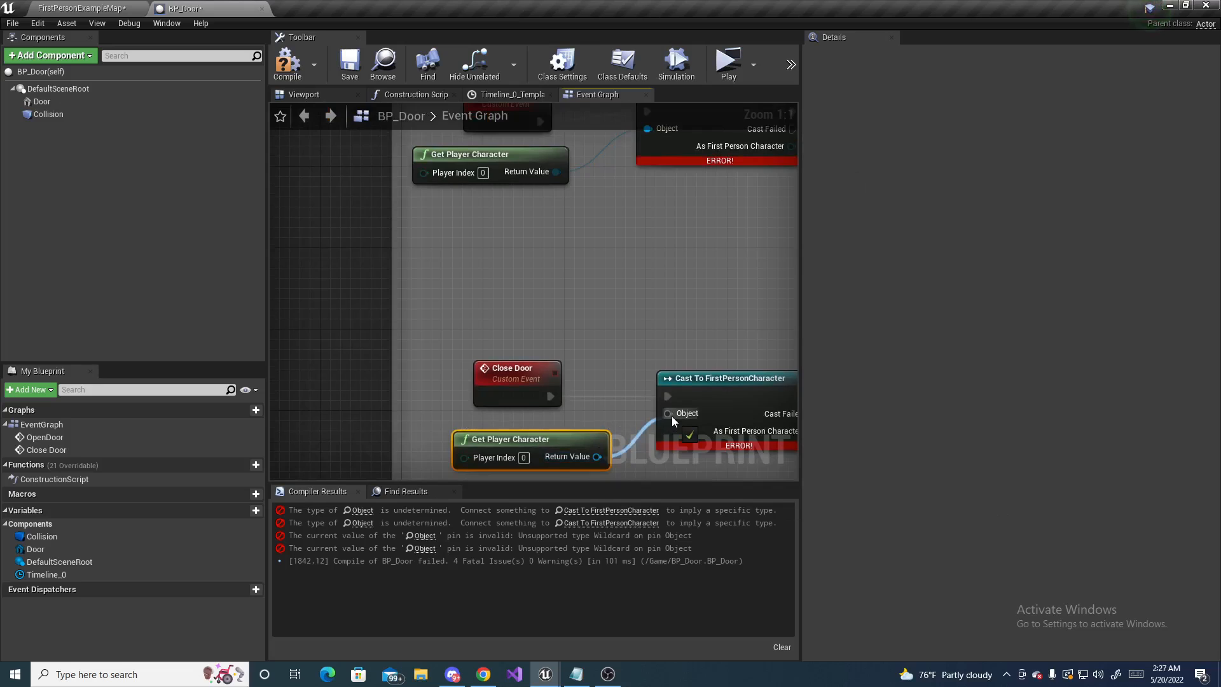
pyautogui.scroll(-3)
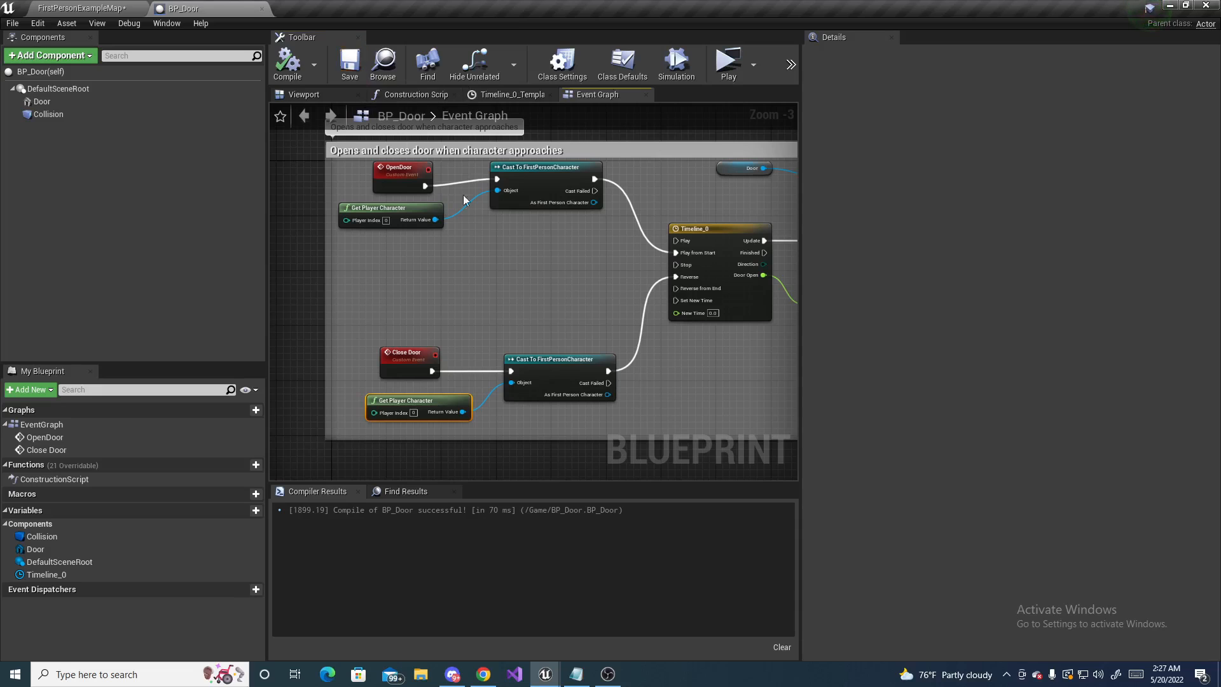
pyautogui.scroll(-3)
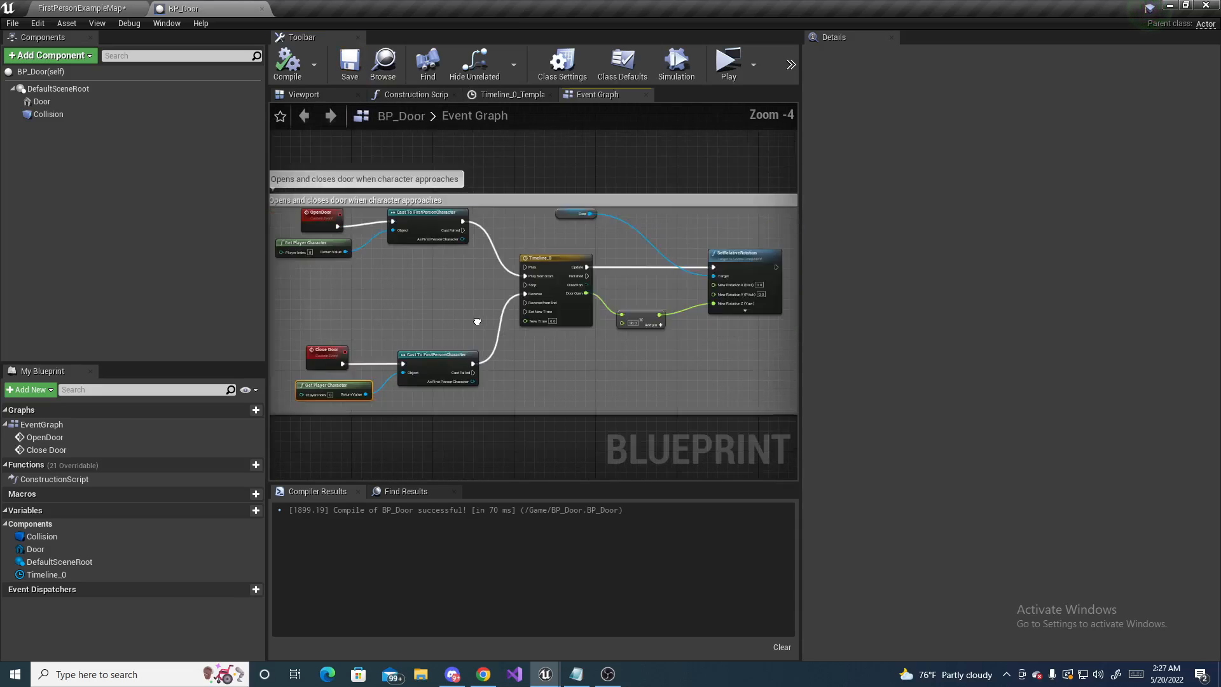
# Delete BP_Door's Collision component so only the Door mesh remains, then compile
pyautogui.click(621, 64)
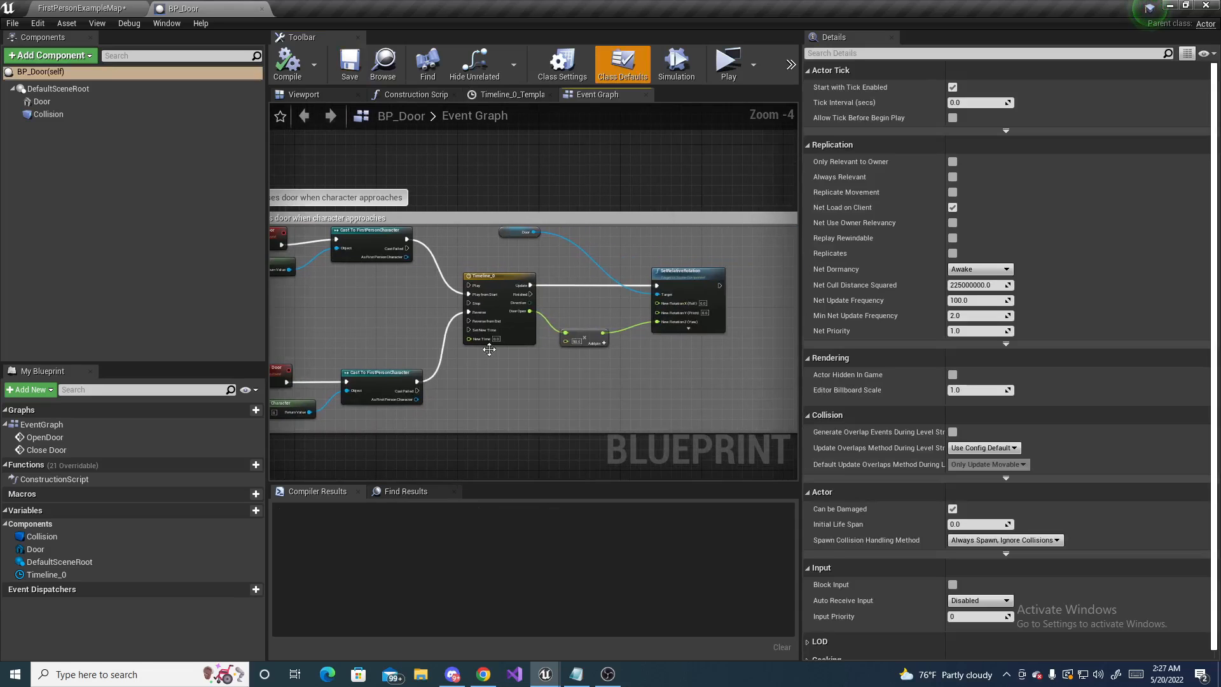
pyautogui.click(302, 94)
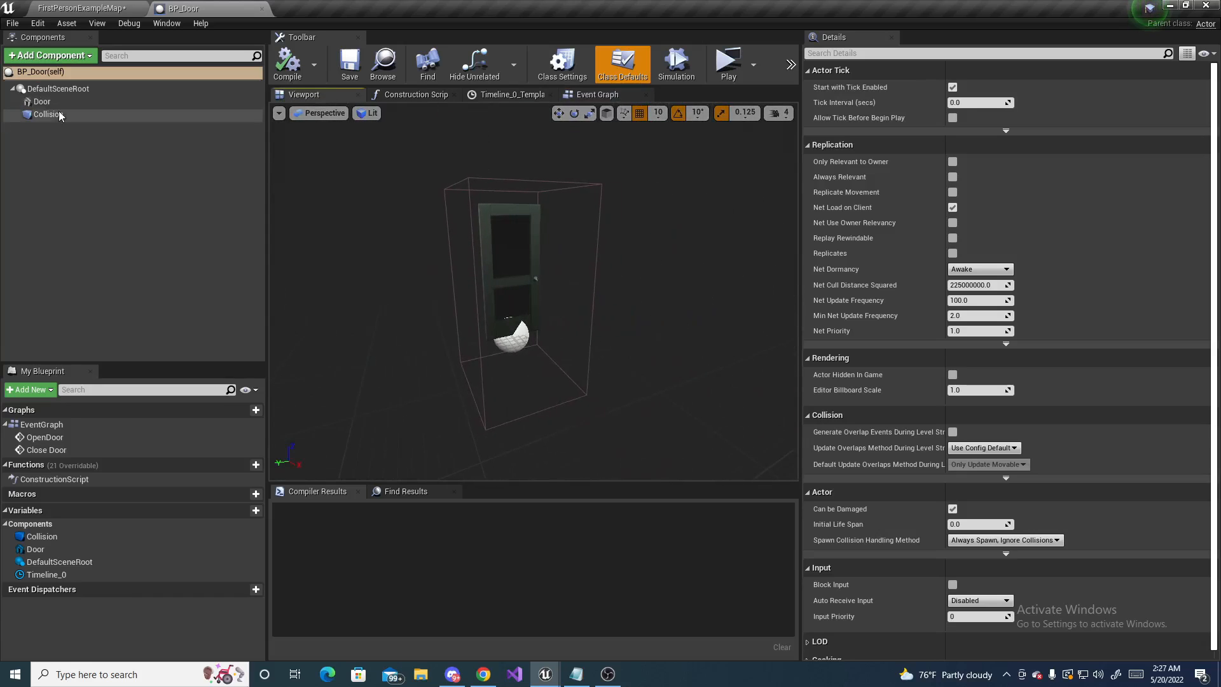
pyautogui.click(48, 115)
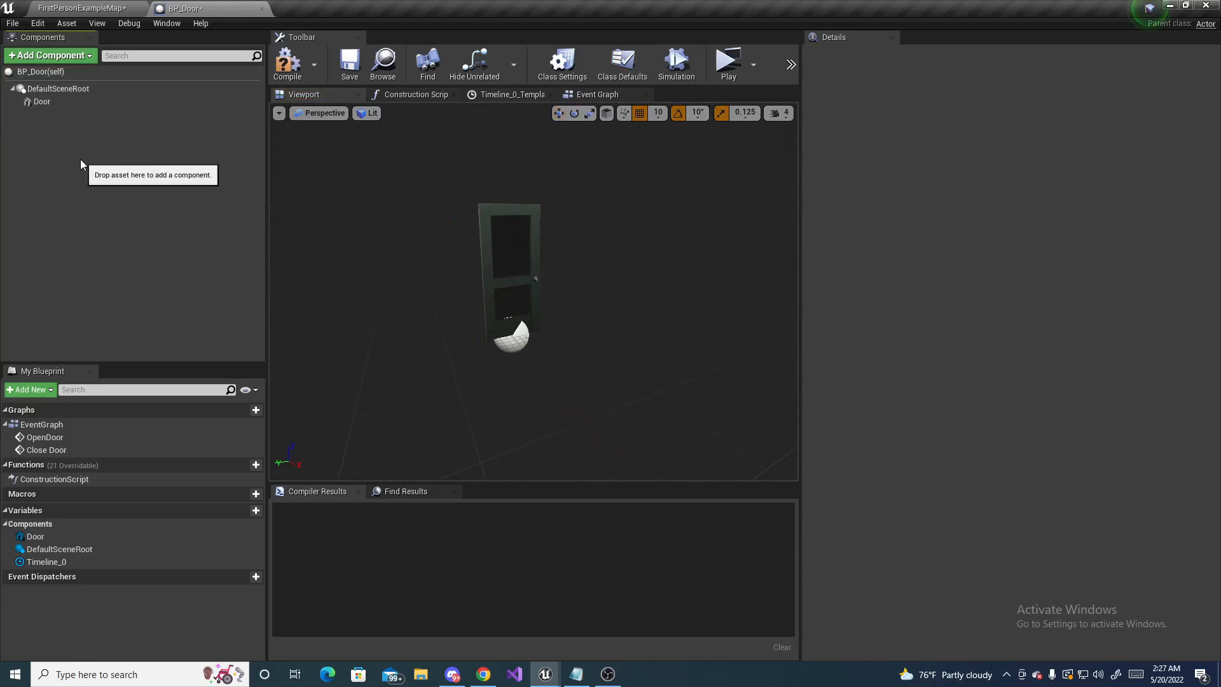
pyautogui.click(287, 64)
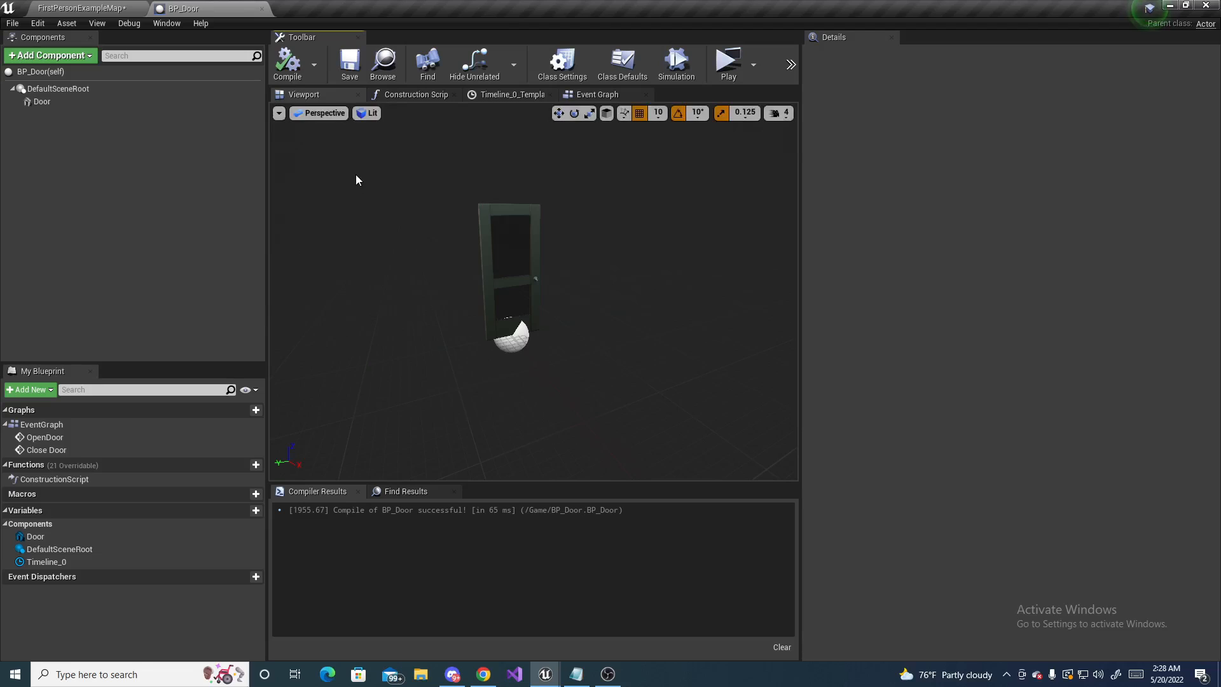
pyautogui.moveTo(355, 199)
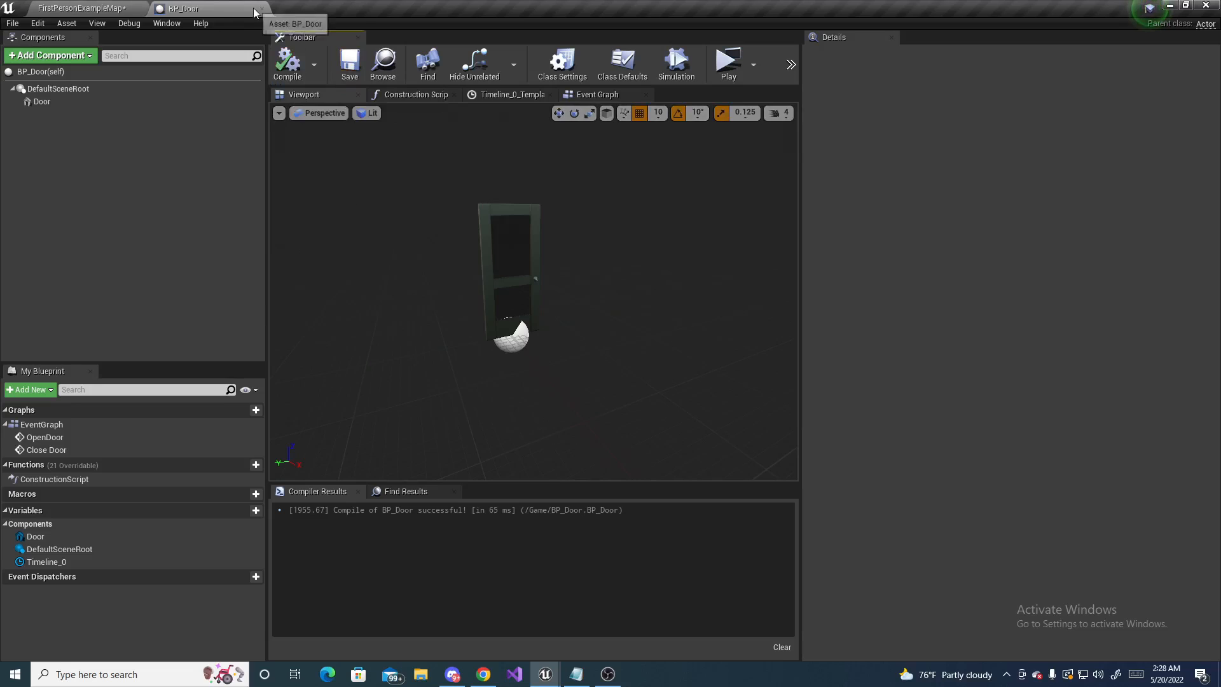
# Play-test FirstPersonExampleMap, then exit the preview with Esc
pyautogui.click(78, 8)
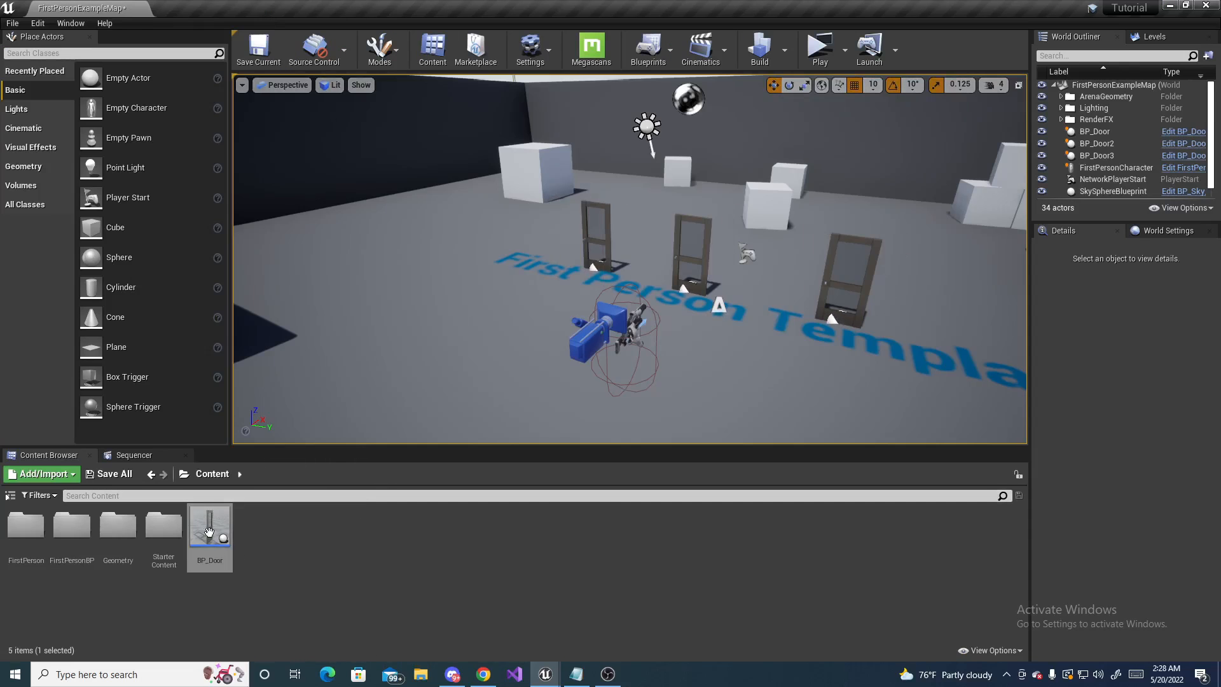
pyautogui.moveTo(209, 530)
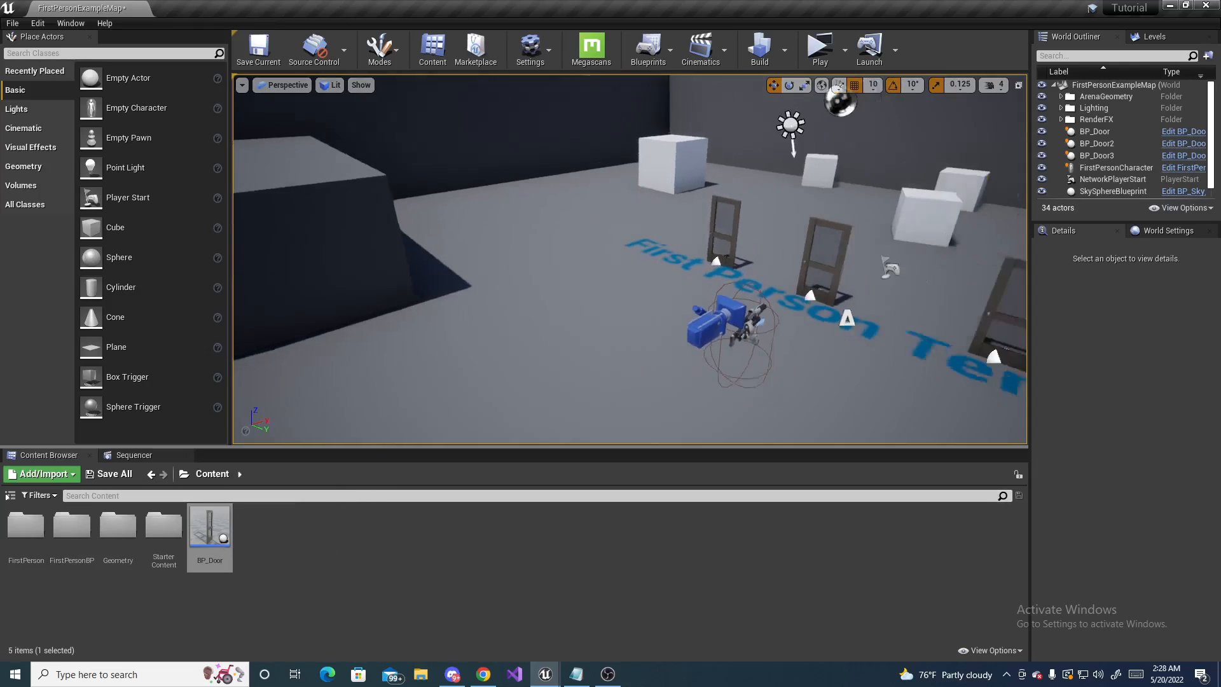
pyautogui.click(818, 49)
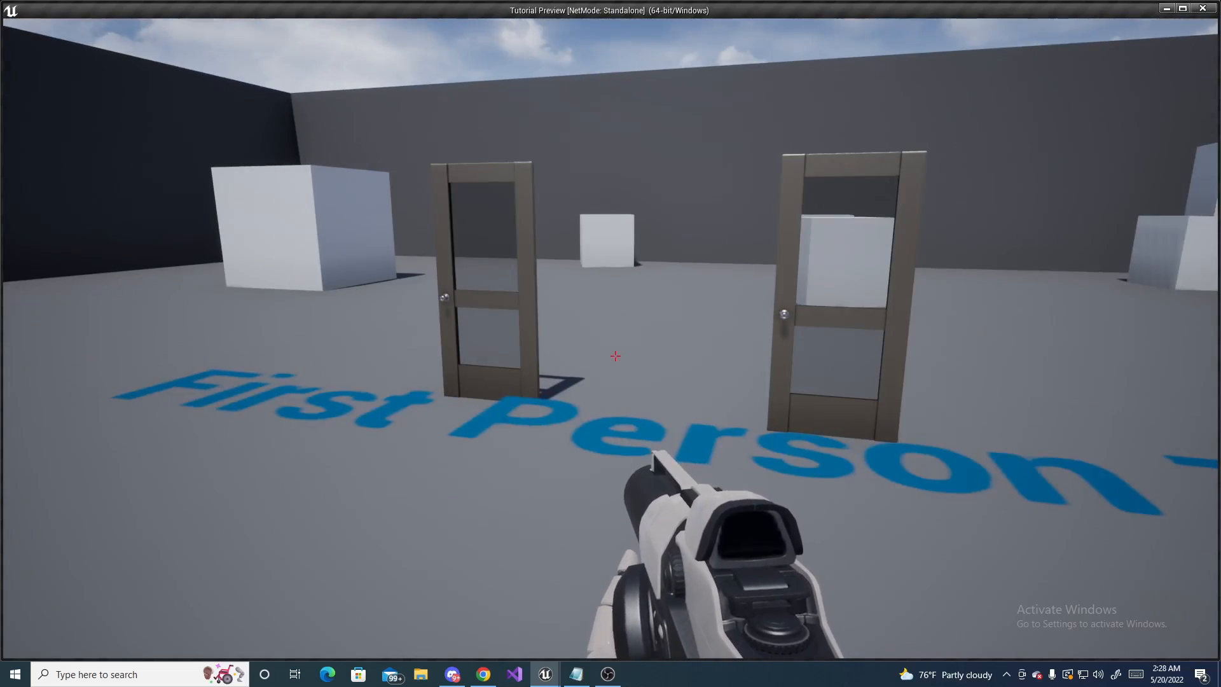
pyautogui.press('Escape')
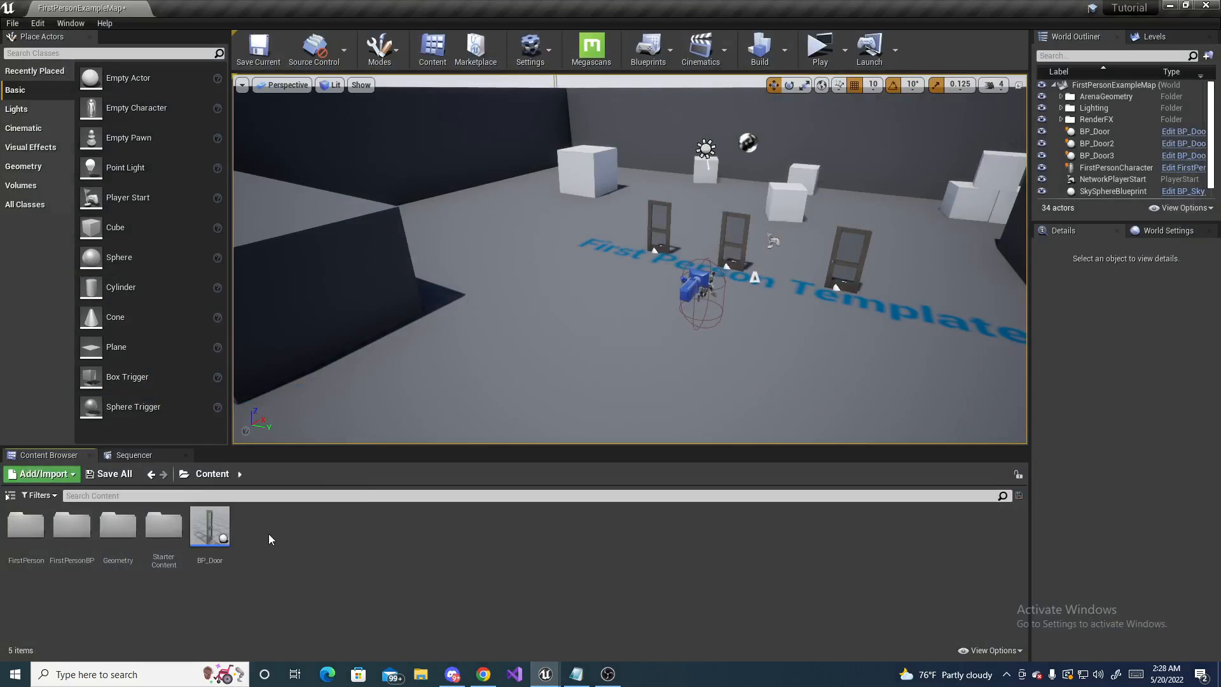
# Create an Actor-based Blueprint Class in Content and name it BP_Button
pyautogui.click(41, 473)
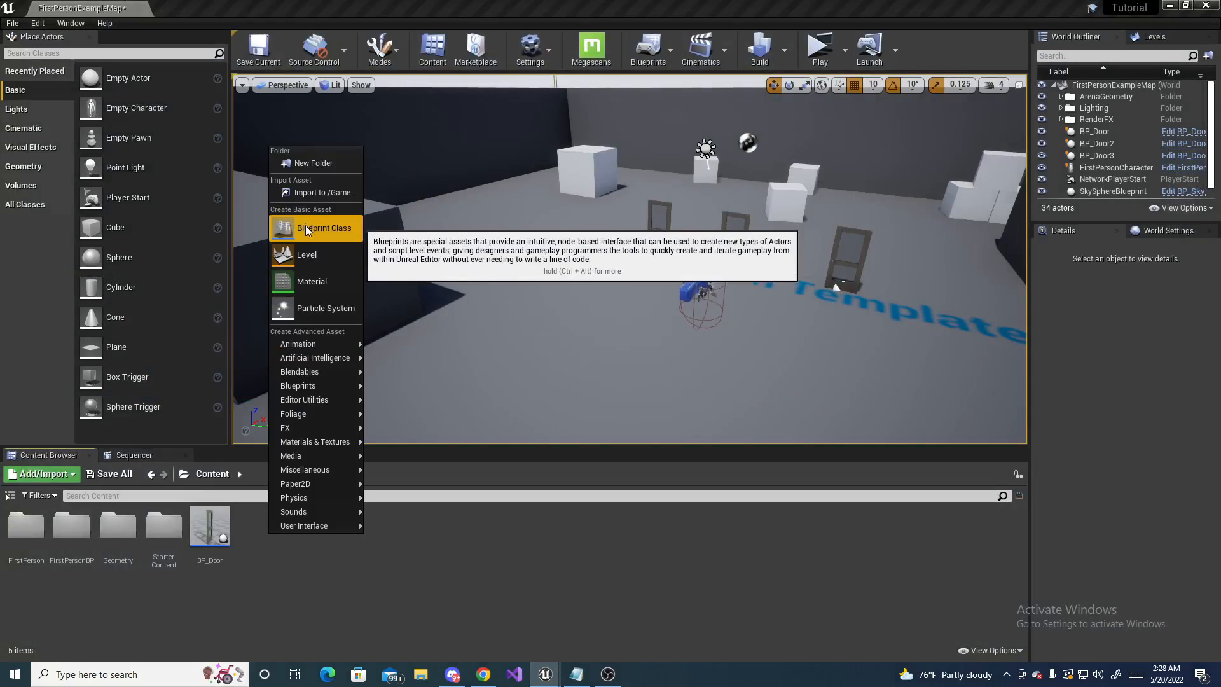
pyautogui.click(315, 227)
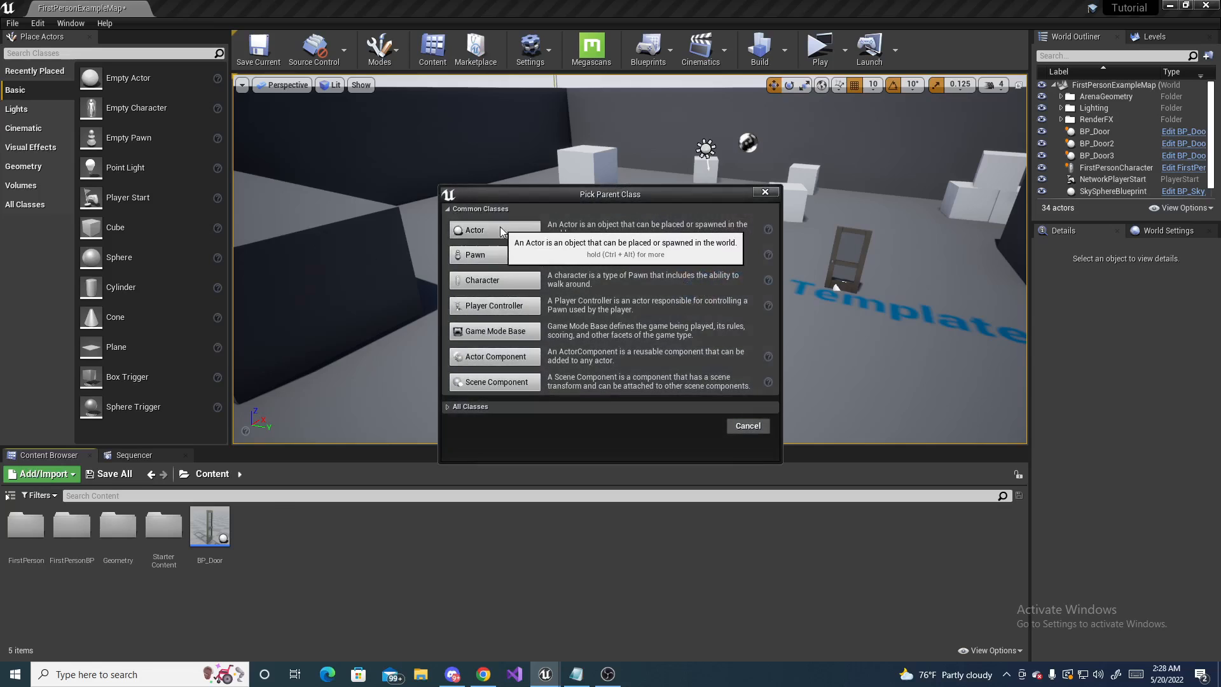
pyautogui.click(473, 230)
pyautogui.write('BP_Button')
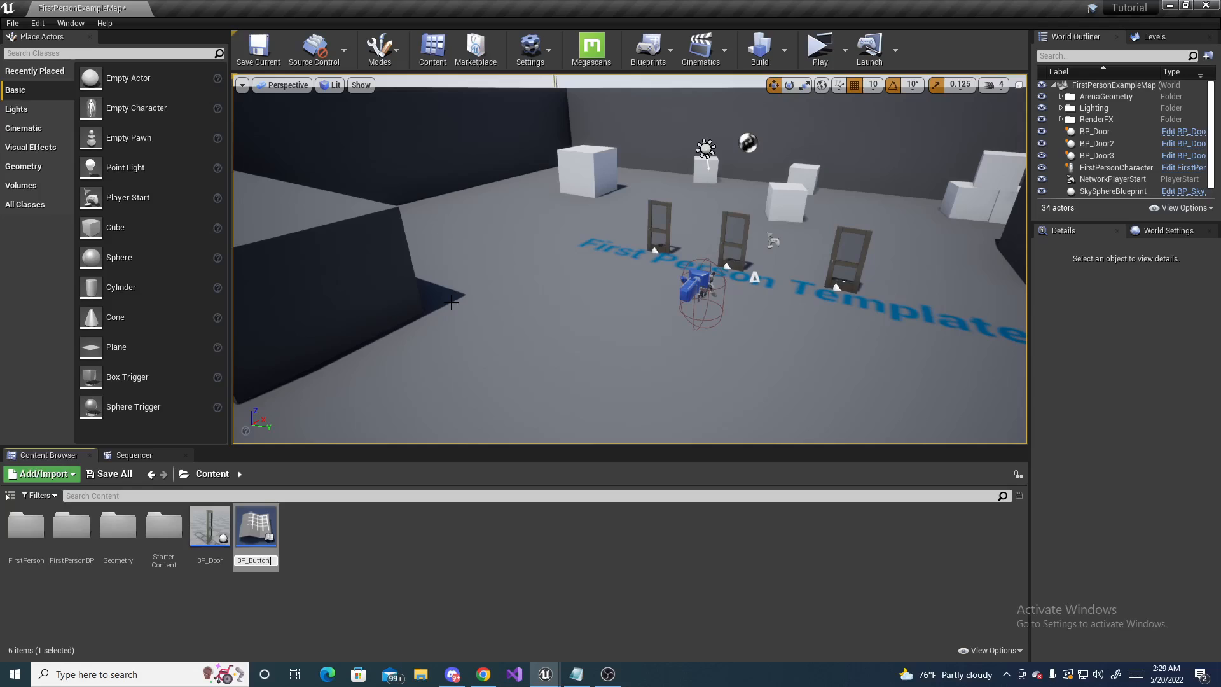
pyautogui.click(209, 524)
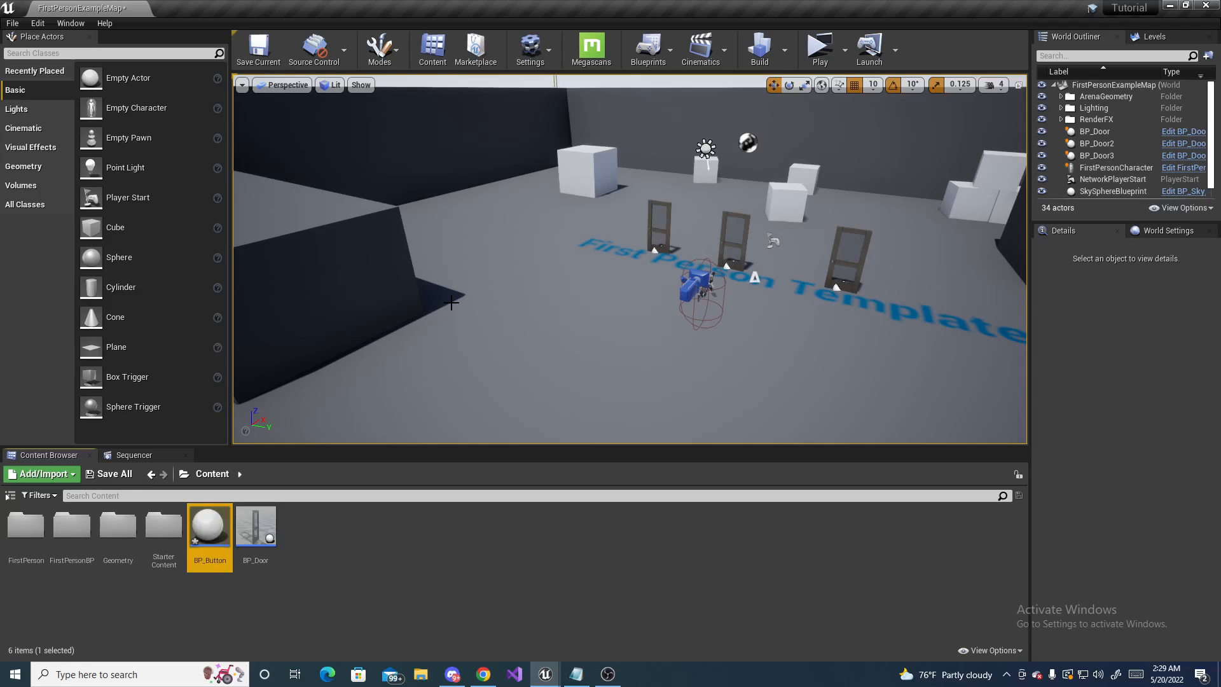
pyautogui.moveTo(209, 532)
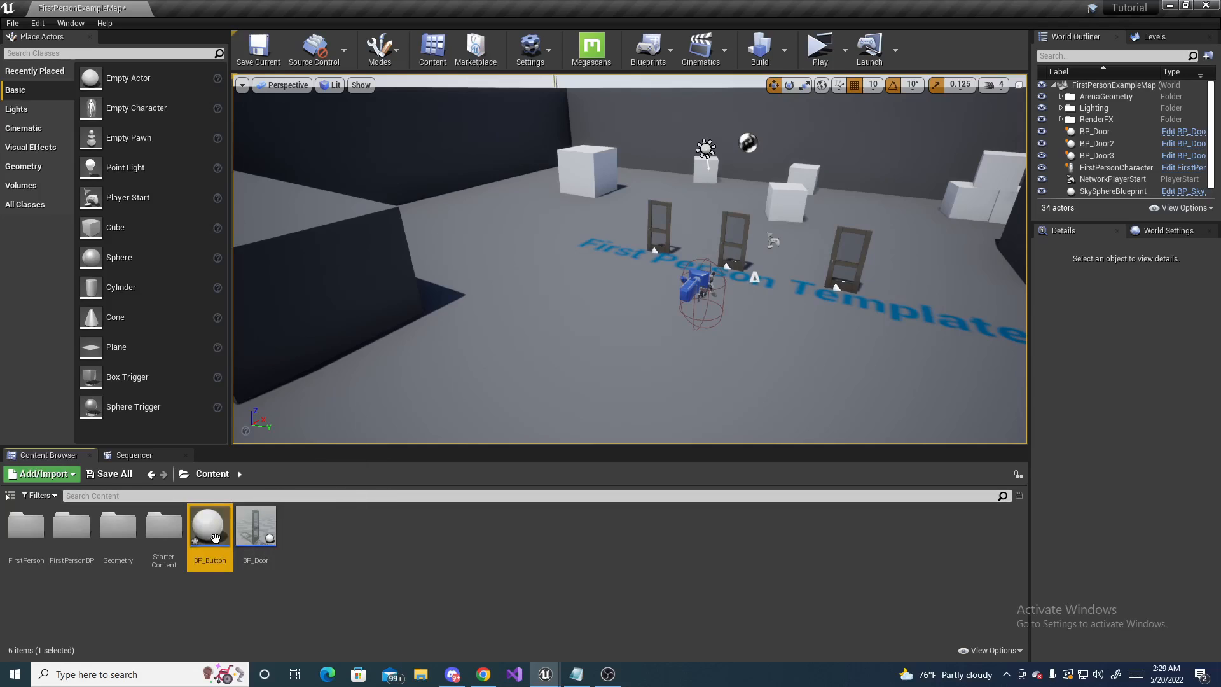
pyautogui.moveTo(256, 525)
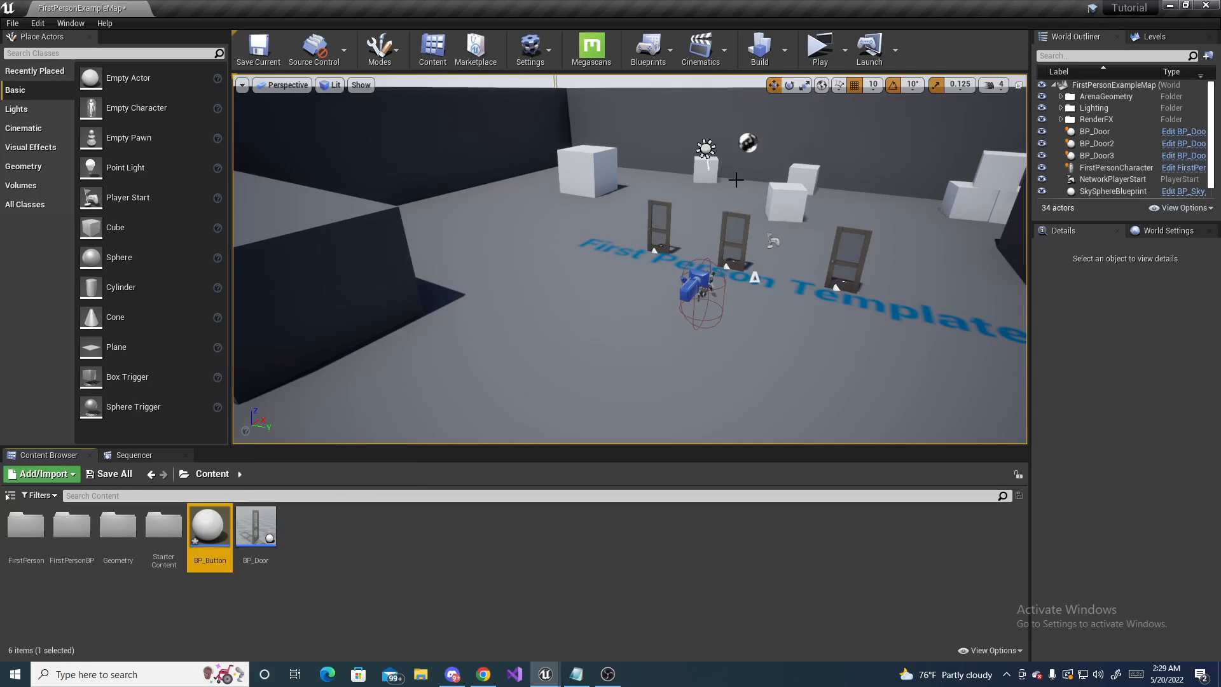
pyautogui.moveTo(294, 576)
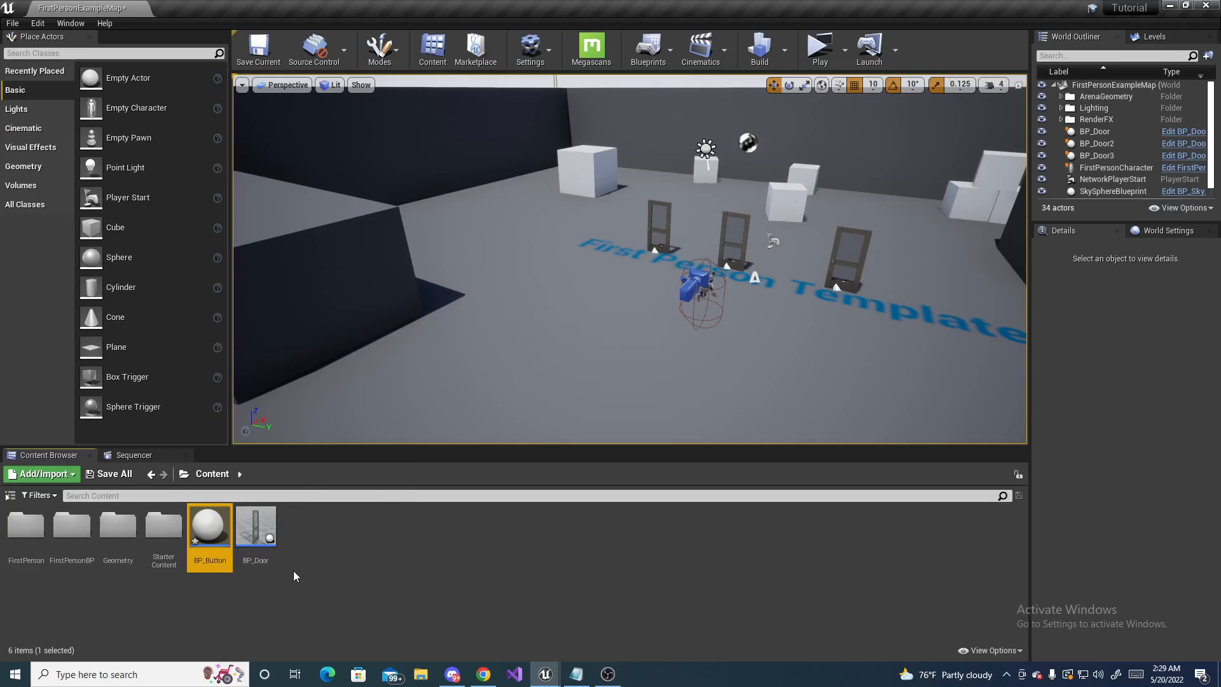
pyautogui.moveTo(225, 553)
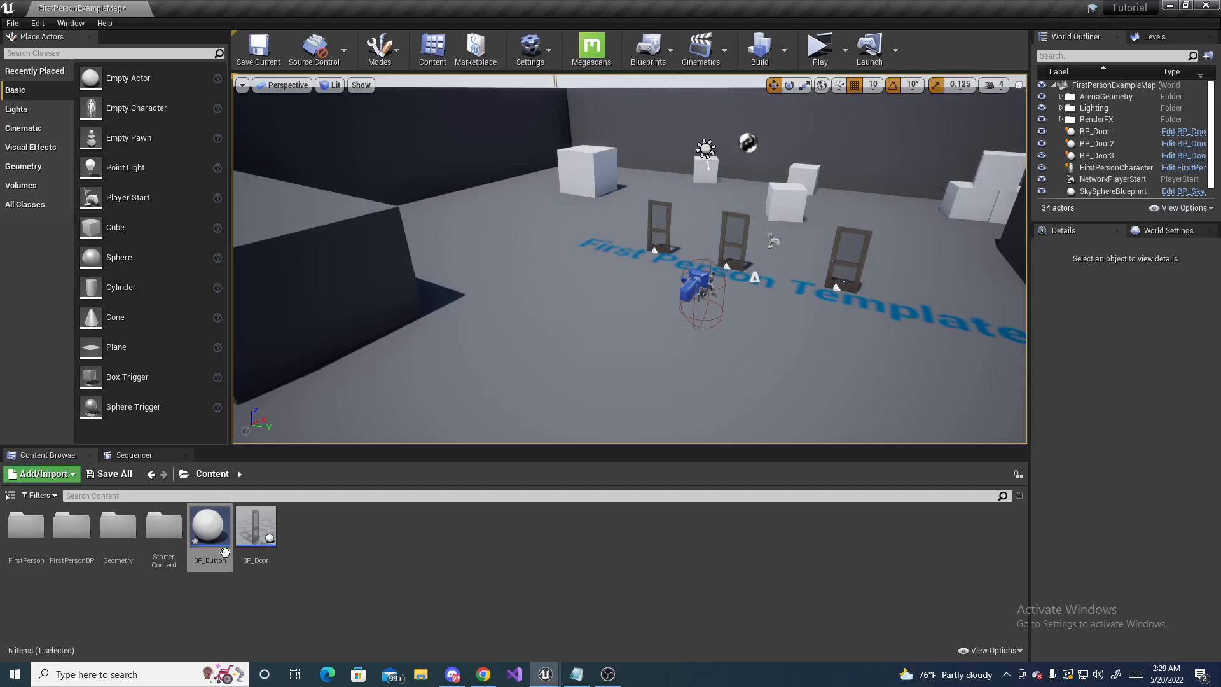
# Open BP_Button from the Content Browser in the Blueprint editor
pyautogui.doubleClick(208, 524)
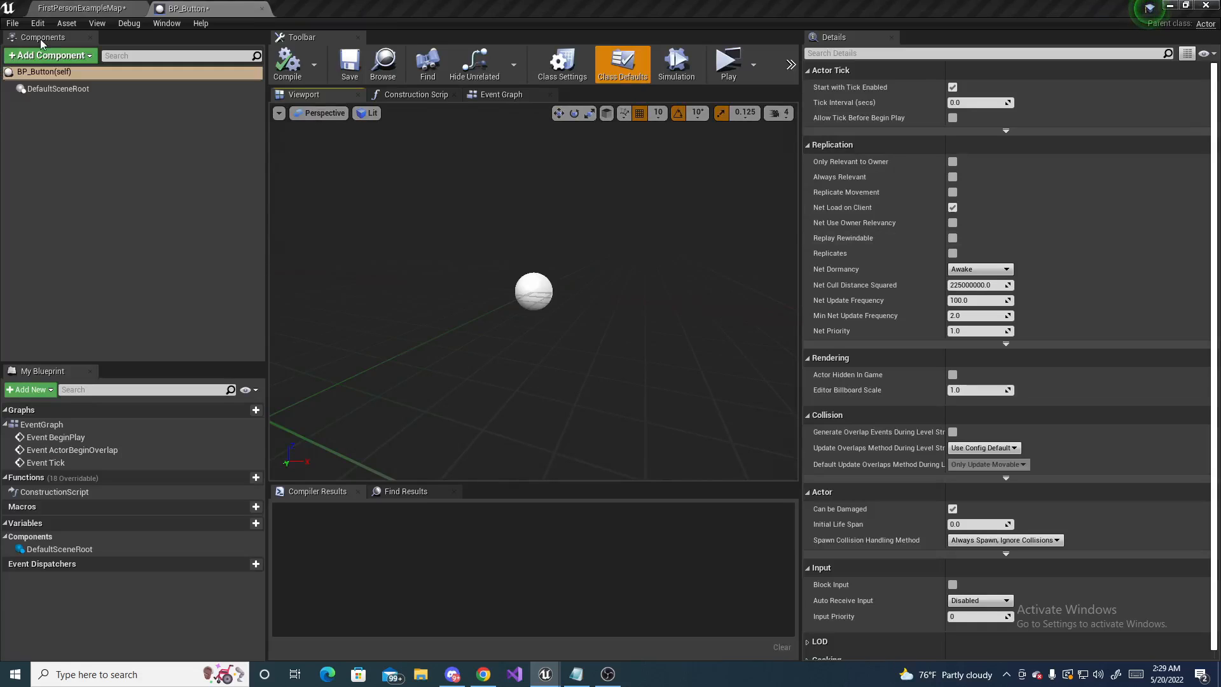
# Add Static Mesh and Box components to BP_Button, renaming the mesh Button
pyautogui.click(49, 55)
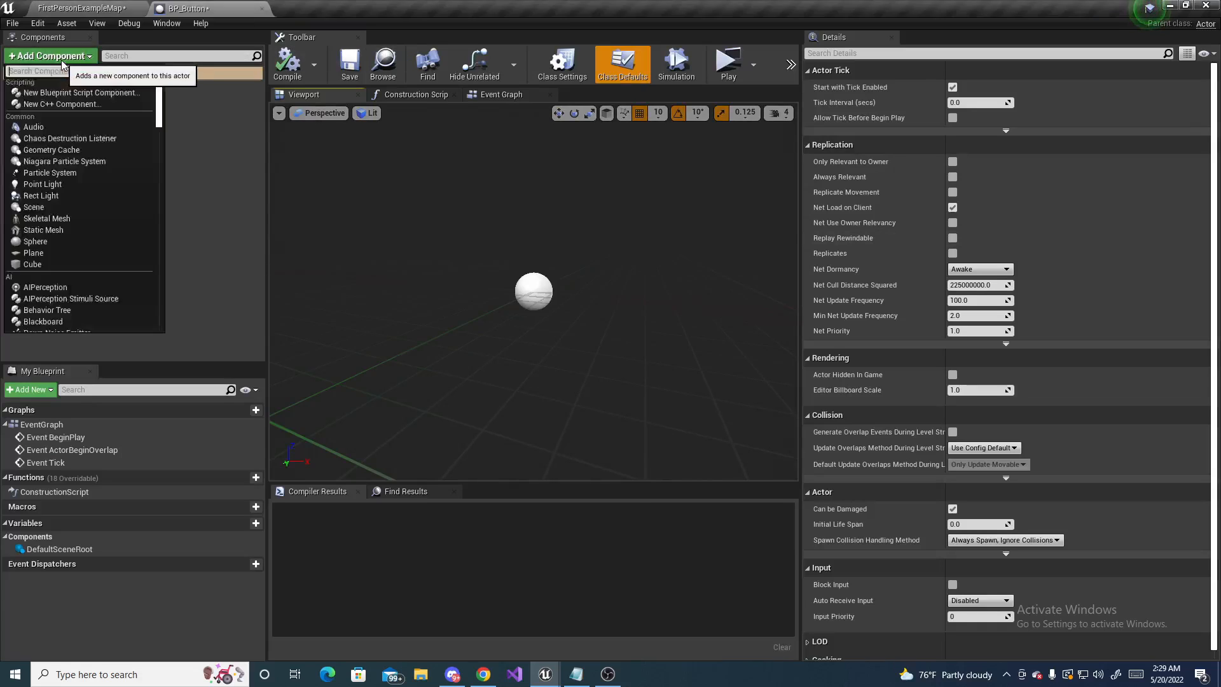
pyautogui.write('stati')
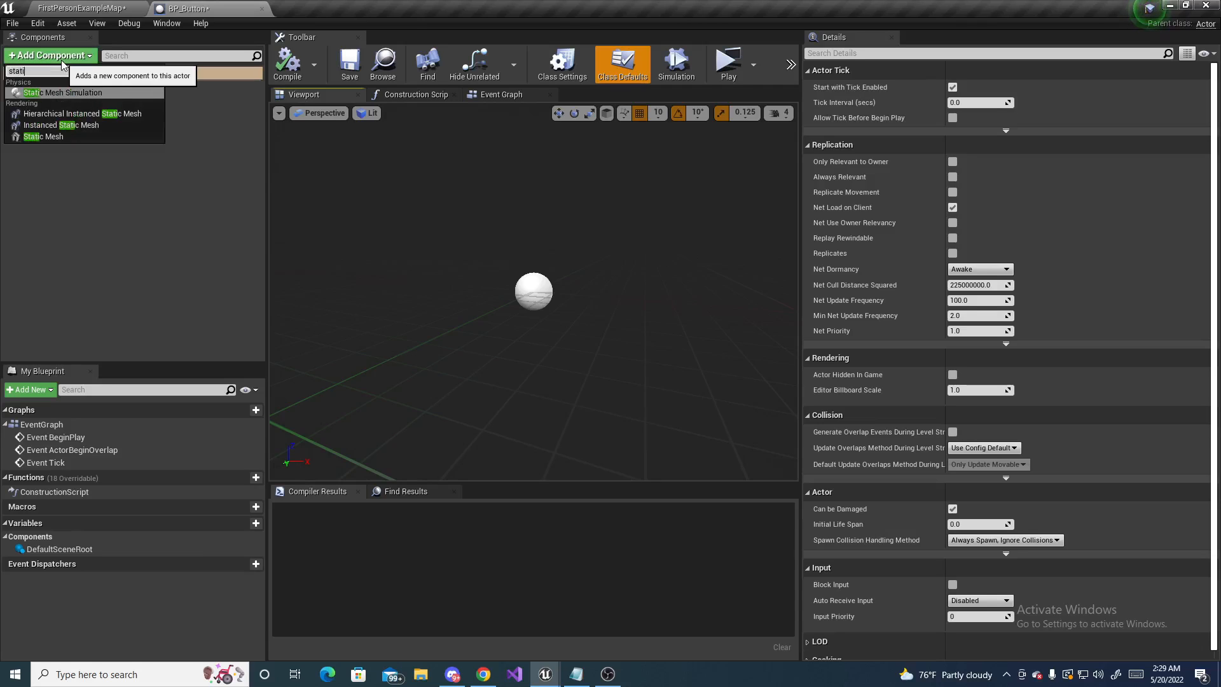
pyautogui.click(49, 136)
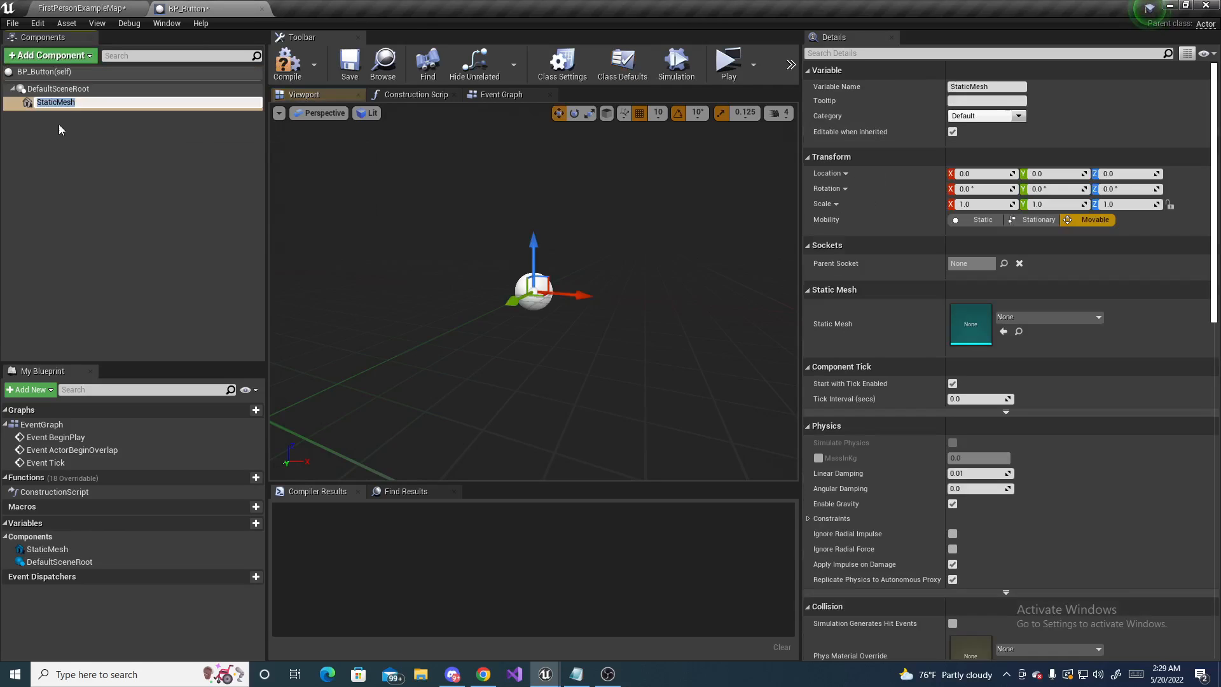
pyautogui.click(49, 55)
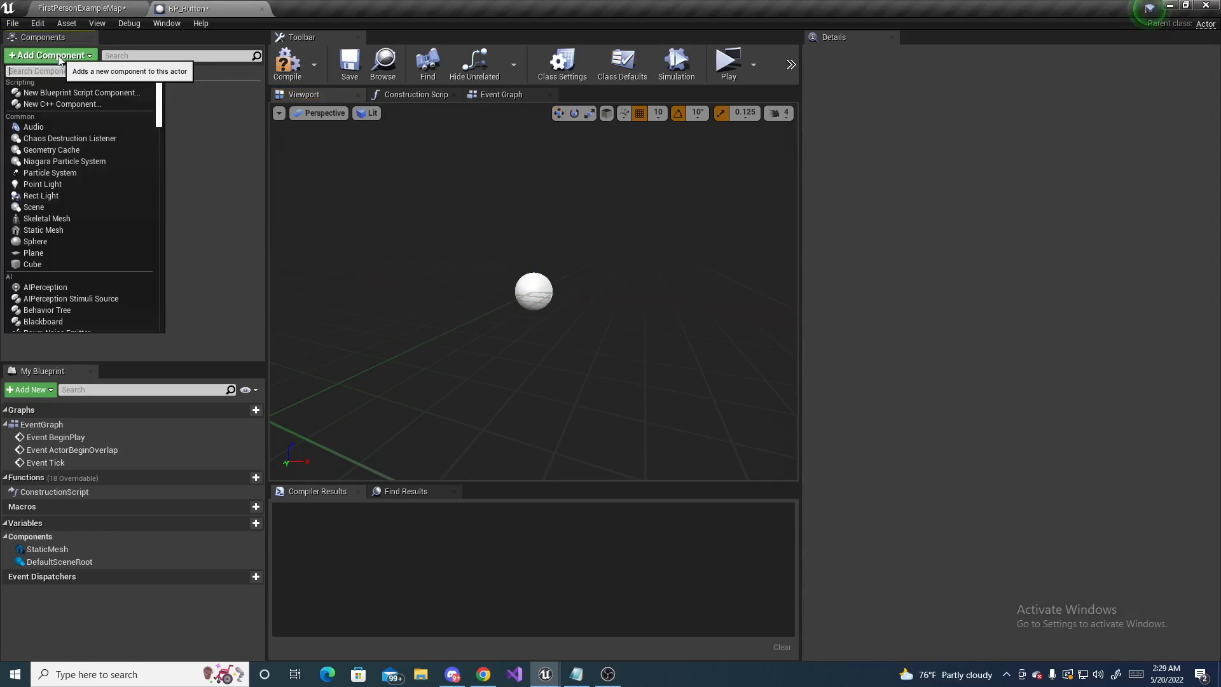
pyautogui.write('box')
pyautogui.write('Trigger')
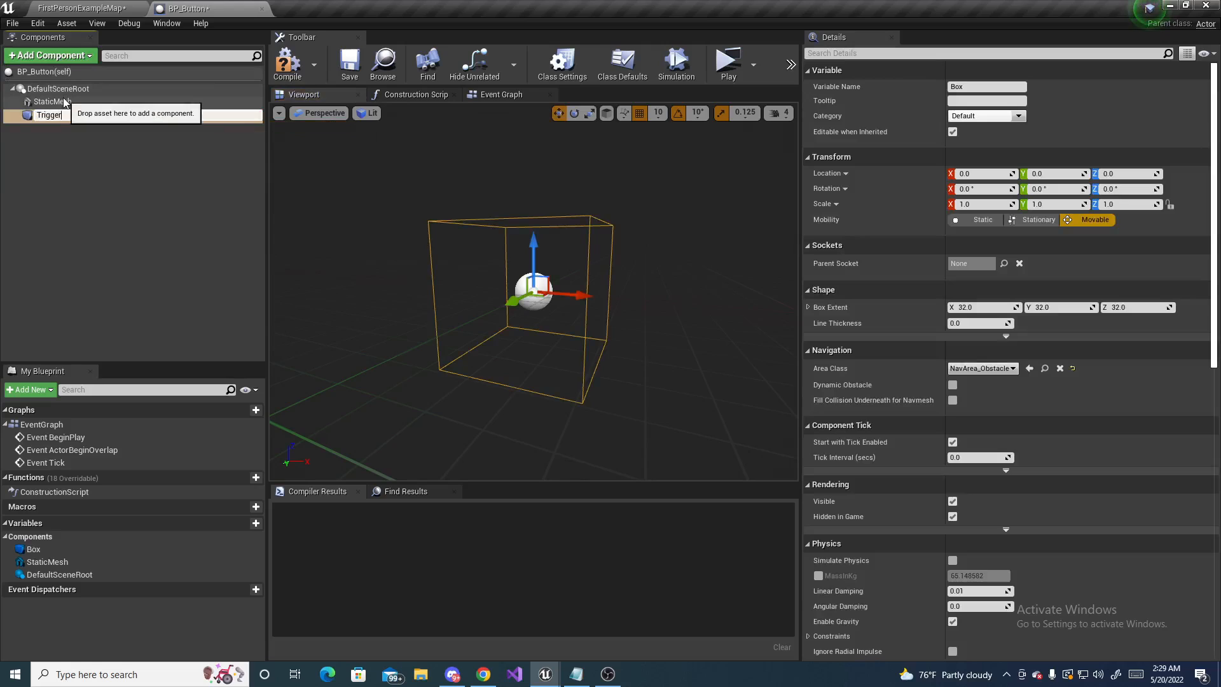
pyautogui.click(52, 101)
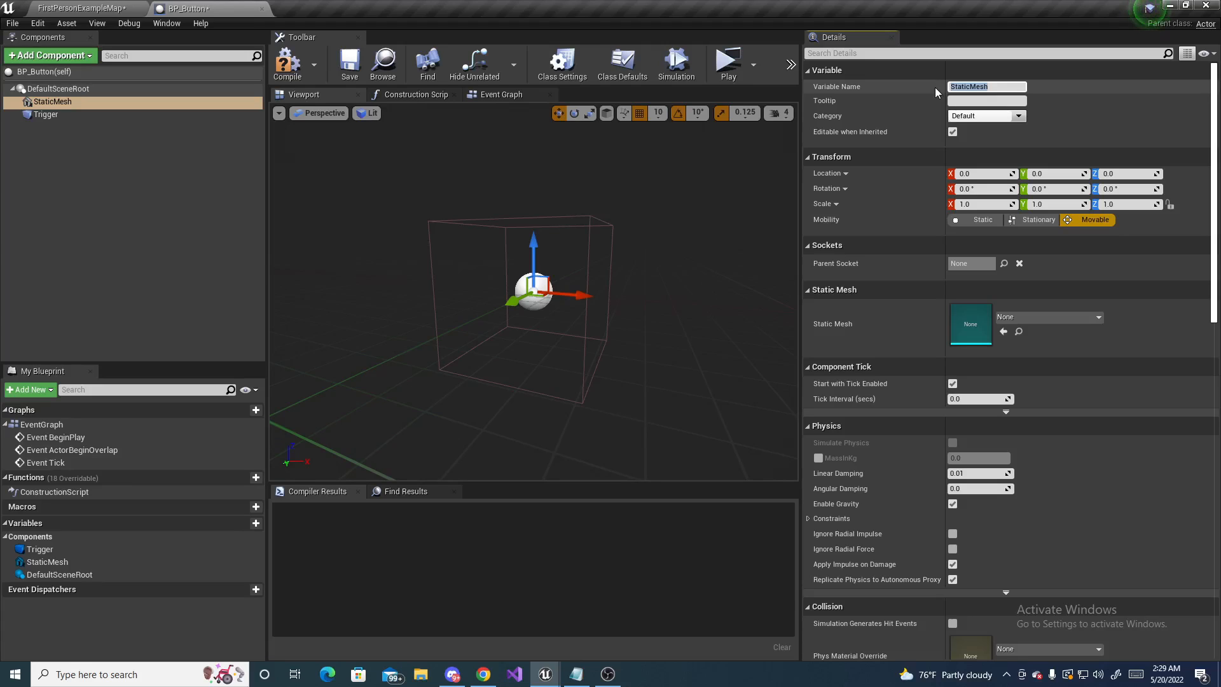
pyautogui.write('Button')
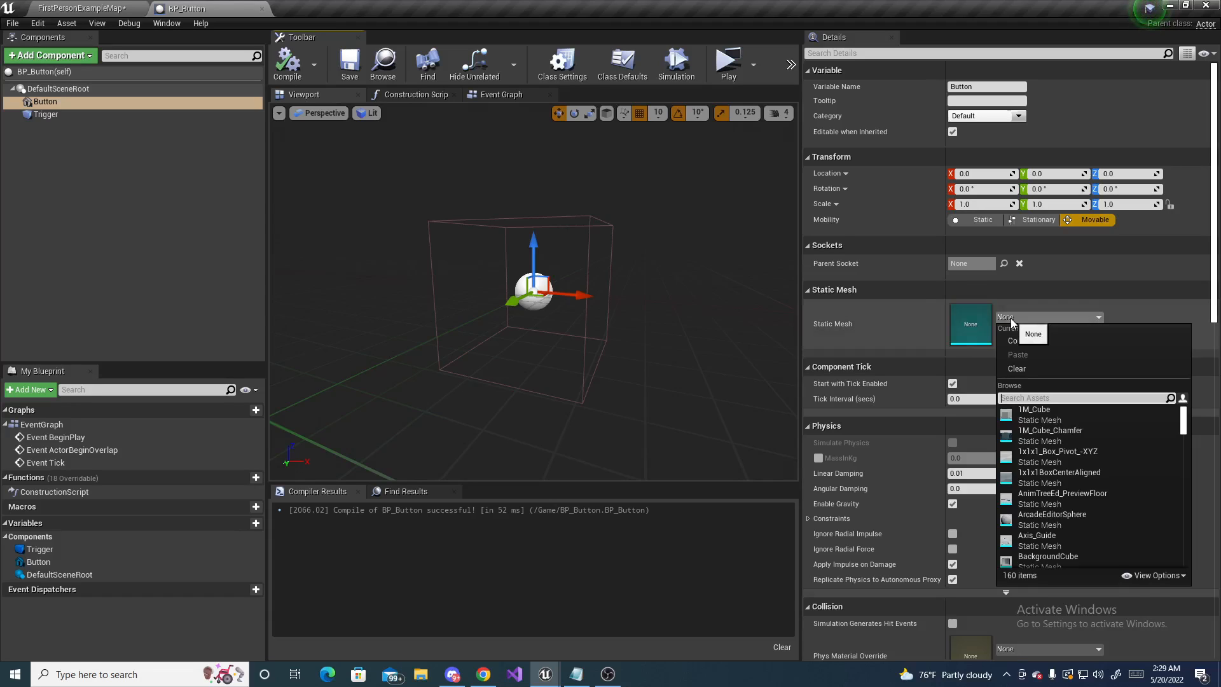
# Set the Button's Static Mesh to Cylinder and orbit to view it
pyautogui.write('cyllui')
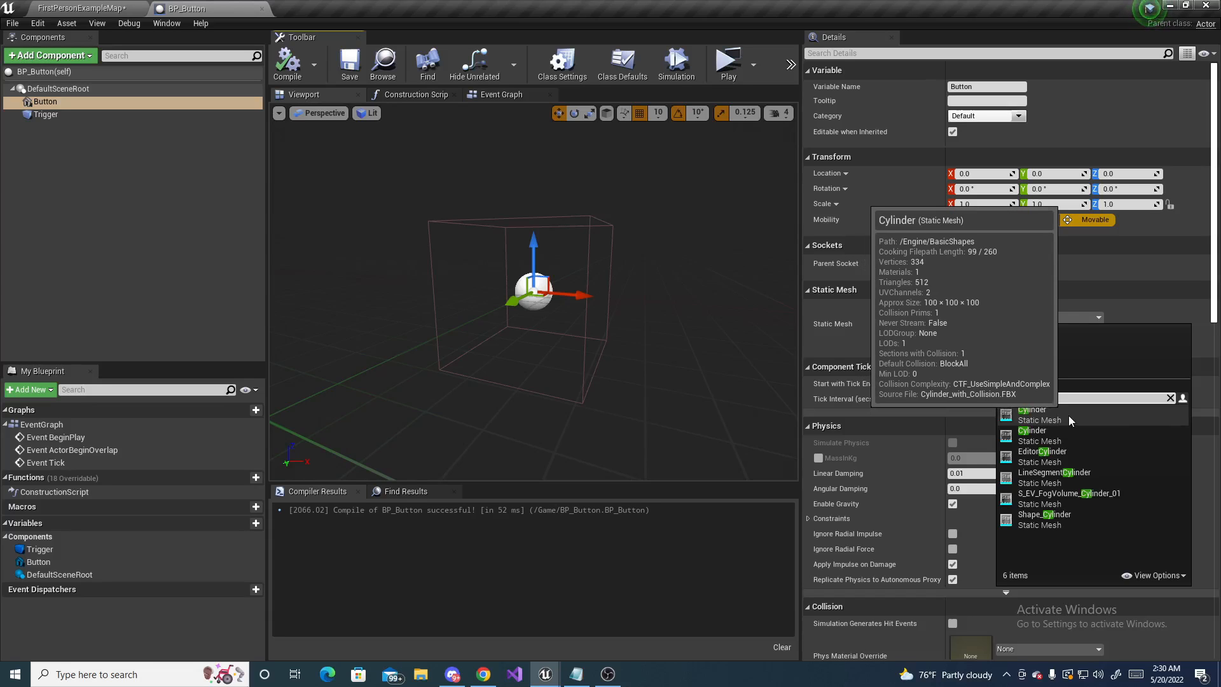
pyautogui.click(1030, 409)
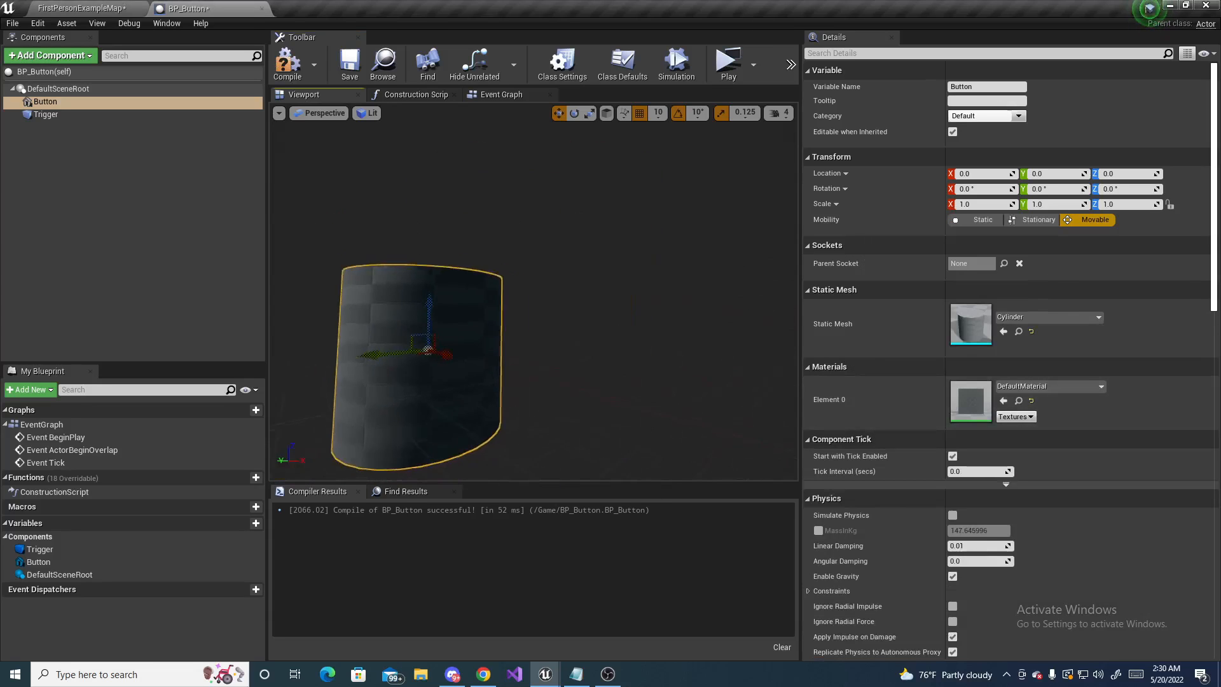
pyautogui.moveTo(416, 358); pyautogui.dragTo(565, 292)
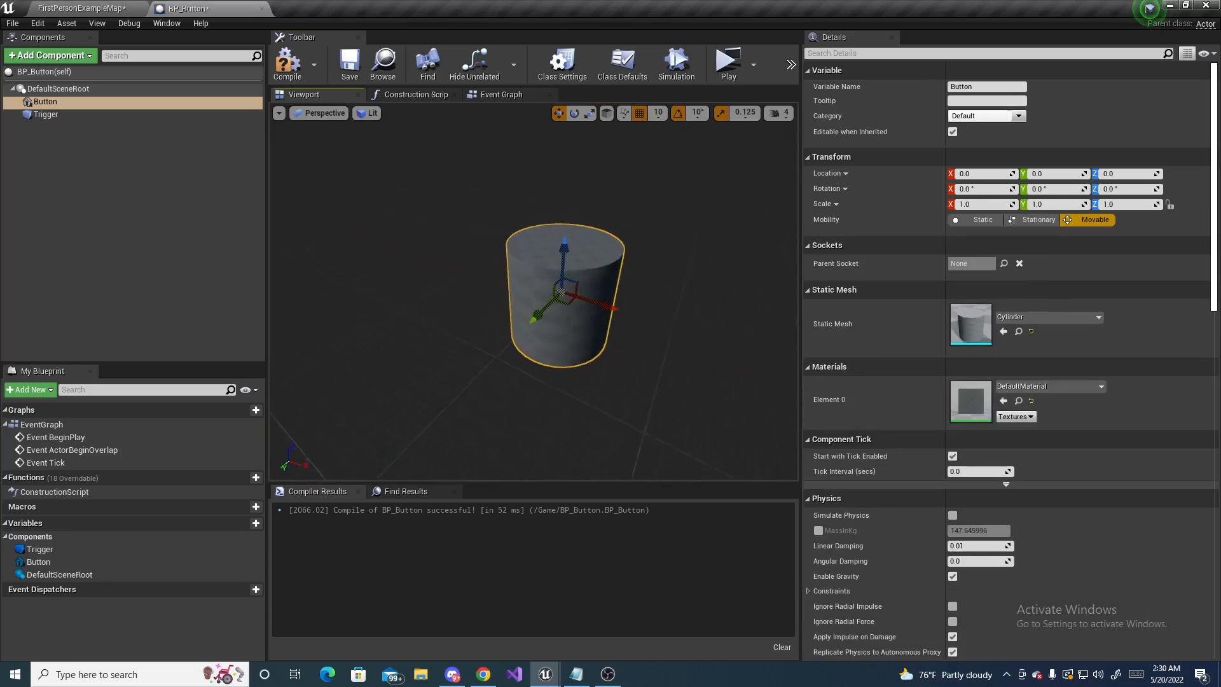
# Rotate the Button to 180, -90, 180 and scale it to 0.5, 0.5, 0.125
pyautogui.click(573, 113)
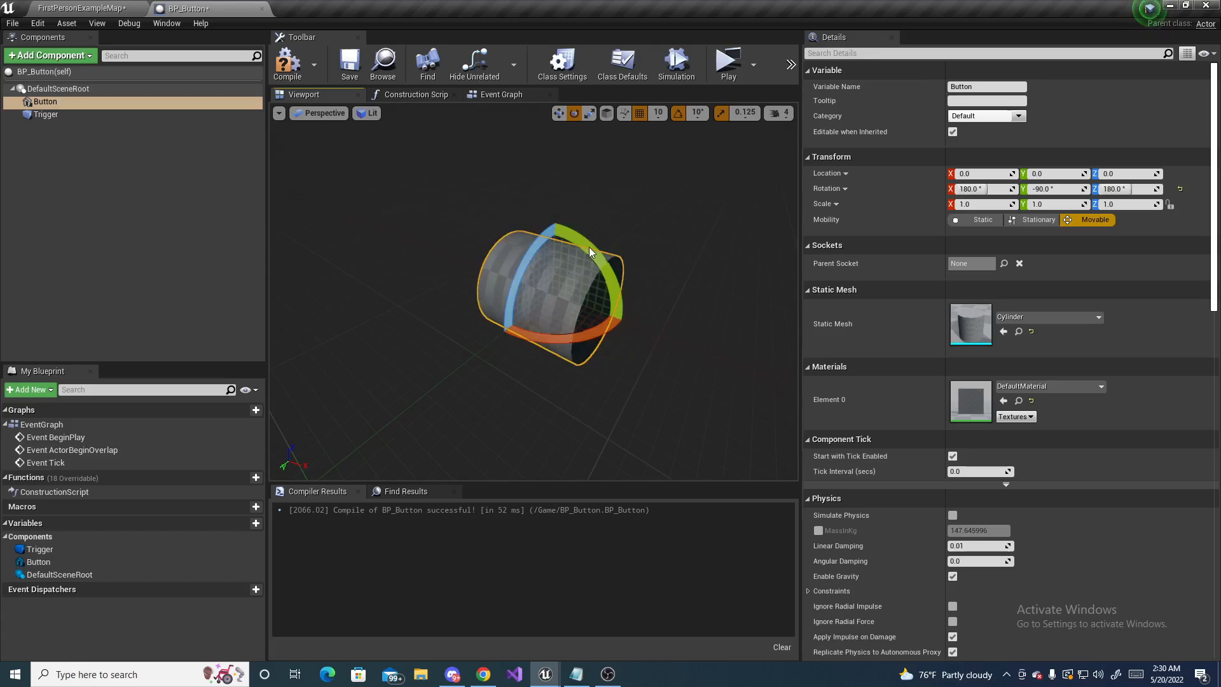
pyautogui.click(585, 113)
pyautogui.write('0.125')
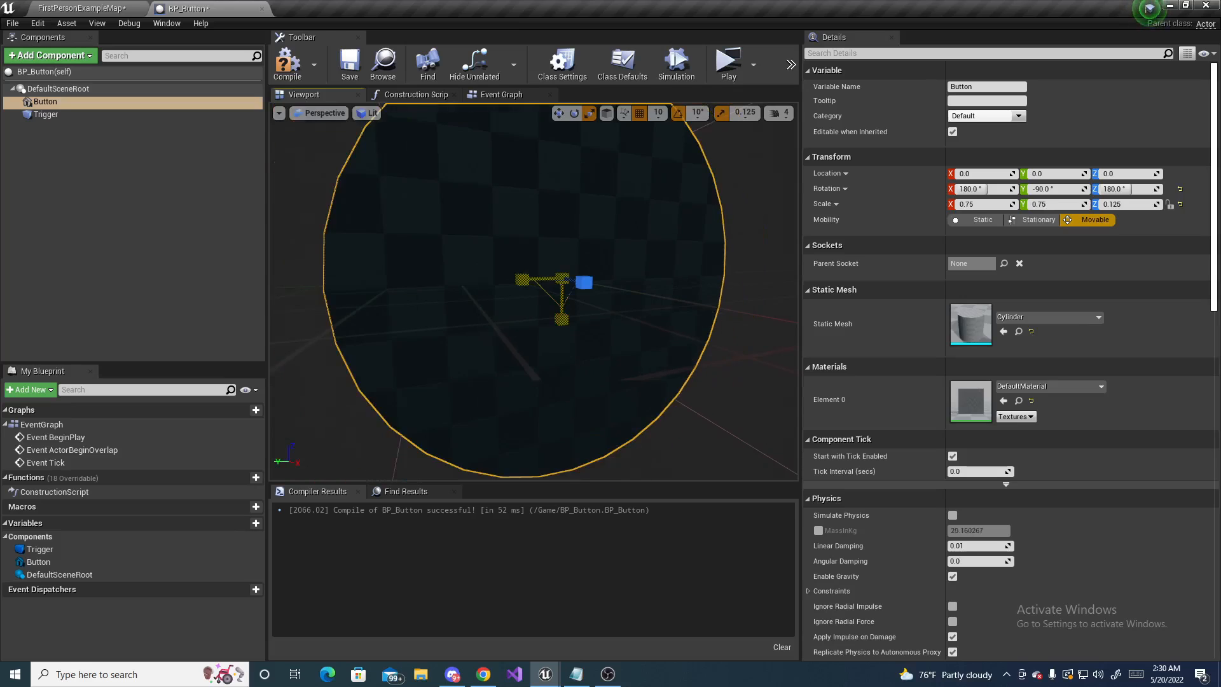
pyautogui.write('0.5')
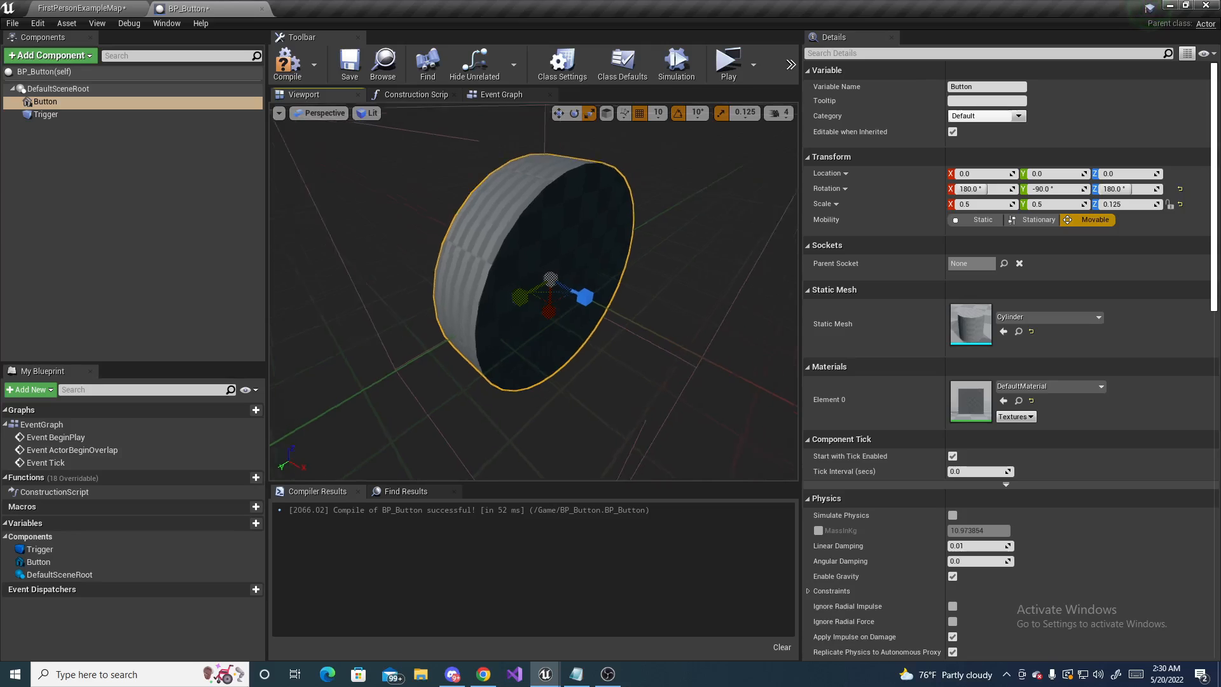
pyautogui.click(45, 114)
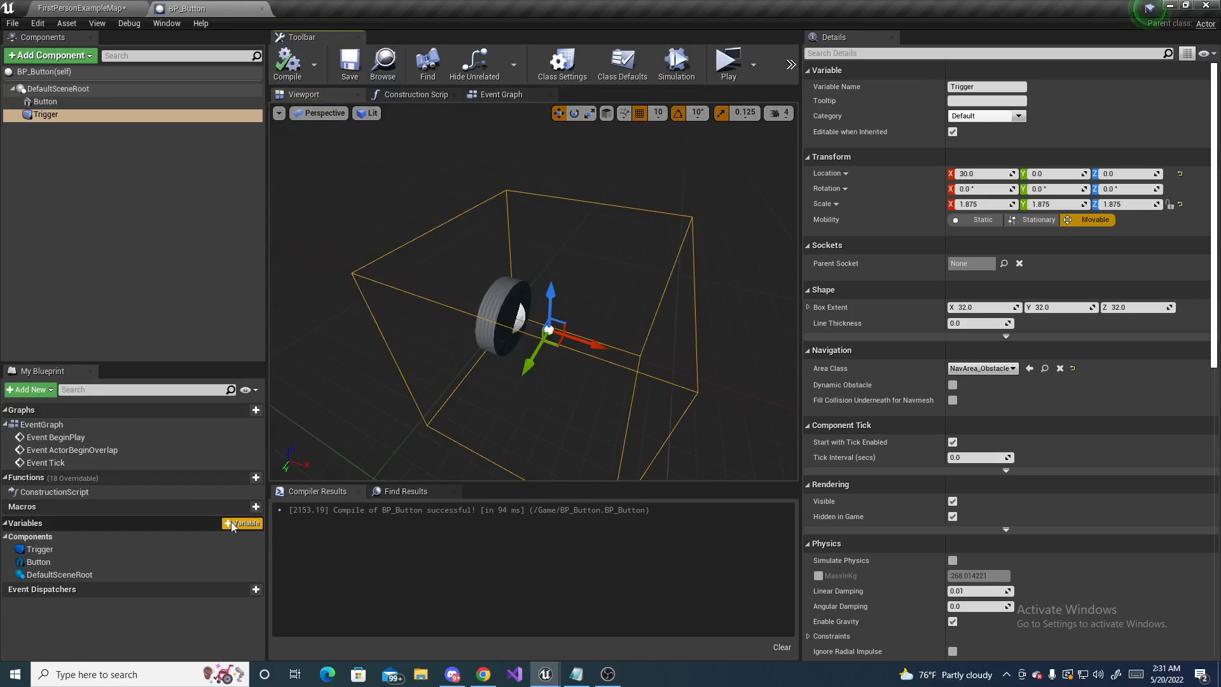
pyautogui.moveTo(225, 537)
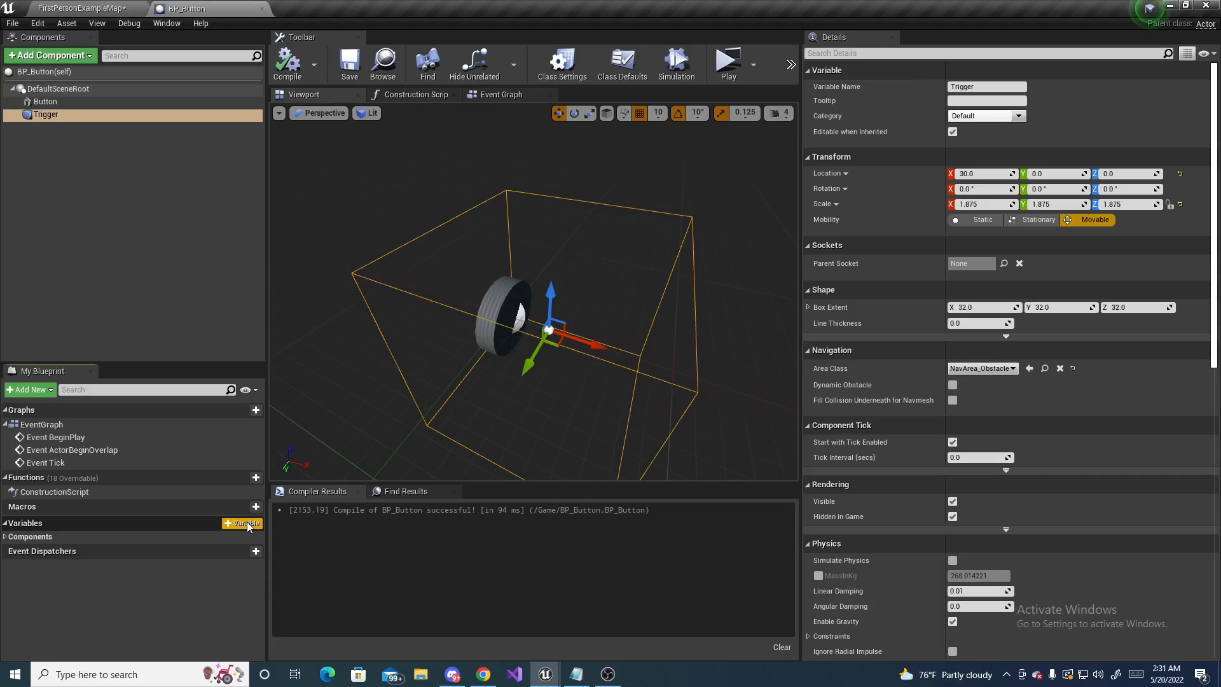
# Create a new variable in My Blueprint and name it Overlapping
pyautogui.click(256, 523)
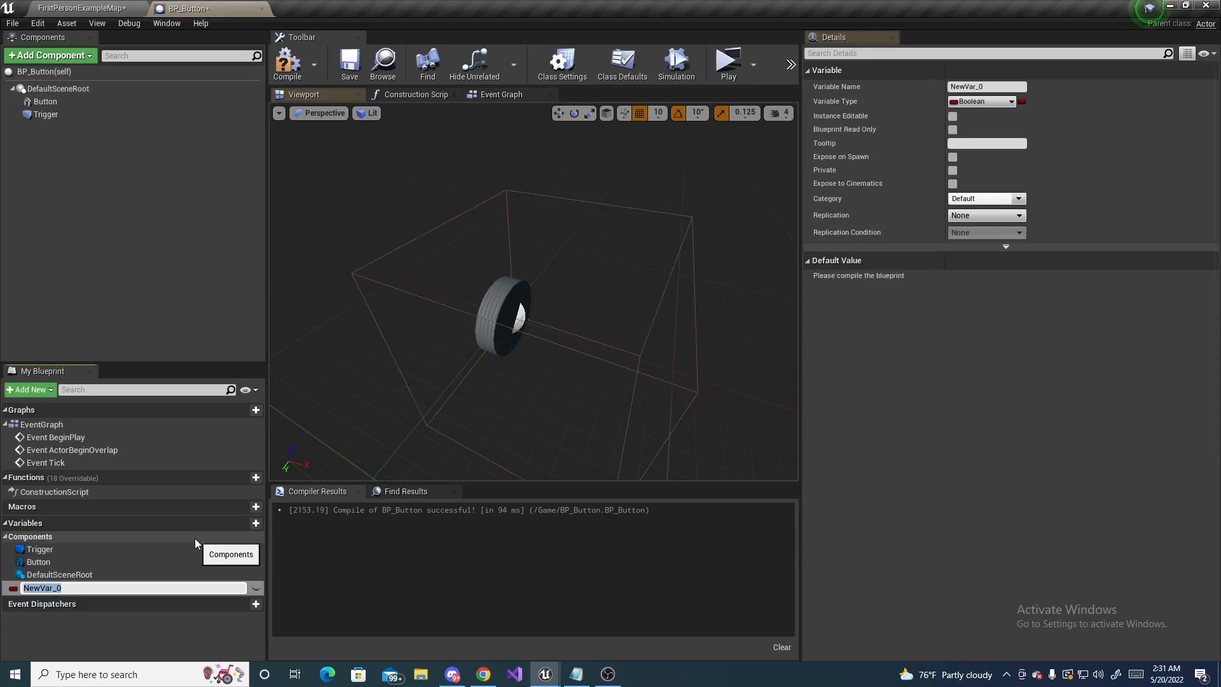
pyautogui.moveTo(82, 568)
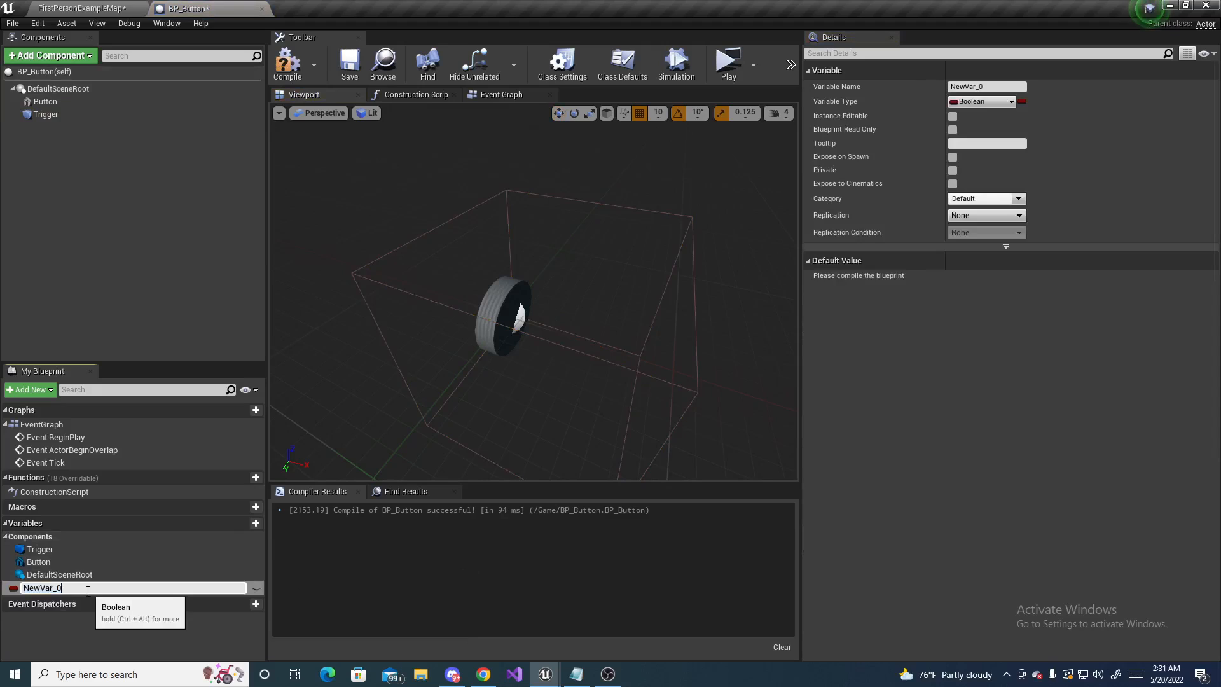
pyautogui.write('Ovl')
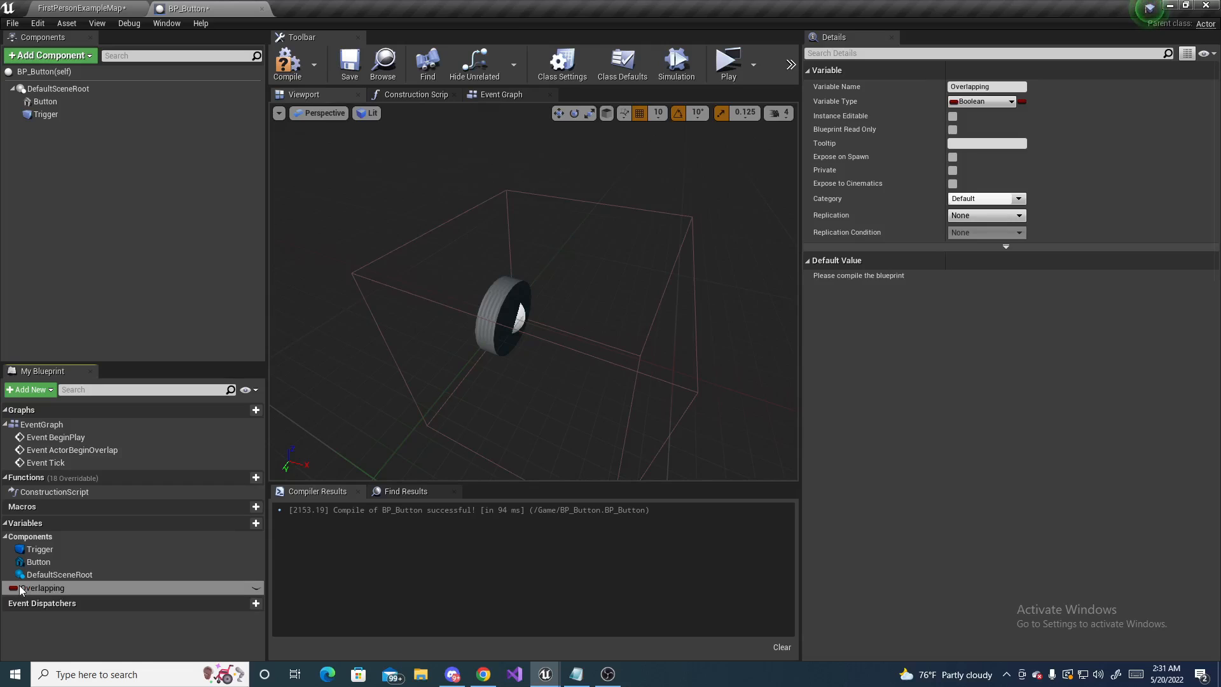
pyautogui.moveTo(45, 114)
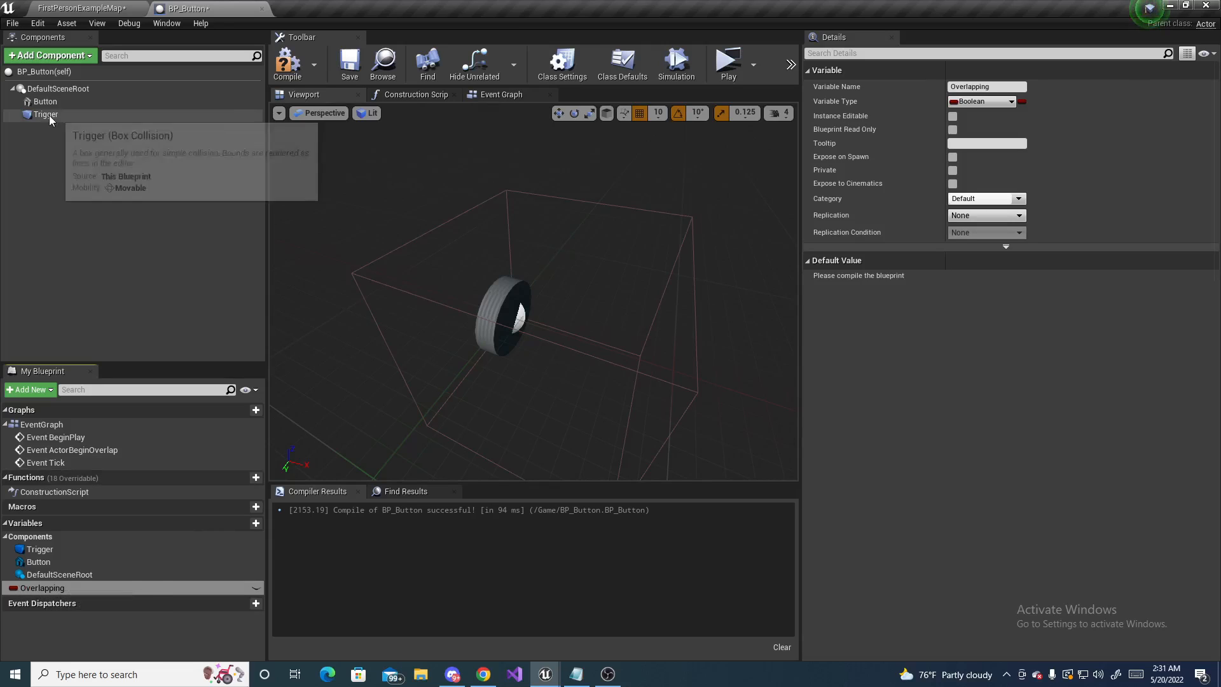
pyautogui.moveTo(45, 114)
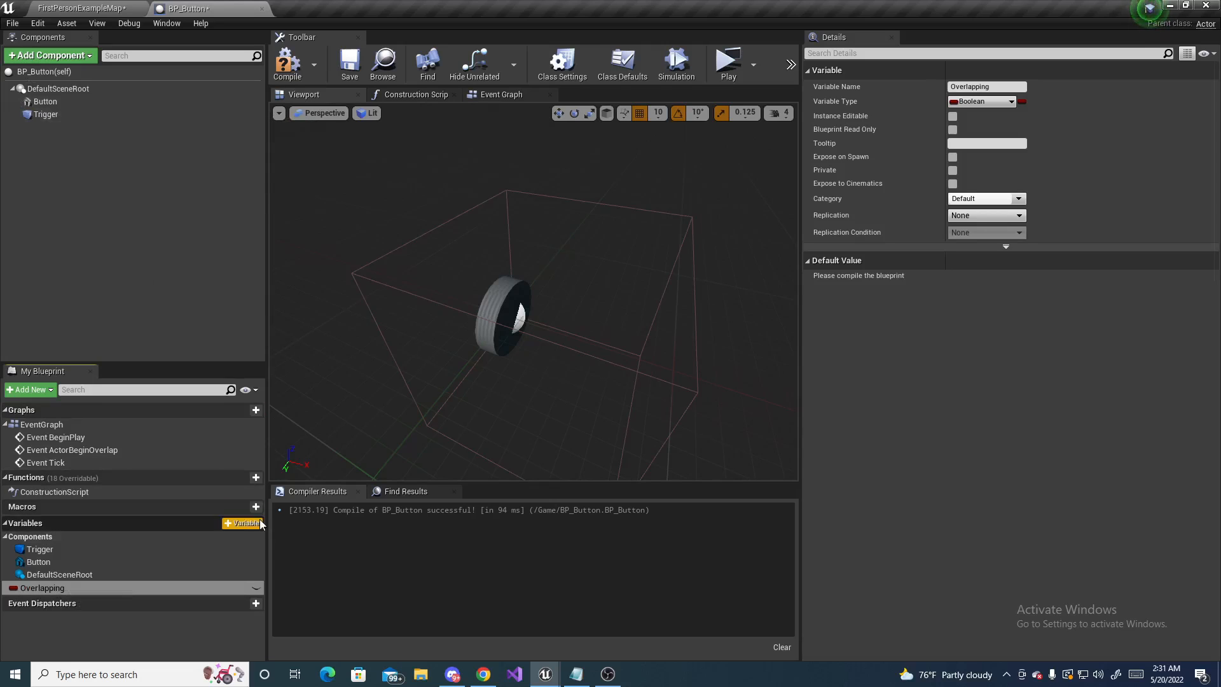
# Add a variable named Door typed as an Actor object reference
pyautogui.click(244, 523)
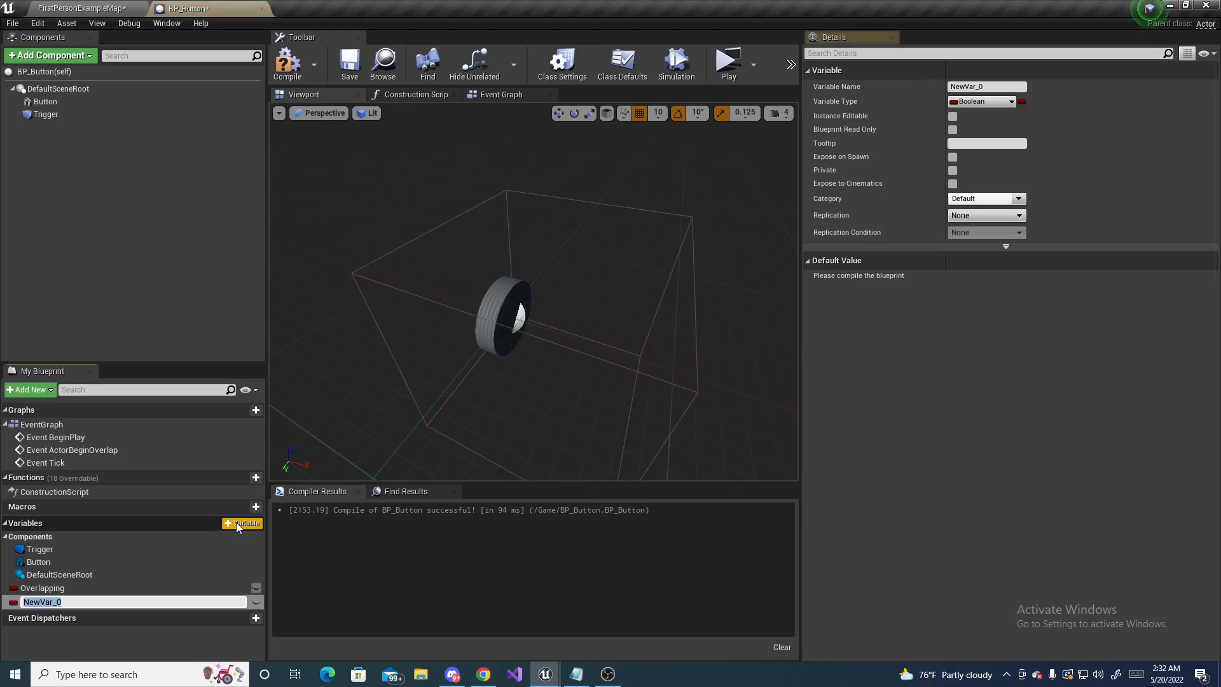
pyautogui.write('Door')
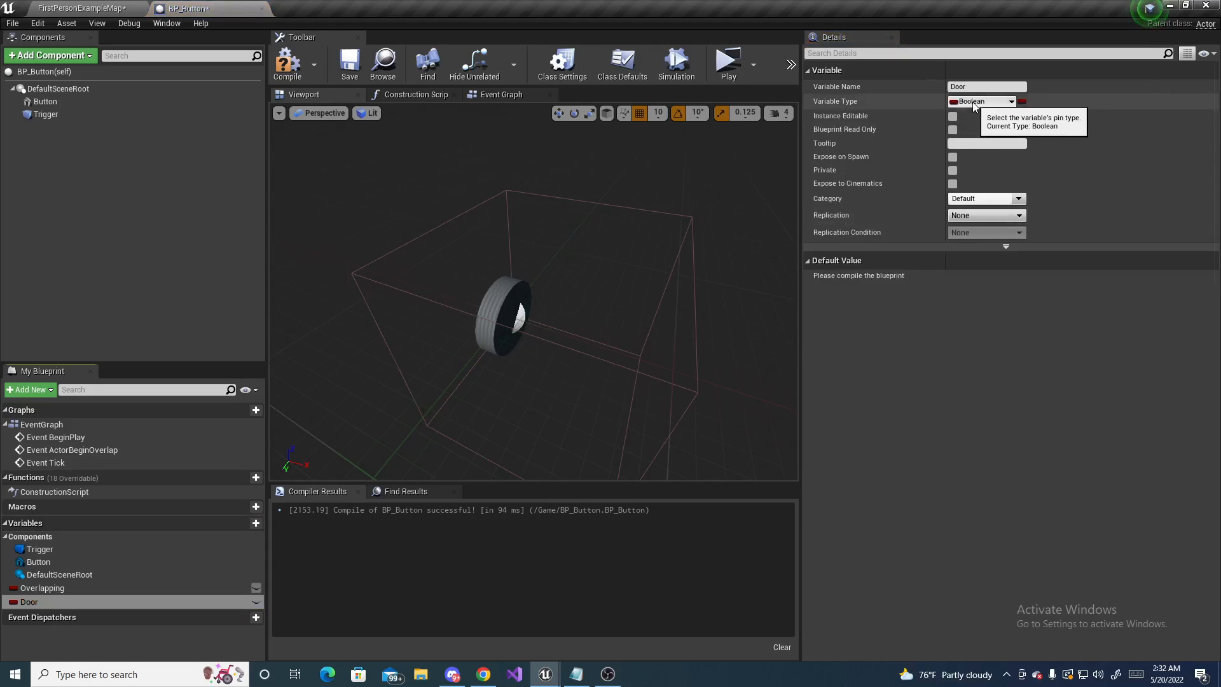
pyautogui.moveTo(848, 105)
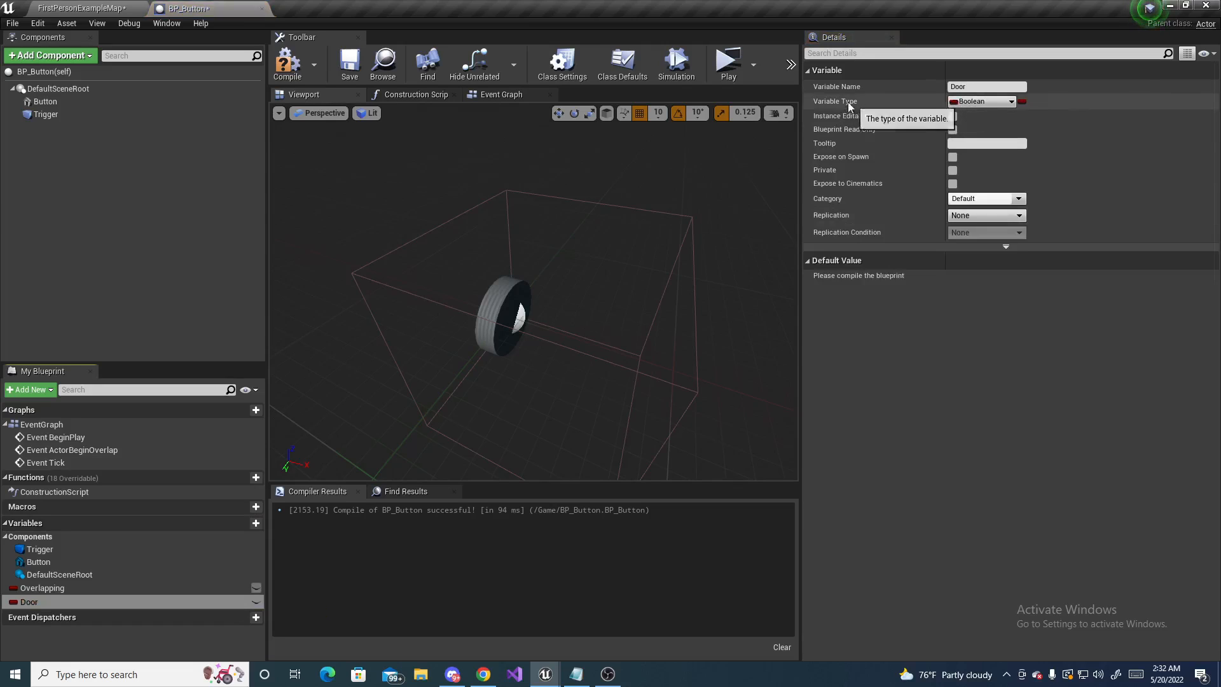
pyautogui.click(982, 101)
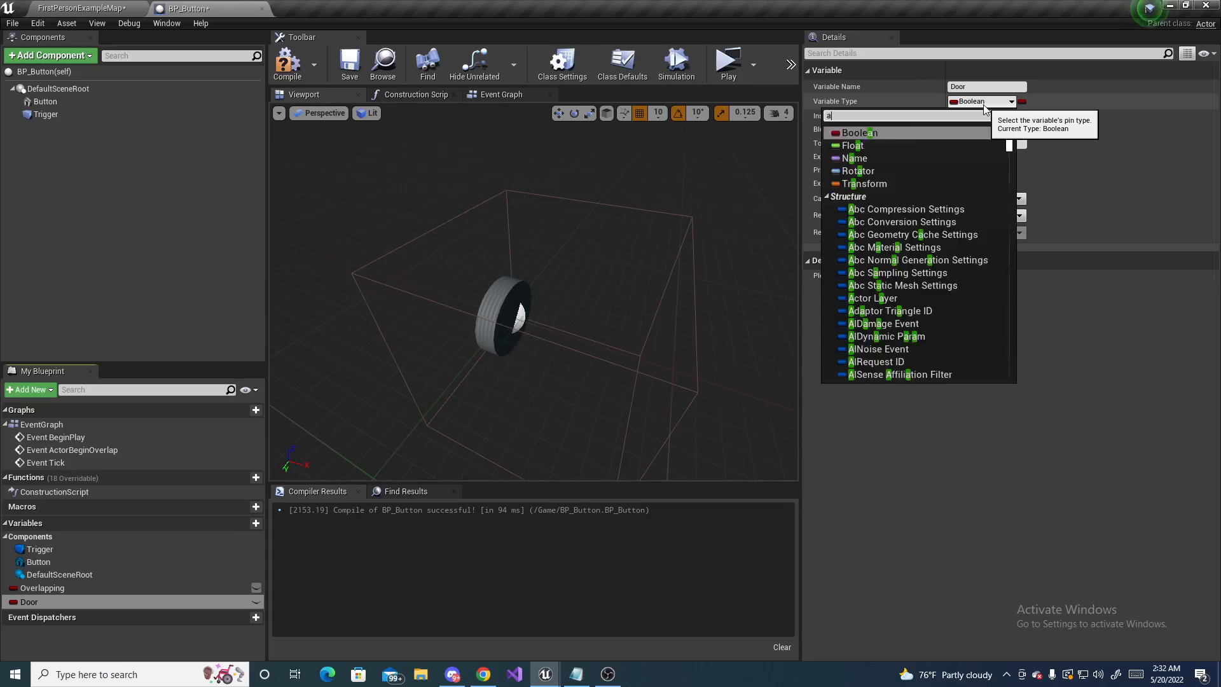
pyautogui.write('ctor')
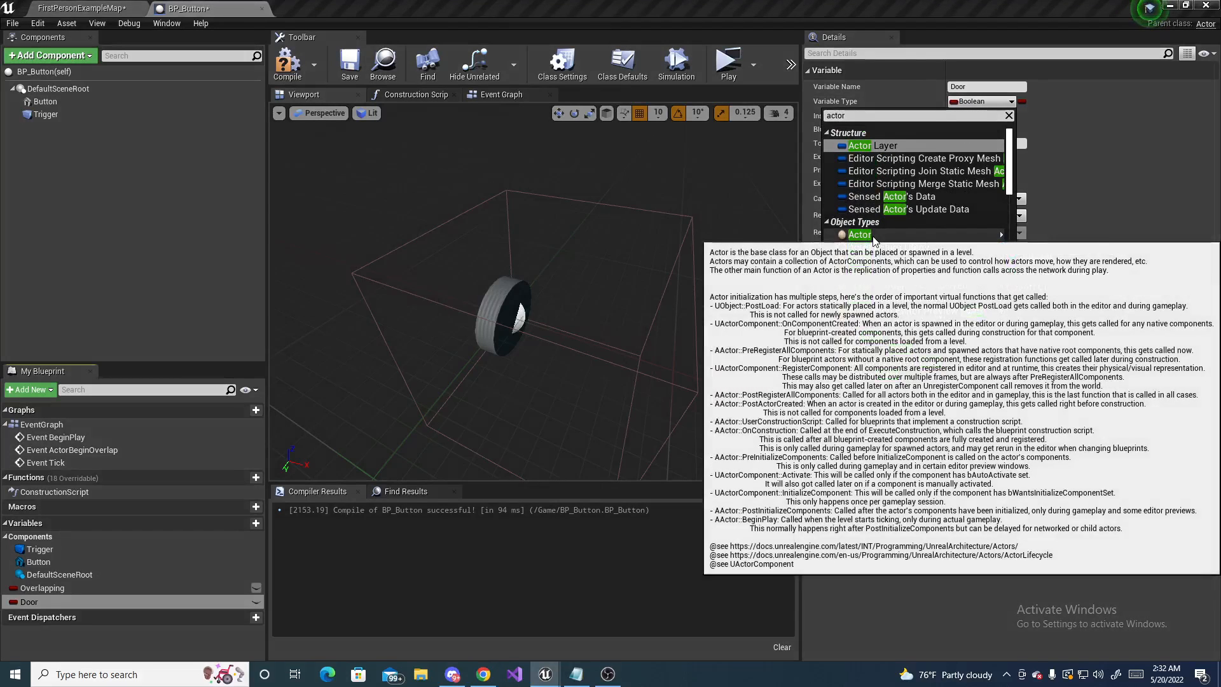
pyautogui.moveTo(860, 234)
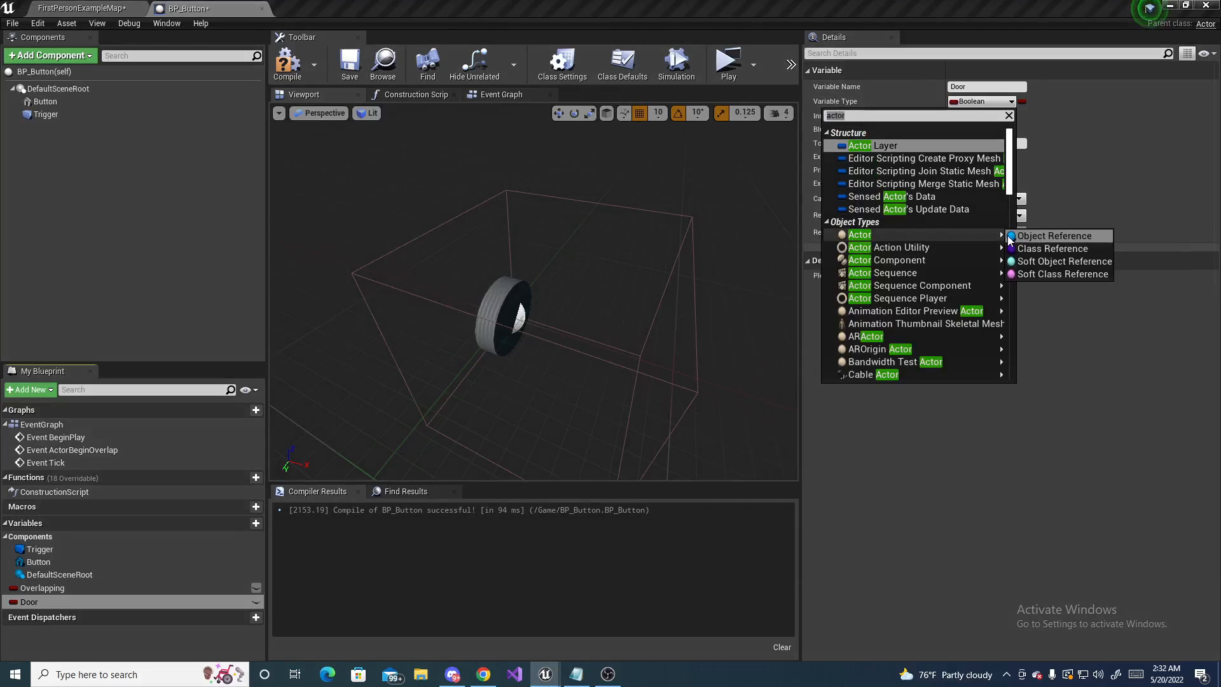
pyautogui.moveTo(1055, 235)
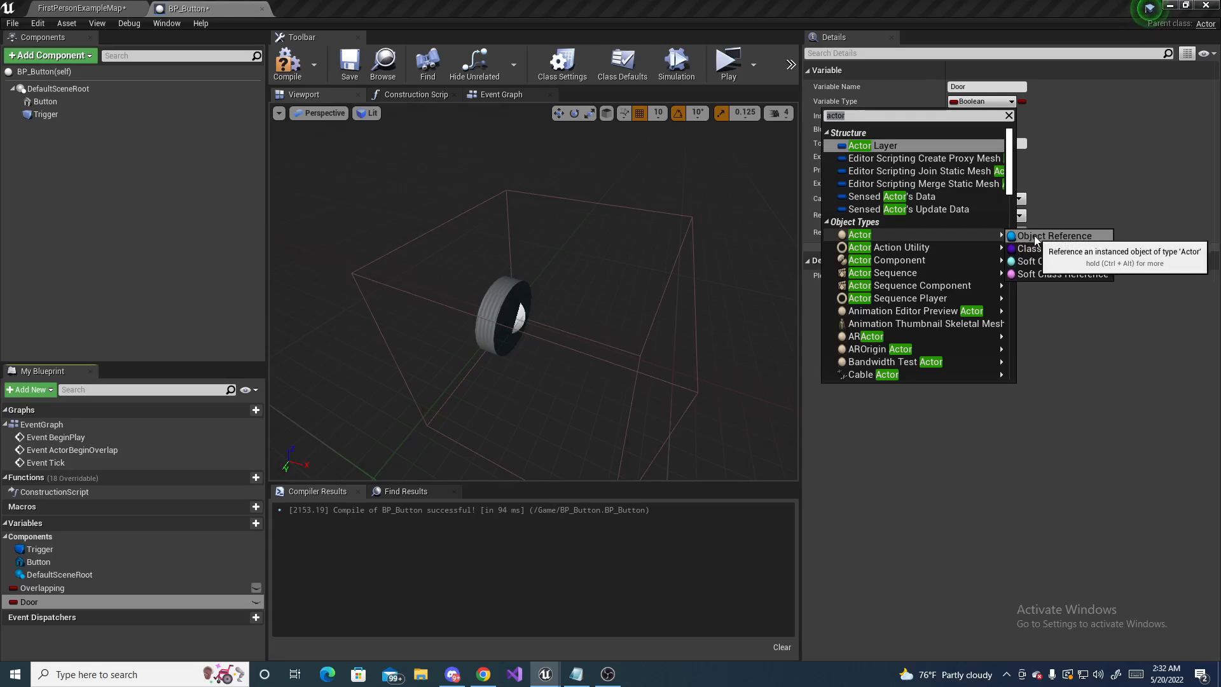
pyautogui.click(1054, 235)
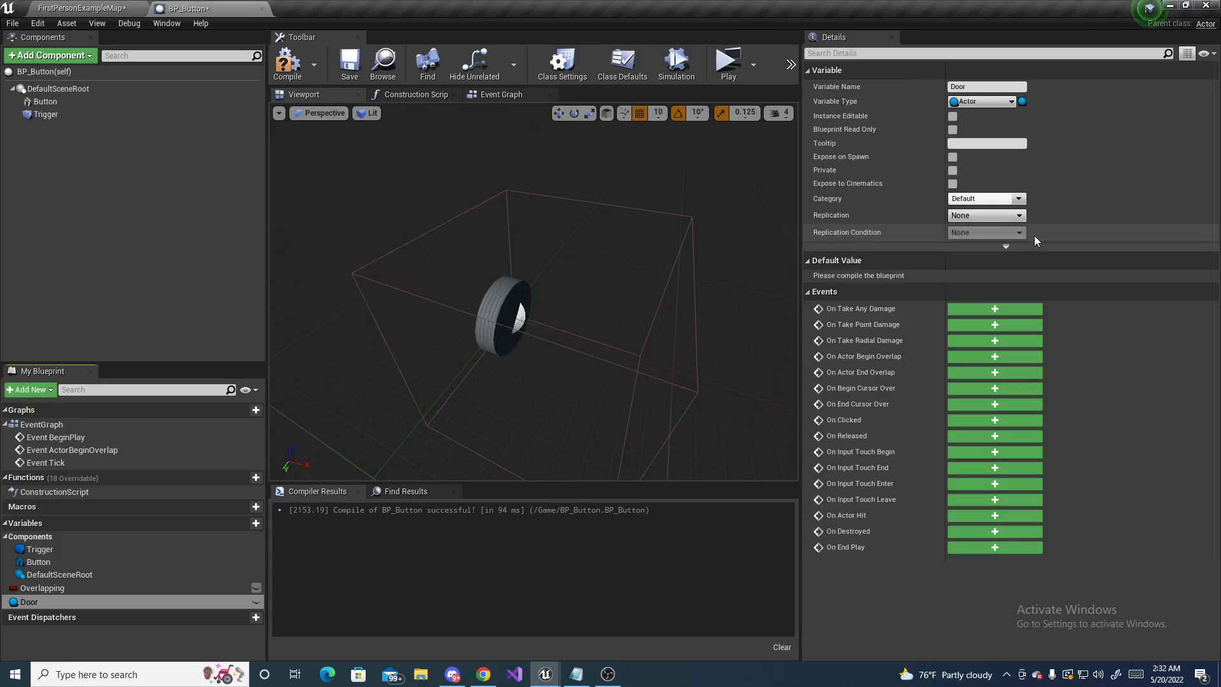
# Compile BP_Button and make Door instance editable
pyautogui.click(287, 64)
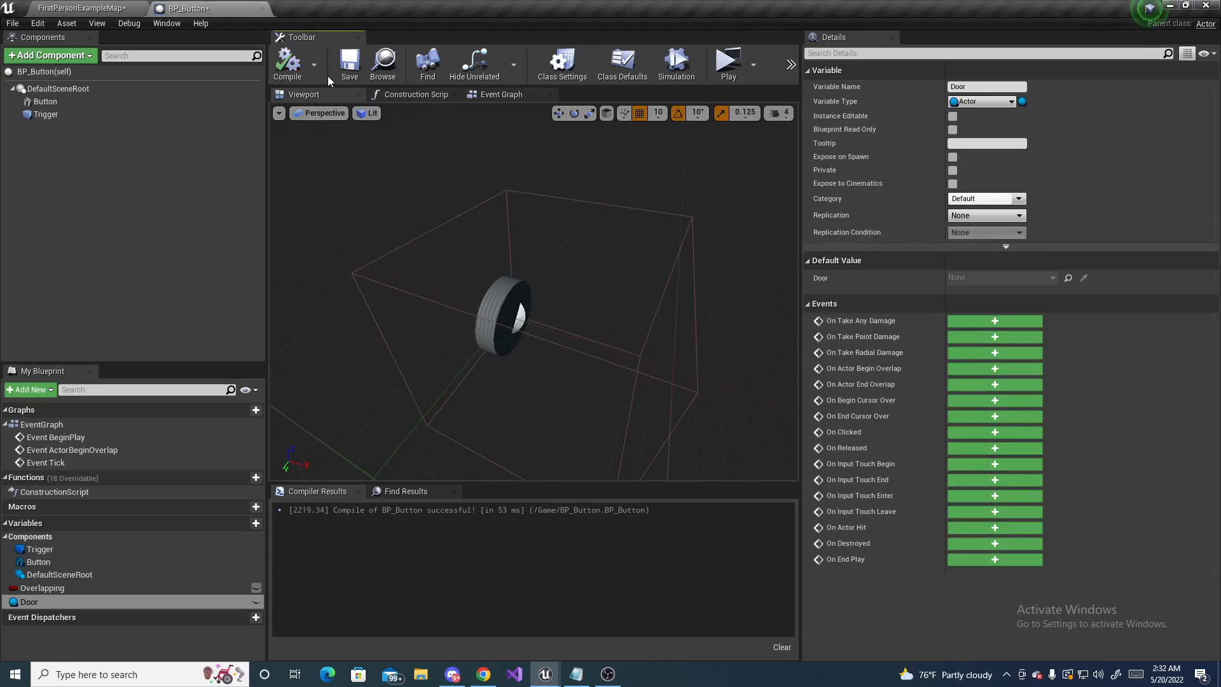
pyautogui.moveTo(349, 63)
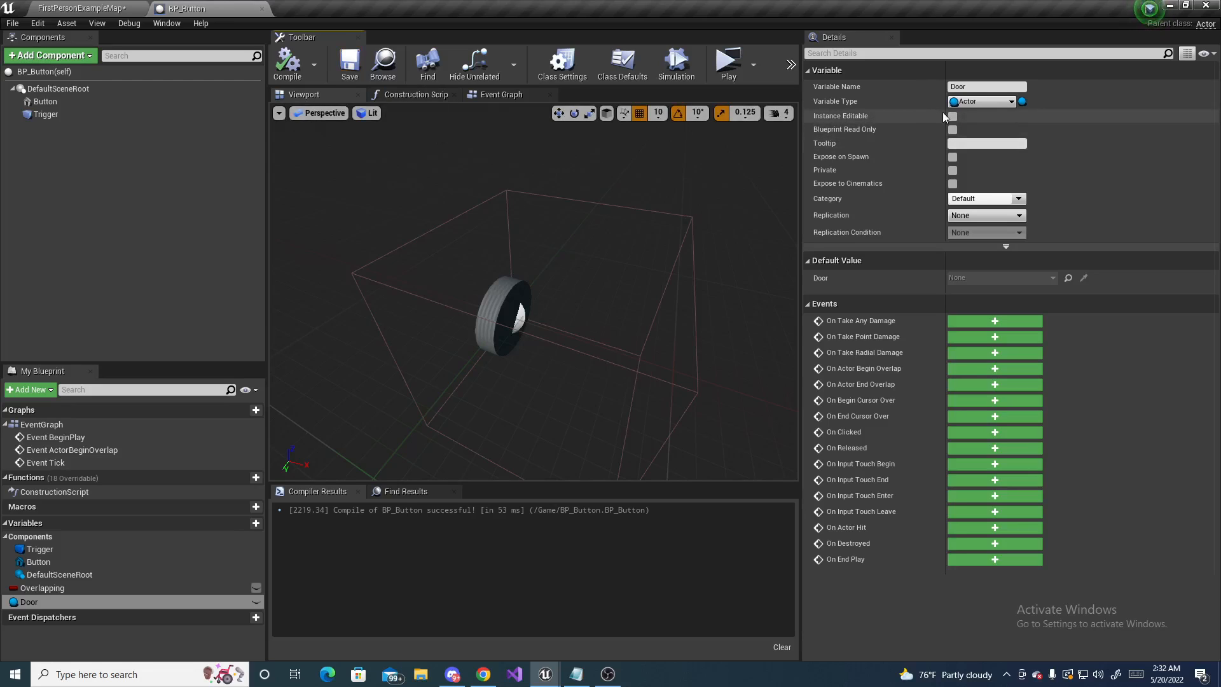
pyautogui.click(953, 116)
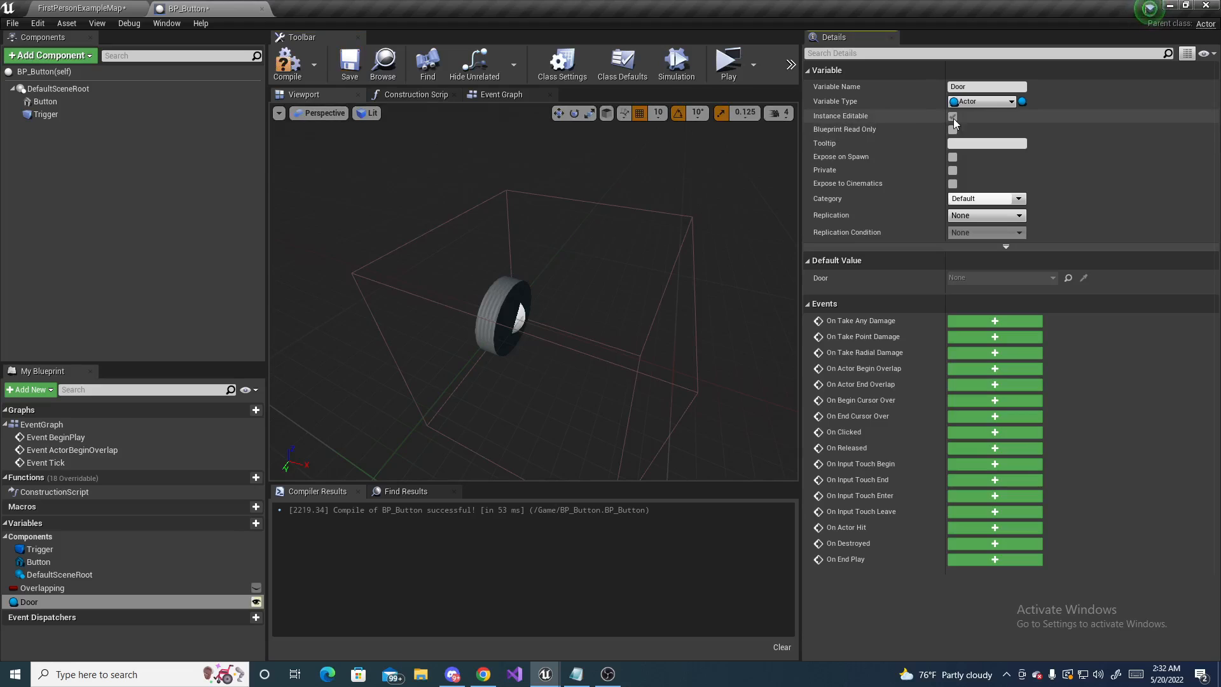
pyautogui.click(953, 116)
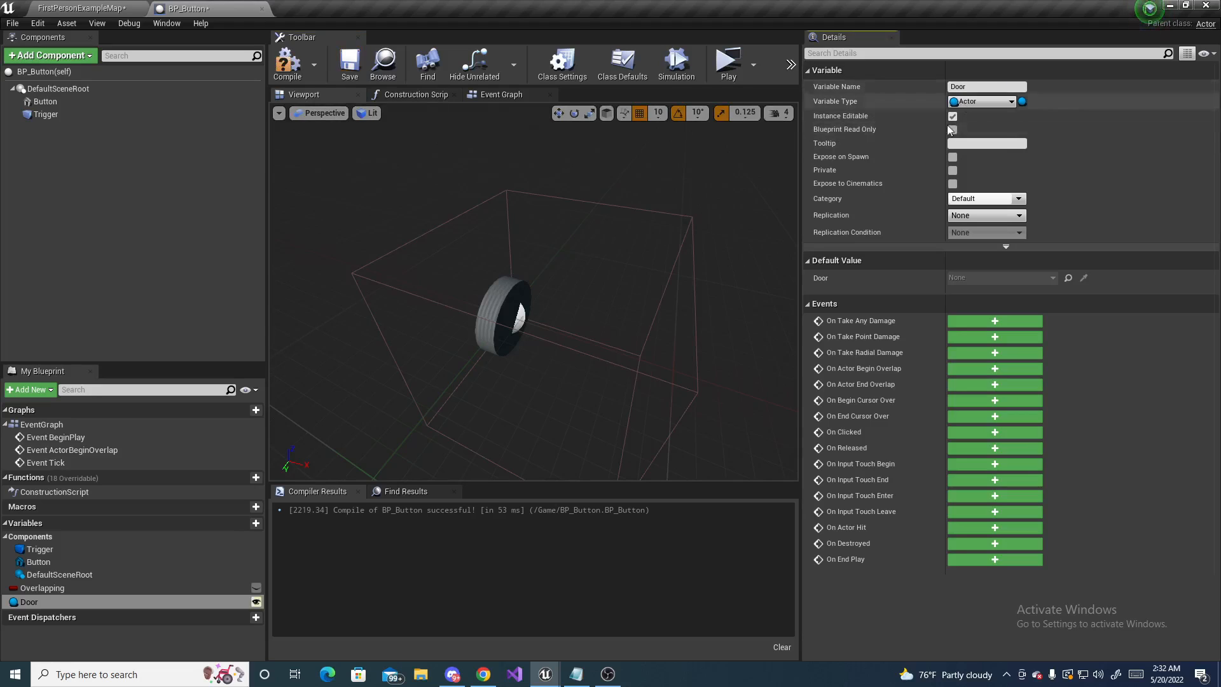
pyautogui.click(951, 129)
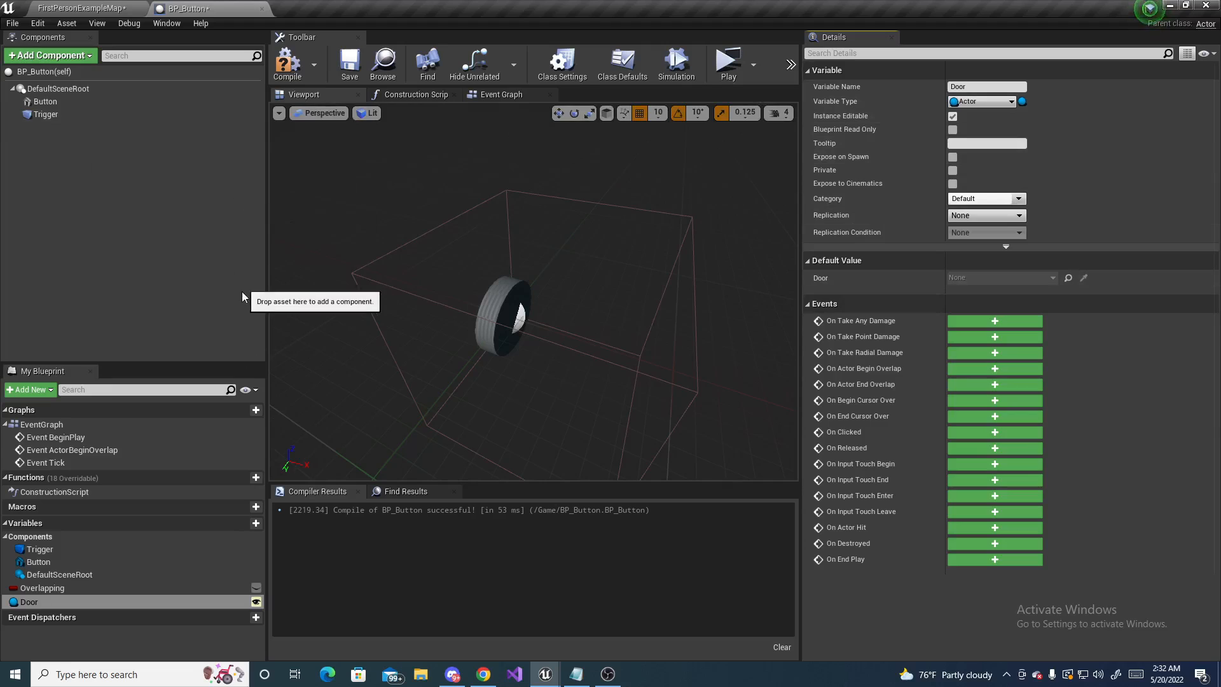
pyautogui.moveTo(235, 305)
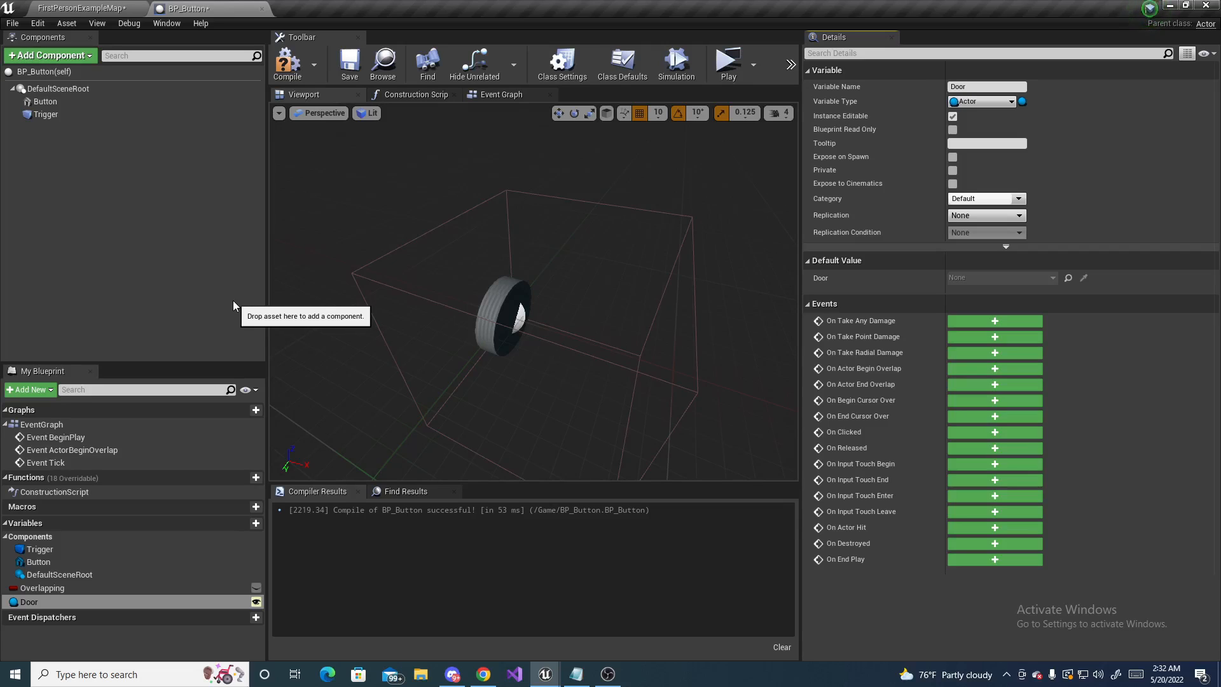
# Add a begin-overlap event for the Trigger component in the event graph
pyautogui.click(500, 94)
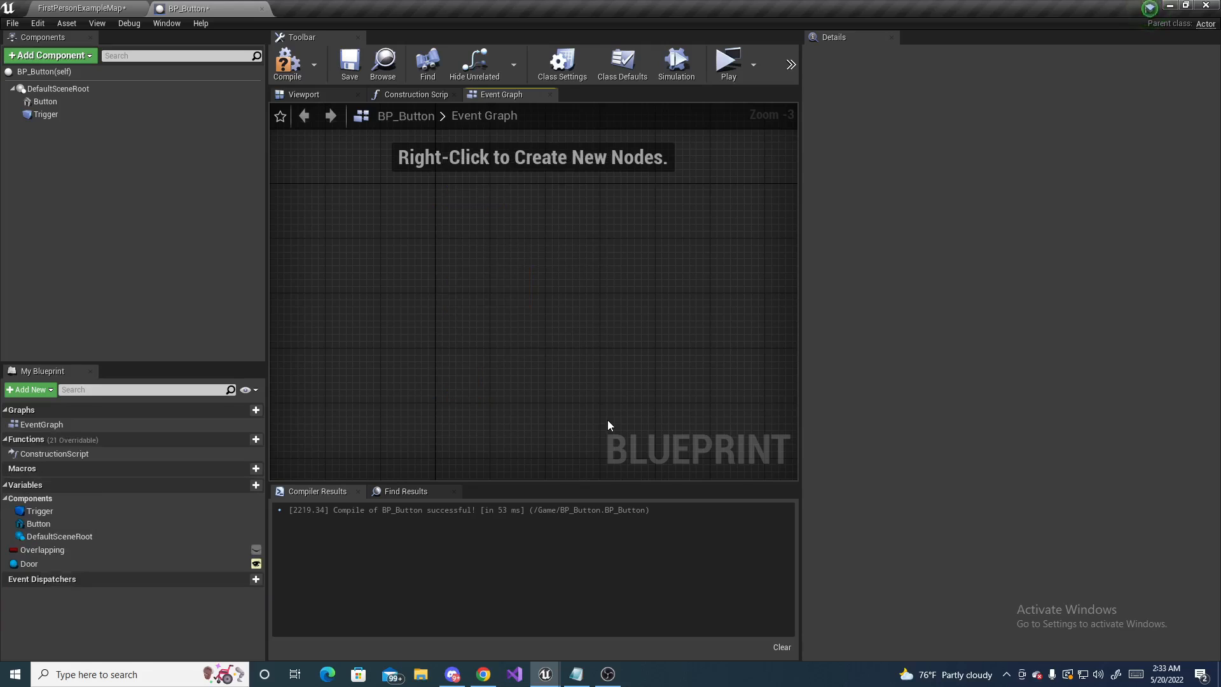
pyautogui.moveTo(381, 389)
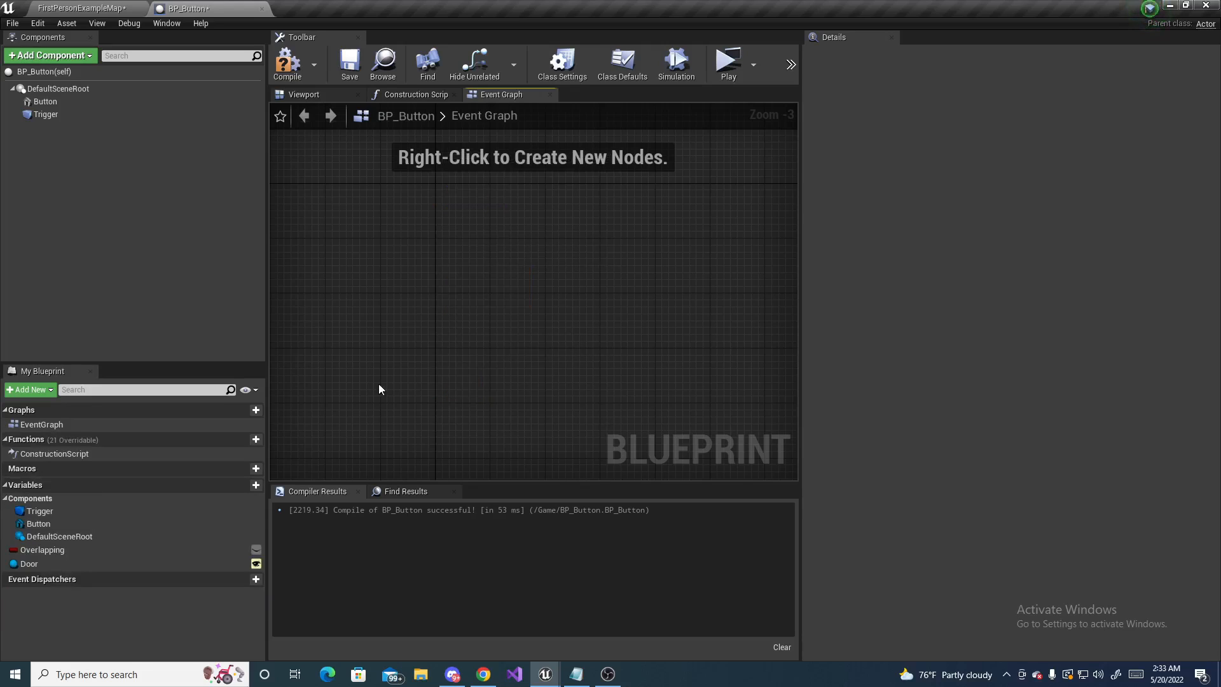
pyautogui.click(45, 114)
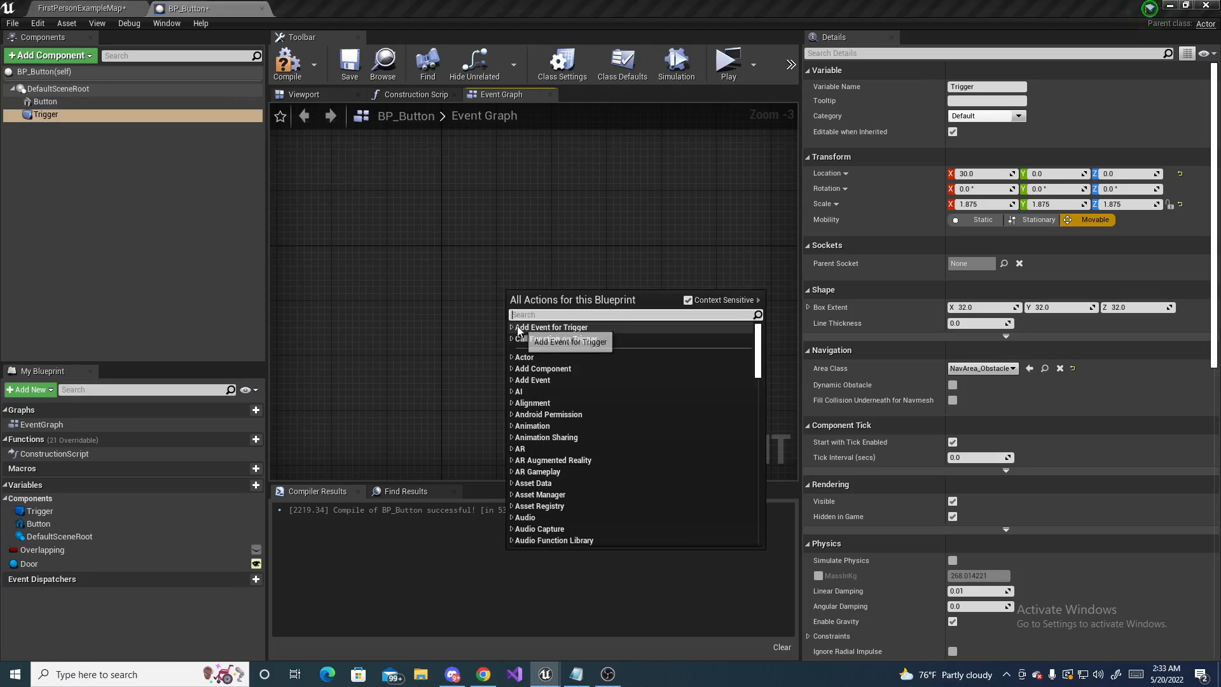
pyautogui.click(550, 326)
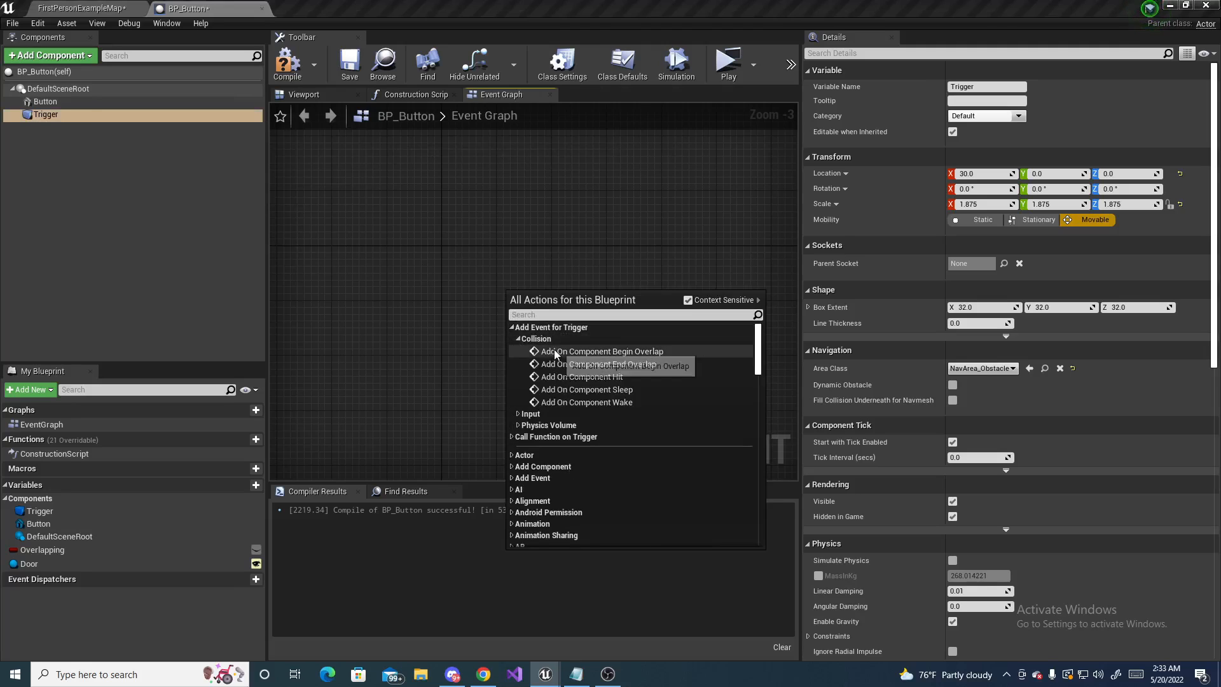
pyautogui.click(603, 350)
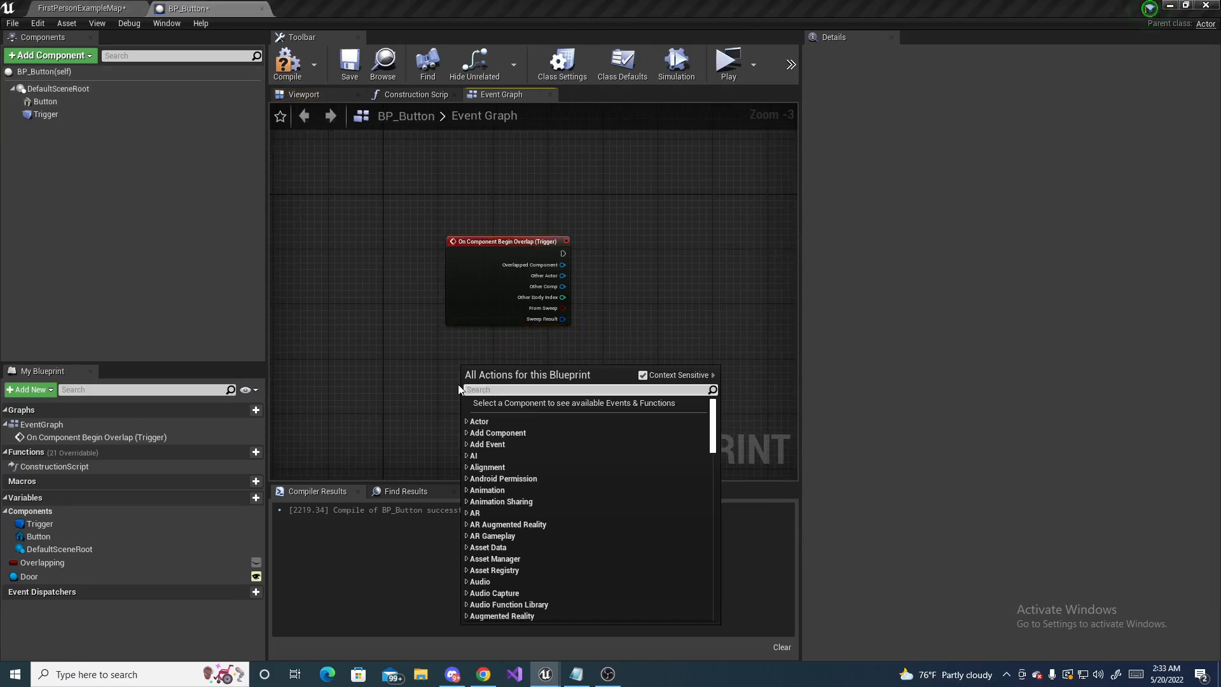
pyautogui.click(45, 115)
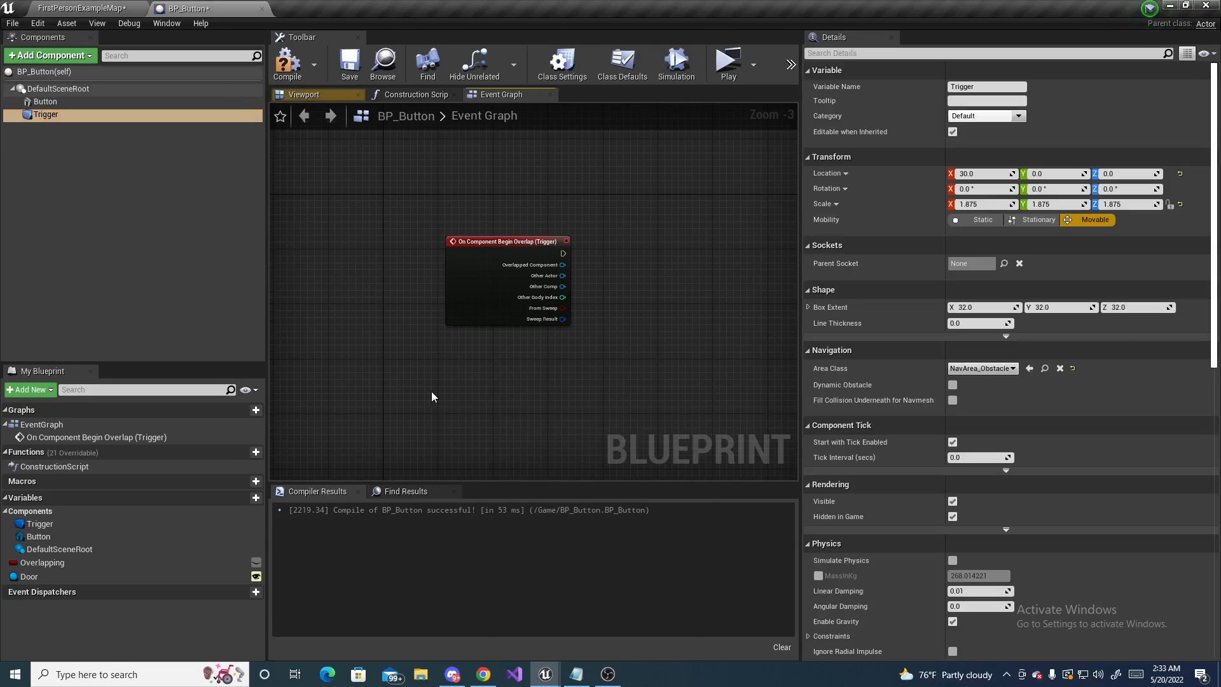
# Add the Trigger end-overlap event and a Cast To FirstPersonCharacter node
pyautogui.rightClick(432, 396)
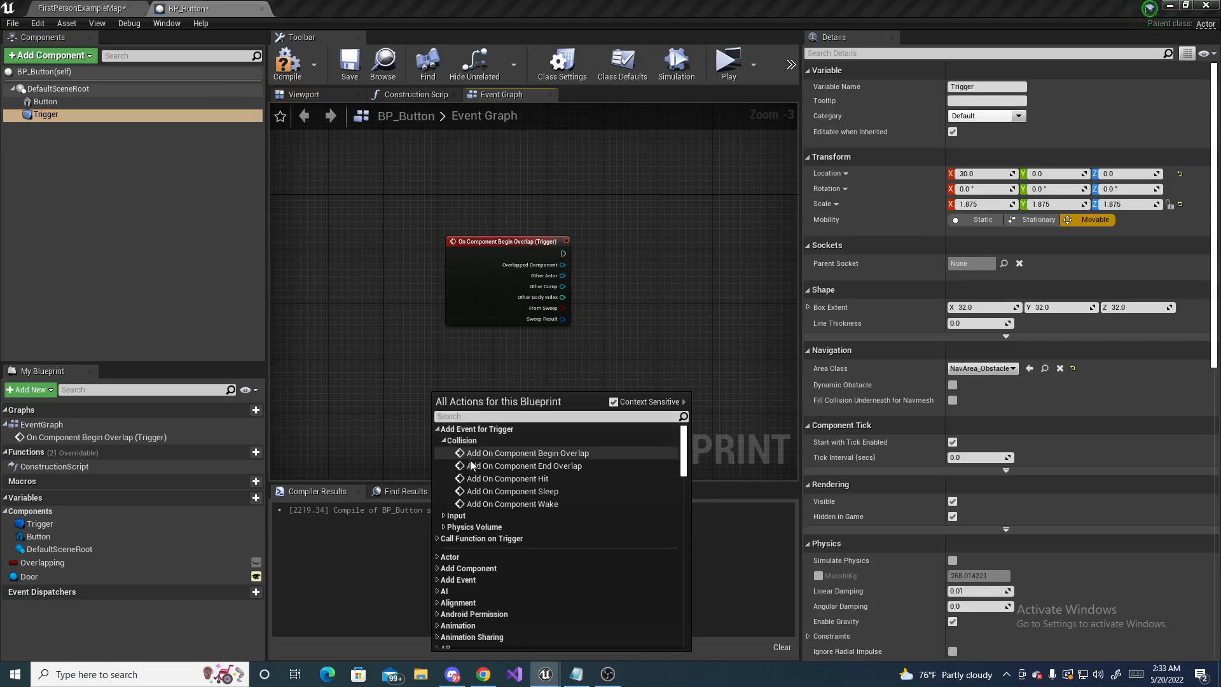
pyautogui.click(526, 465)
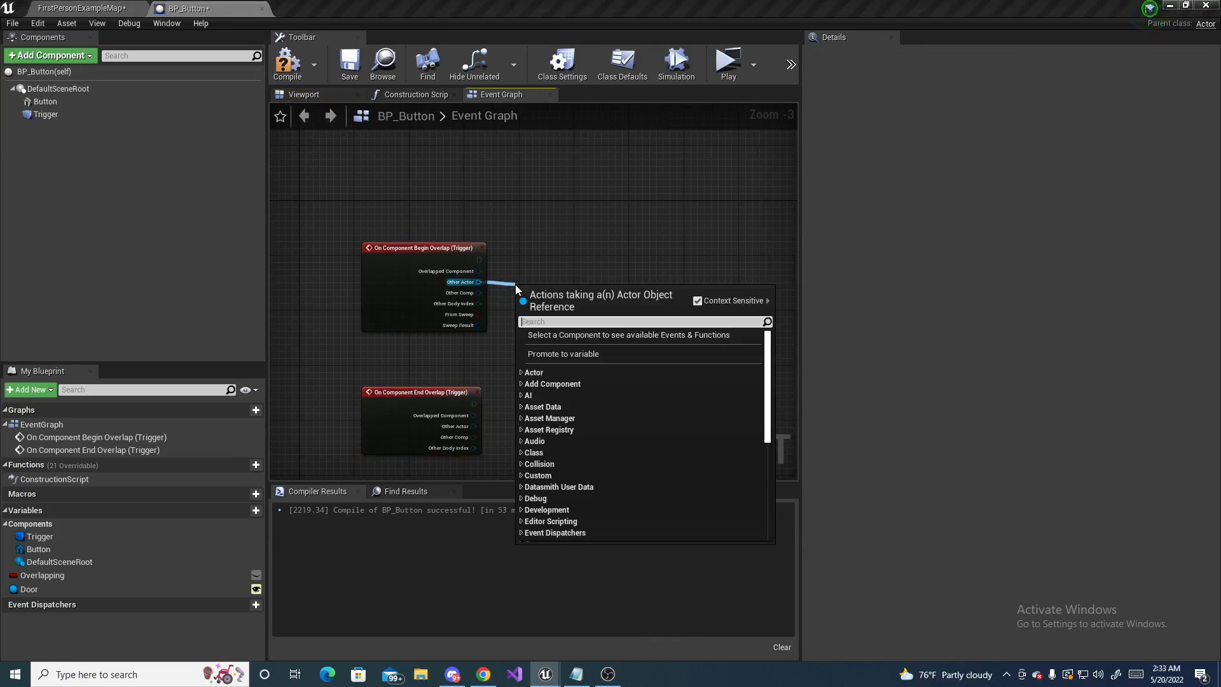
pyautogui.write('cast to first')
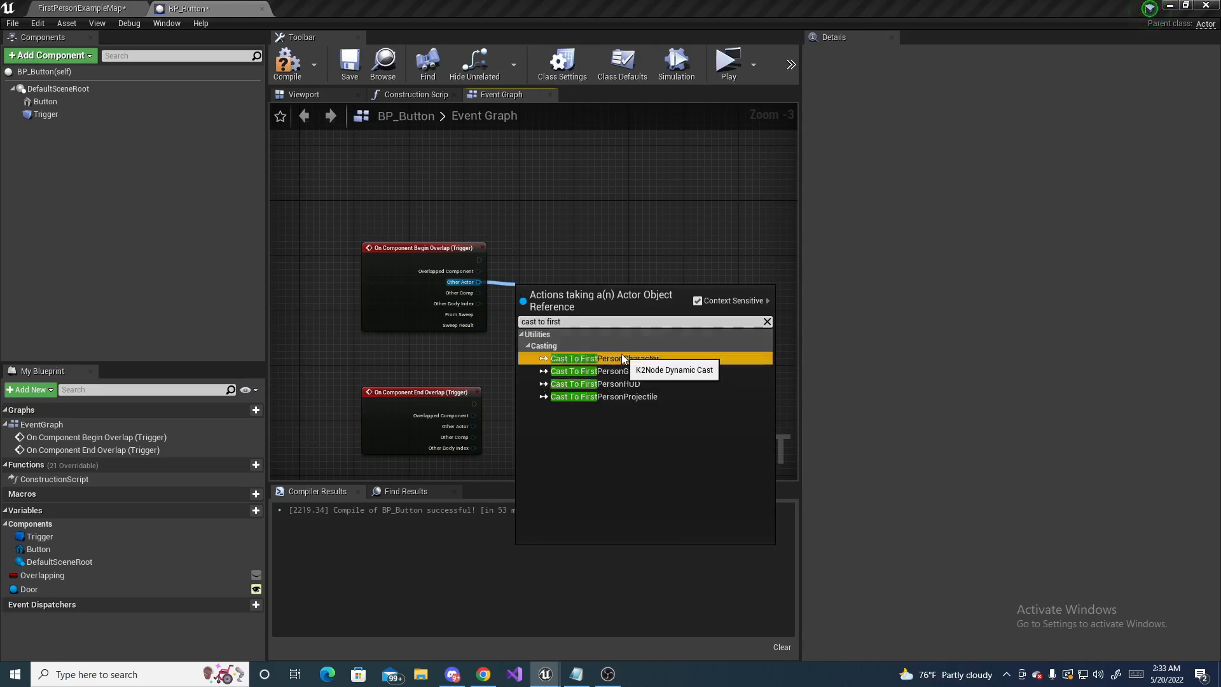
pyautogui.click(588, 358)
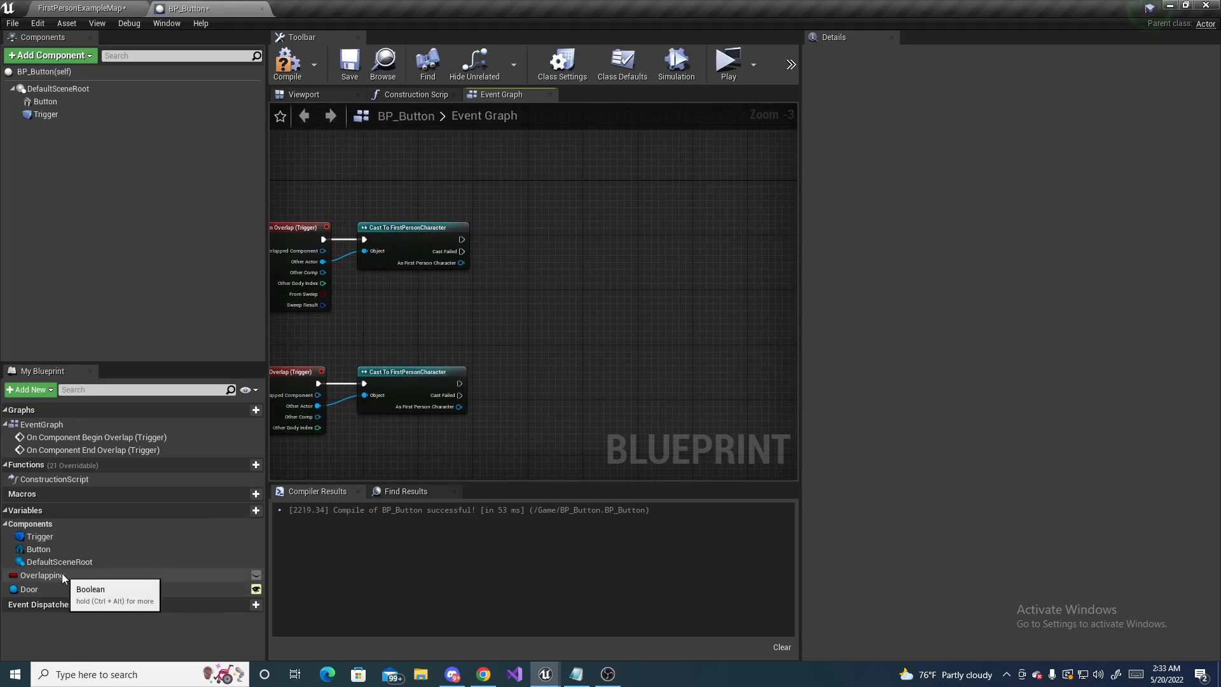
pyautogui.click(42, 574)
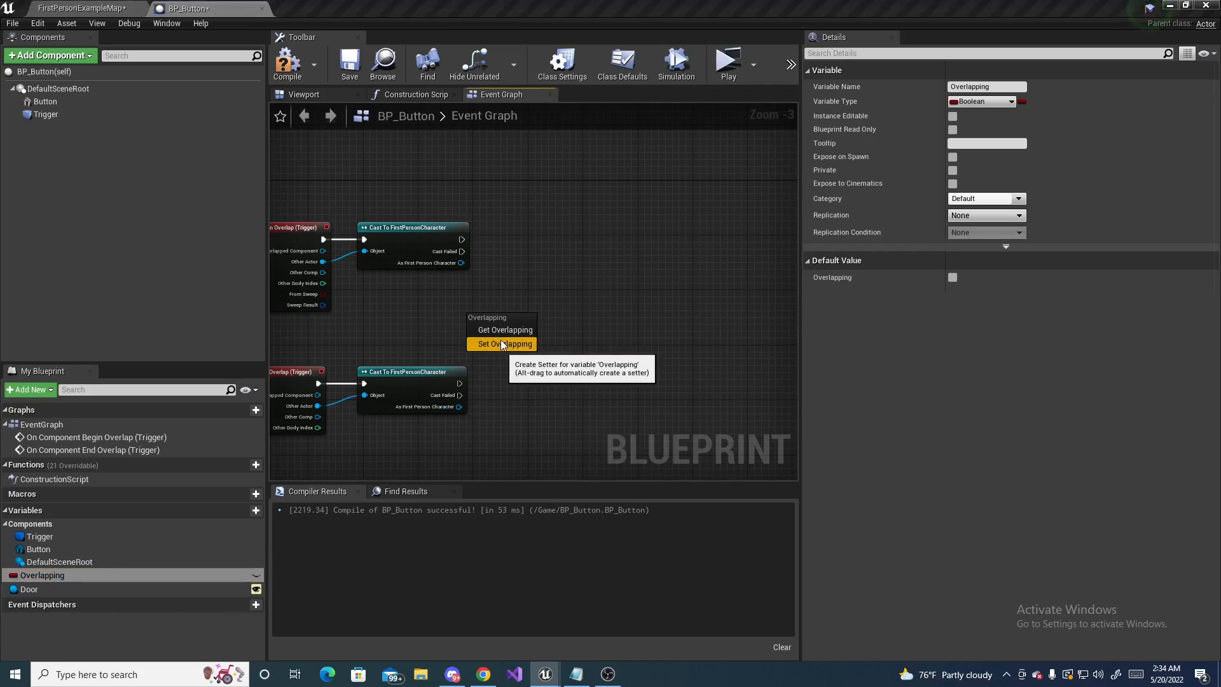
# Add Set Overlapping nodes after each cast: true on begin-overlap, false on end-overlap
pyautogui.click(502, 343)
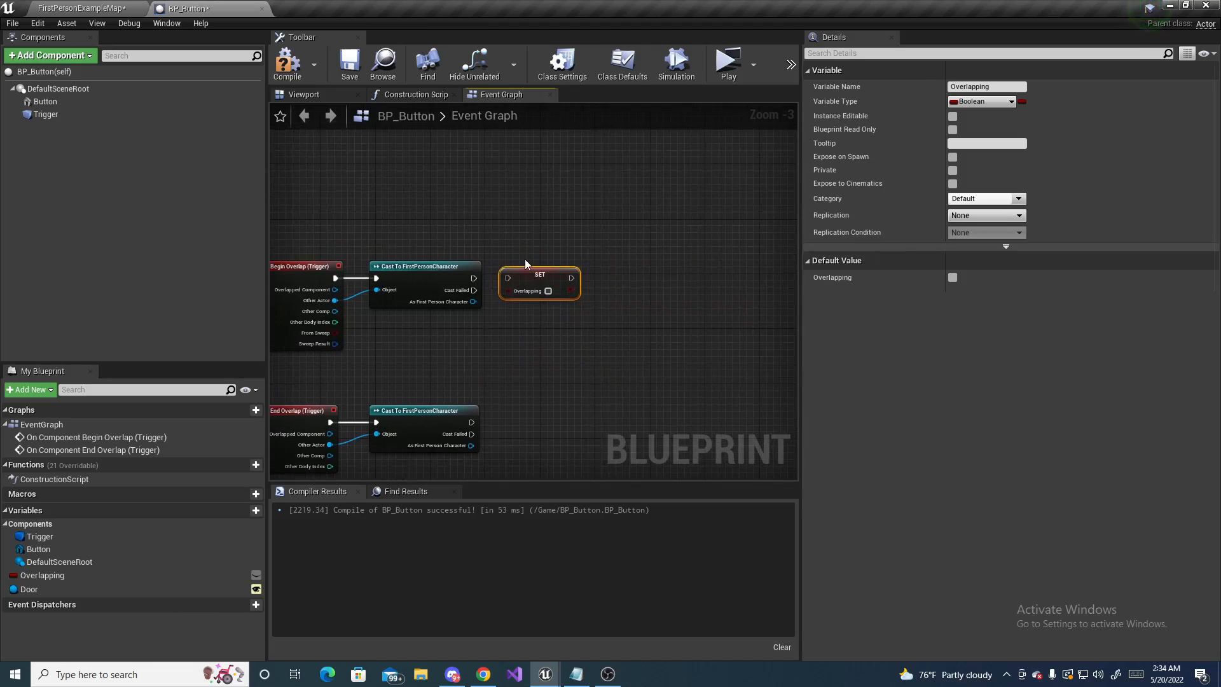
pyautogui.moveTo(534, 360)
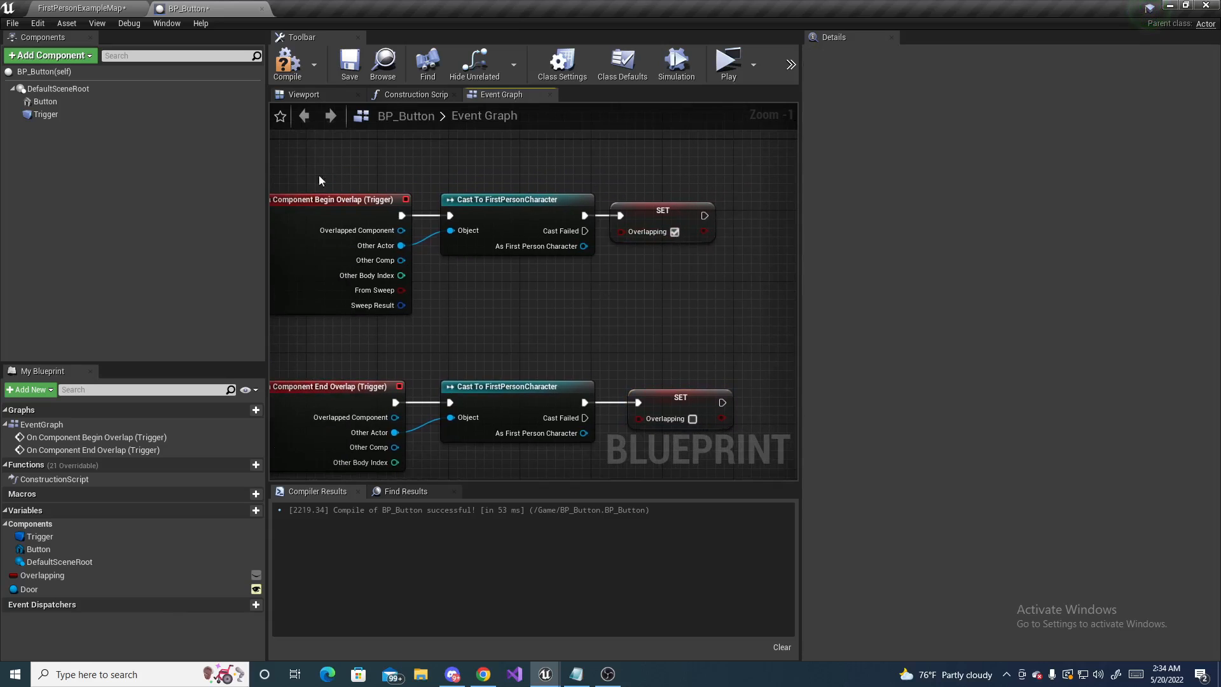
pyautogui.click(45, 114)
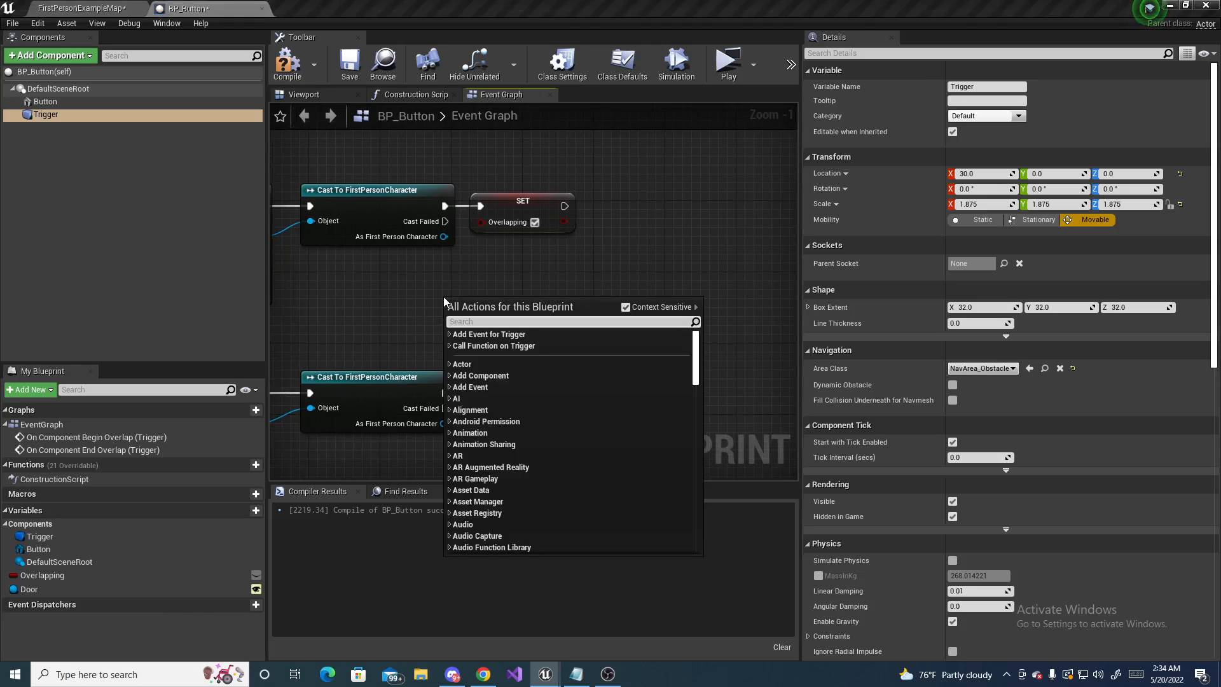
# Add Get Player Controller feeding Enable Input, run after Overlapping is set true
pyautogui.write('get player')
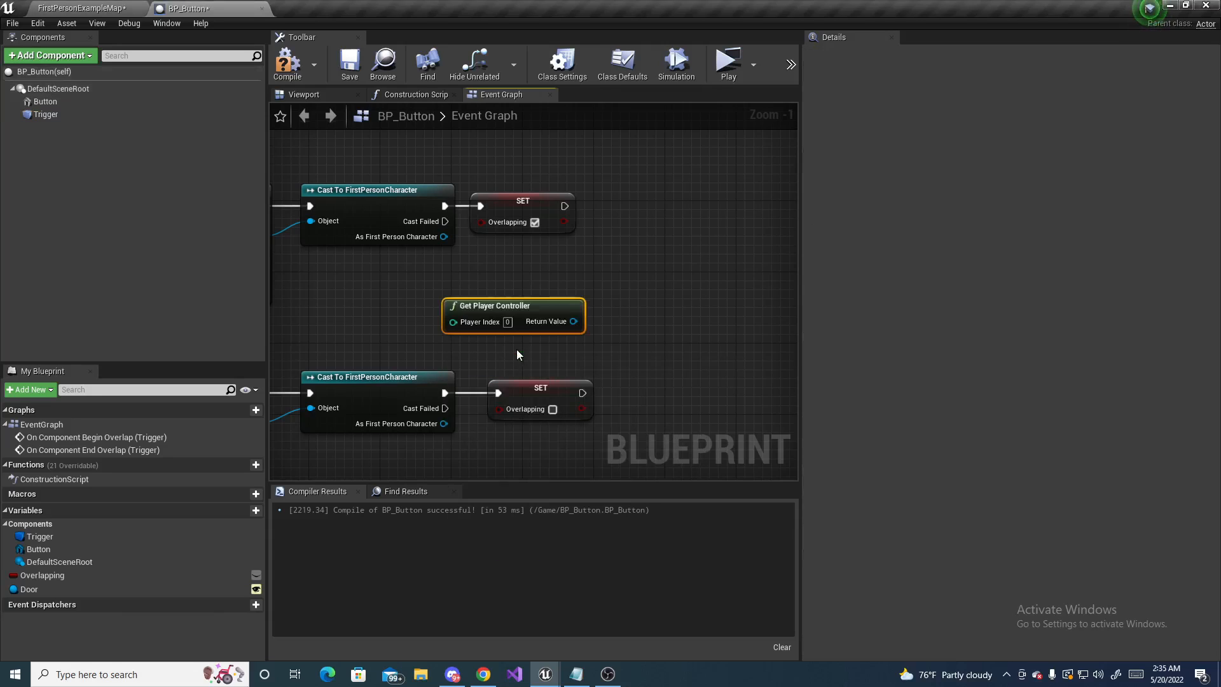
pyautogui.moveTo(501, 349)
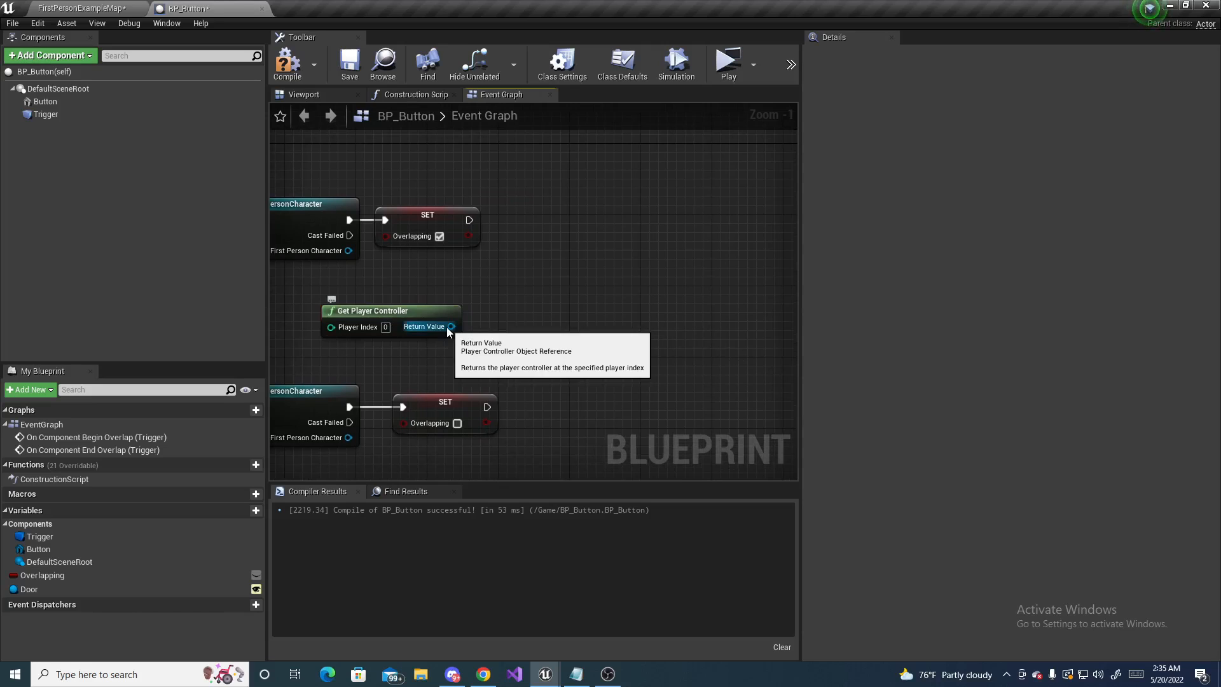
pyautogui.moveTo(450, 326); pyautogui.dragTo(533, 281)
pyautogui.write('enable')
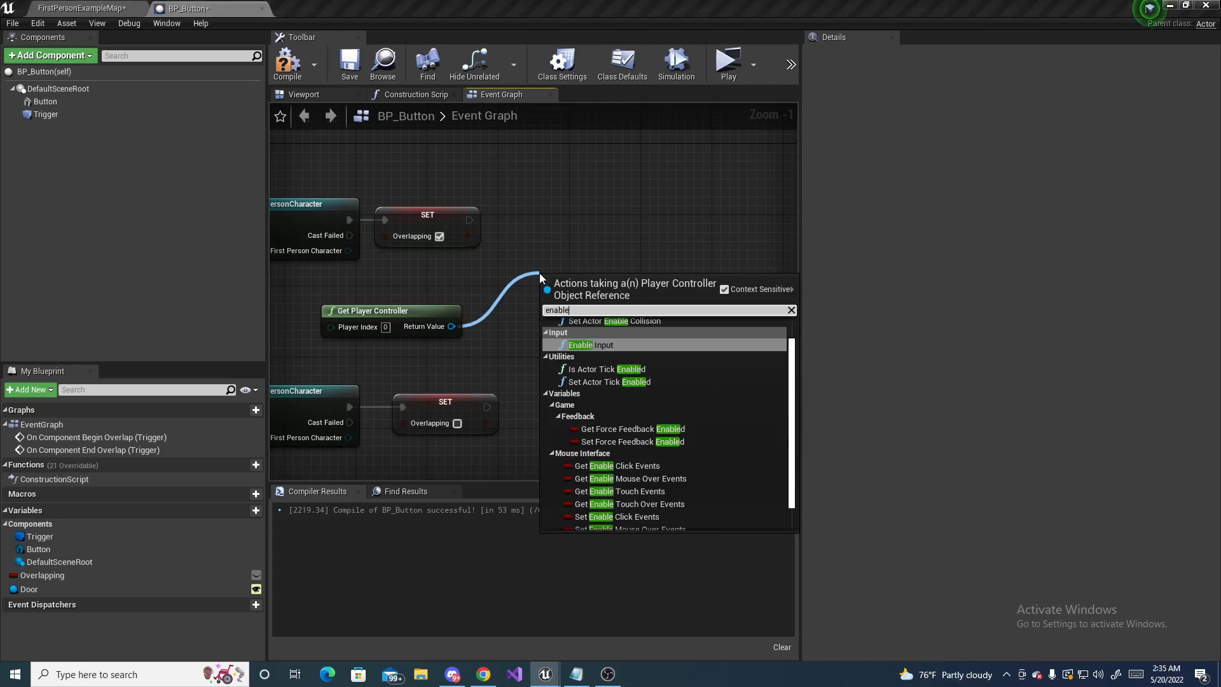
pyautogui.click(589, 344)
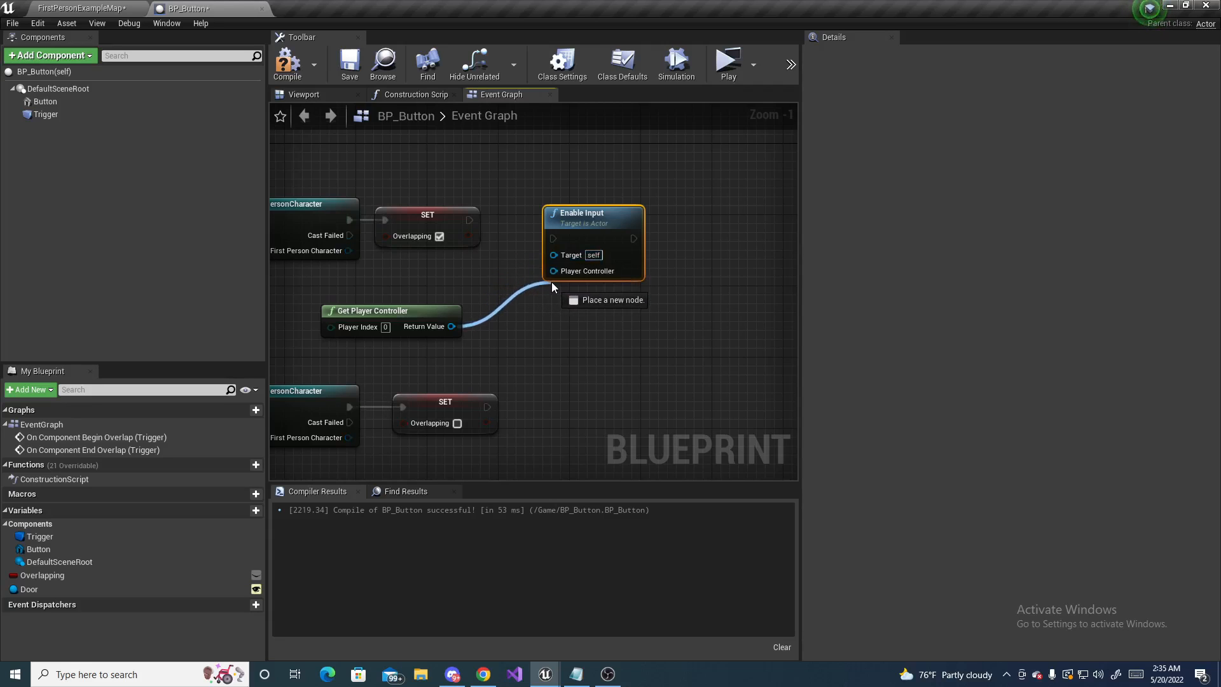
pyautogui.click(553, 270)
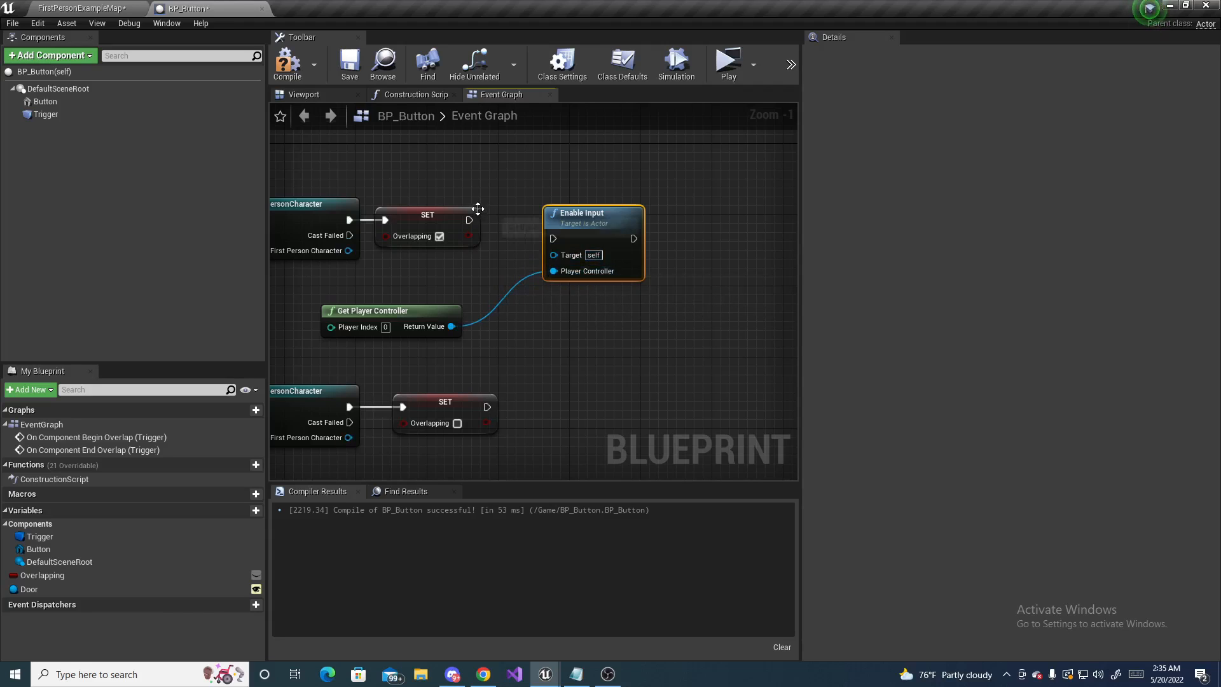
pyautogui.moveTo(470, 221); pyautogui.dragTo(554, 238)
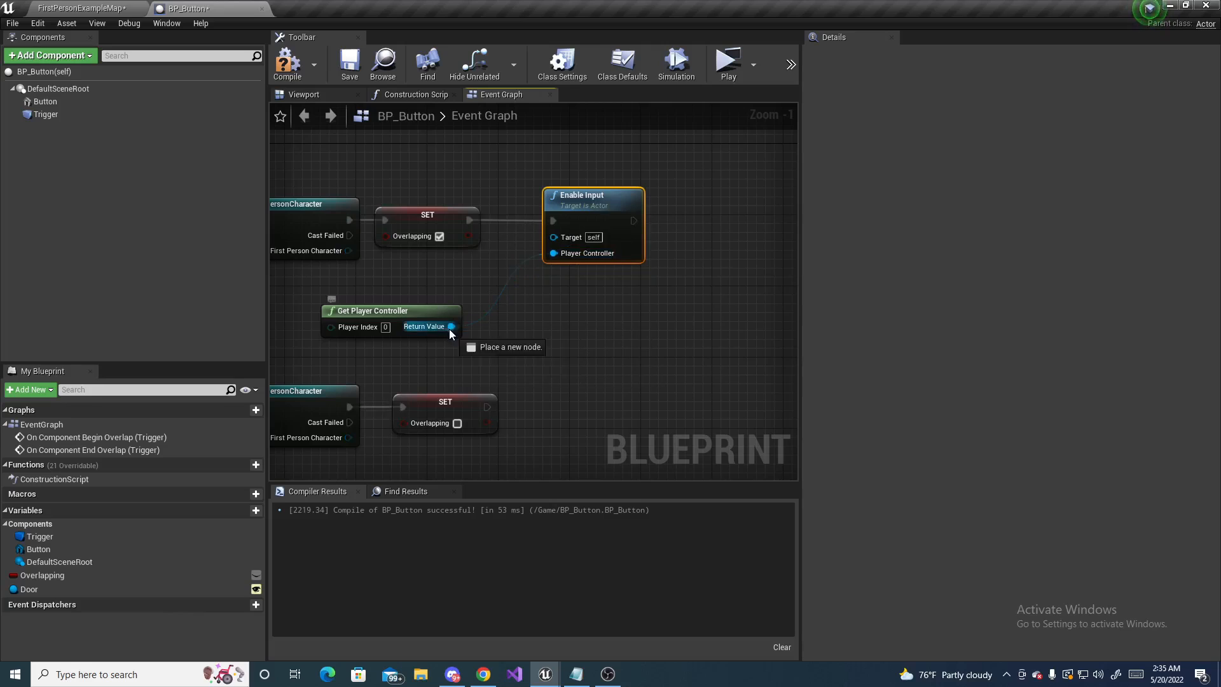
# Add a Disable Input node from the player controller's Return Value
pyautogui.moveTo(450, 326); pyautogui.dragTo(558, 399)
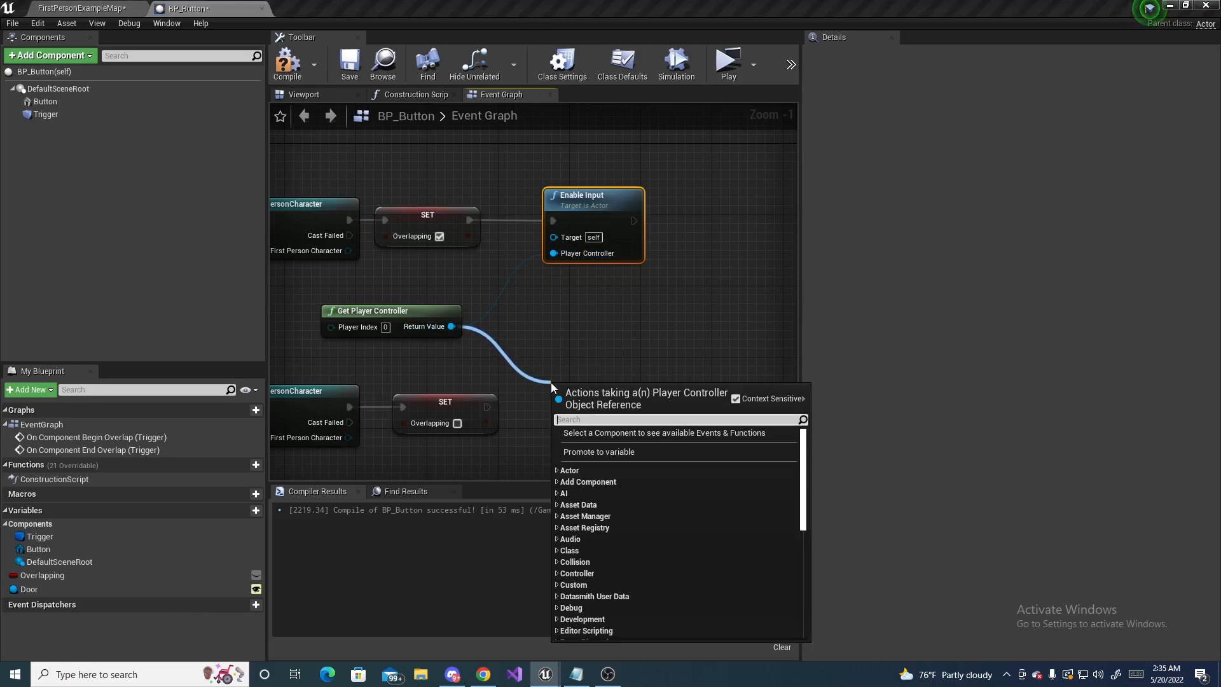
pyautogui.write('disa')
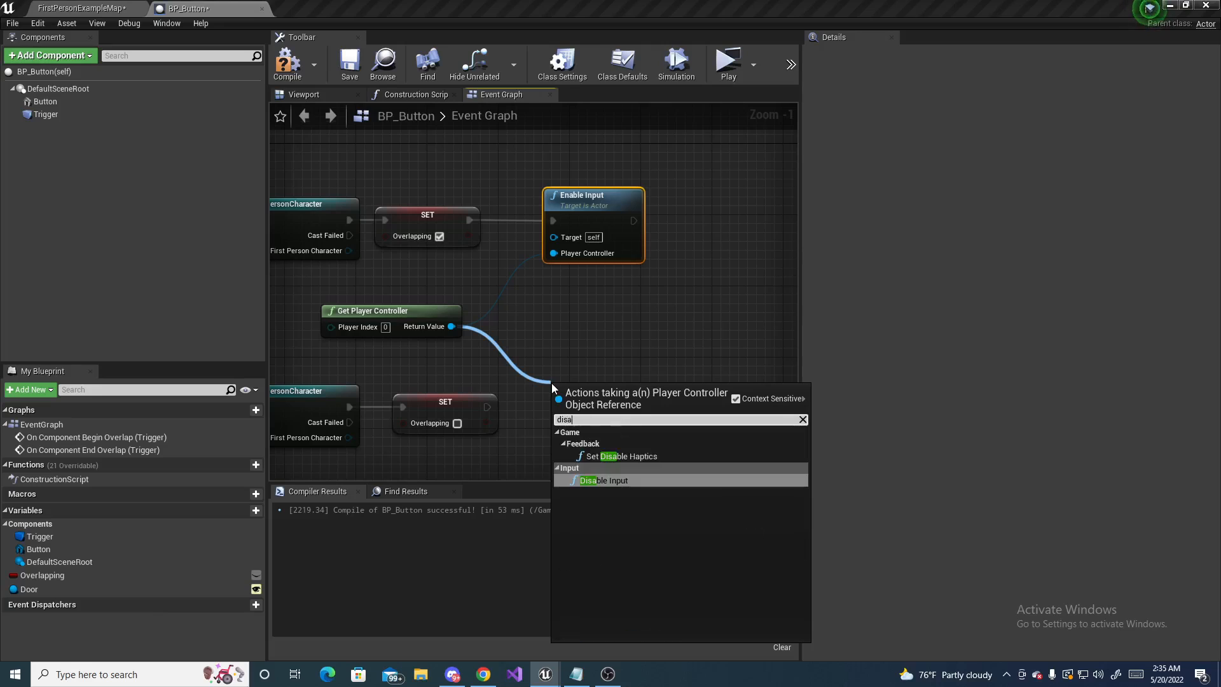
pyautogui.click(604, 479)
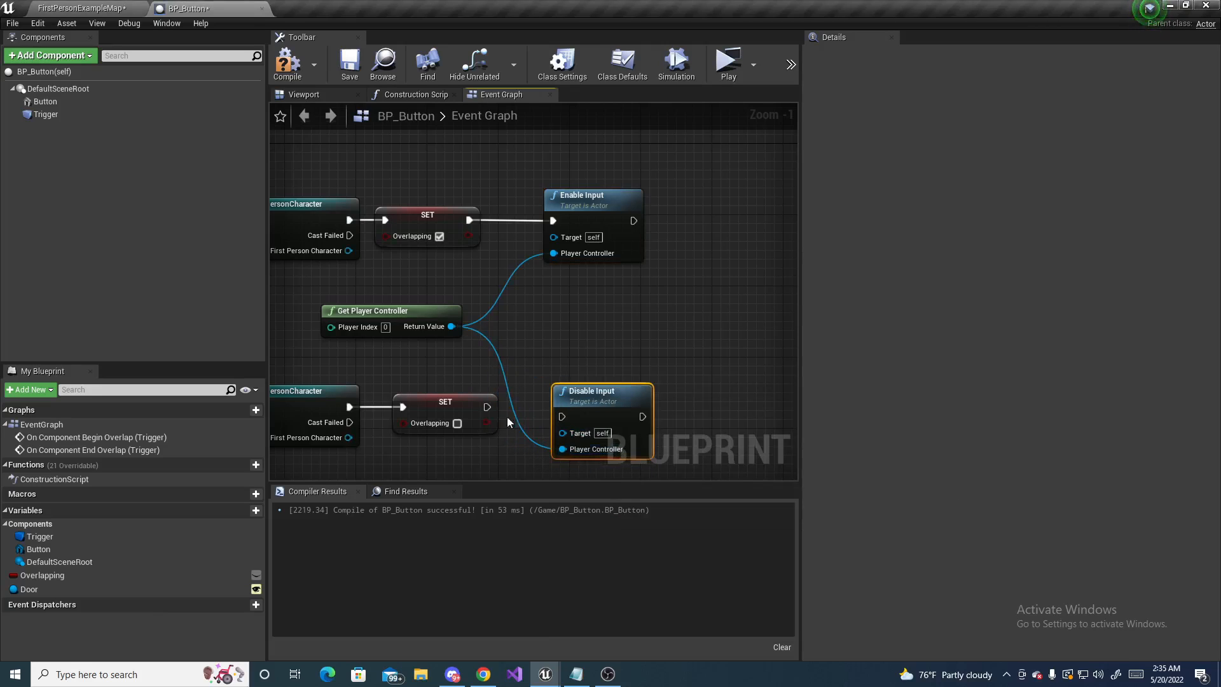
pyautogui.moveTo(594, 387)
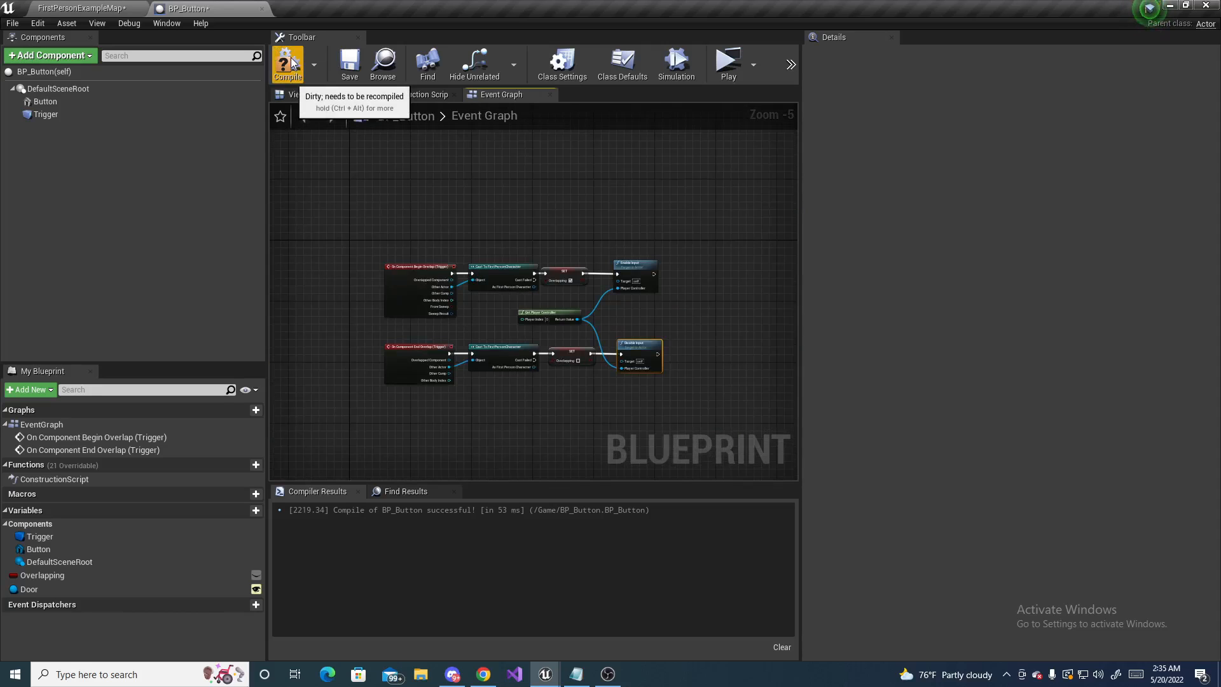
# Compile BP_Button and scroll through the Compiler Results log
pyautogui.click(287, 63)
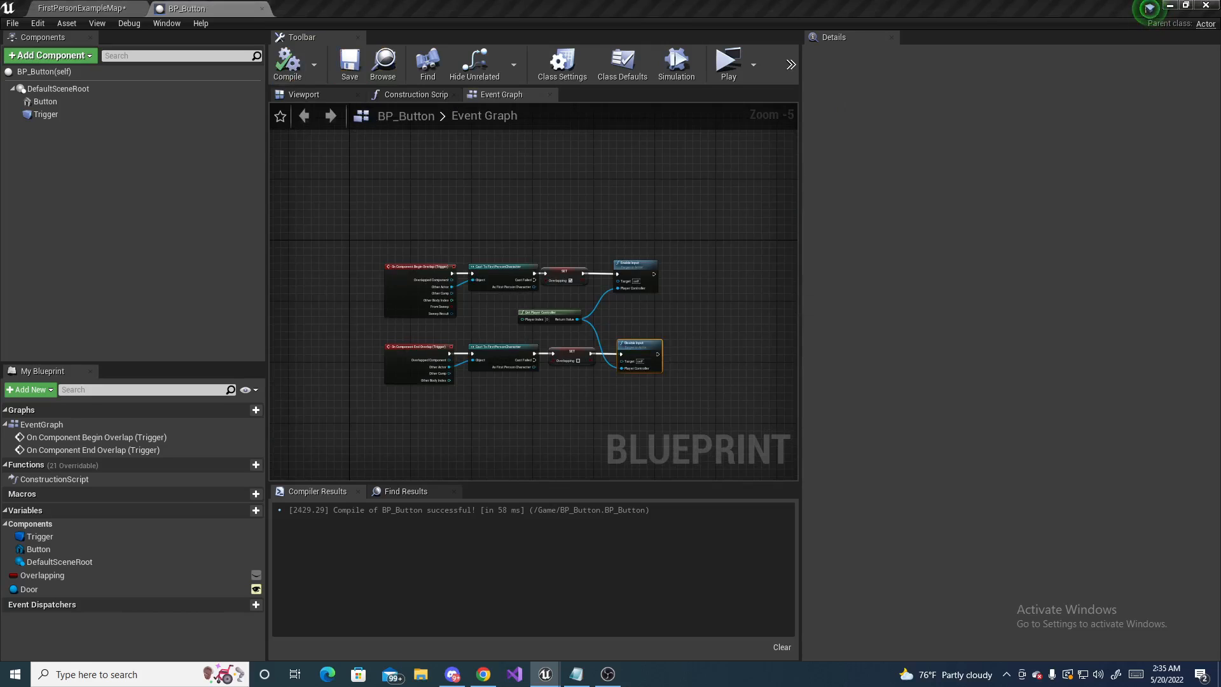
pyautogui.scroll(-3)
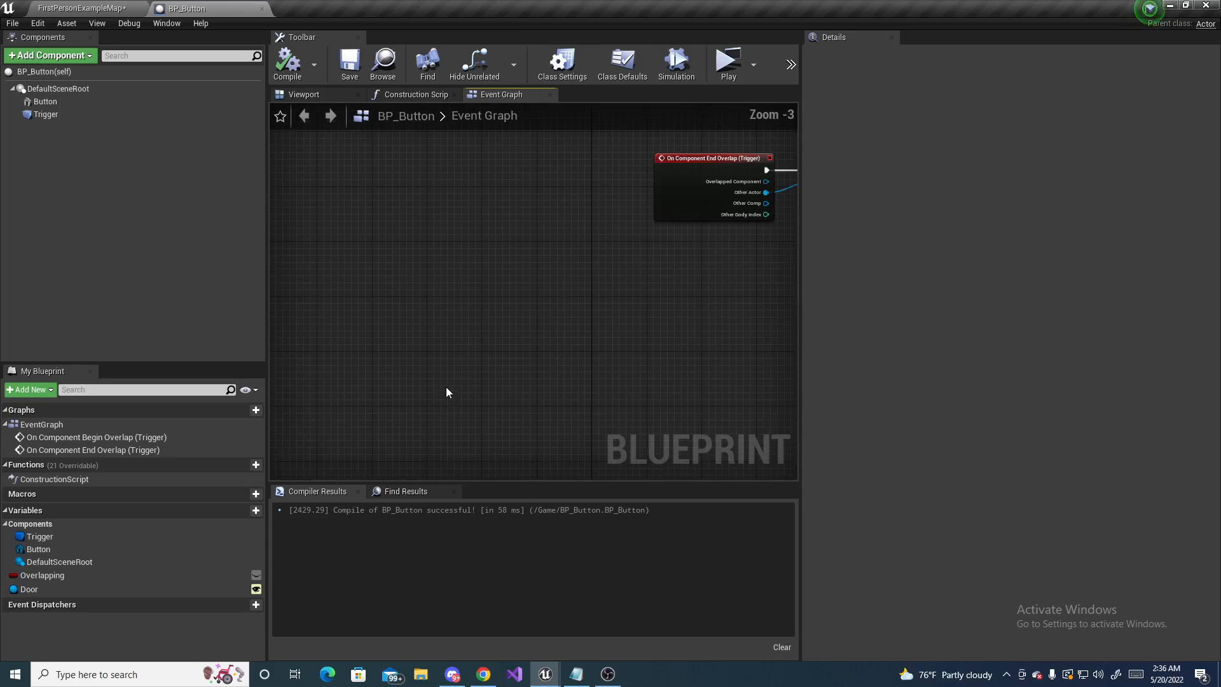
pyautogui.moveTo(448, 373)
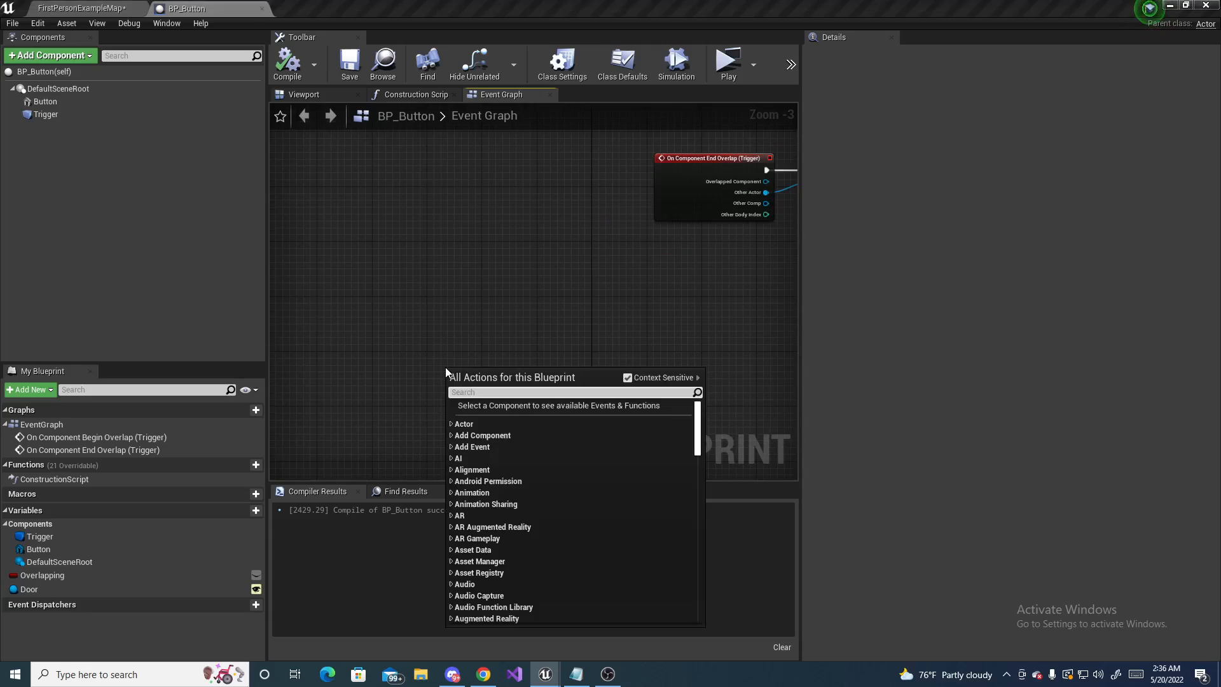
# Search the node list for keyboard events and add the E key event
pyautogui.write('key')
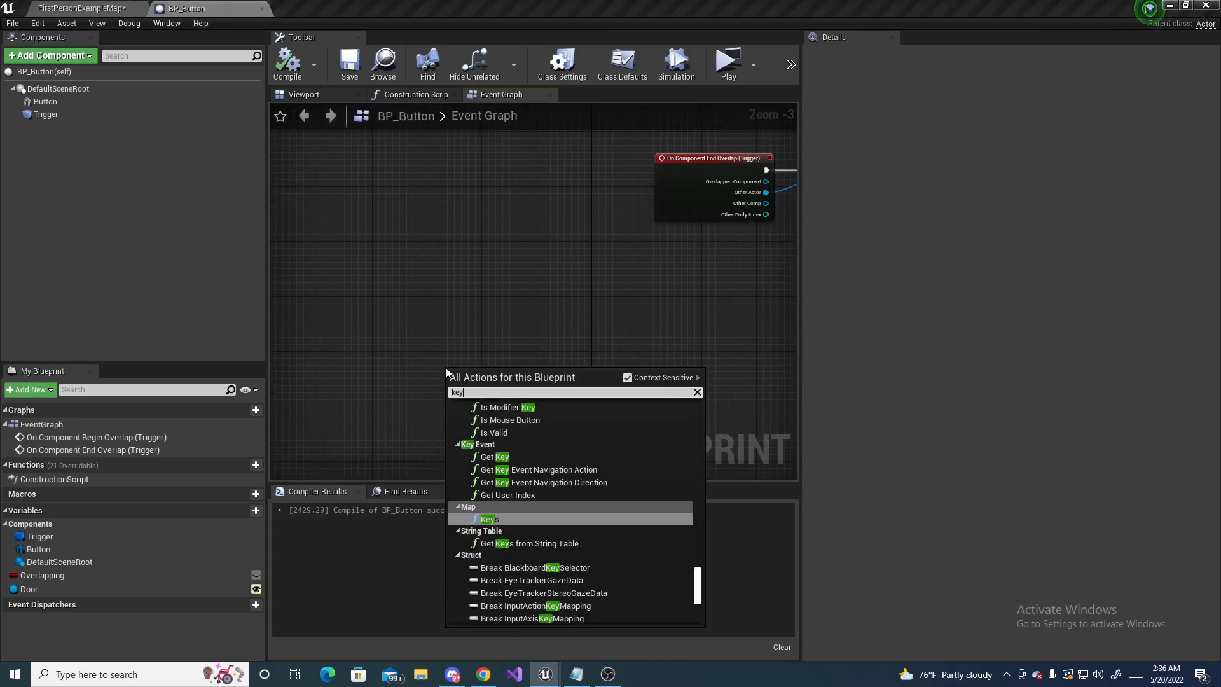
pyautogui.write('keyboard')
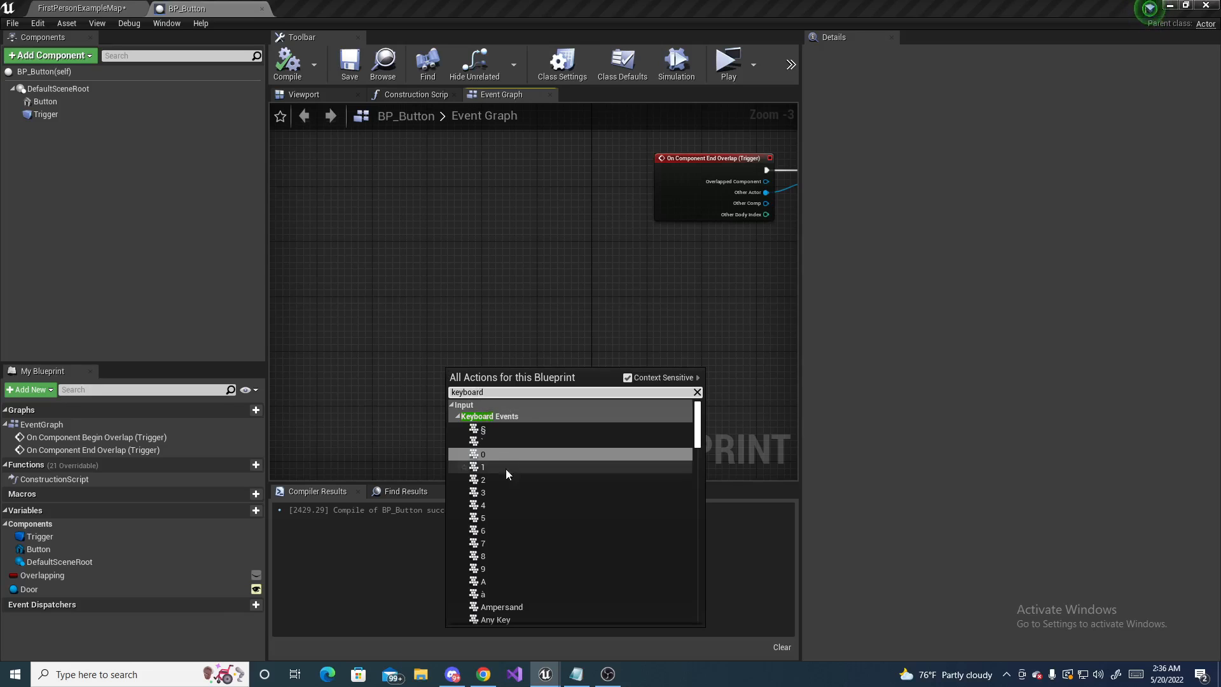
pyautogui.scroll(-3)
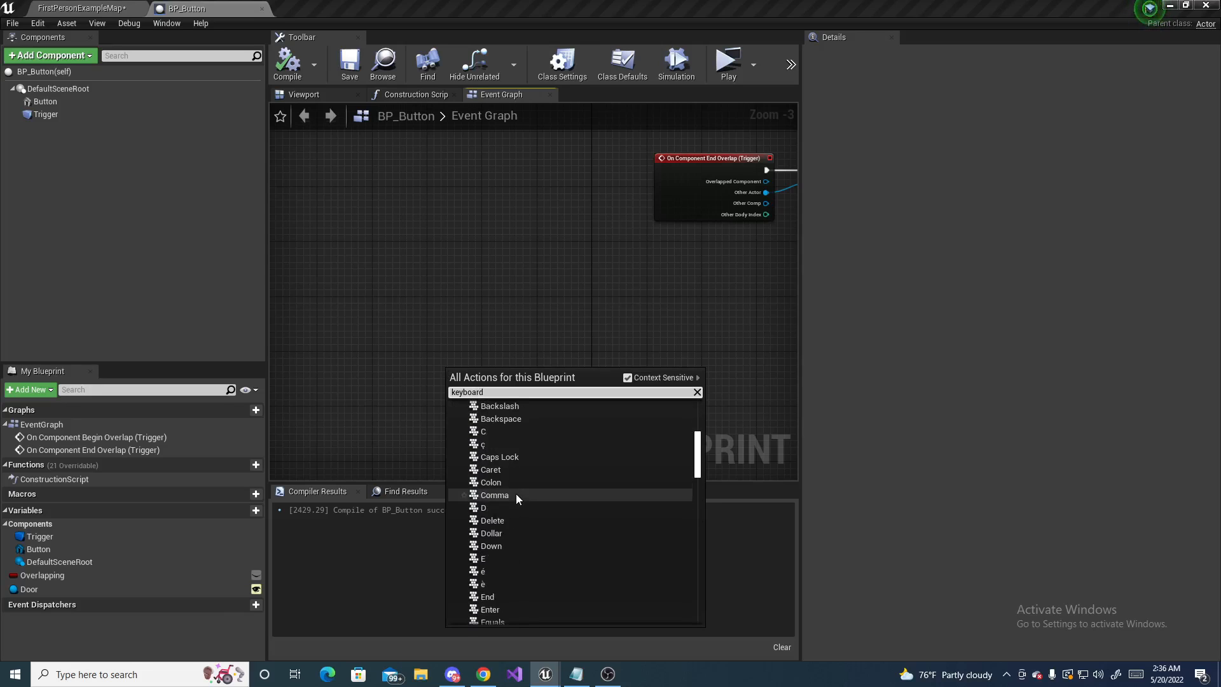
pyautogui.scroll(-3)
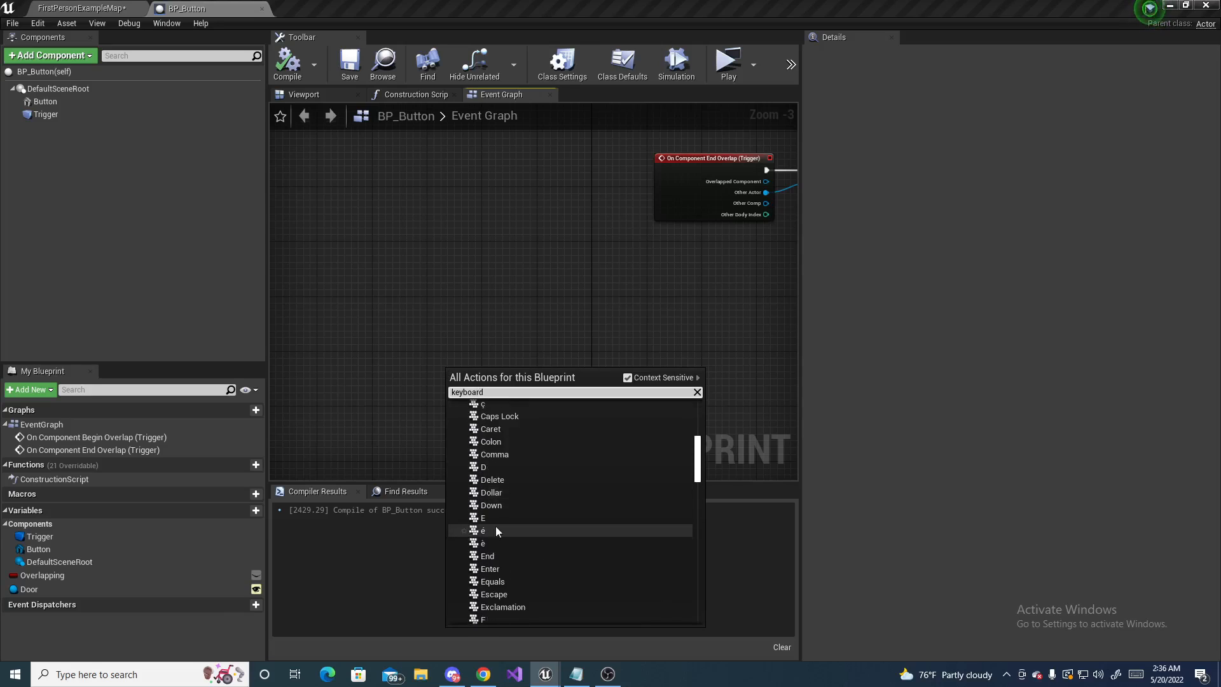
pyautogui.moveTo(482, 517)
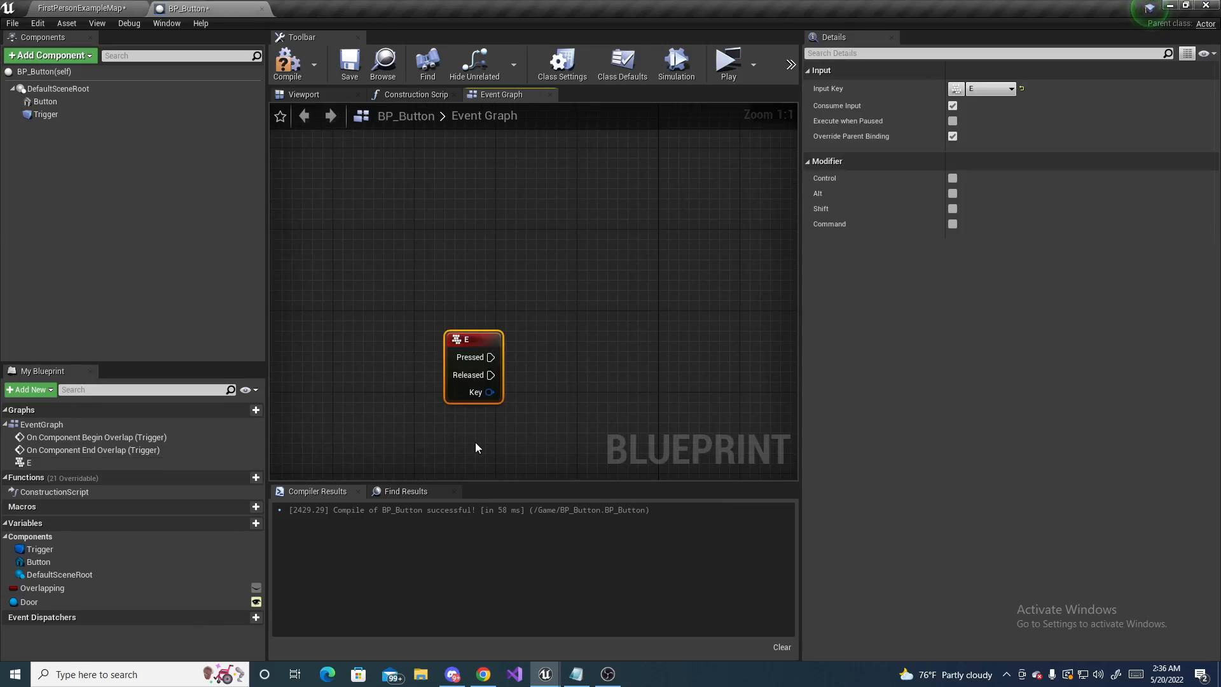
pyautogui.click(42, 587)
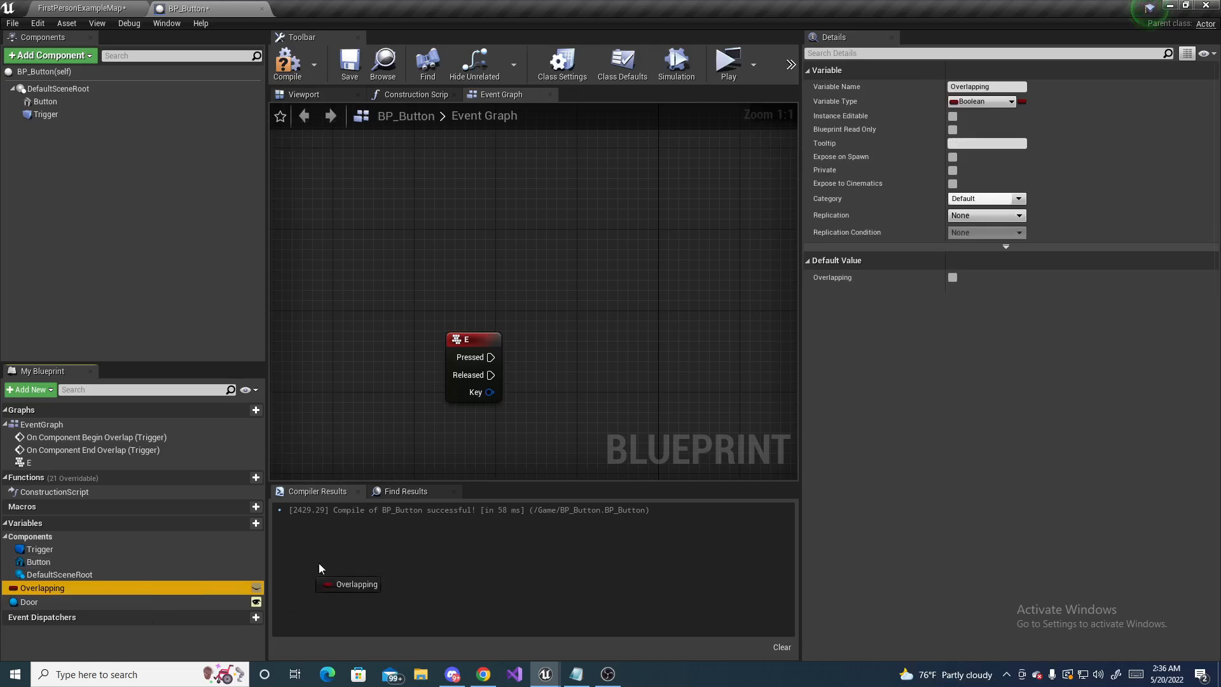
# Place an Overlapping getter and a Branch, wiring E Pressed and Overlapping into it
pyautogui.moveTo(349, 583); pyautogui.dragTo(476, 434)
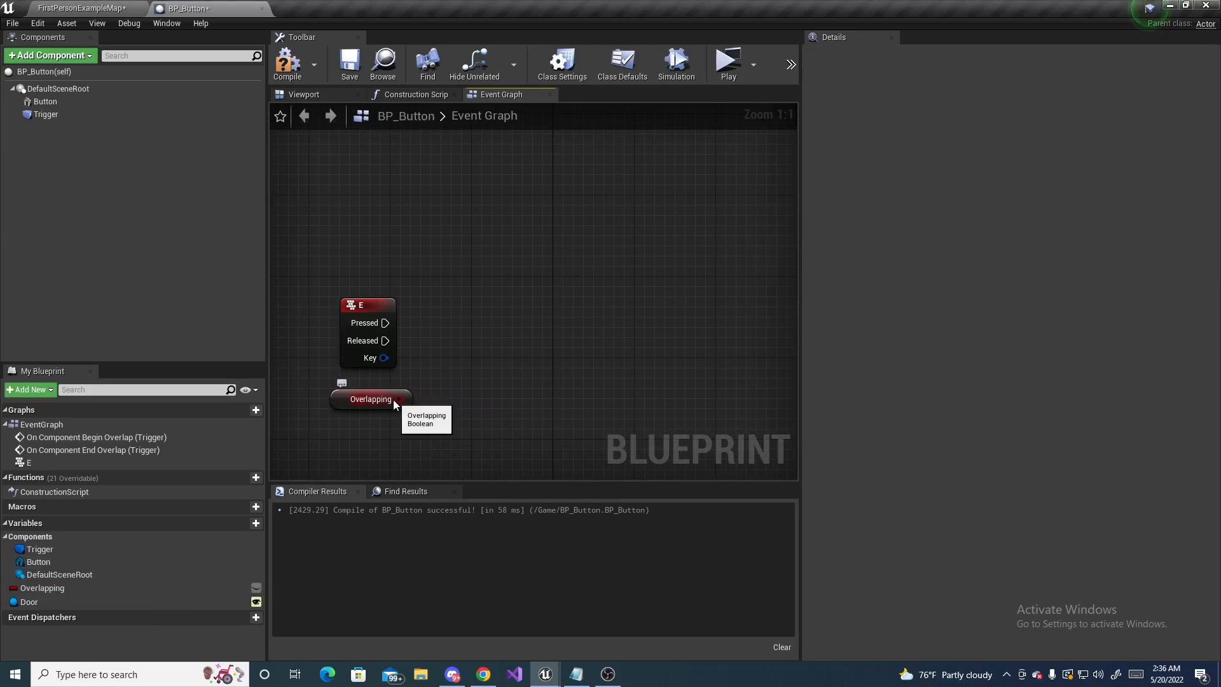
pyautogui.moveTo(478, 332)
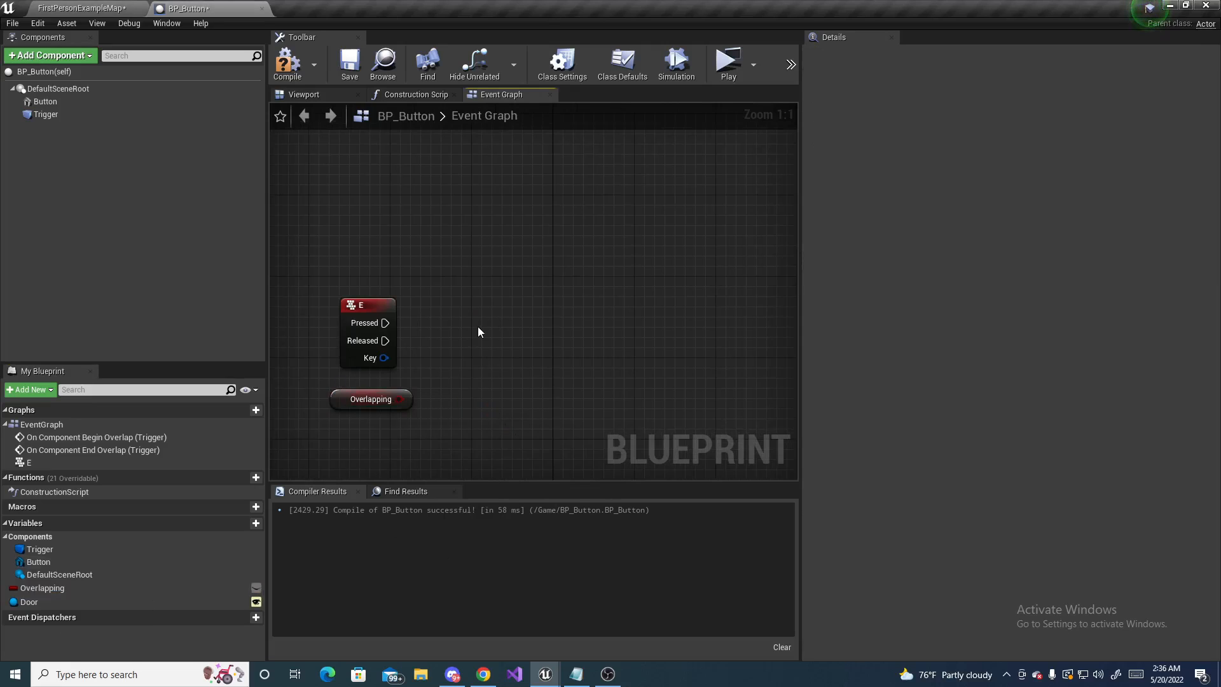
pyautogui.click(478, 333)
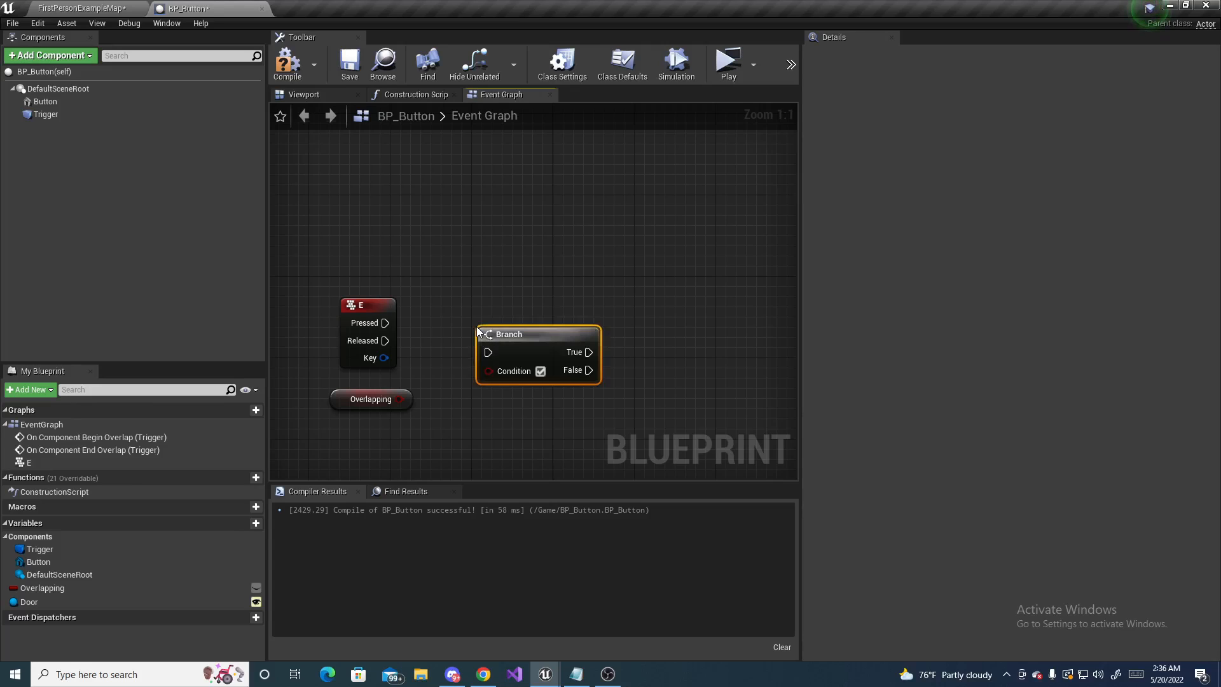
pyautogui.moveTo(537, 334); pyautogui.dragTo(522, 294)
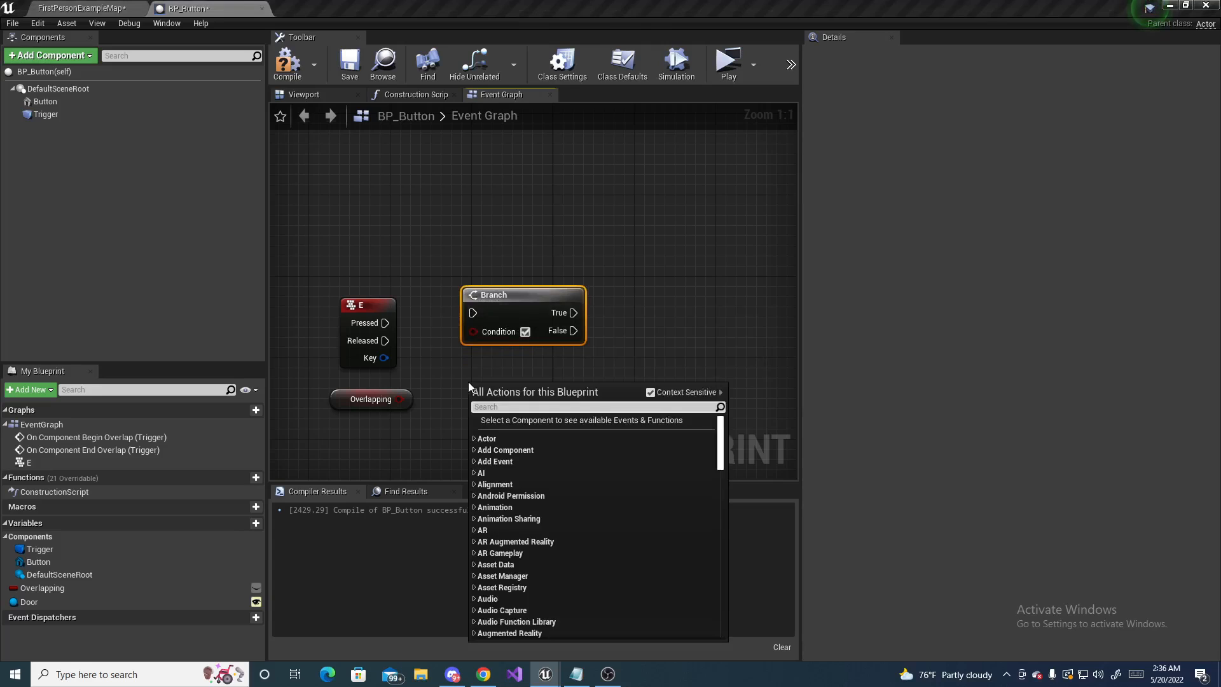
pyautogui.write('branch')
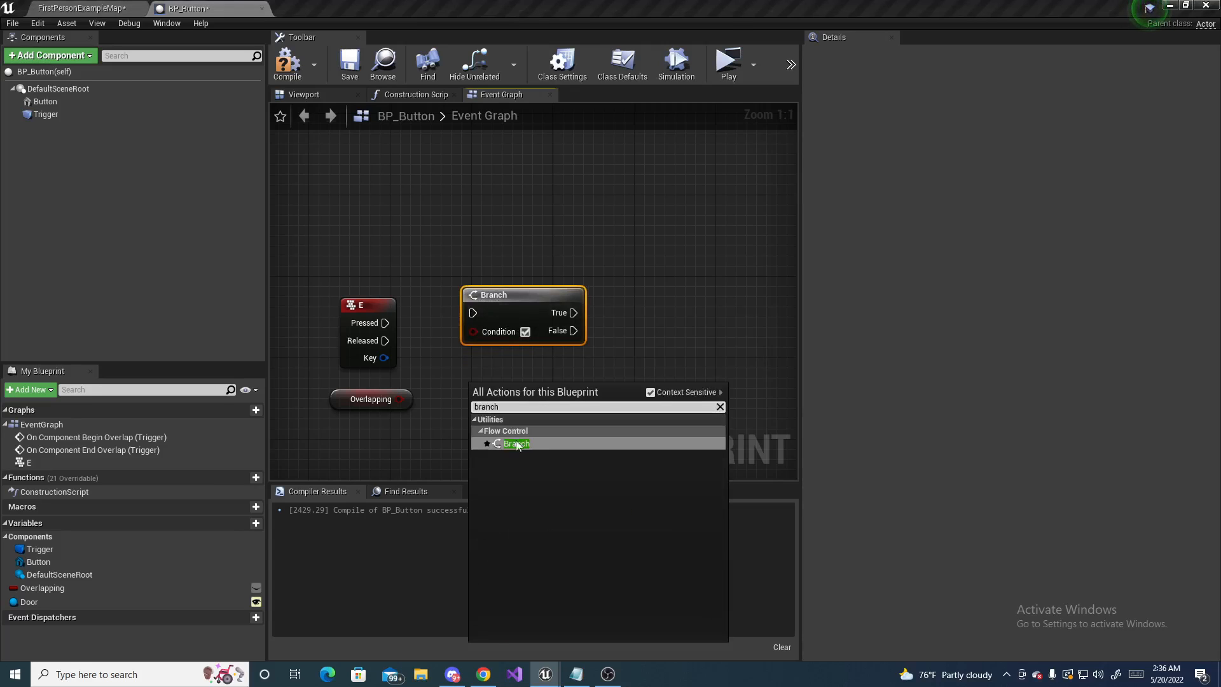
pyautogui.click(515, 443)
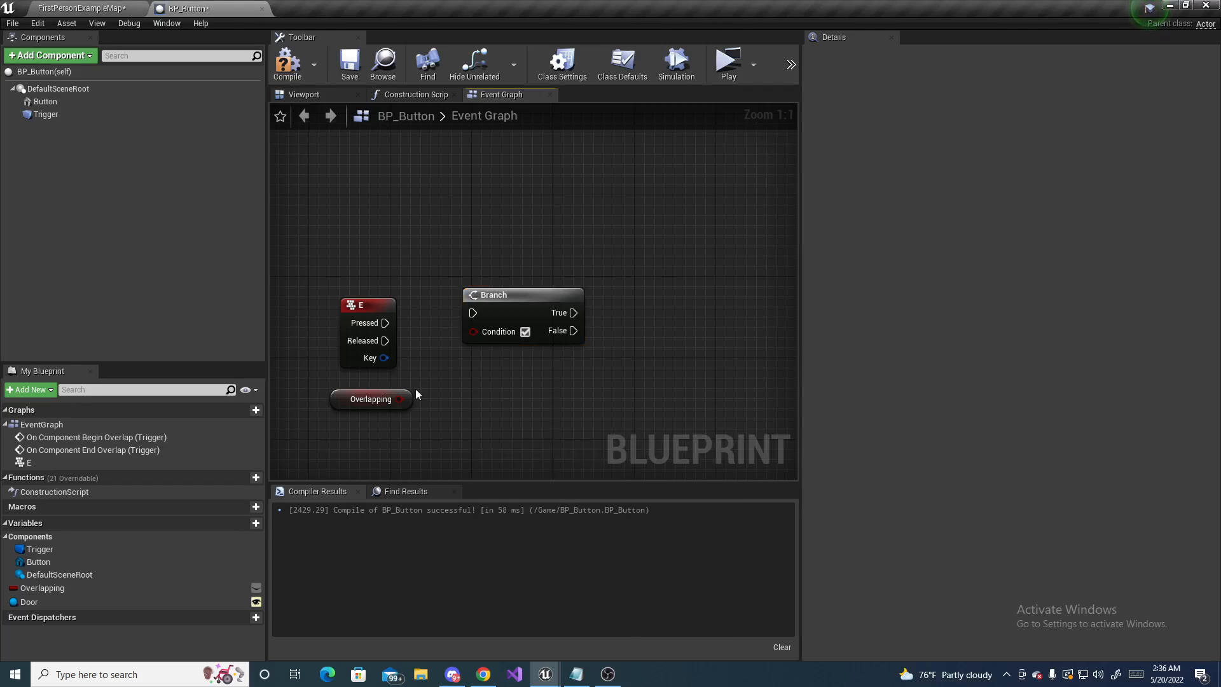
pyautogui.moveTo(399, 399); pyautogui.dragTo(472, 312)
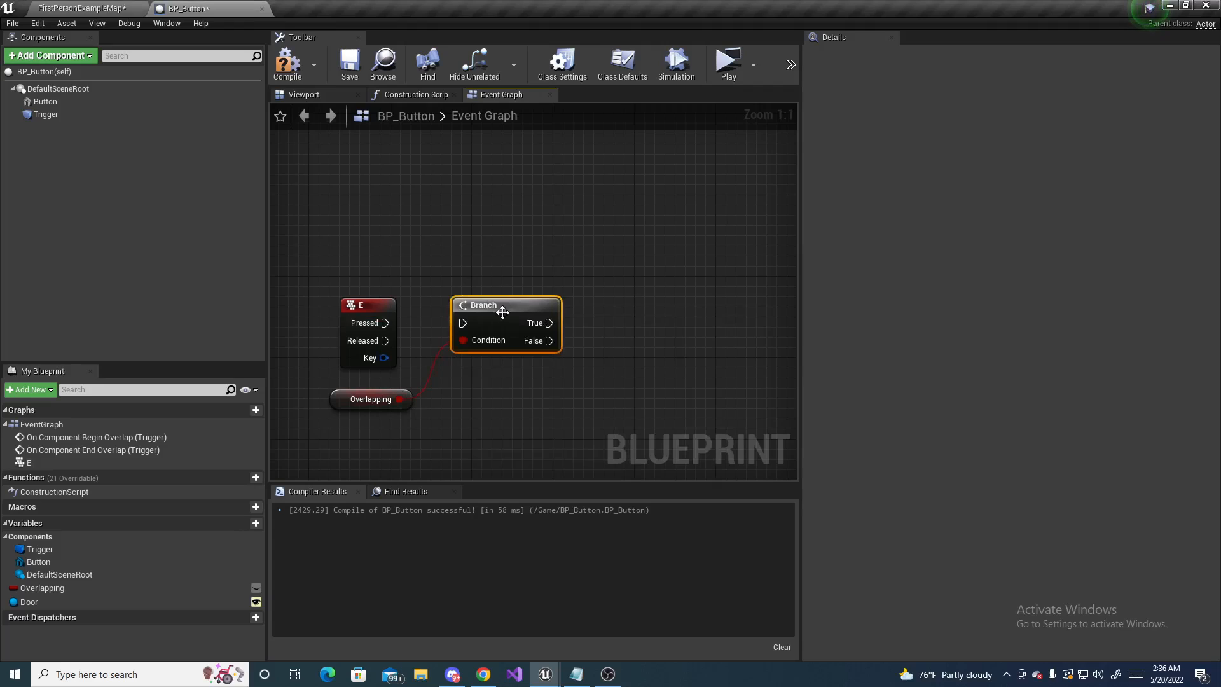
pyautogui.moveTo(386, 323); pyautogui.dragTo(444, 322)
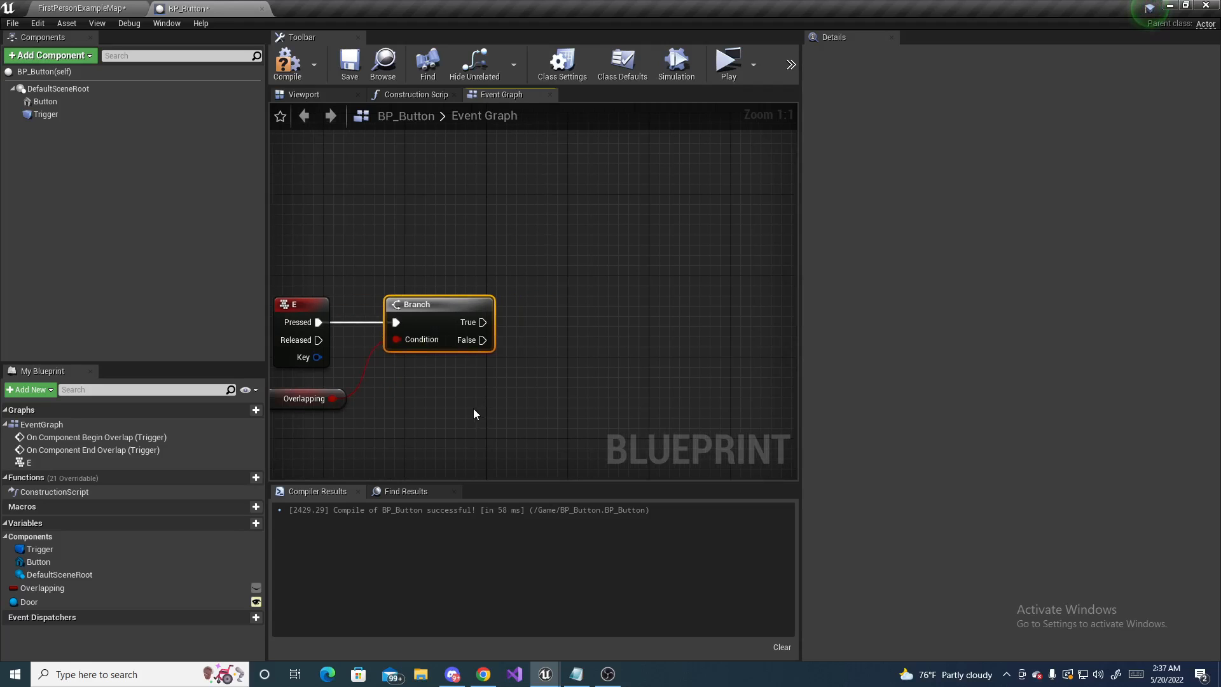
pyautogui.moveTo(395, 412)
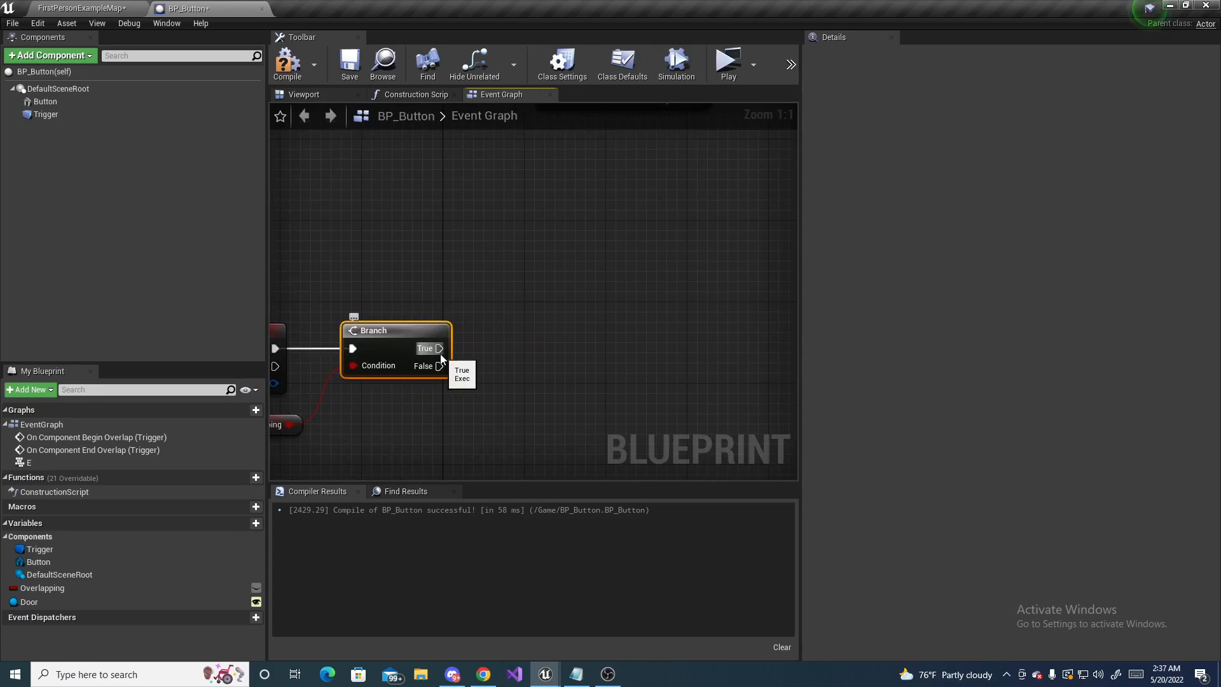
pyautogui.moveTo(423, 366)
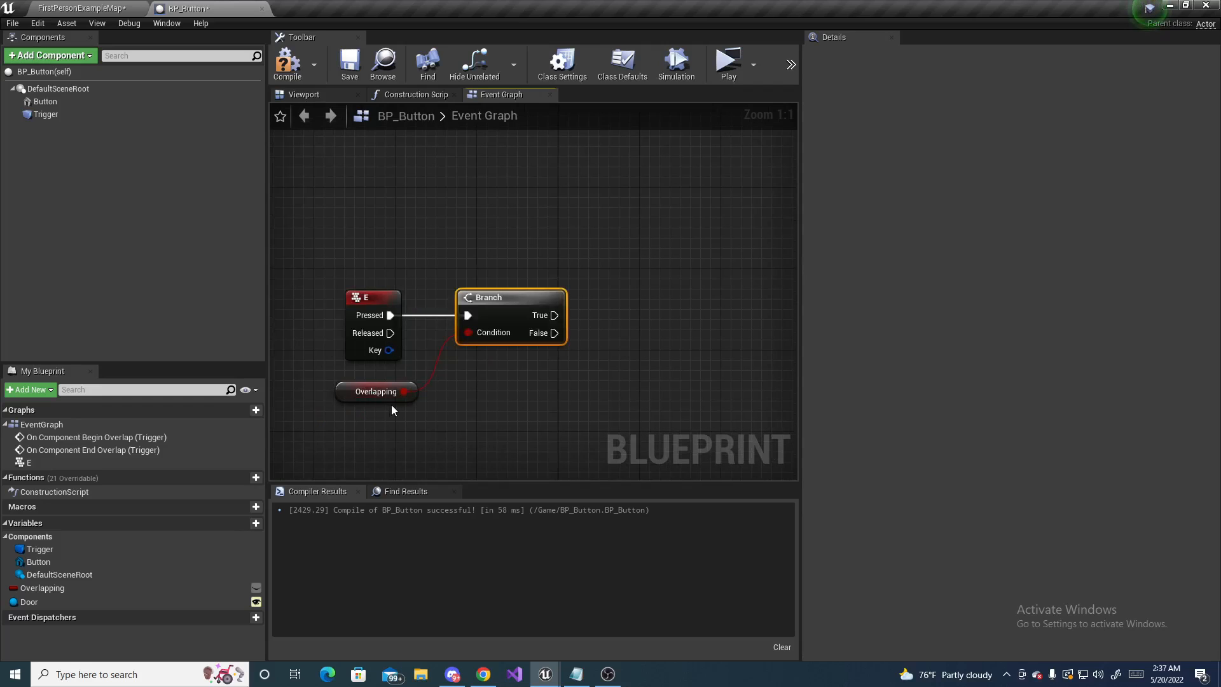
pyautogui.moveTo(457, 413)
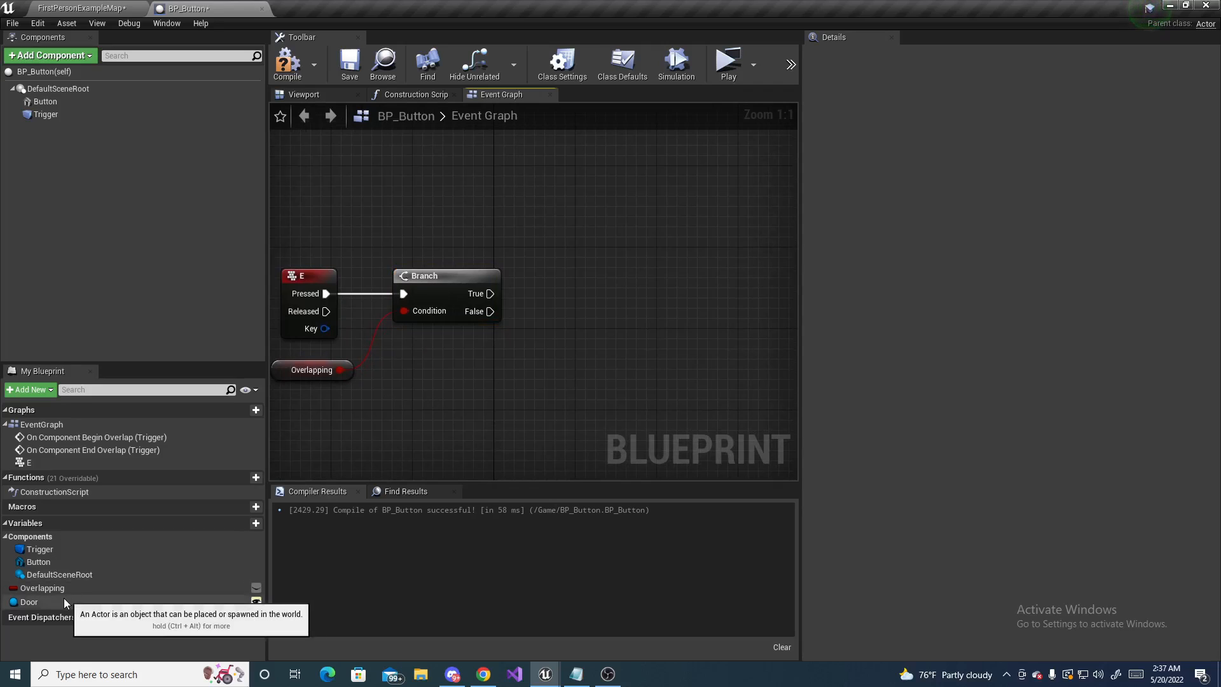
# Place a Door getter and add an Is Valid check on it
pyautogui.click(29, 601)
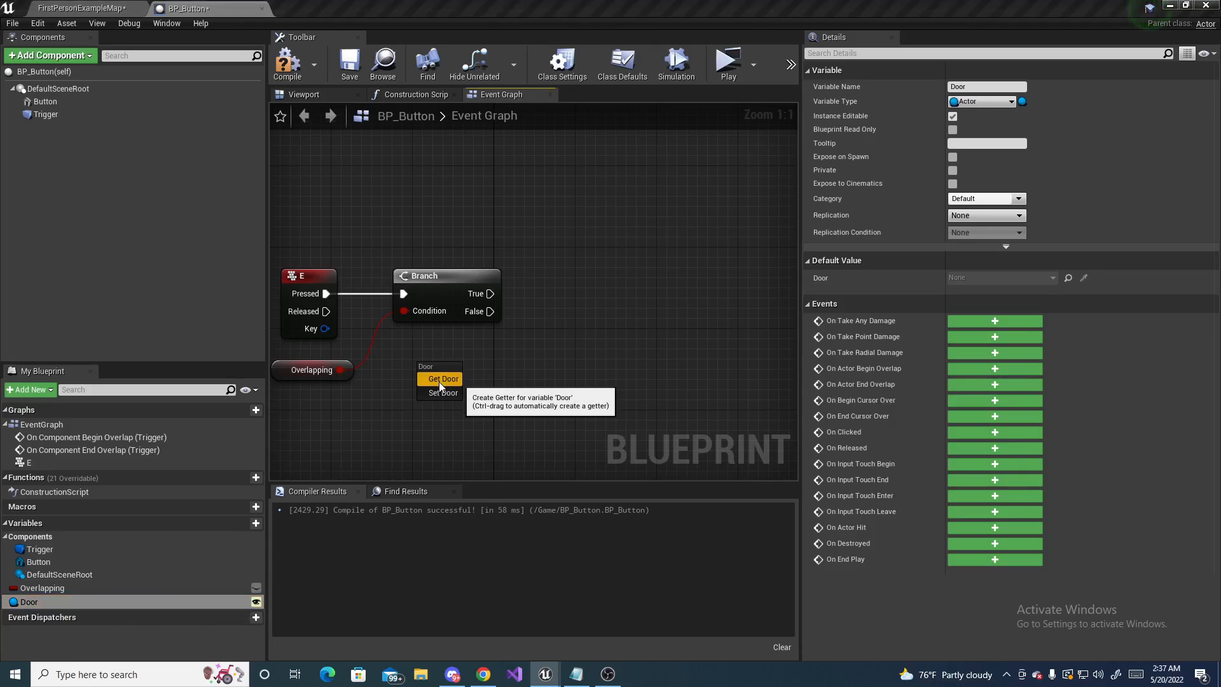
pyautogui.click(442, 379)
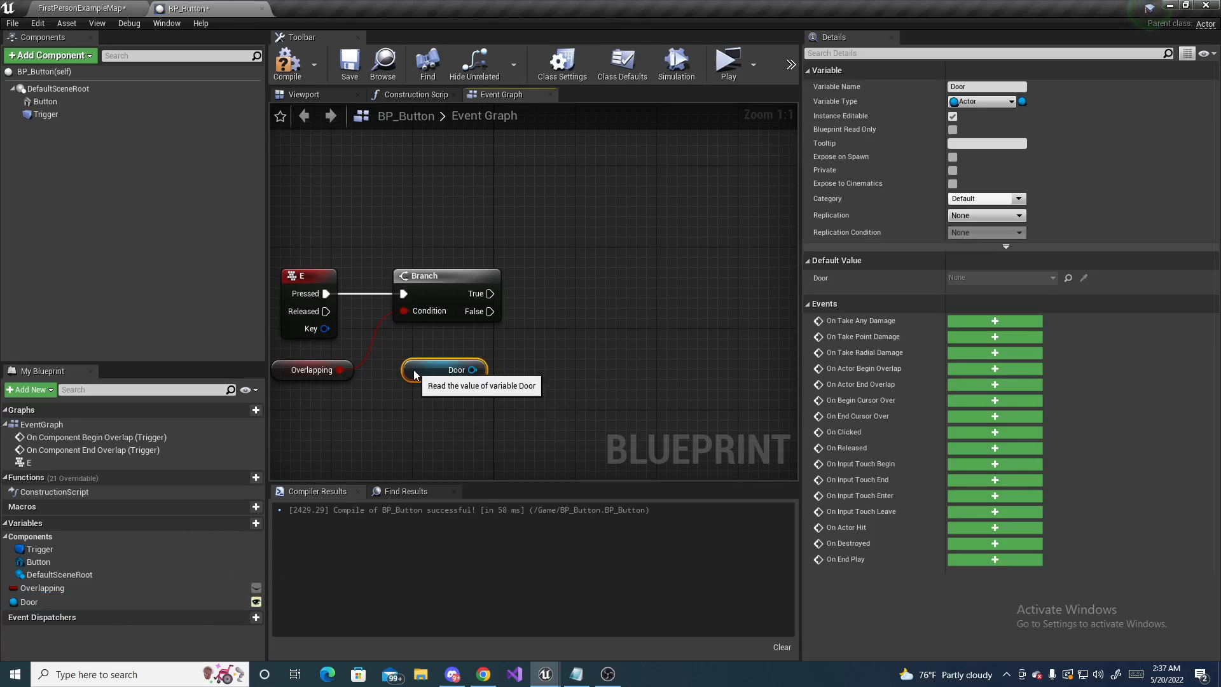
pyautogui.moveTo(472, 370); pyautogui.dragTo(475, 387)
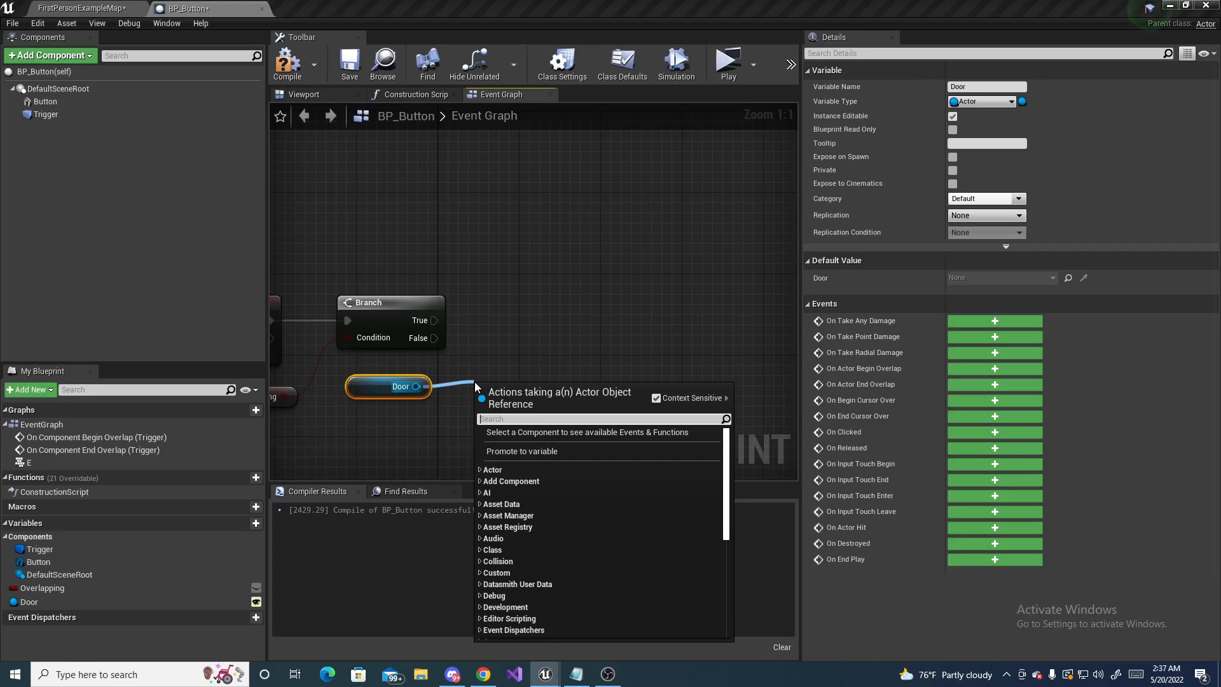
pyautogui.write('is valid')
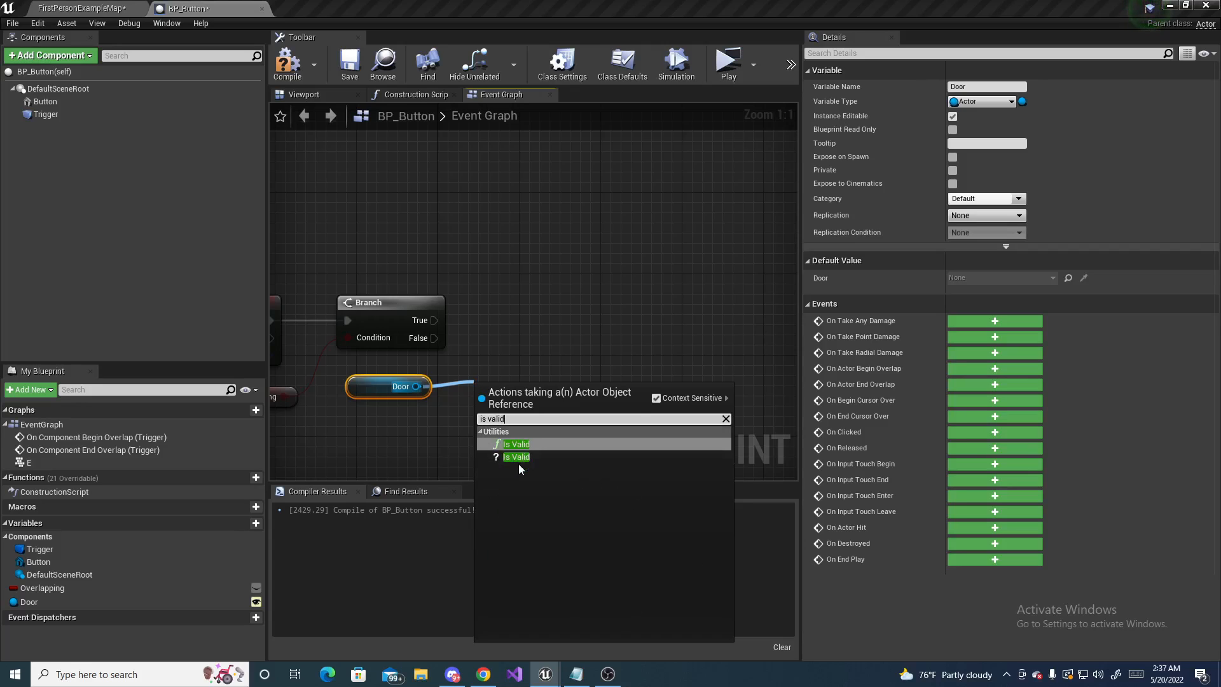
pyautogui.click(516, 457)
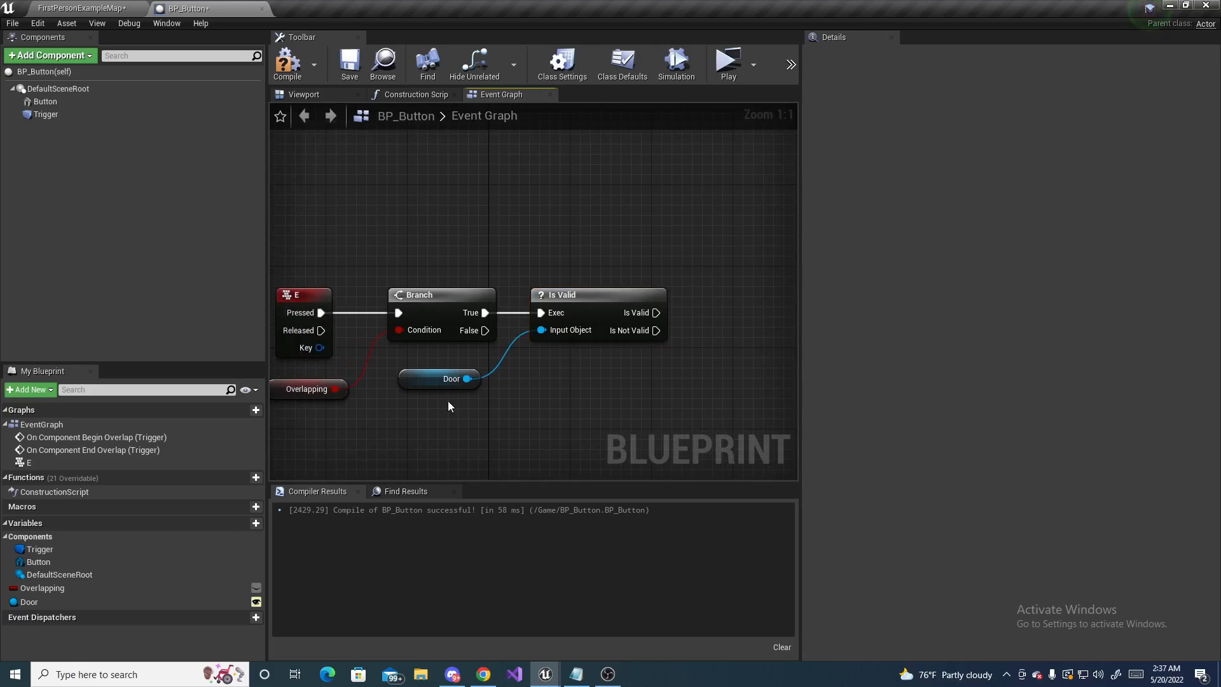
pyautogui.click(450, 378)
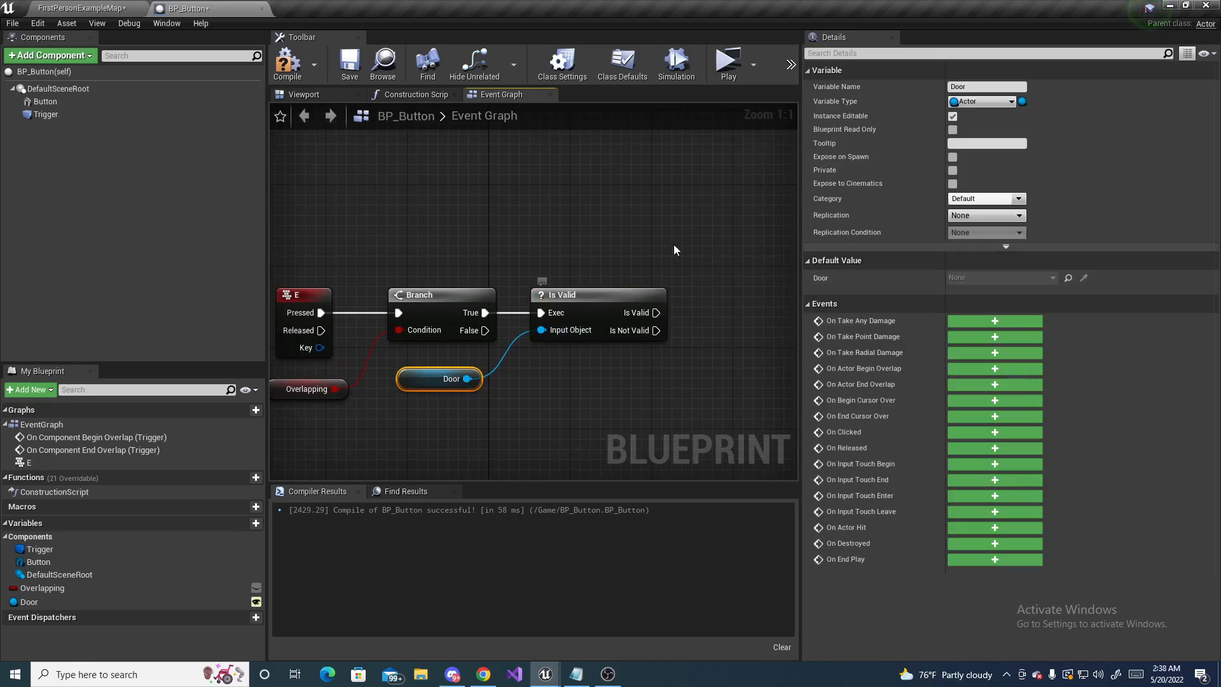
pyautogui.moveTo(433, 381)
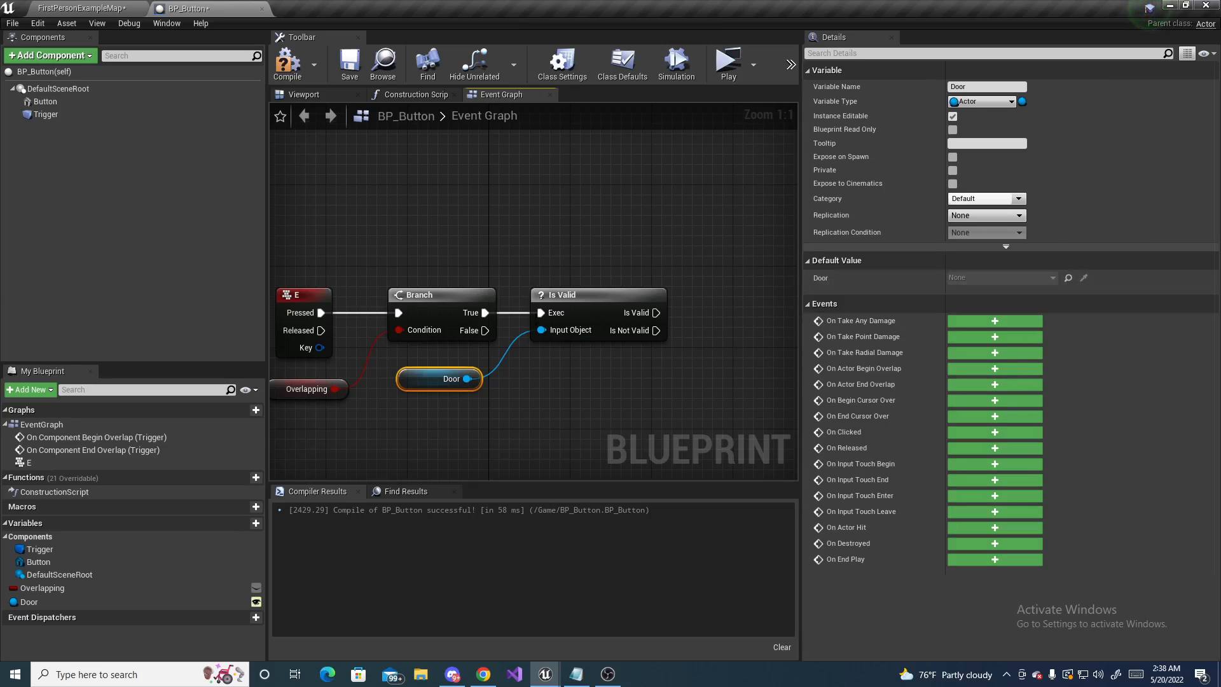
pyautogui.moveTo(573, 361)
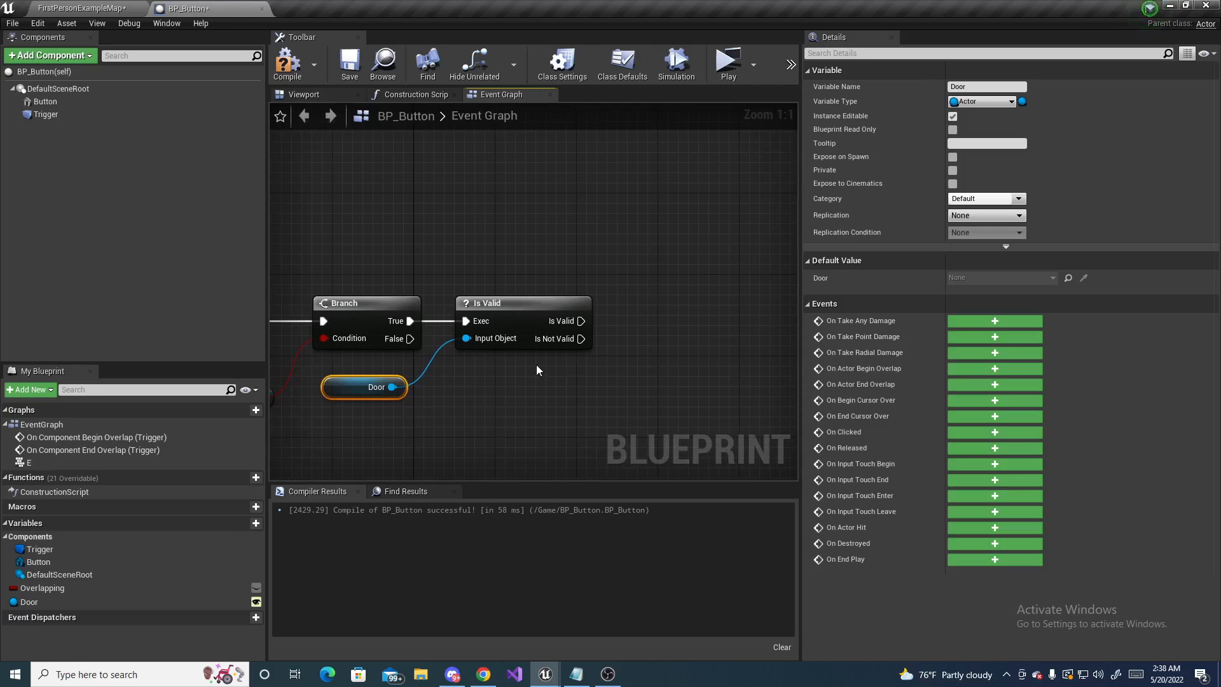
pyautogui.moveTo(31, 602)
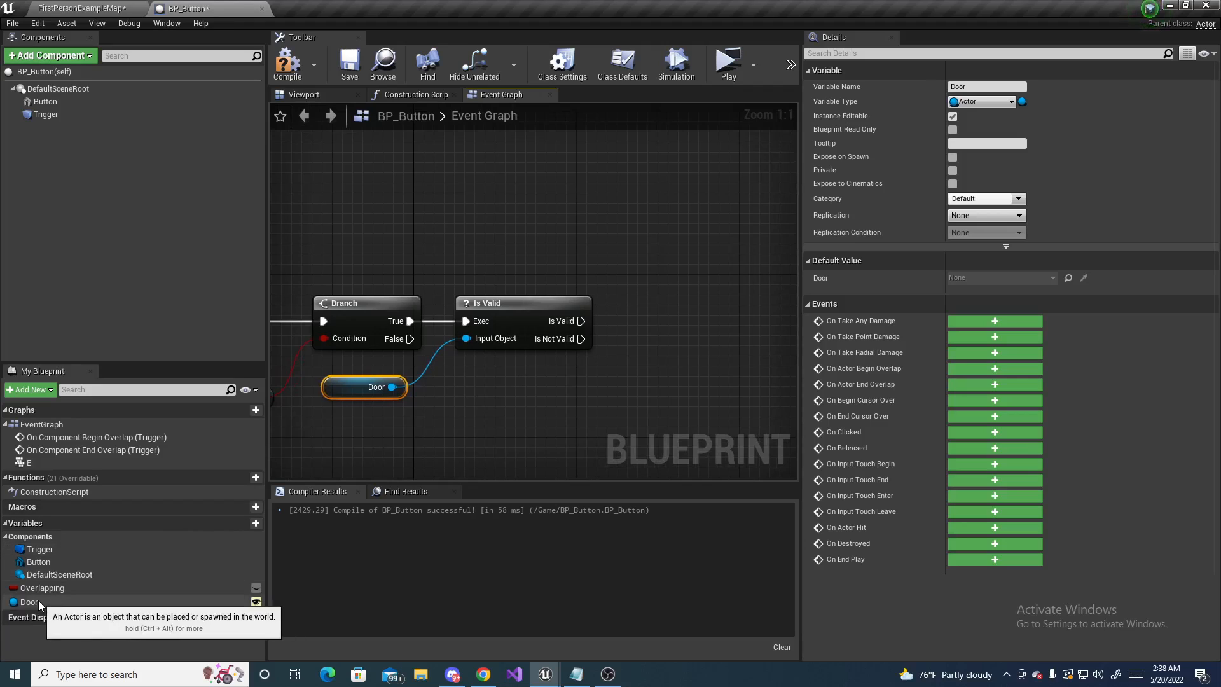
# Add a second Door getter feeding Cast To BP_Door, run when Door is valid
pyautogui.moveTo(28, 601); pyautogui.dragTo(521, 409)
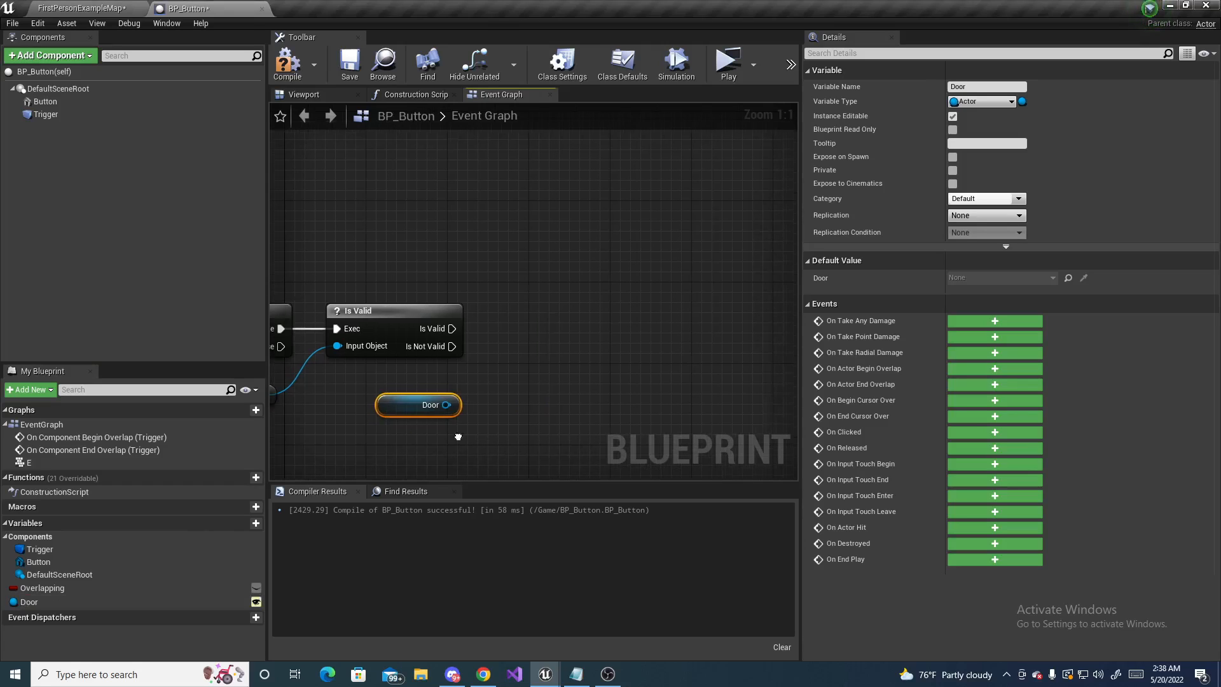
pyautogui.moveTo(451, 404); pyautogui.dragTo(557, 382)
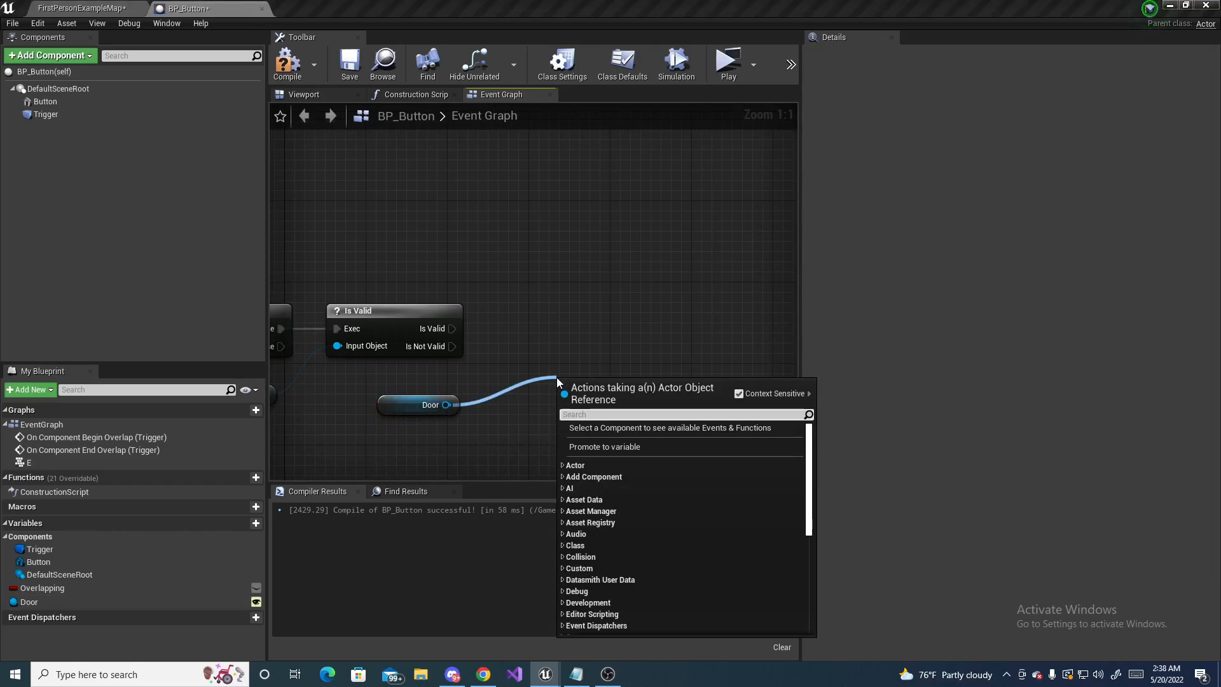
pyautogui.write('cast to bp')
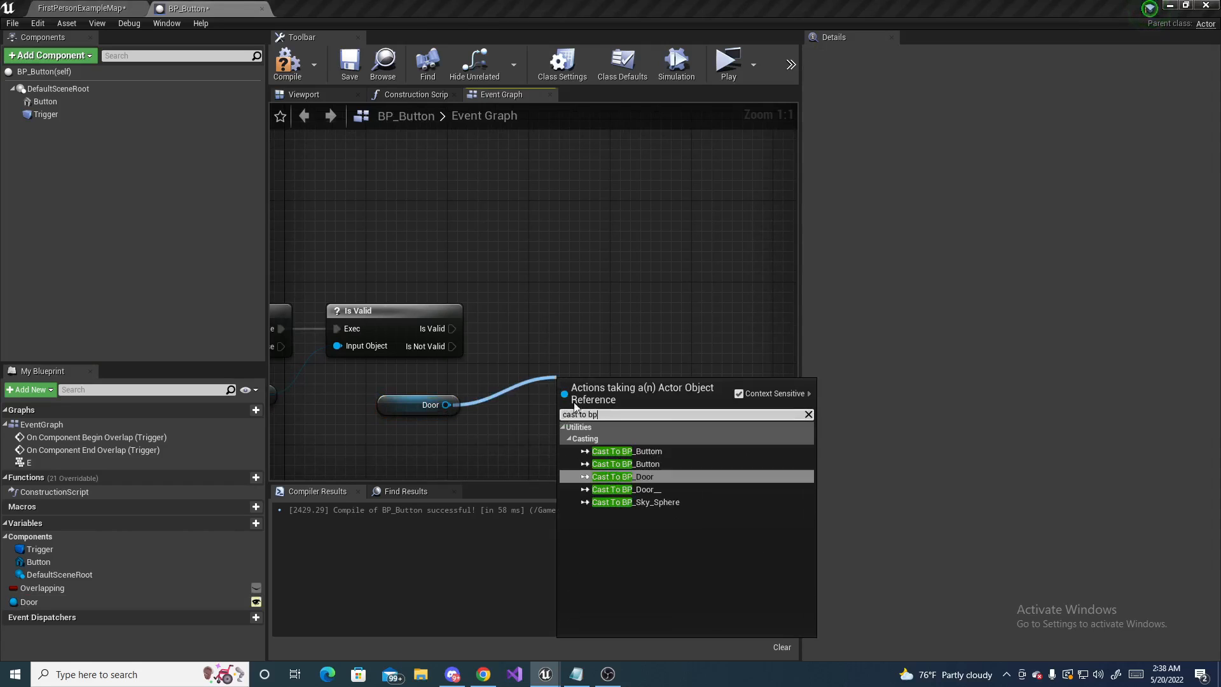
pyautogui.click(625, 476)
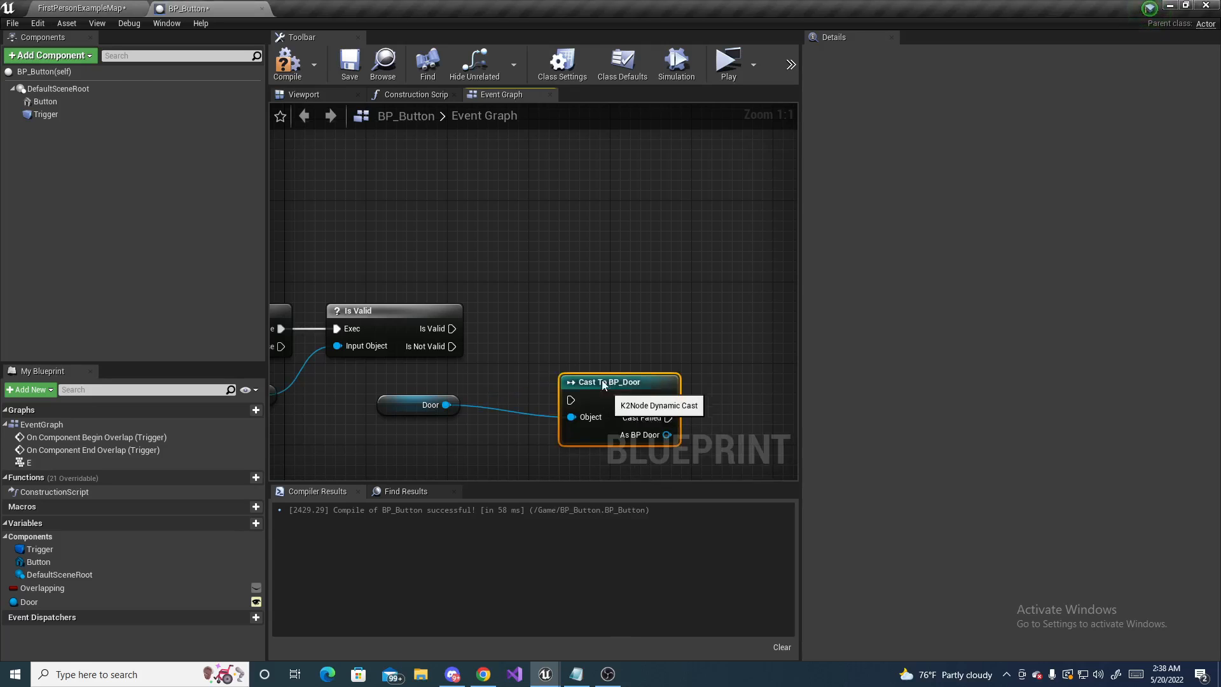
pyautogui.moveTo(618, 381); pyautogui.dragTo(568, 299)
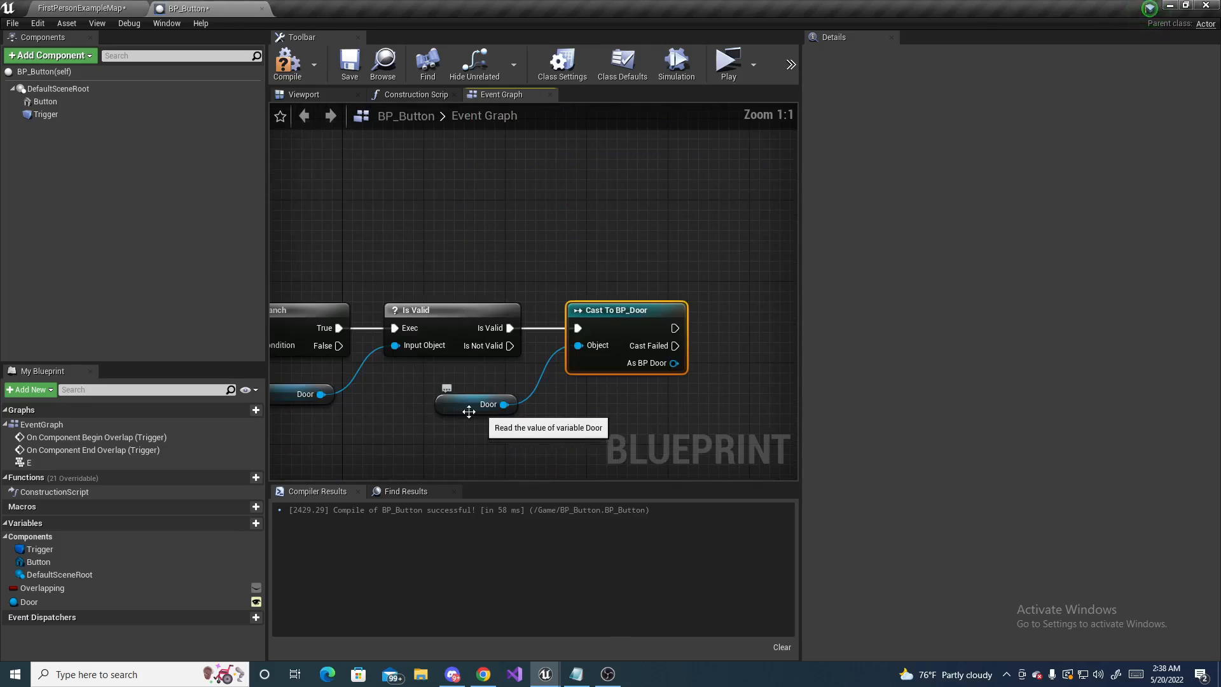
pyautogui.moveTo(559, 418)
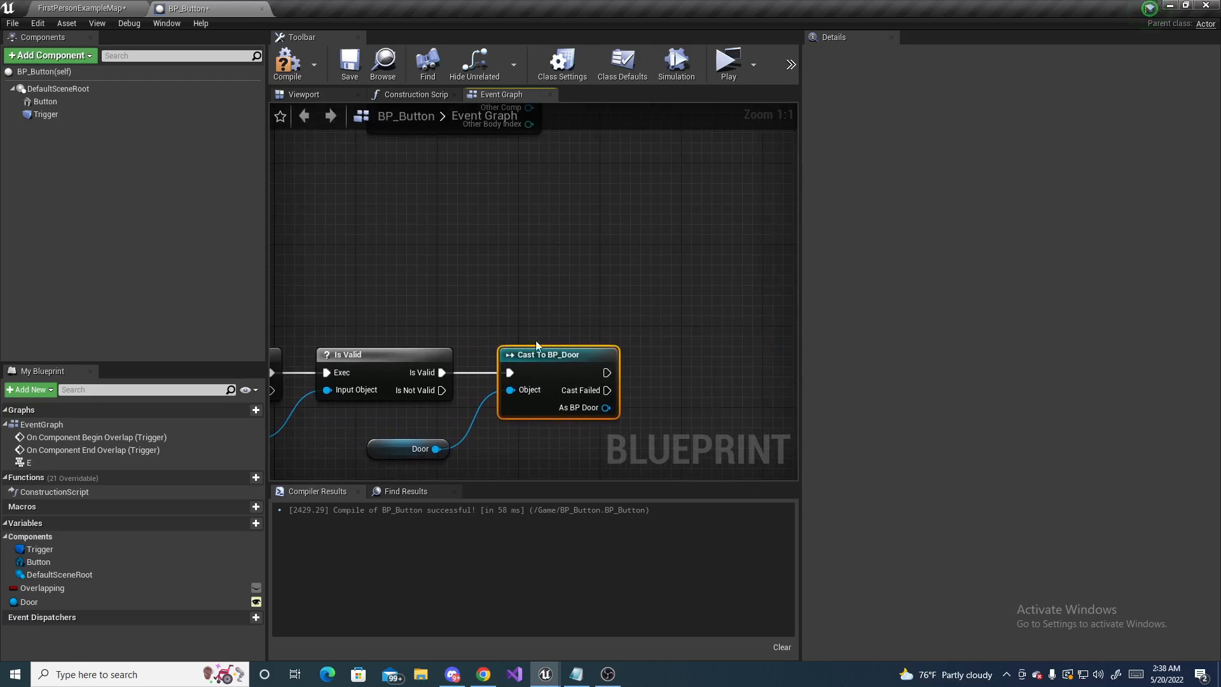
pyautogui.moveTo(532, 334)
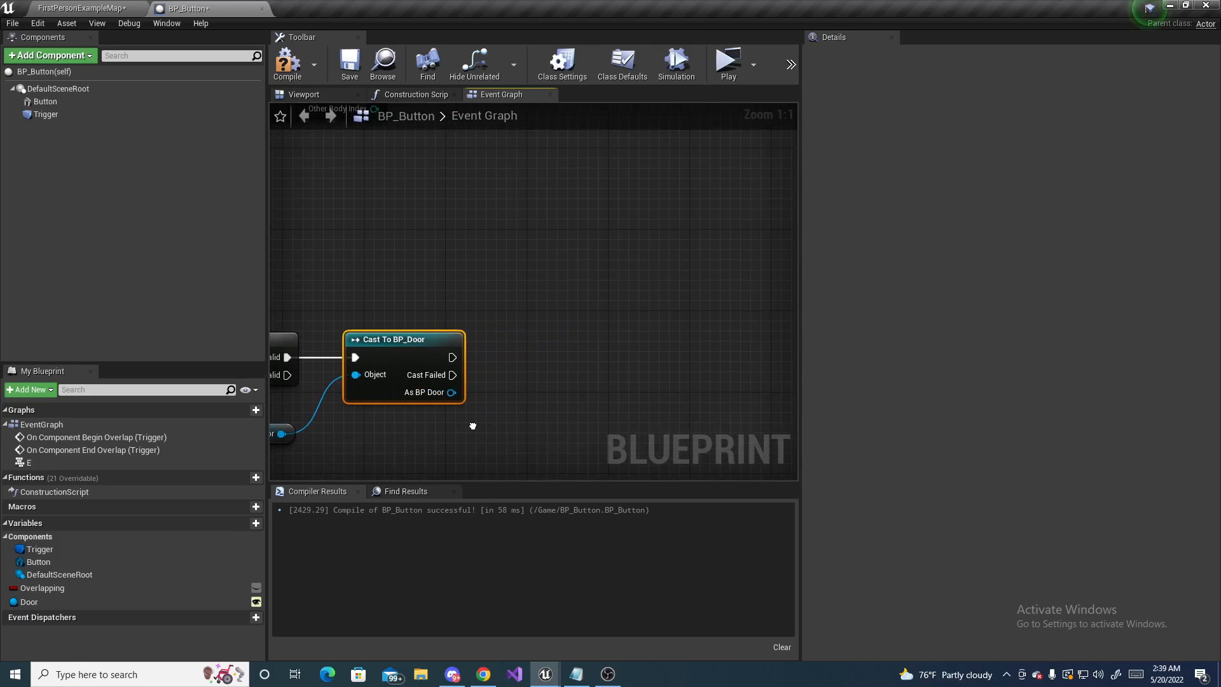
pyautogui.moveTo(476, 385)
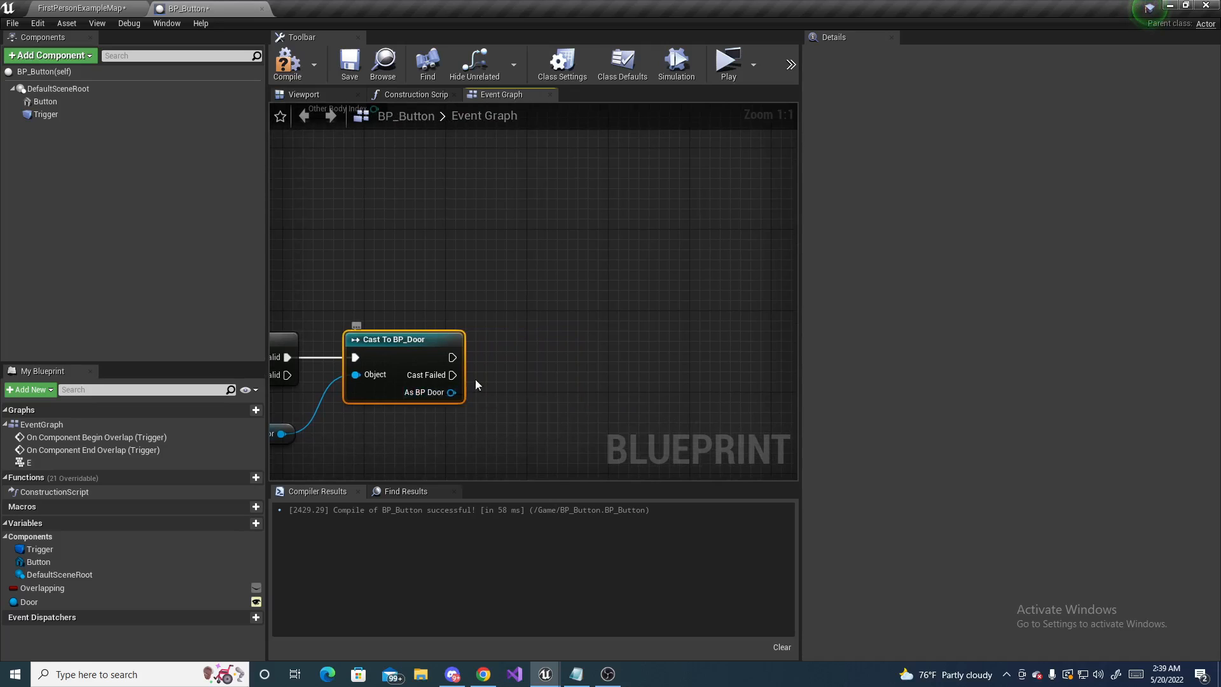
pyautogui.moveTo(426, 392)
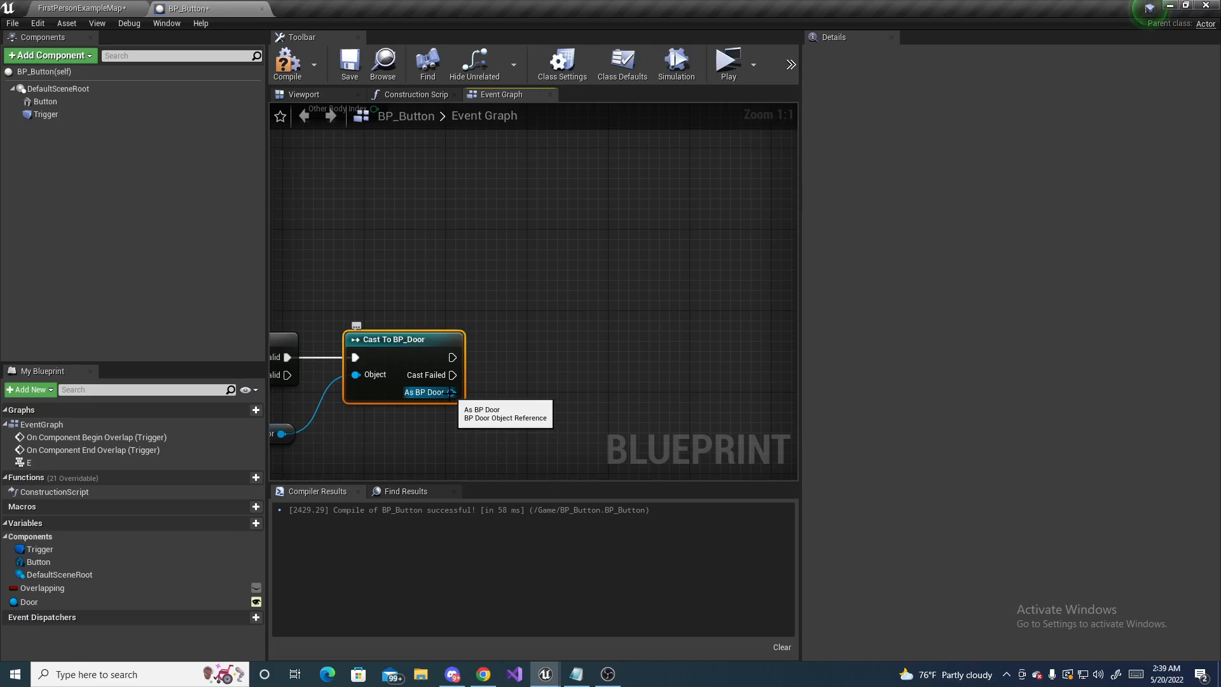
# Promote the As BP Door output to a variable renamed CastedDoor
pyautogui.rightClick(451, 391)
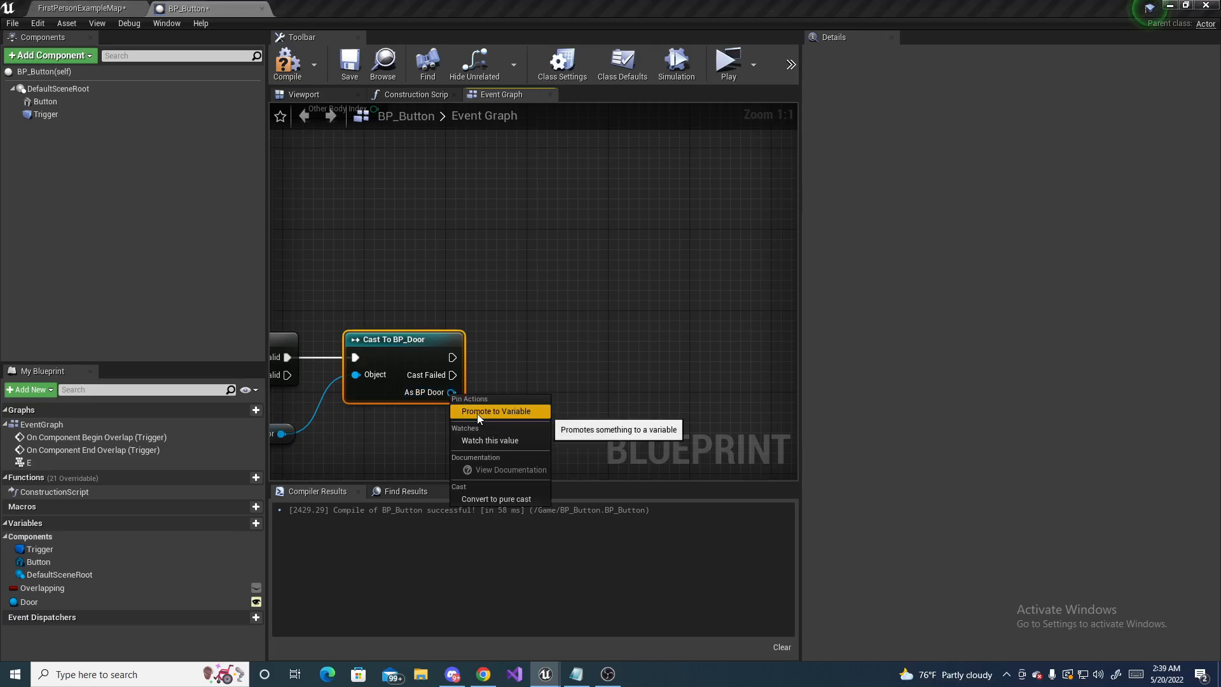
pyautogui.click(494, 411)
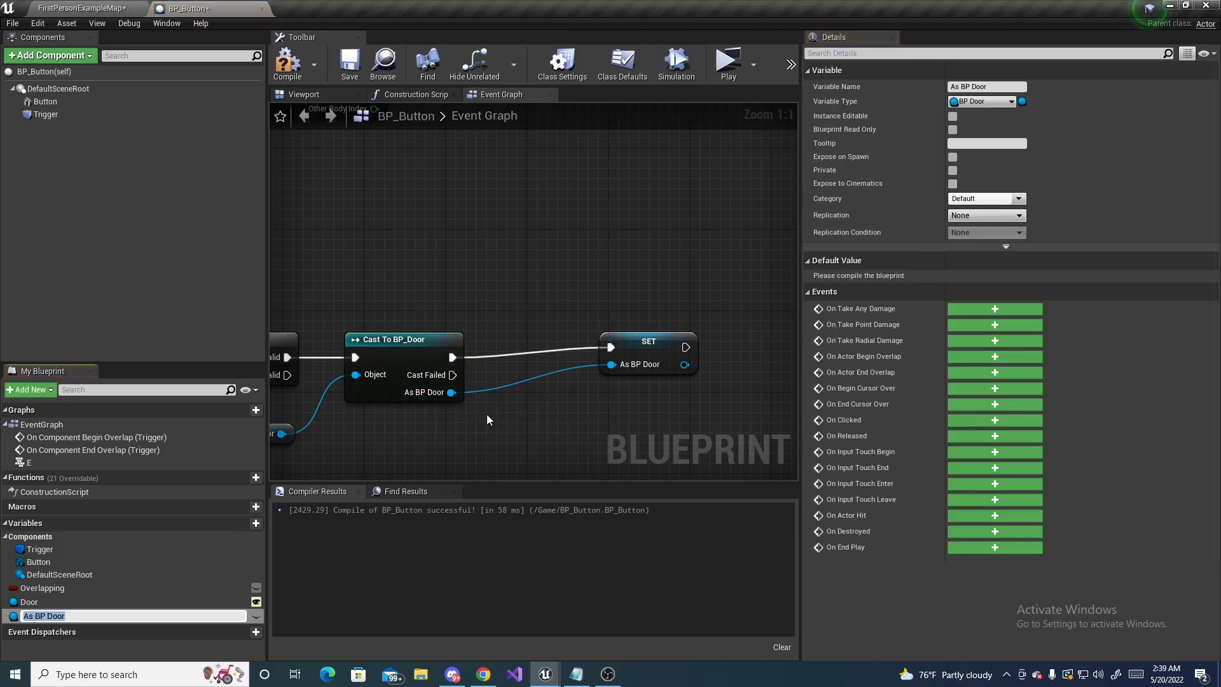
pyautogui.doubleClick(45, 614)
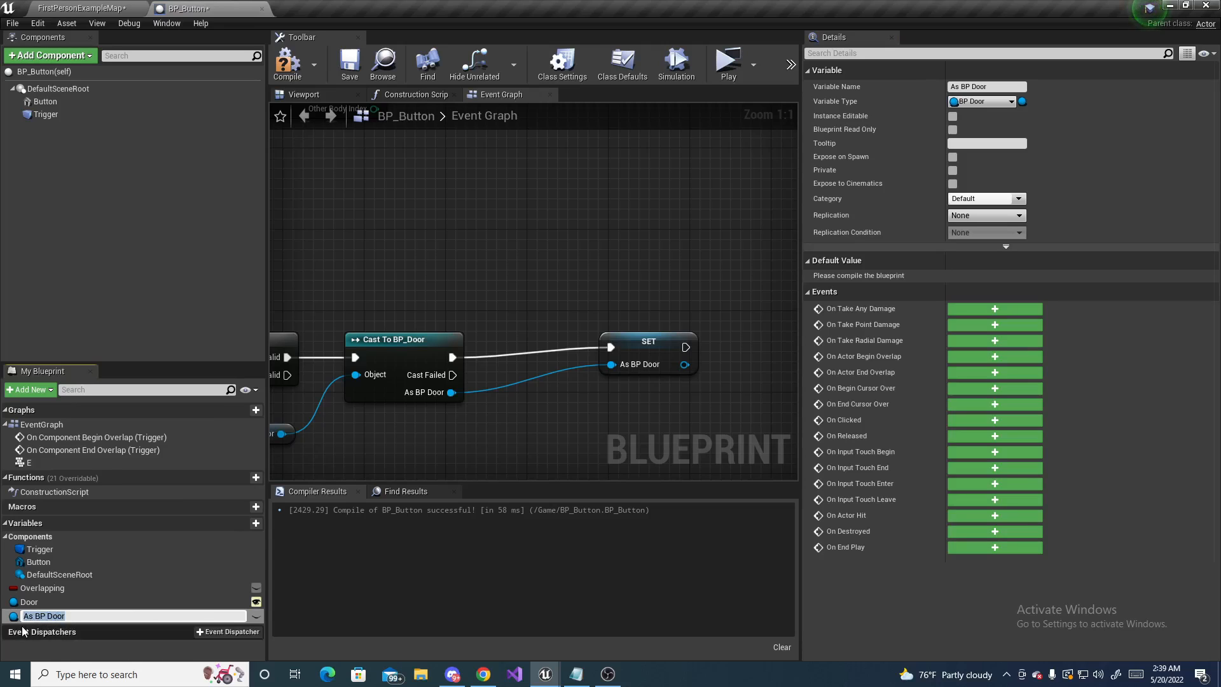
pyautogui.write('C')
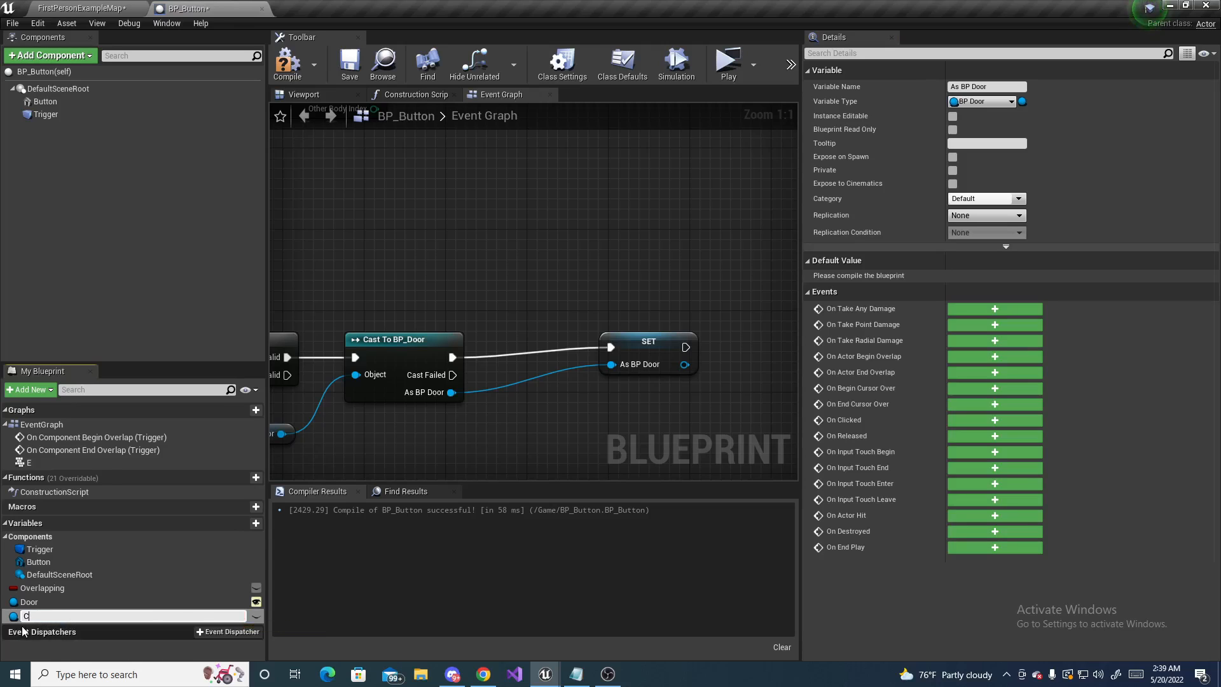
pyautogui.write('CastedDoor')
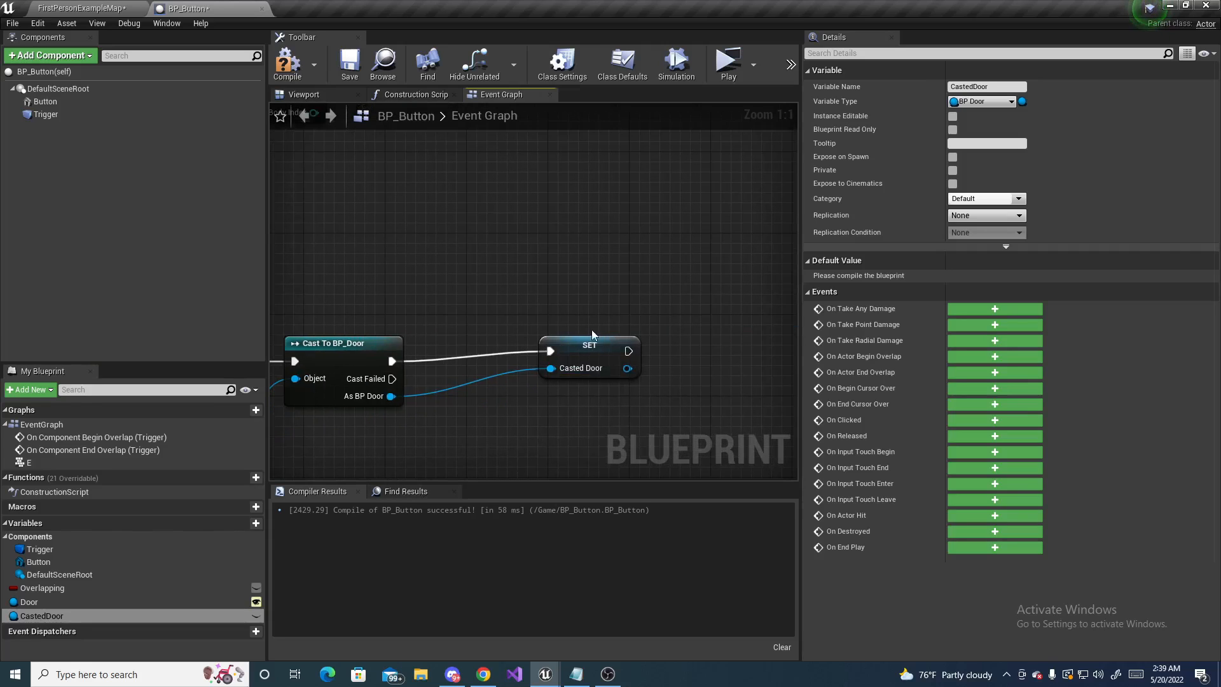
pyautogui.moveTo(590, 344); pyautogui.dragTo(507, 355)
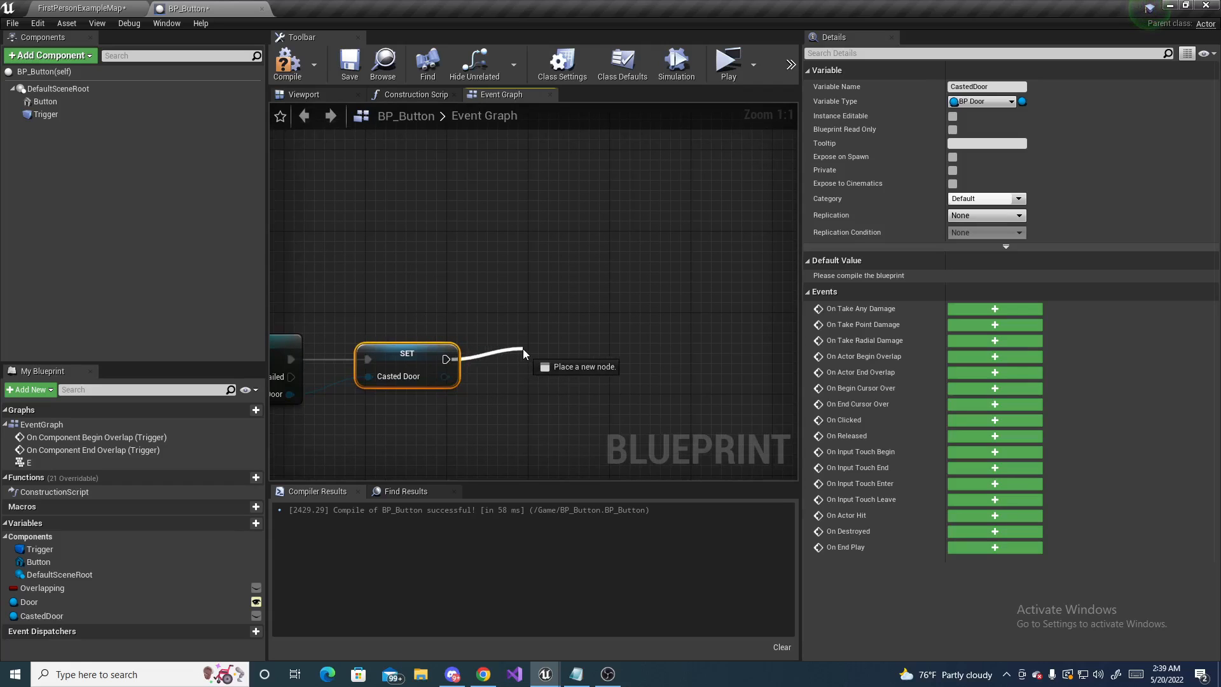
# Add a Flip Flop node after the SET node, with a CastedDoor getter below it
pyautogui.write('flip flop')
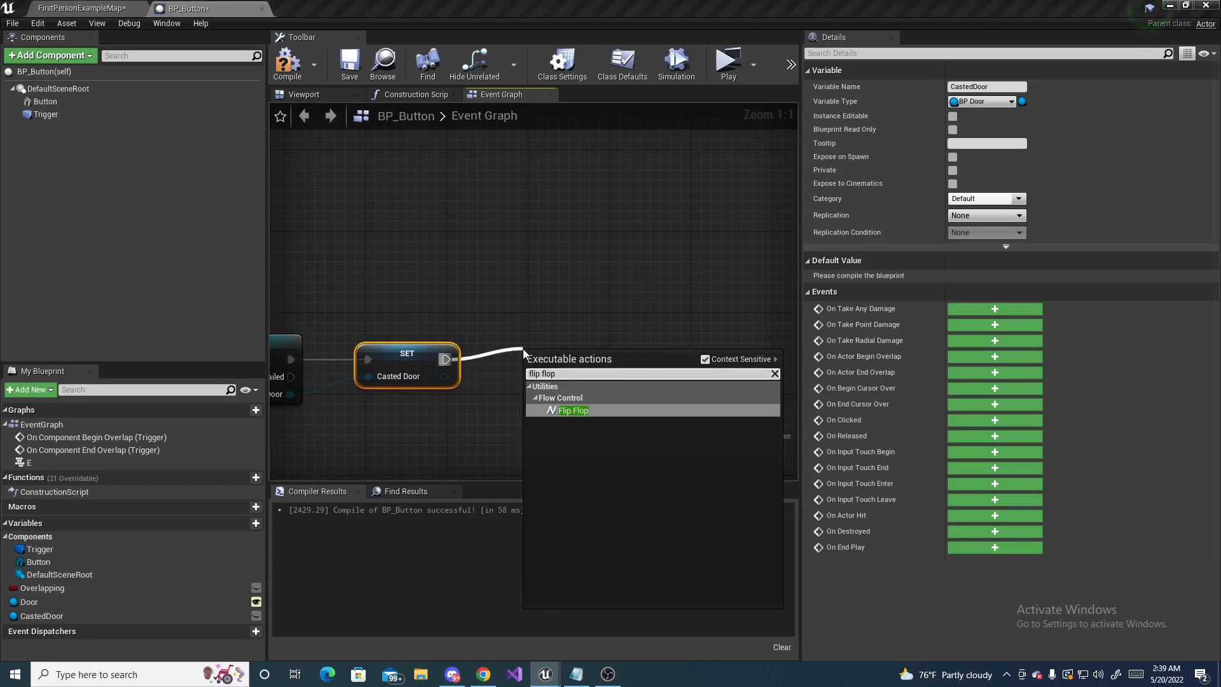
pyautogui.click(573, 409)
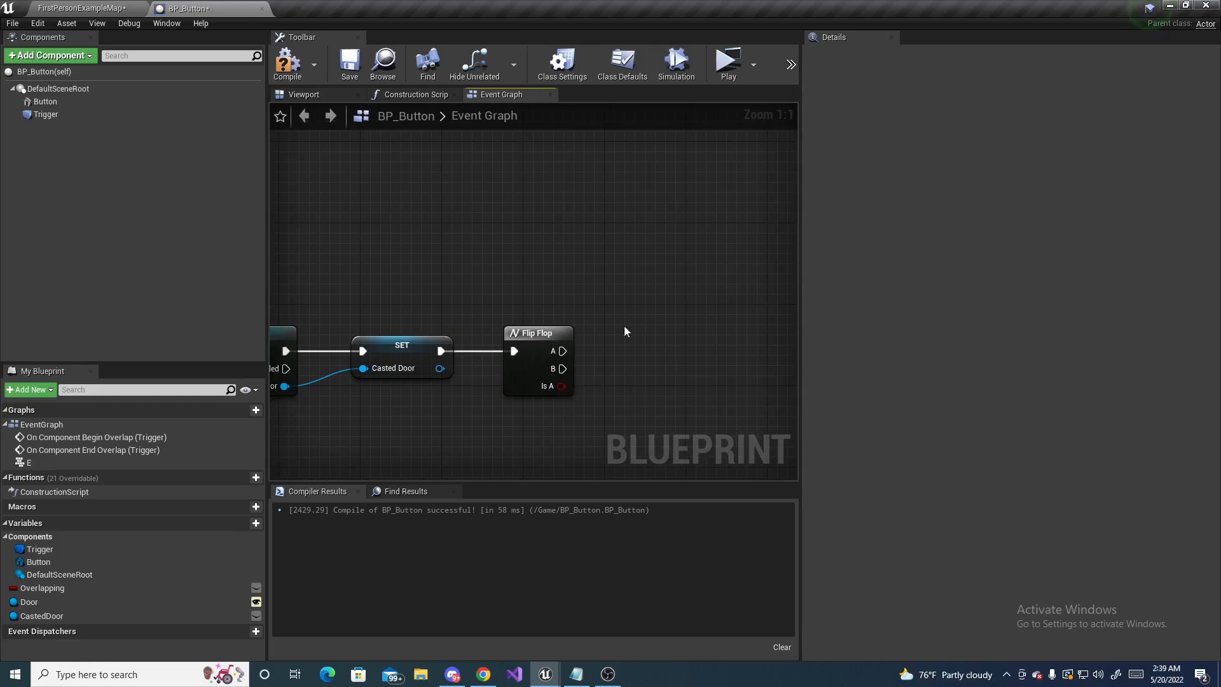
pyautogui.moveTo(551, 368)
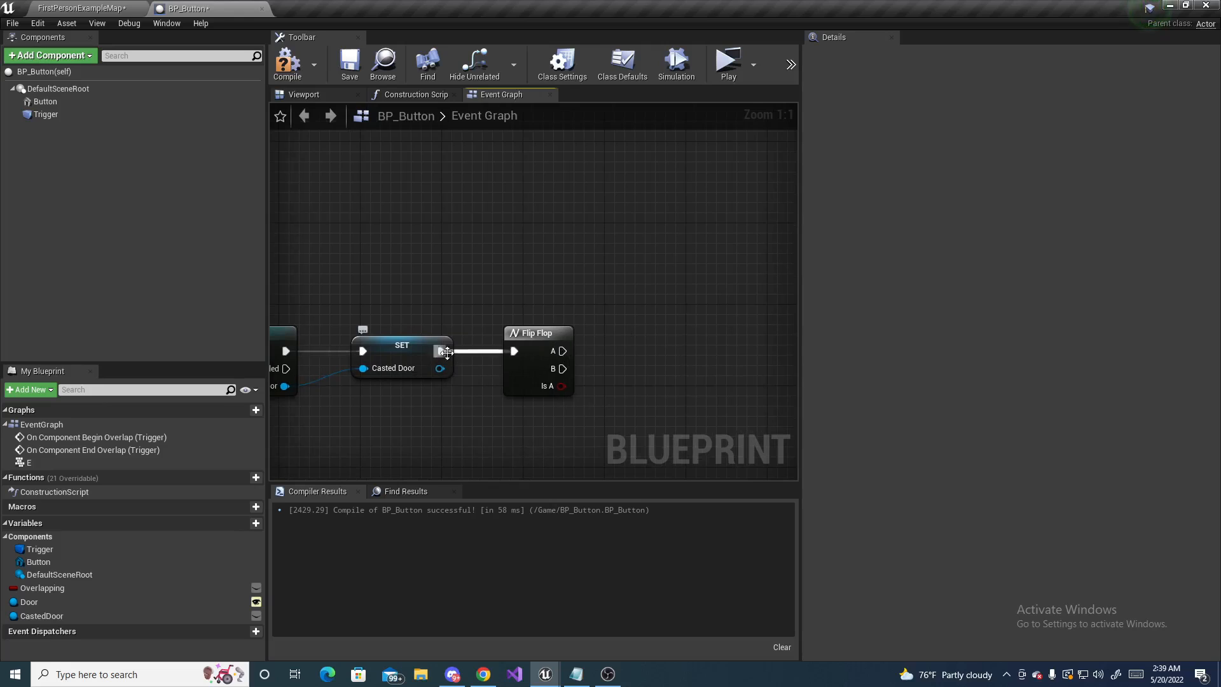
pyautogui.moveTo(424, 357)
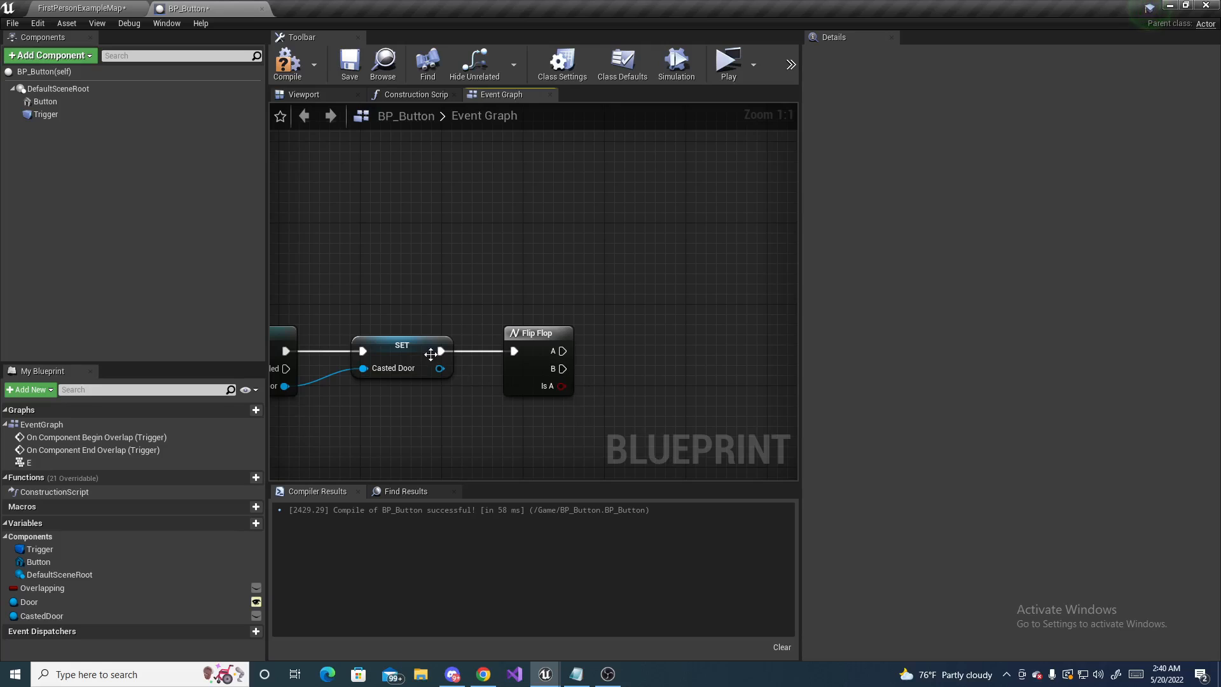
pyautogui.moveTo(455, 366)
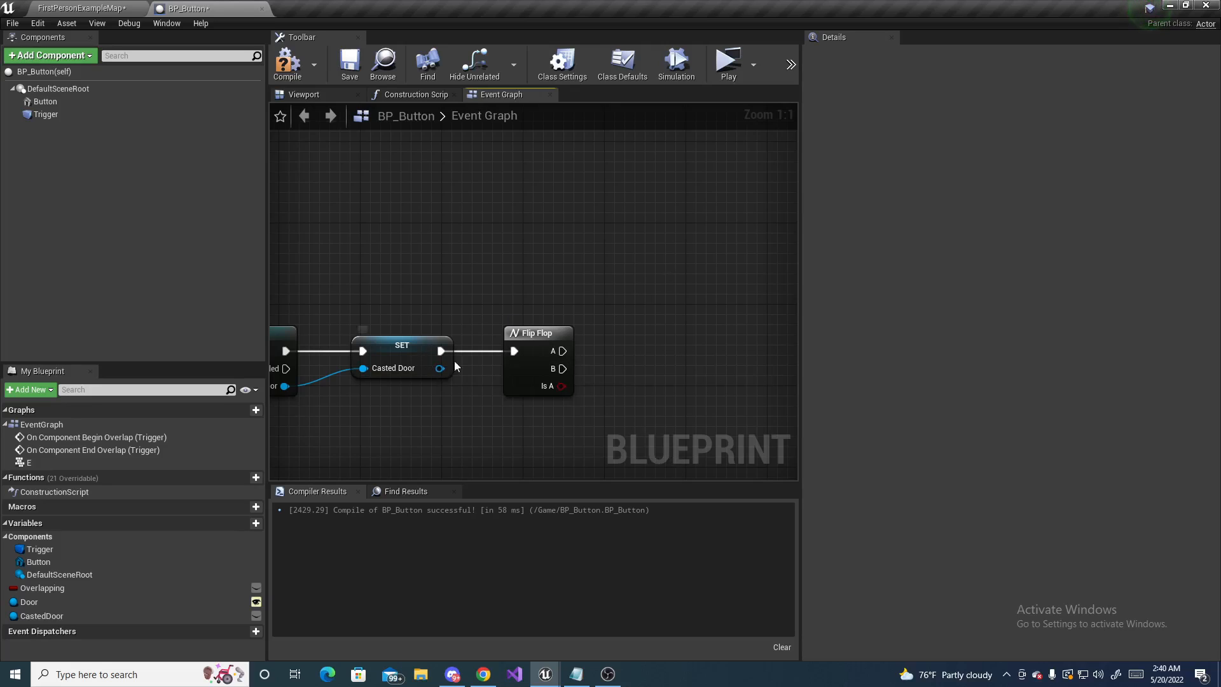
pyautogui.moveTo(559, 521)
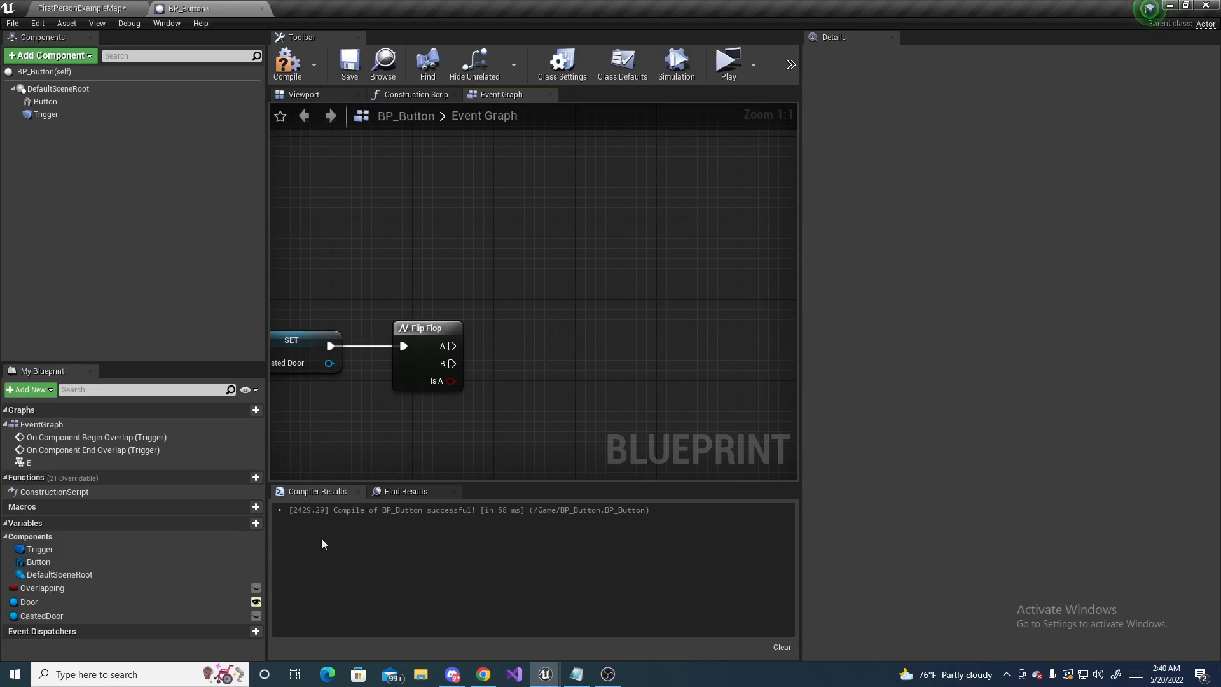
pyautogui.click(41, 615)
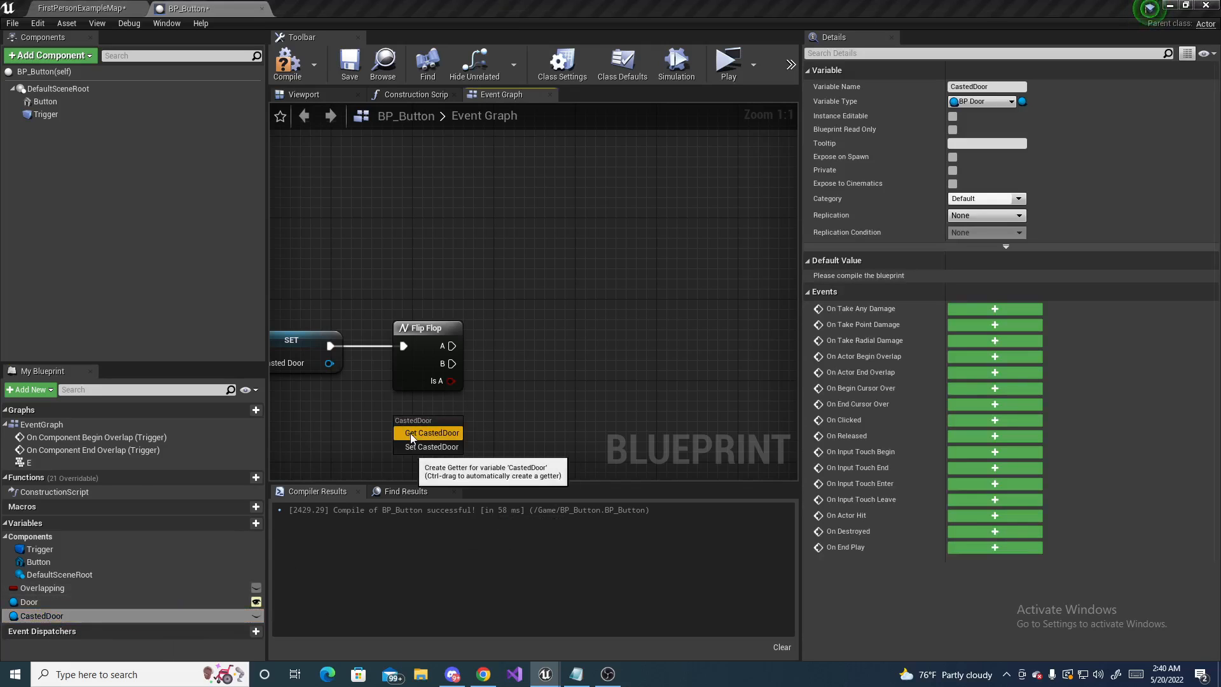
pyautogui.click(429, 433)
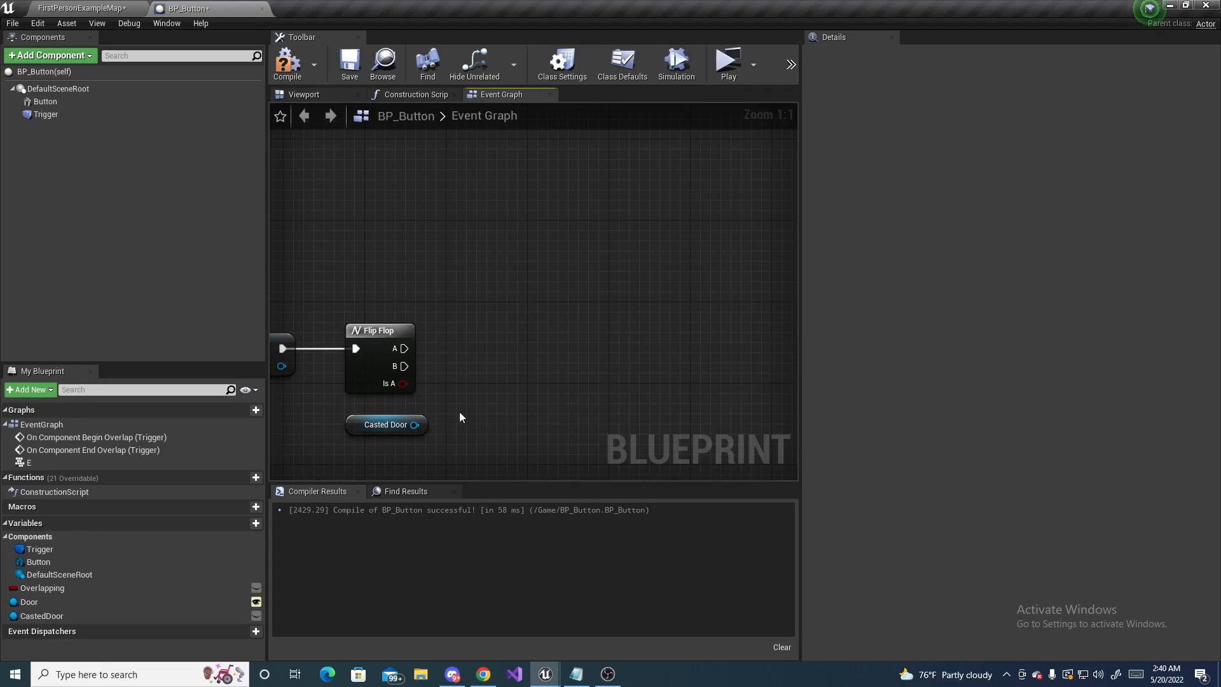
pyautogui.moveTo(490, 363)
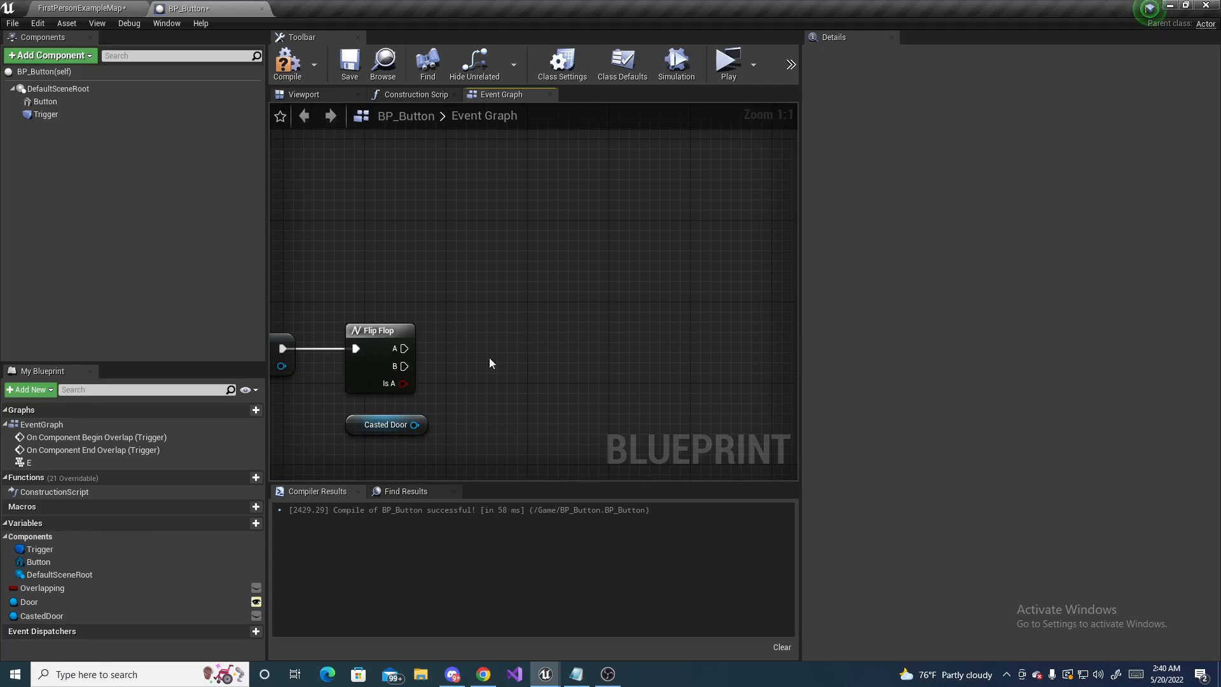
# Add Open Door and Close Door calls targeting CastedDoor, fed by Flip Flop A and B
pyautogui.moveTo(415, 424); pyautogui.dragTo(495, 360)
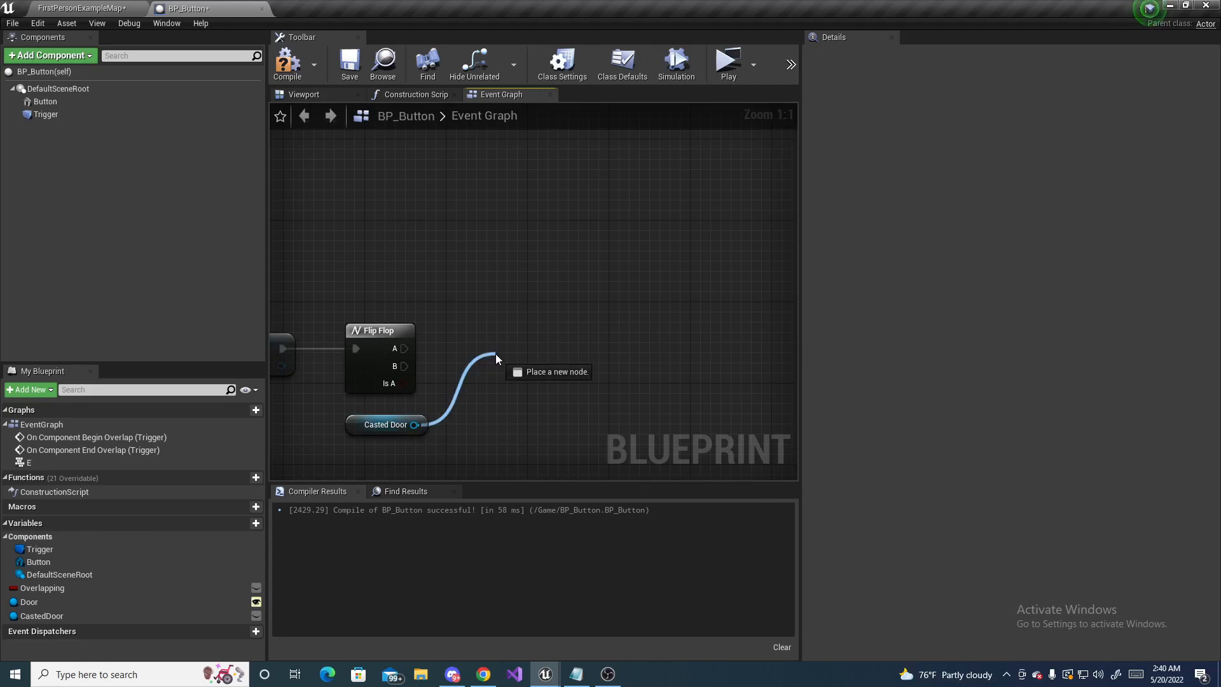
pyautogui.write('open')
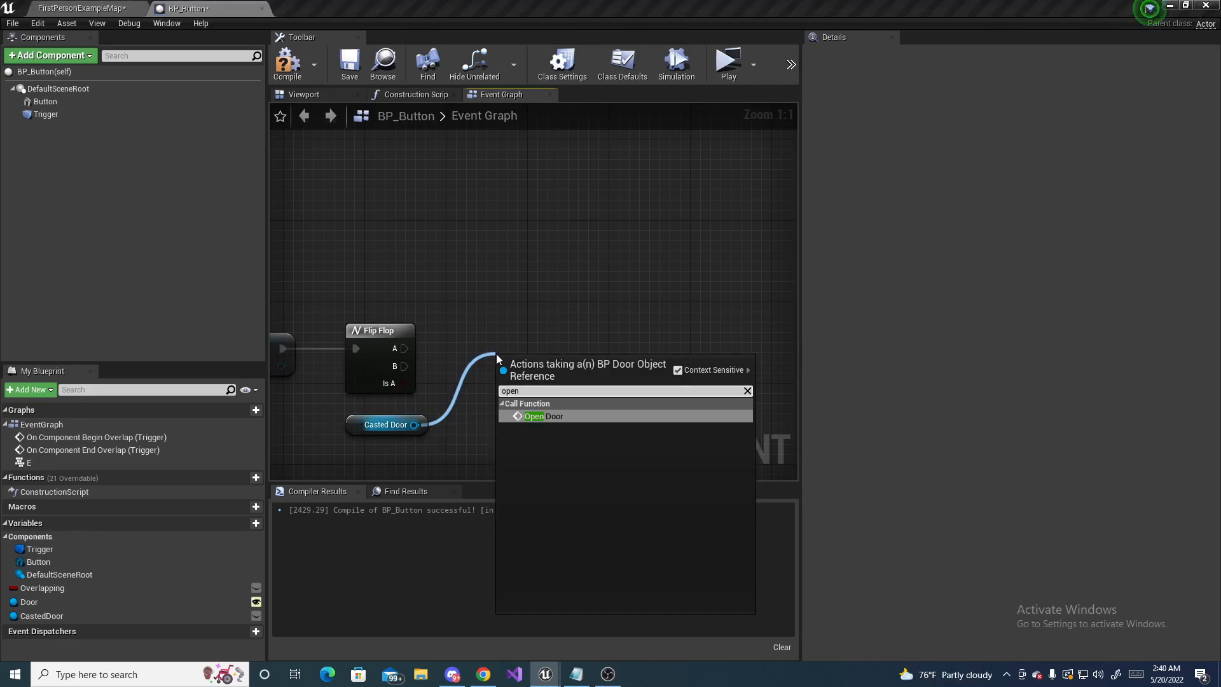
pyautogui.click(533, 415)
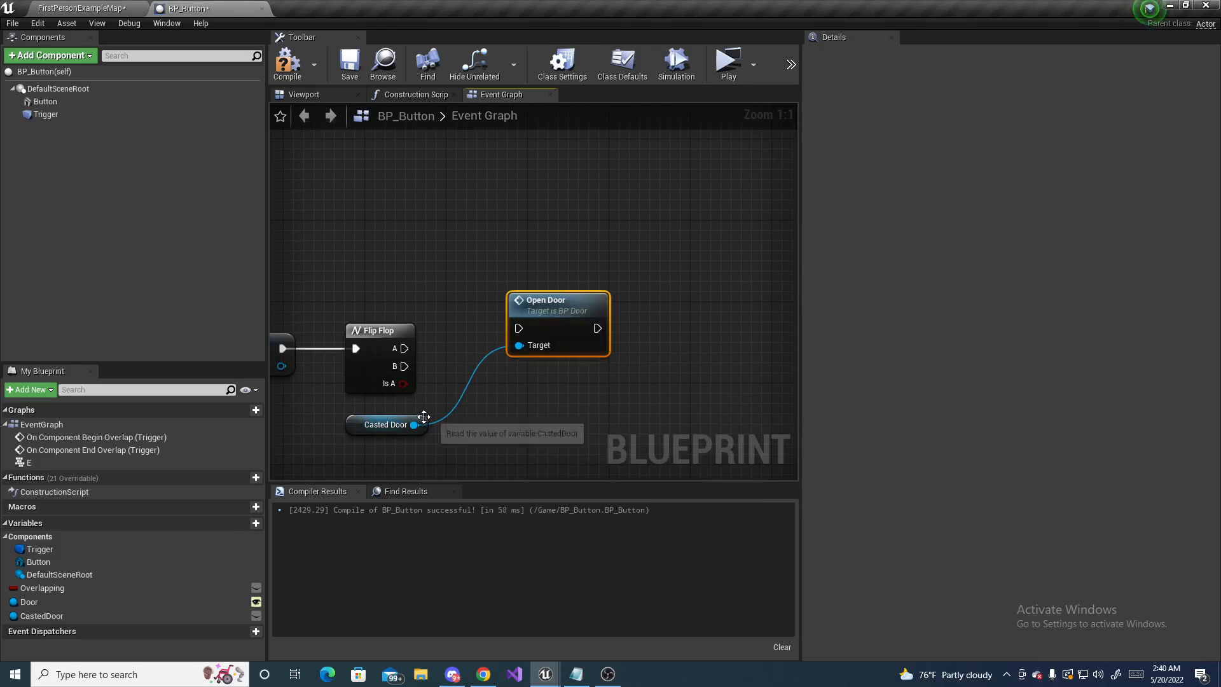
pyautogui.write('clos')
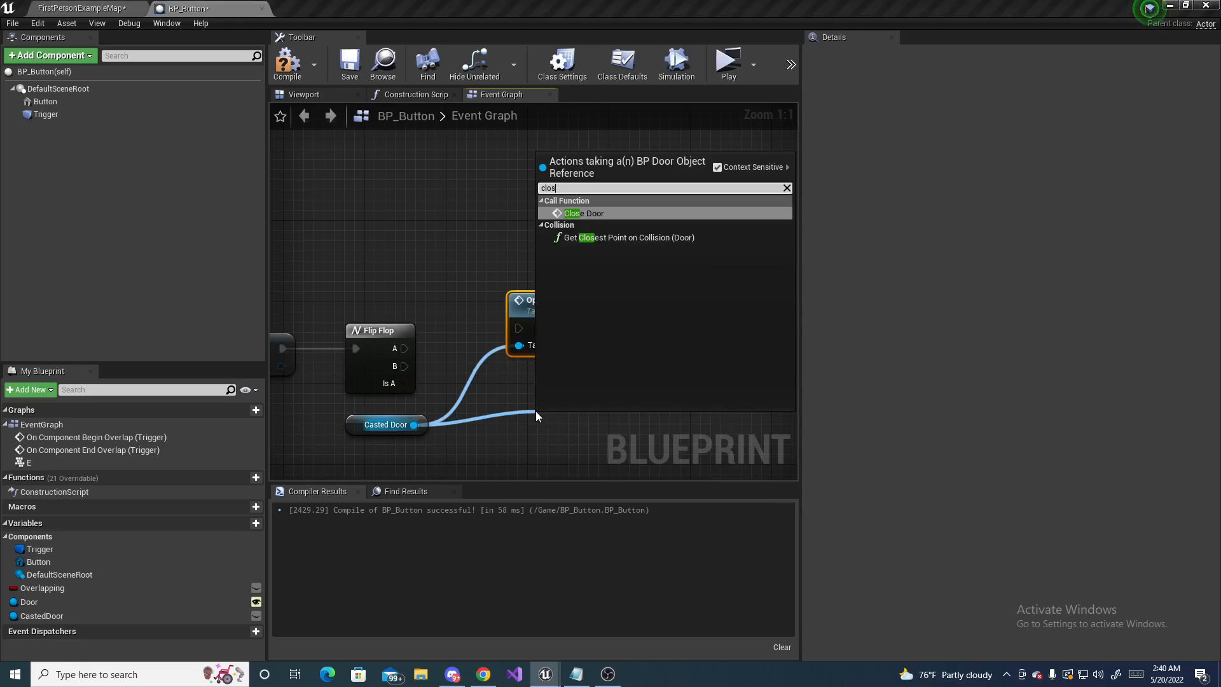
pyautogui.click(582, 213)
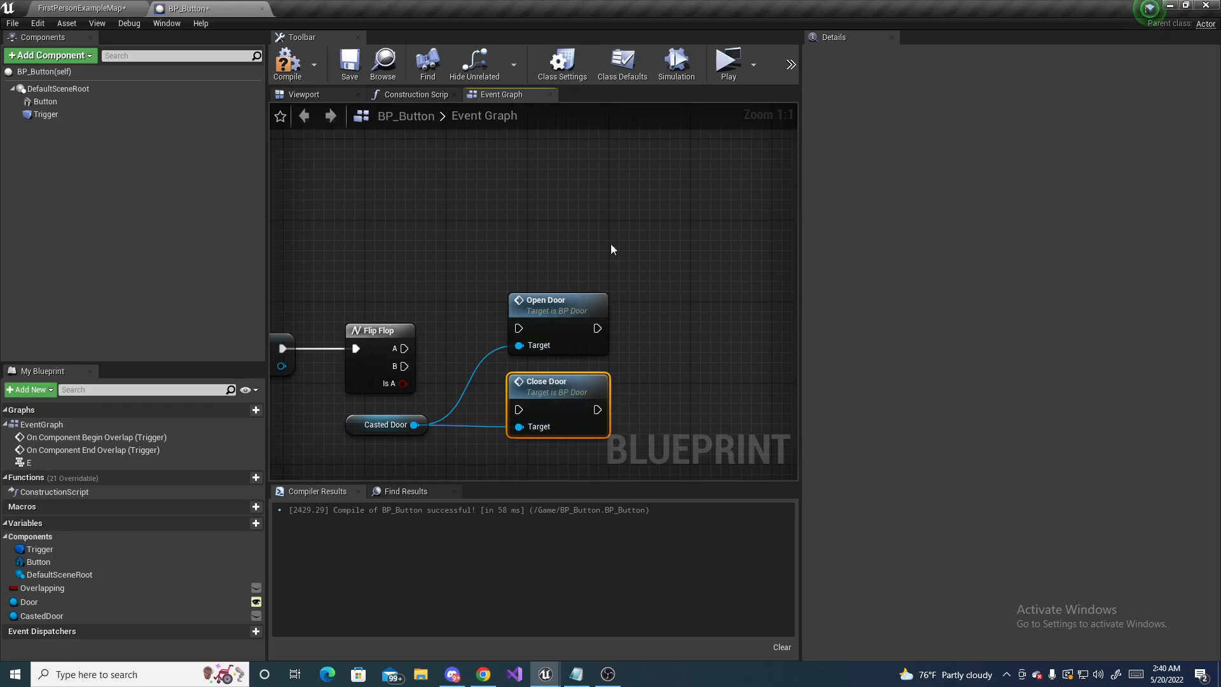
pyautogui.moveTo(611, 249); pyautogui.dragTo(596, 288)
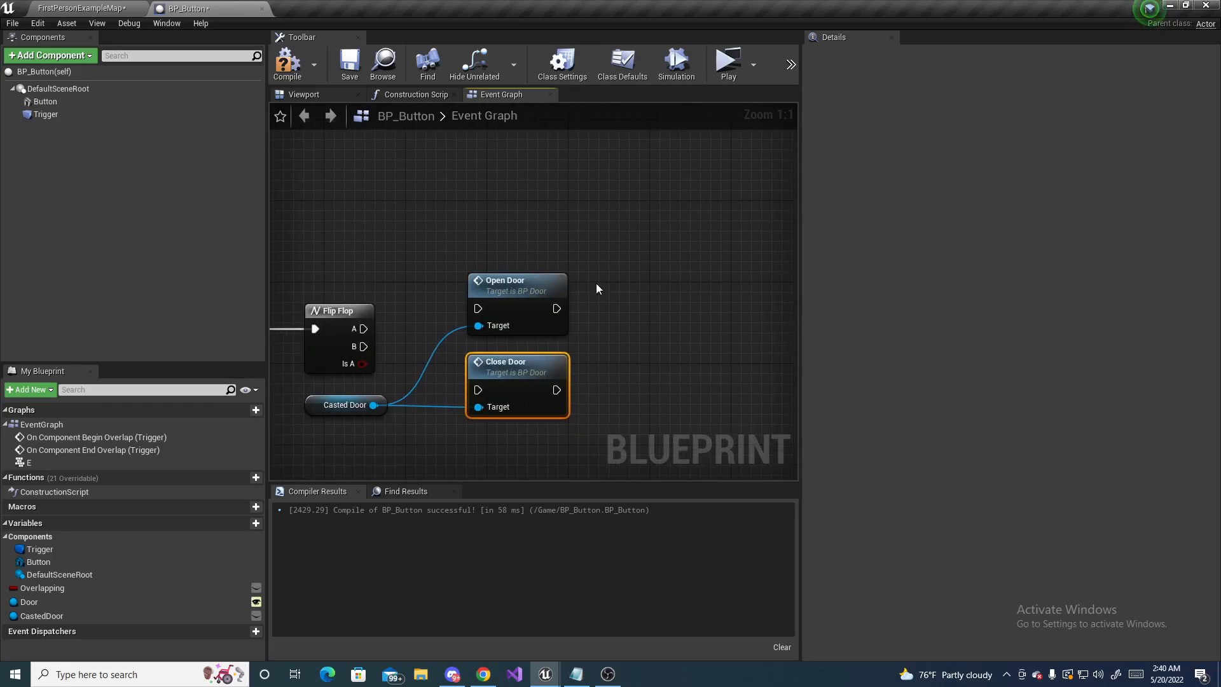
pyautogui.moveTo(475, 380)
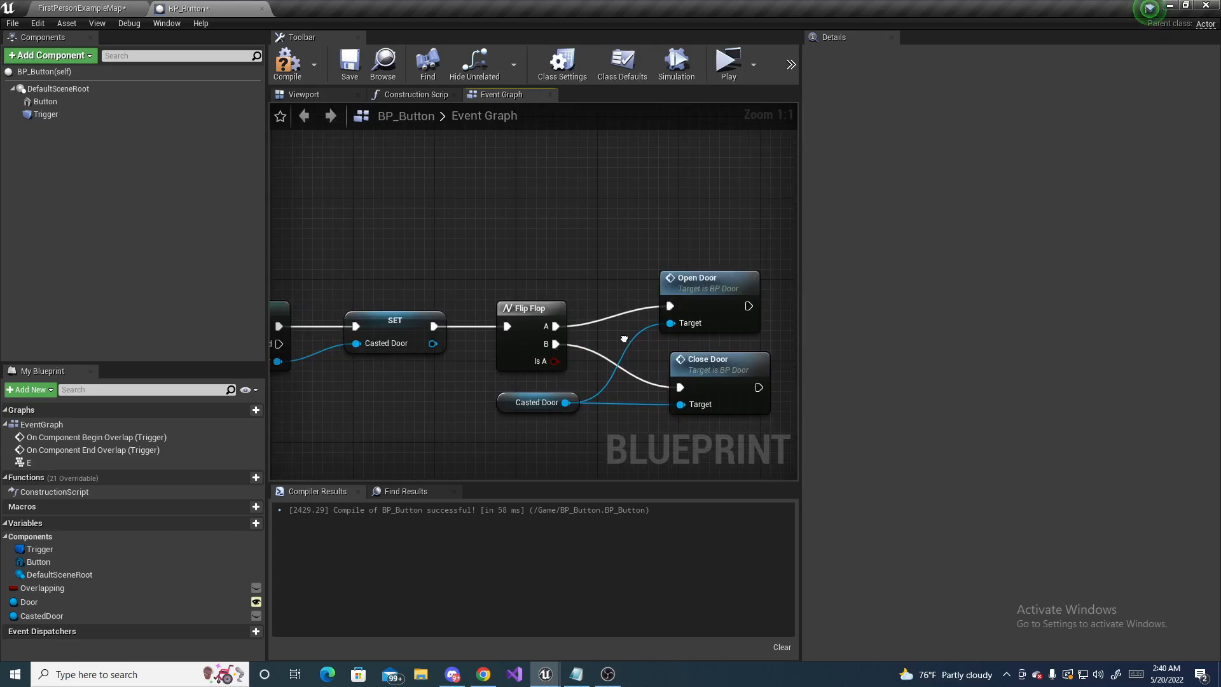
pyautogui.scroll(-3)
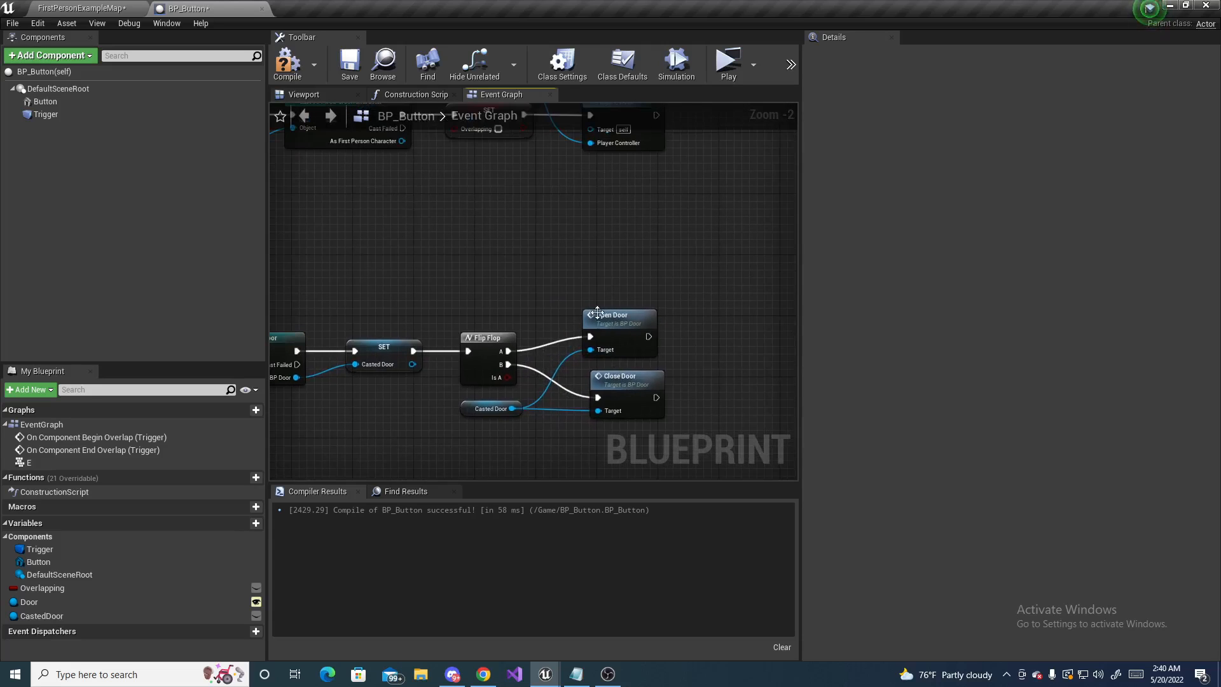
pyautogui.moveTo(617, 409)
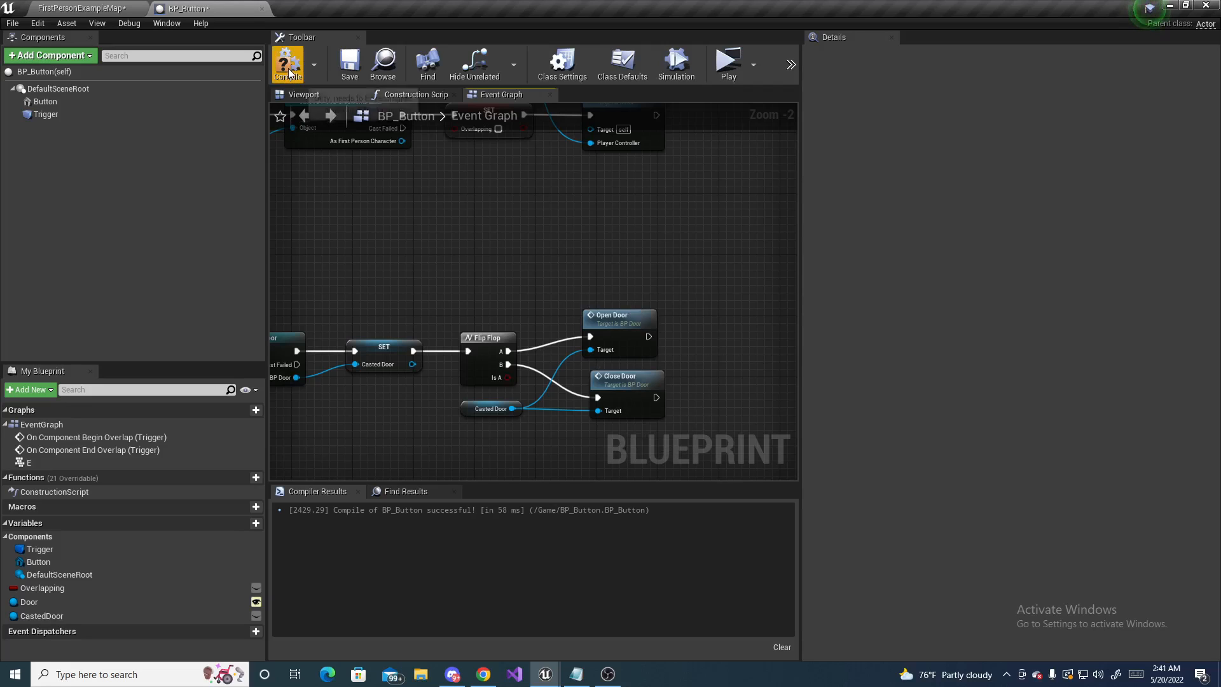
# Compile BP_Button and return to the FirstPersonExampleMap level tab
pyautogui.click(287, 64)
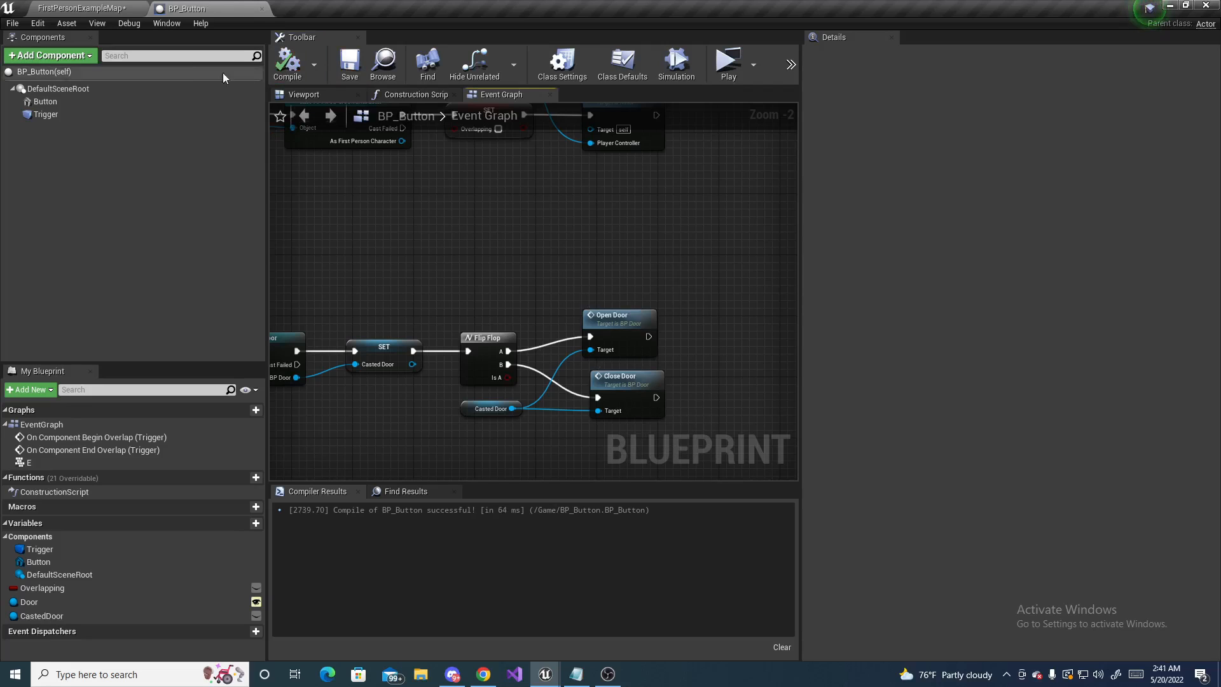
pyautogui.click(77, 9)
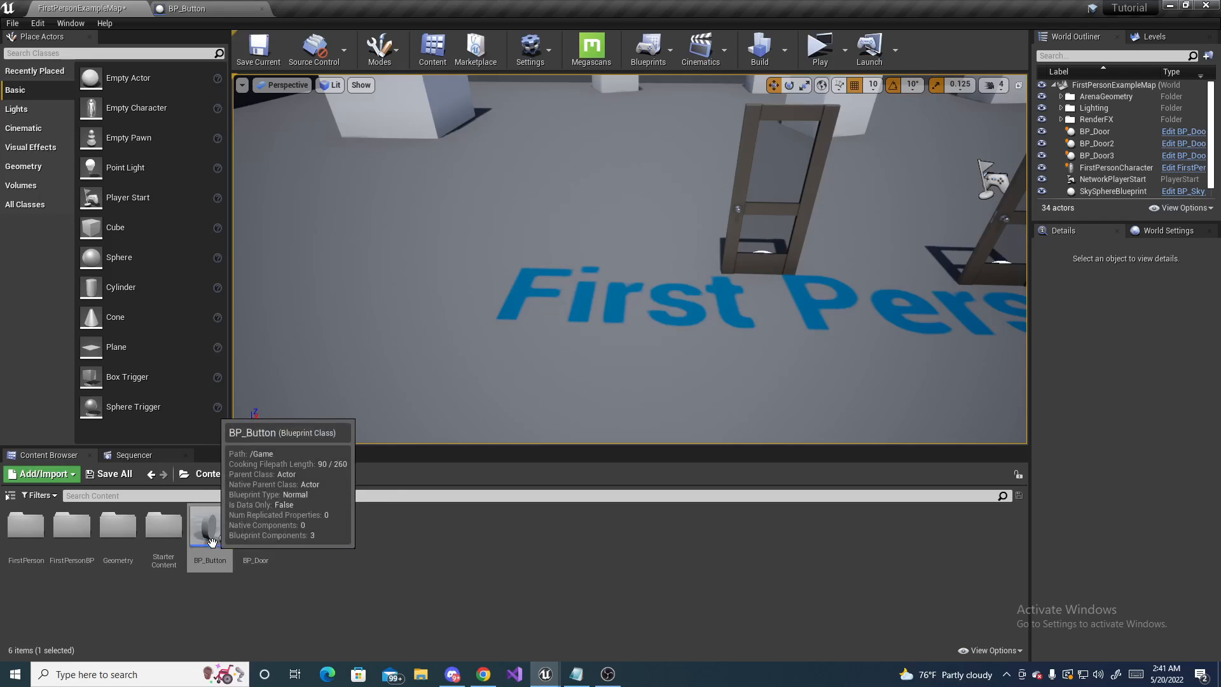
# Drop a BP_Button instance into the viewport and nudge it along the floor
pyautogui.moveTo(209, 525); pyautogui.dragTo(487, 358)
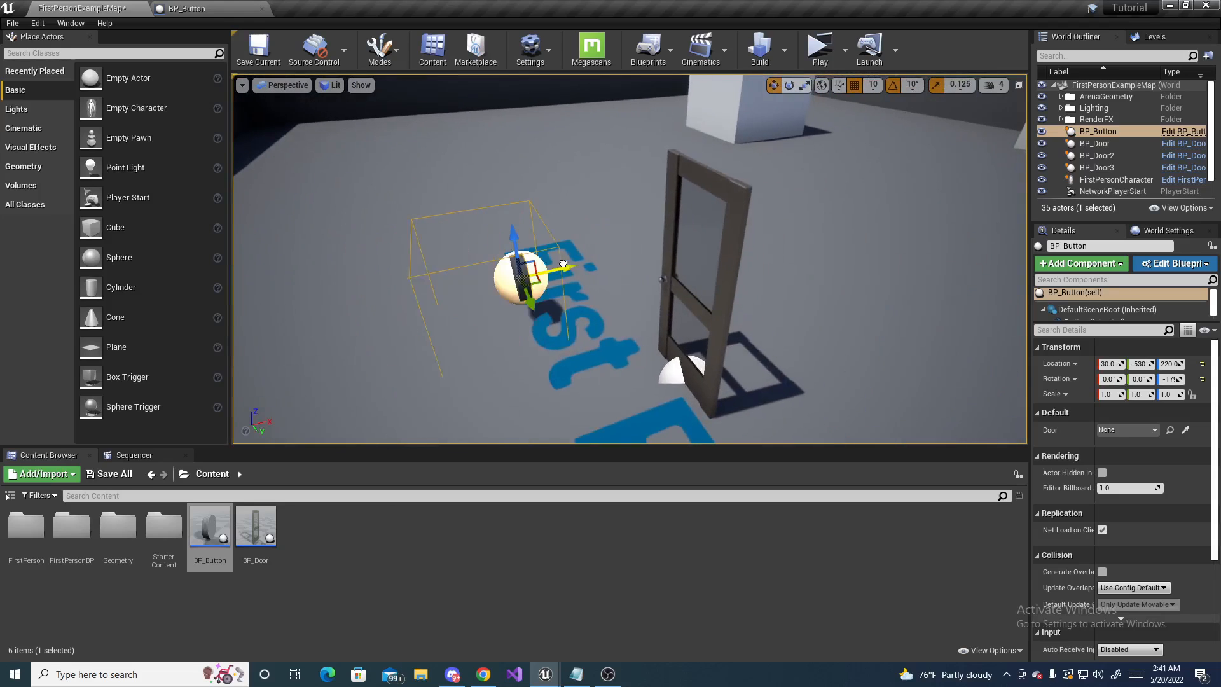
pyautogui.moveTo(545, 271); pyautogui.dragTo(537, 275)
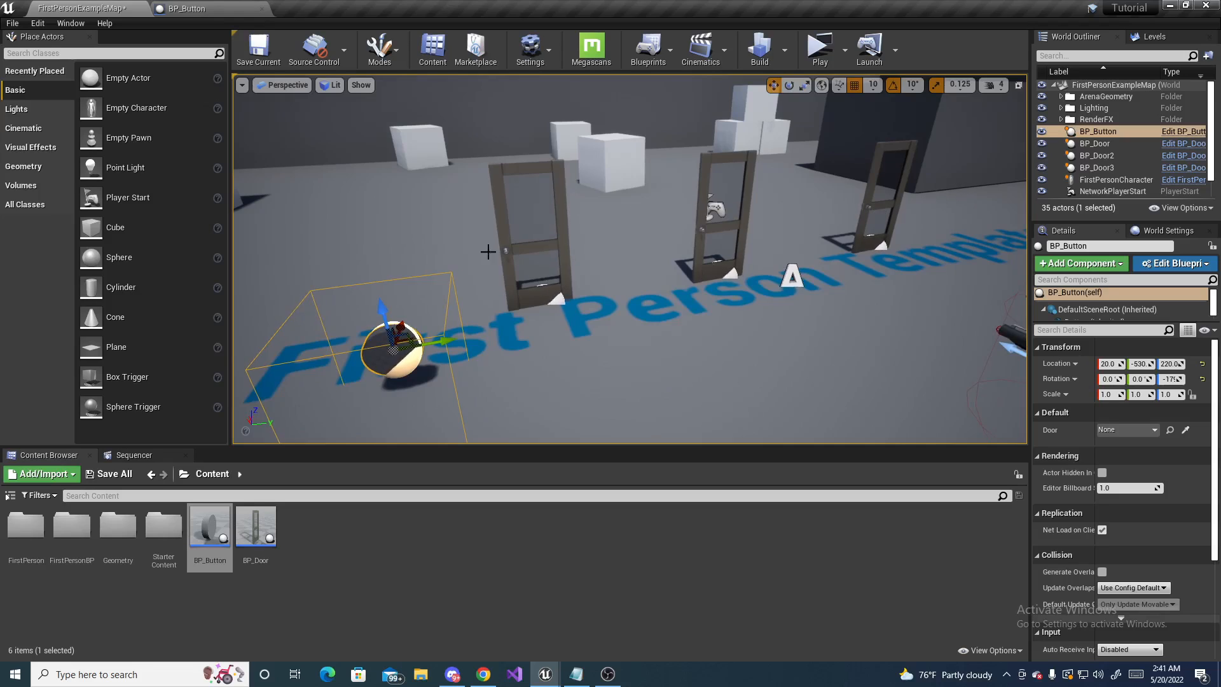
pyautogui.moveTo(915, 230)
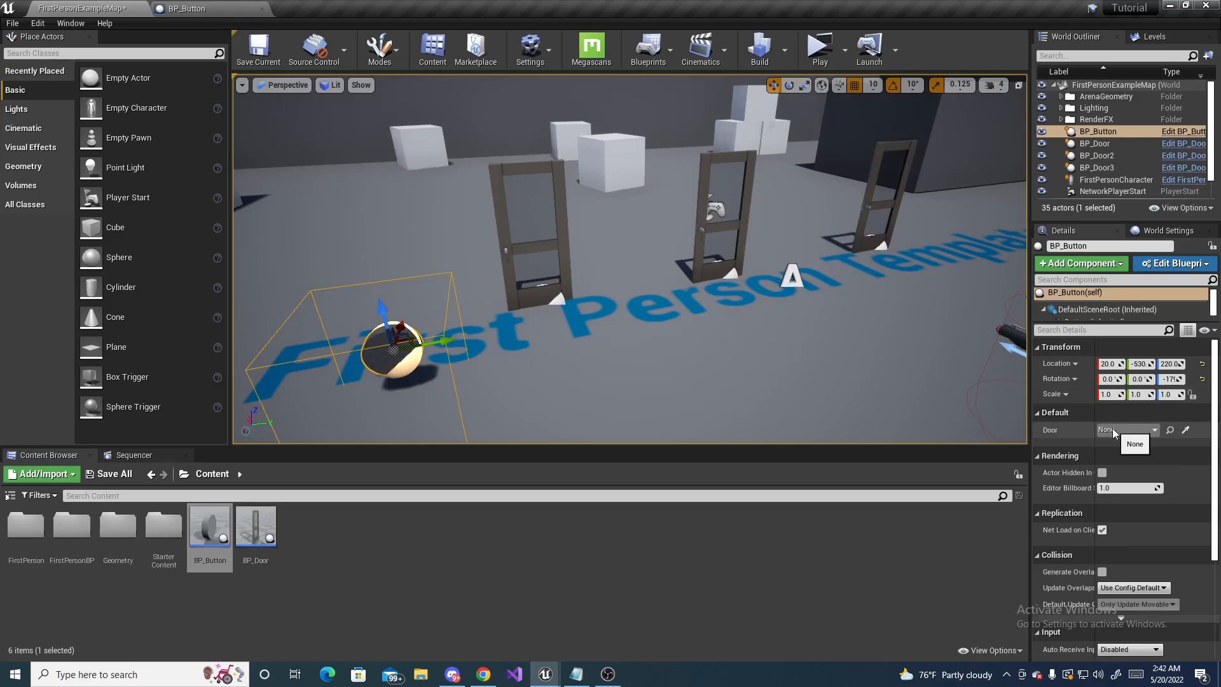
# Set the button's Door property to BP_Door and launch a standalone play preview
pyautogui.click(1155, 429)
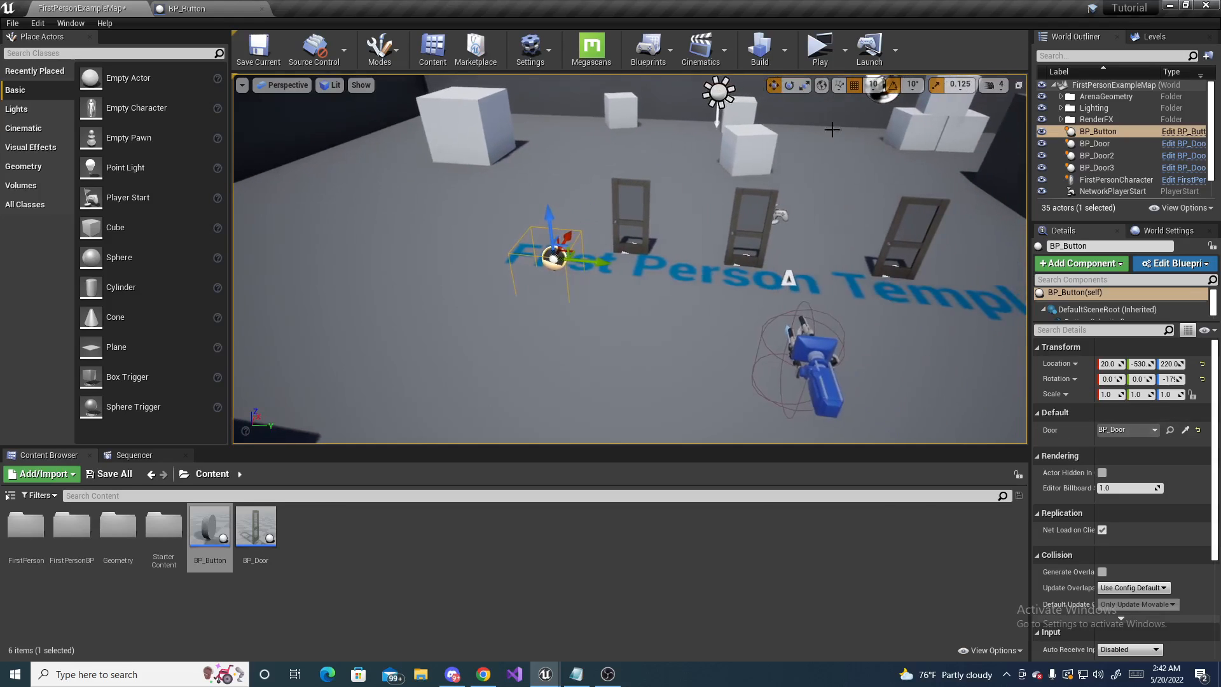
pyautogui.click(817, 45)
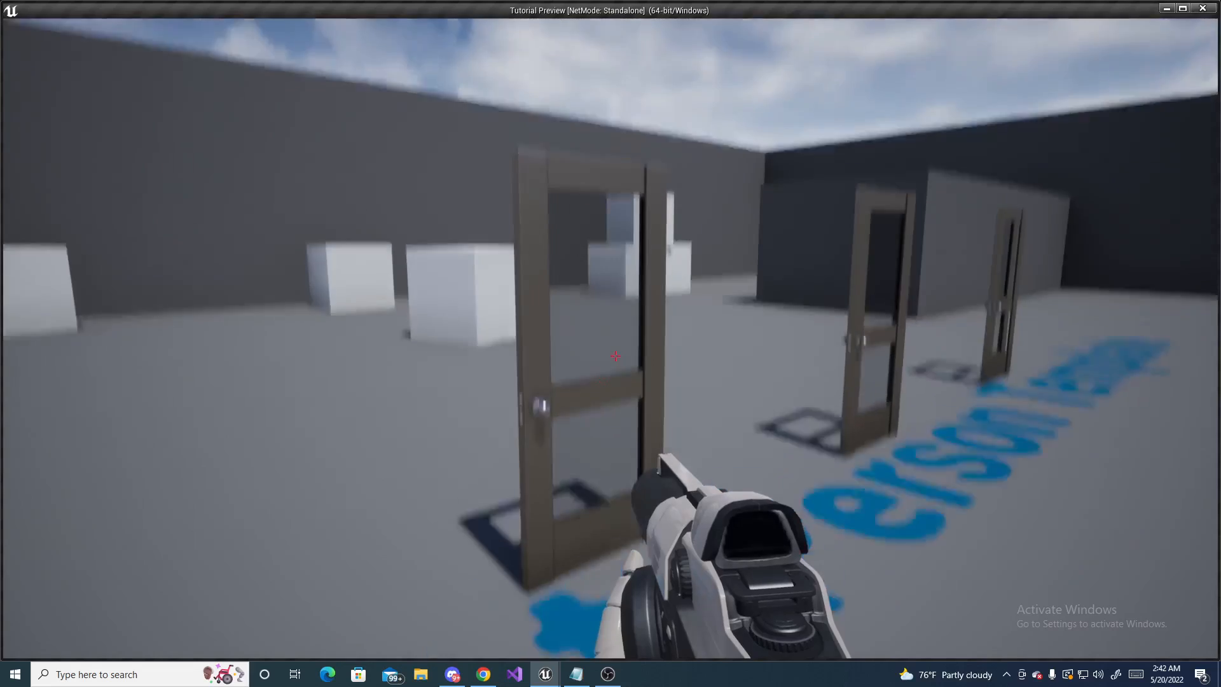
pyautogui.moveTo(611, 343)
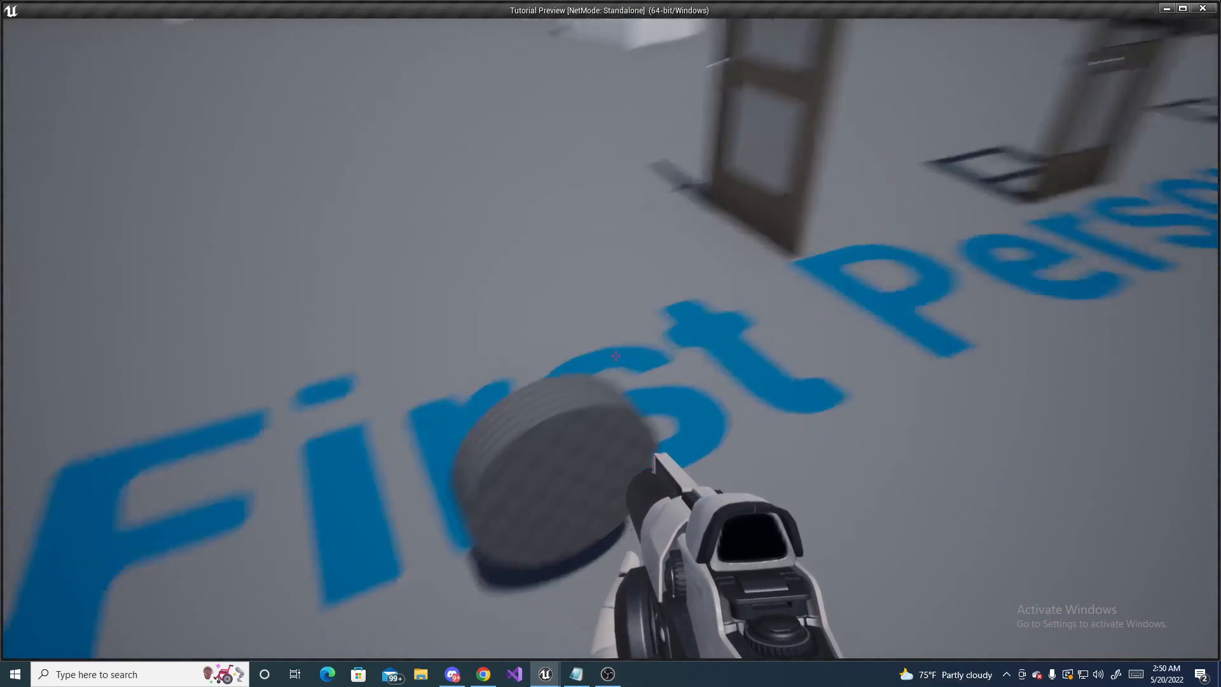
pyautogui.moveTo(611, 350)
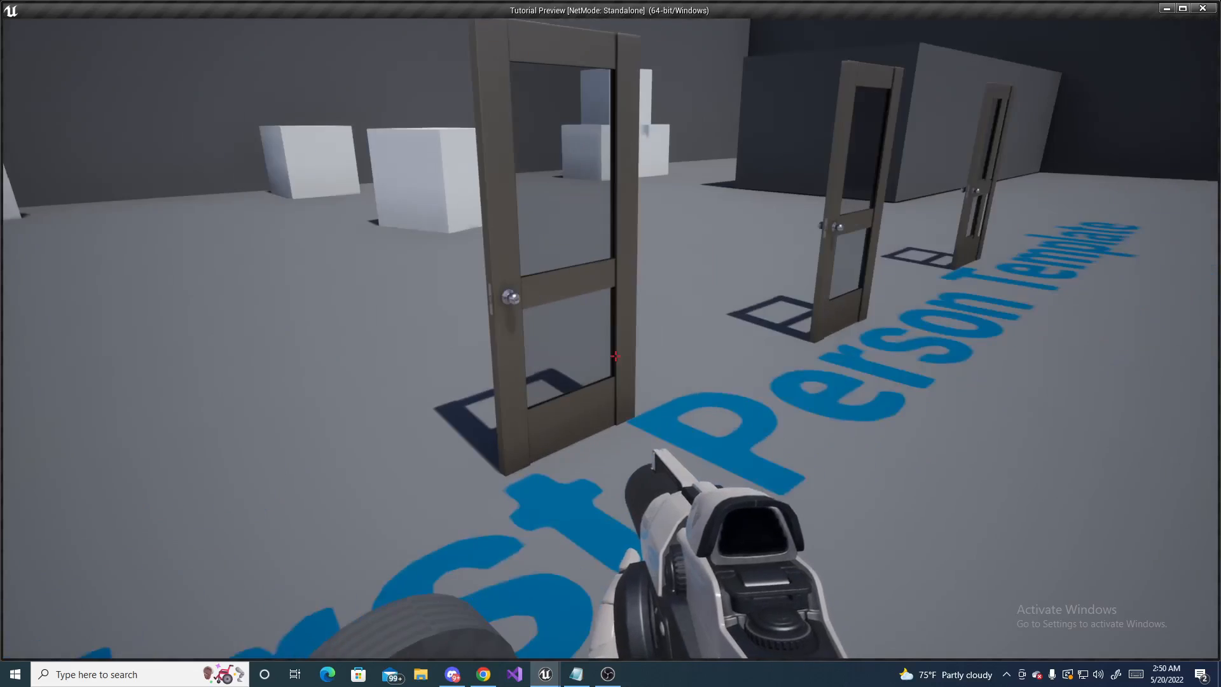